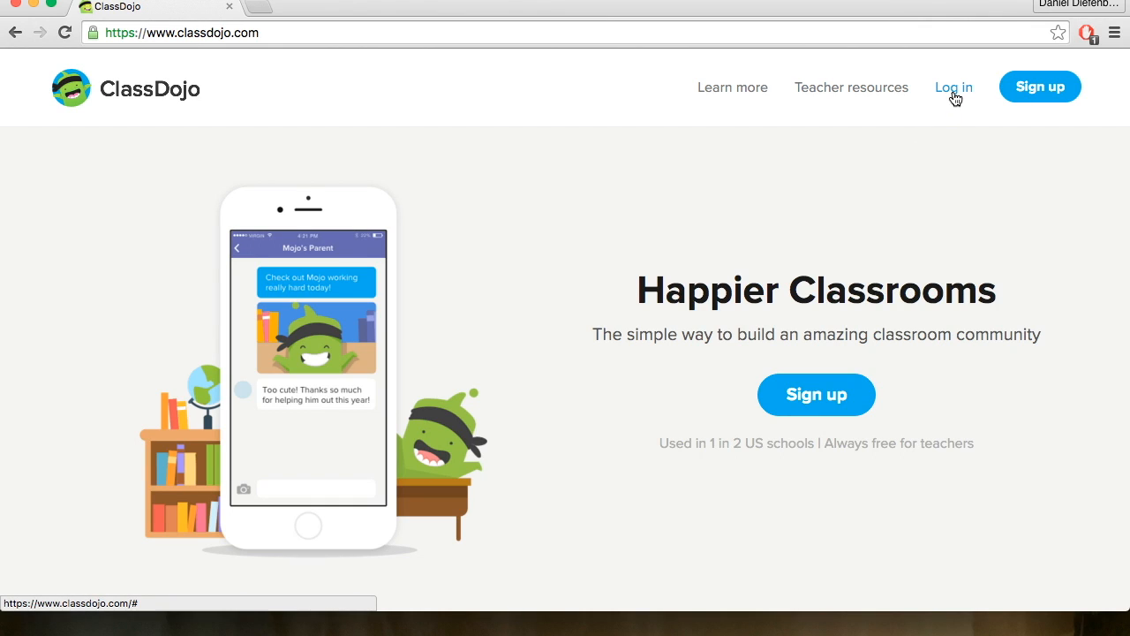
{"action": "mouse_move", "coordinate": [1052, 99]}
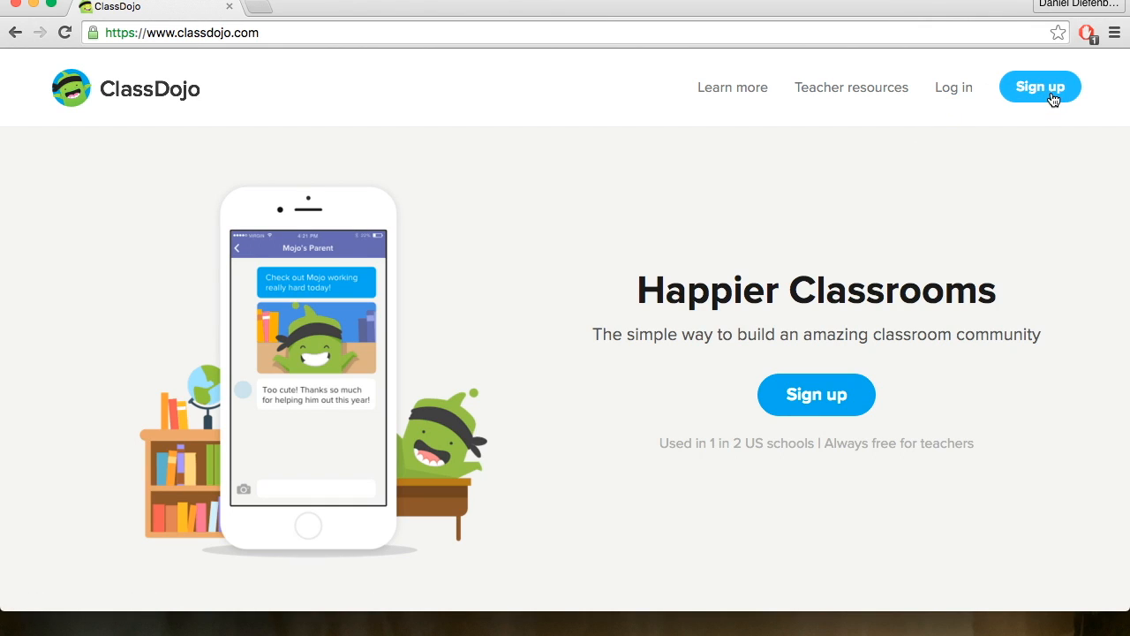
{"action": "mouse_move", "coordinate": [816, 395]}
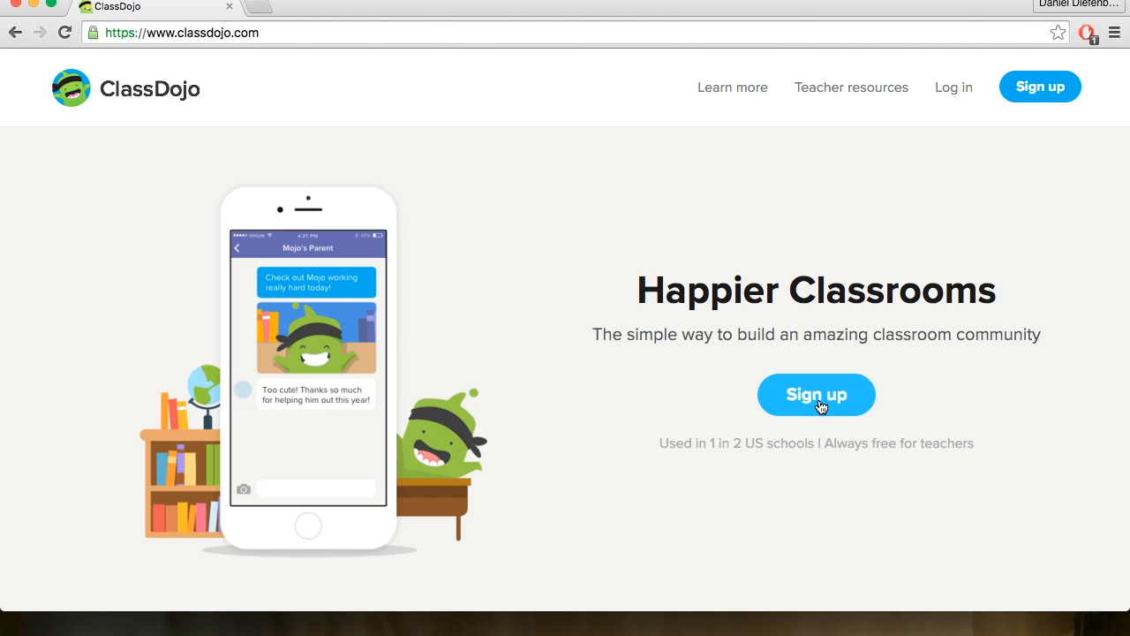
Sign up for a new teacher account and land on the teacher launchpad.
{"action": "left_click", "coordinate": [816, 394]}
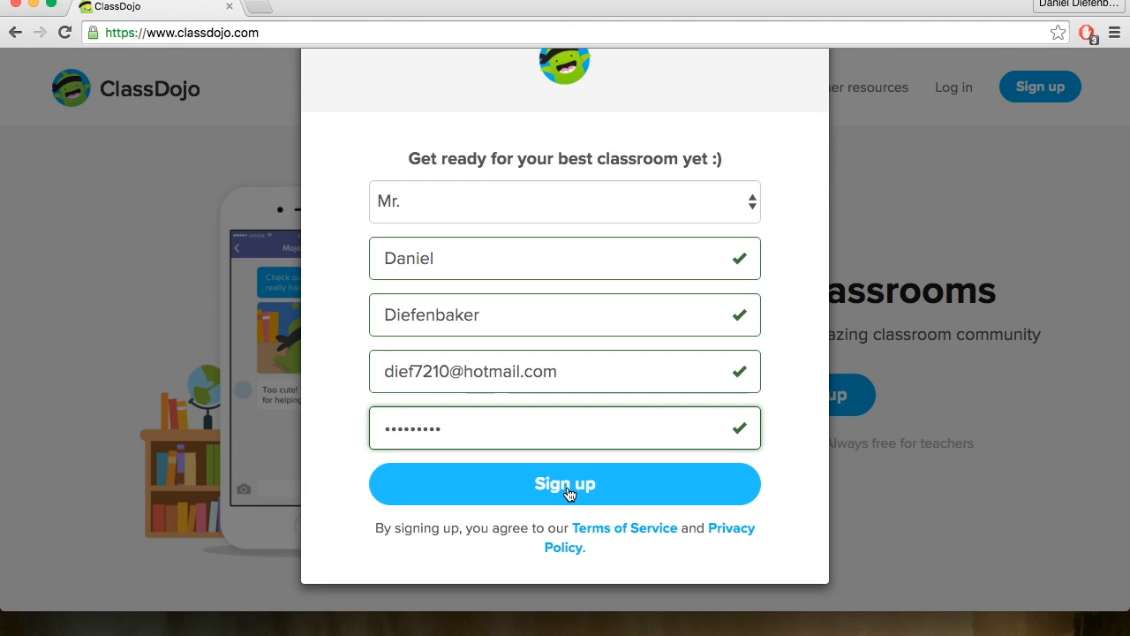
{"action": "left_click", "coordinate": [566, 484]}
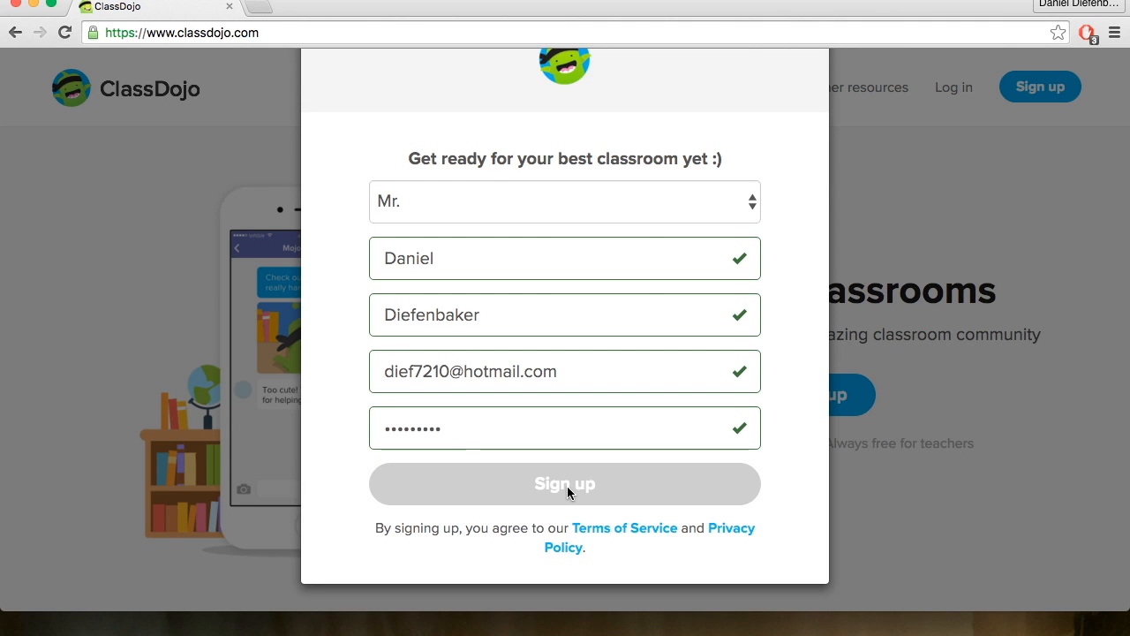
{"action": "left_click", "coordinate": [565, 484]}
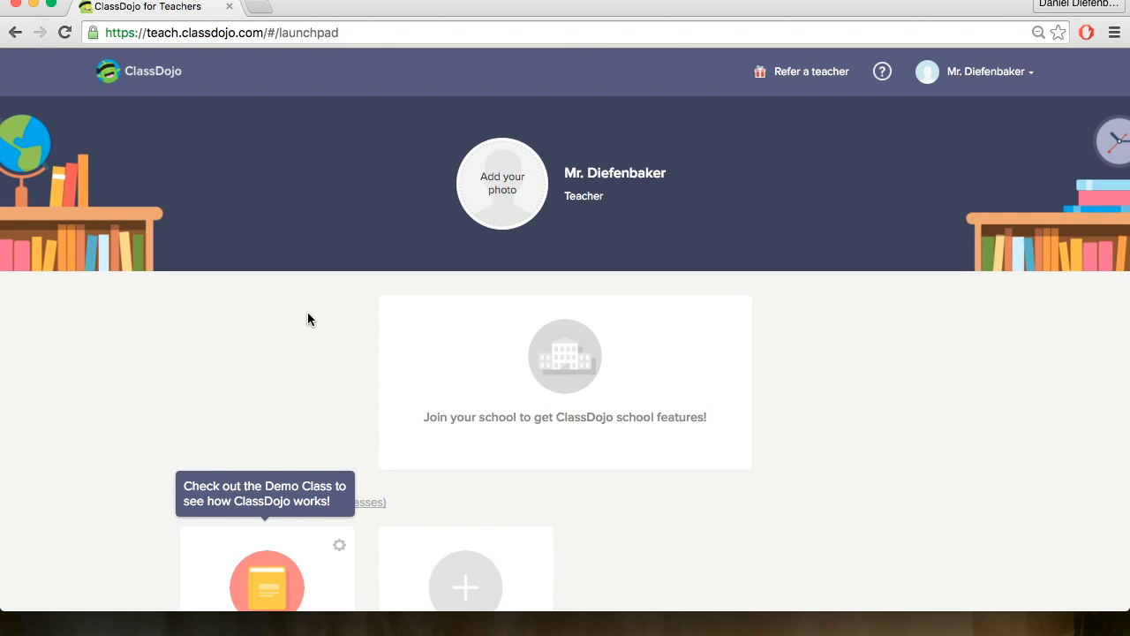
{"action": "mouse_move", "coordinate": [541, 259]}
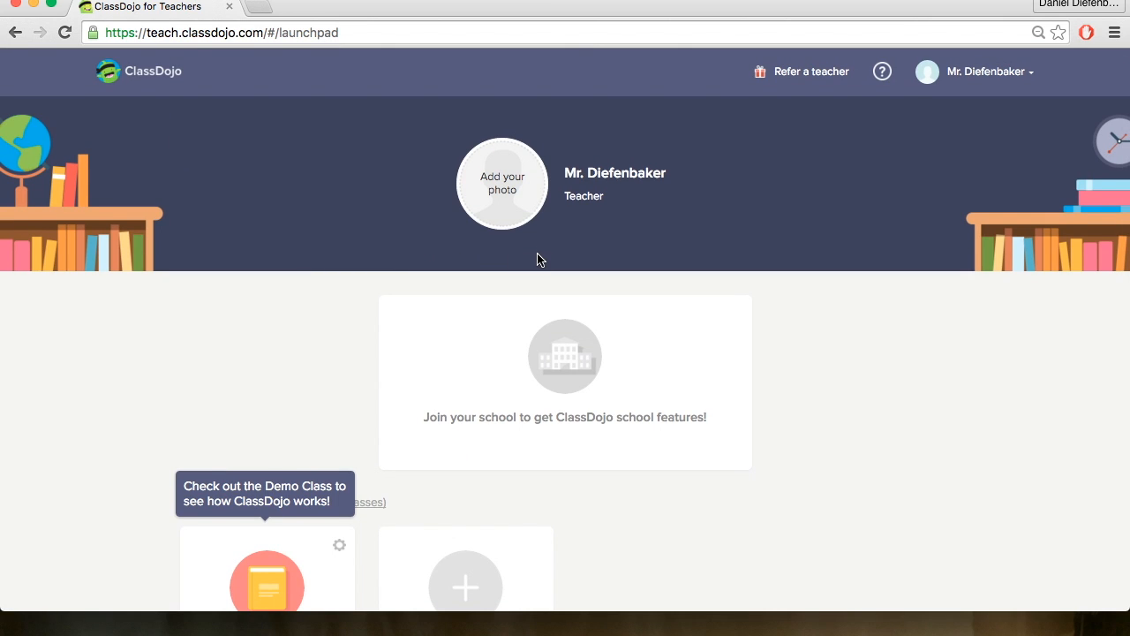
{"action": "mouse_move", "coordinate": [814, 91]}
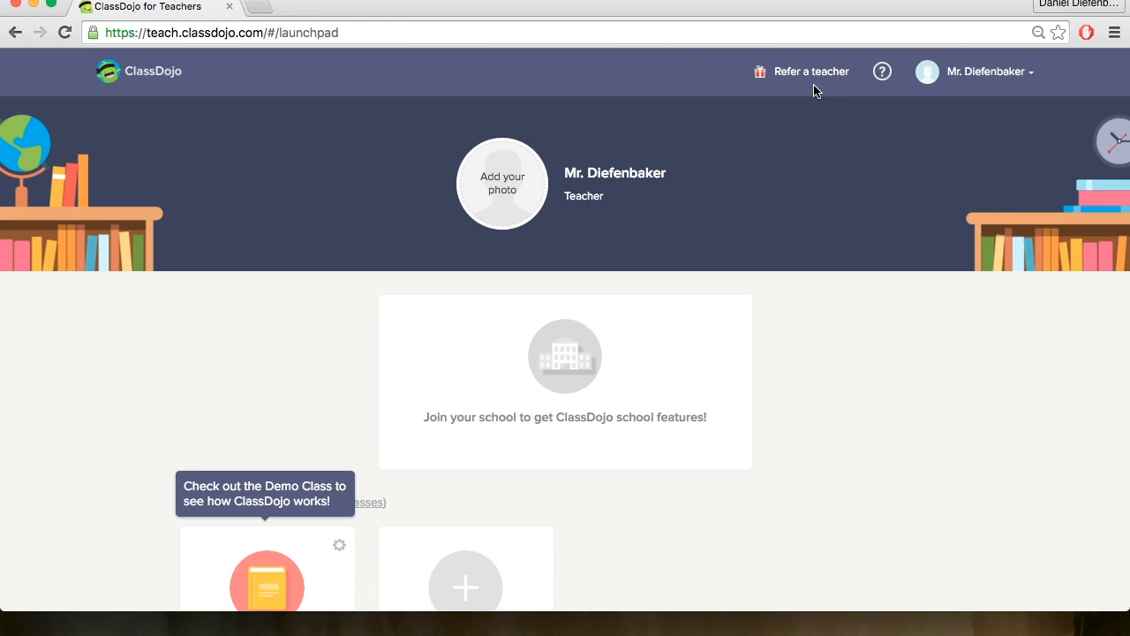
{"action": "mouse_move", "coordinate": [805, 80]}
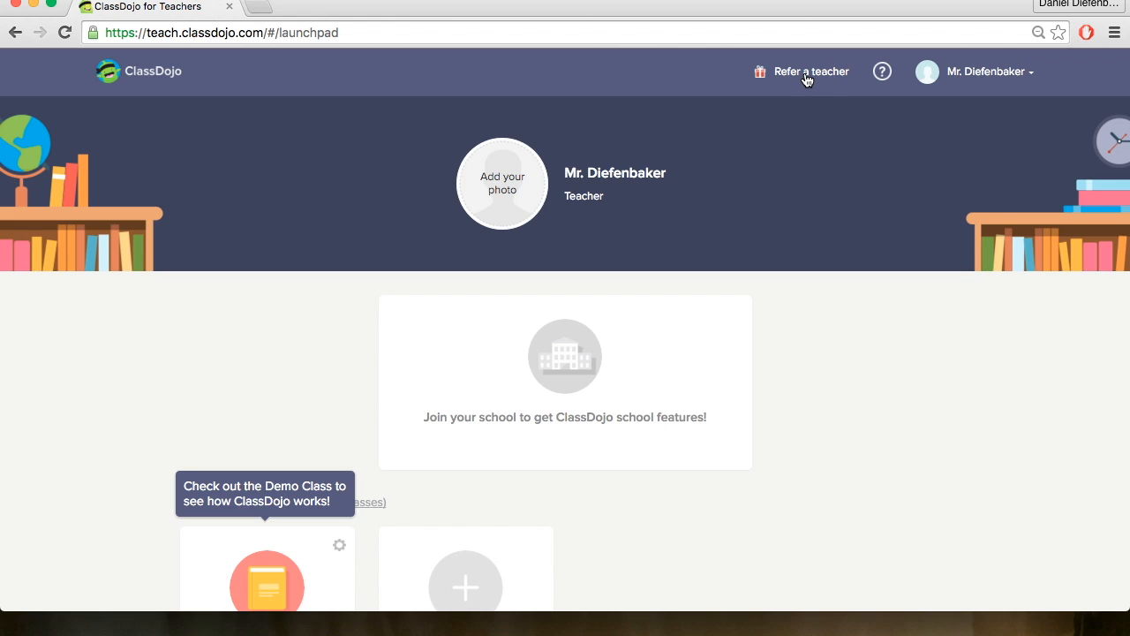
{"action": "mouse_move", "coordinate": [830, 182]}
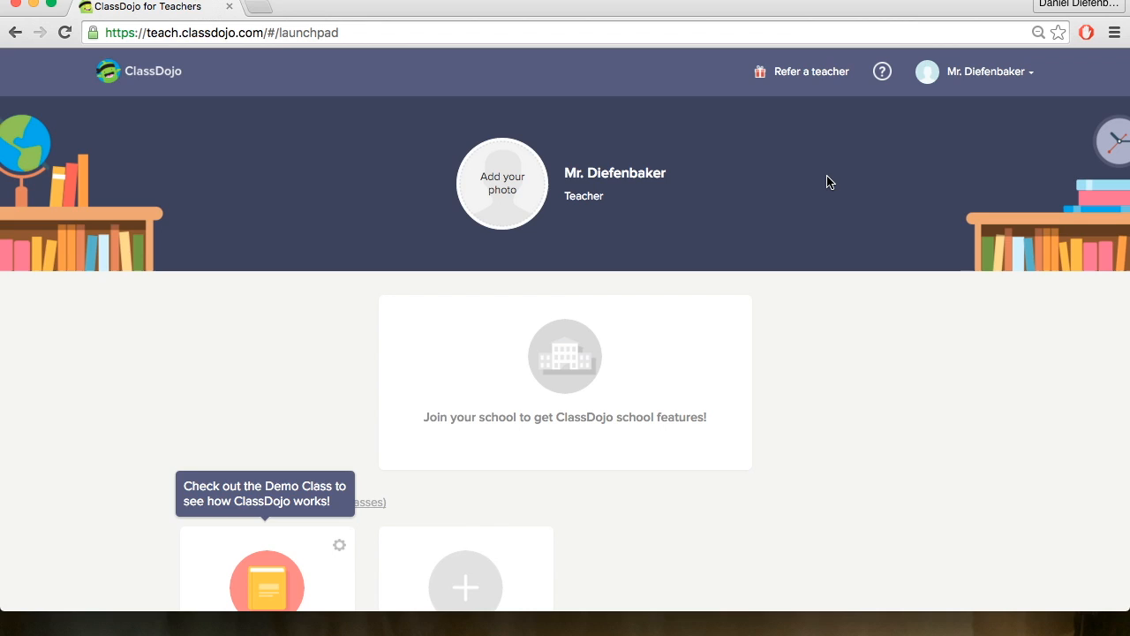
{"action": "mouse_move", "coordinate": [996, 79]}
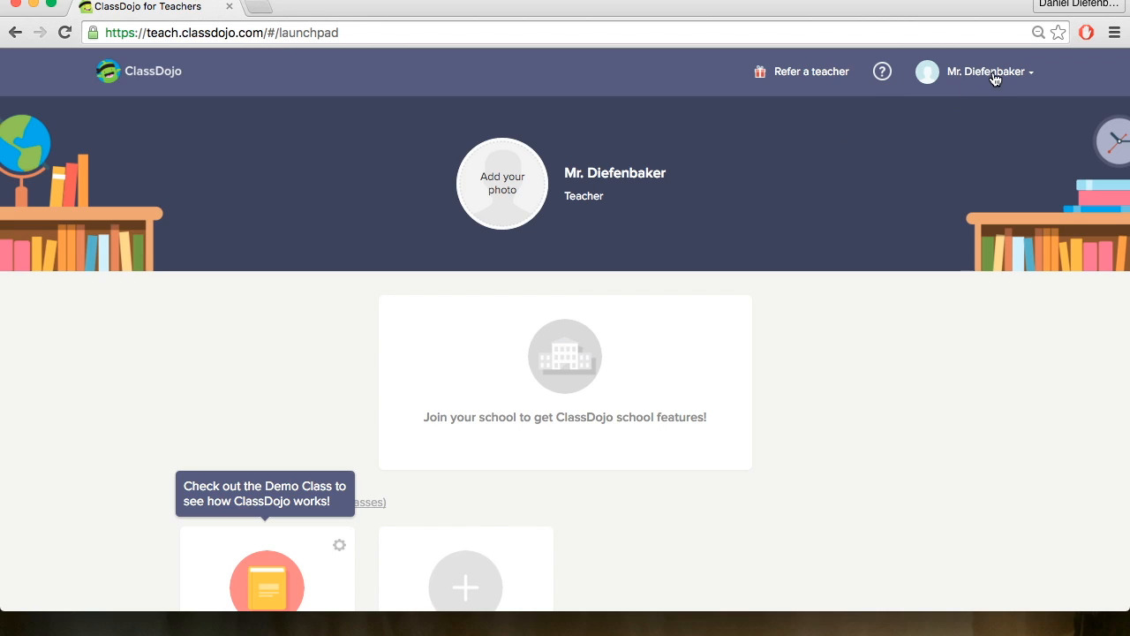
{"action": "left_click", "coordinate": [982, 70]}
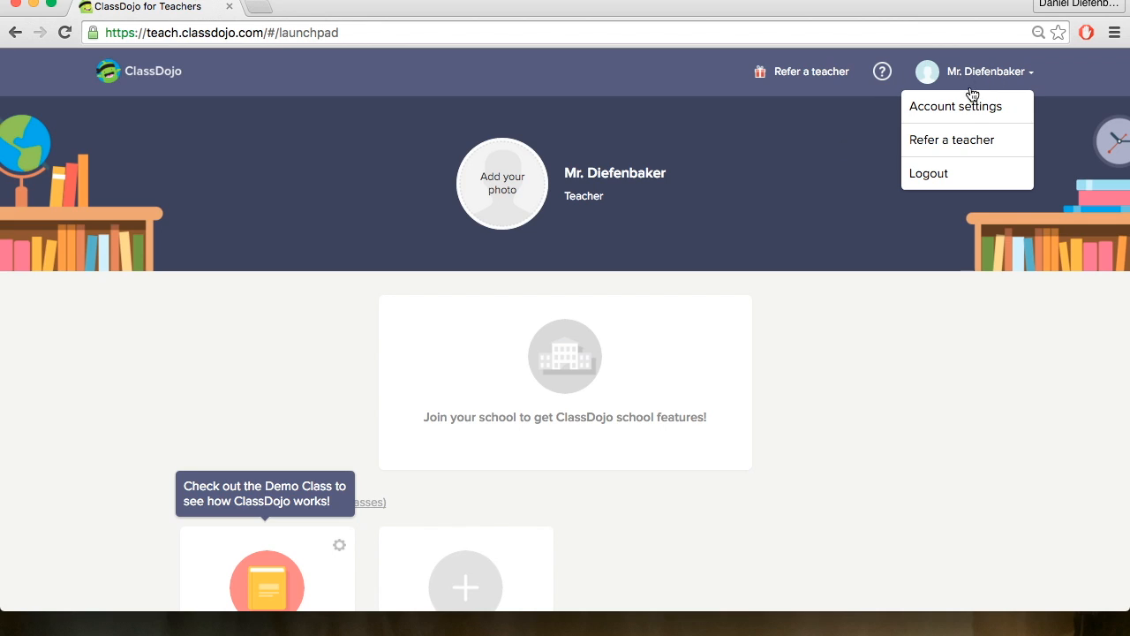
{"action": "mouse_move", "coordinate": [929, 173]}
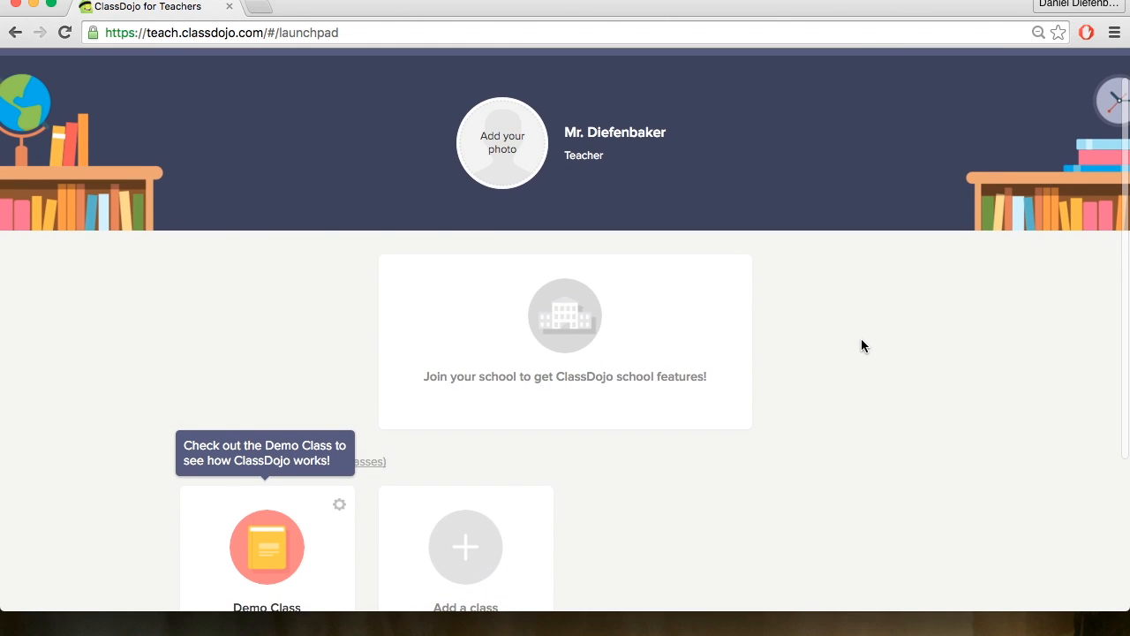
{"action": "mouse_move", "coordinate": [503, 148]}
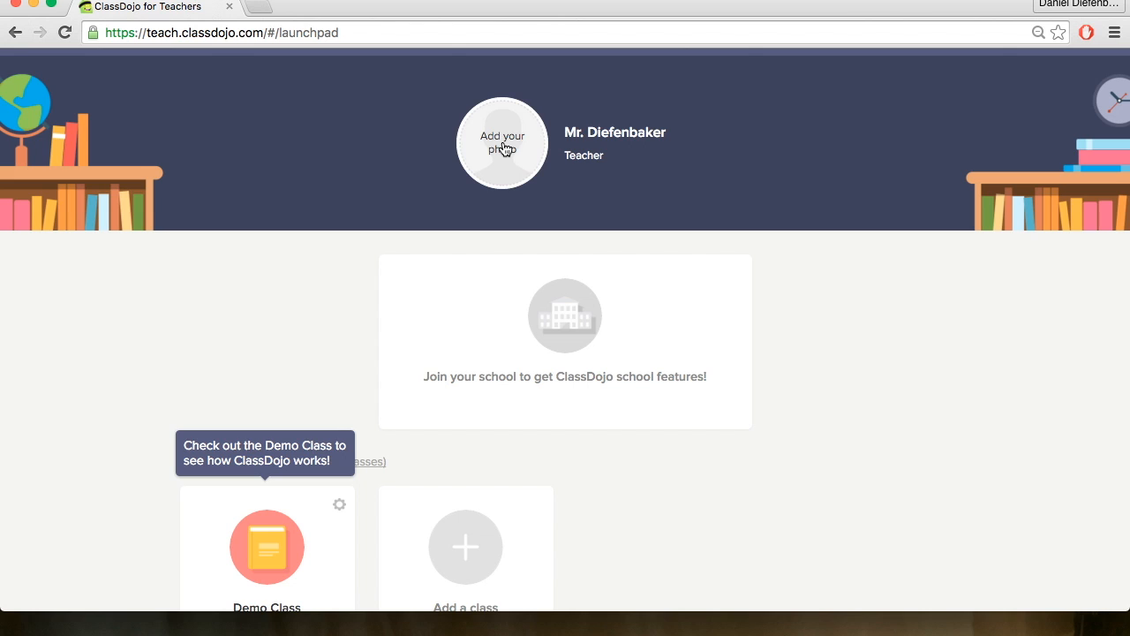
{"action": "scroll", "scroll_direction": "down", "scroll_amount": 3}
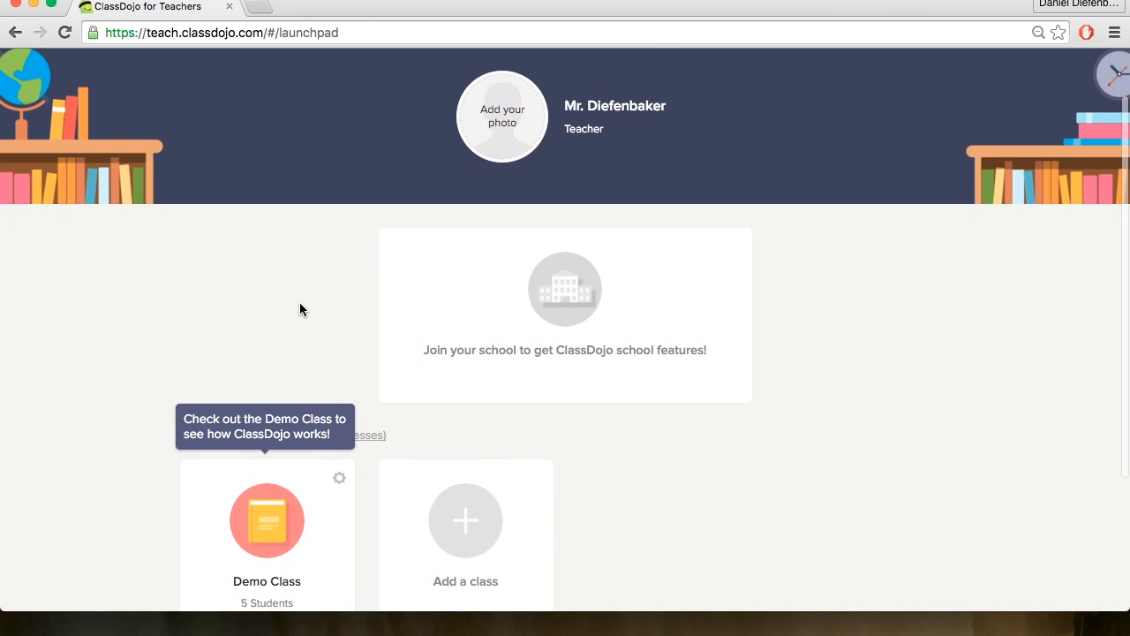
{"action": "scroll", "scroll_direction": "down", "scroll_amount": 3}
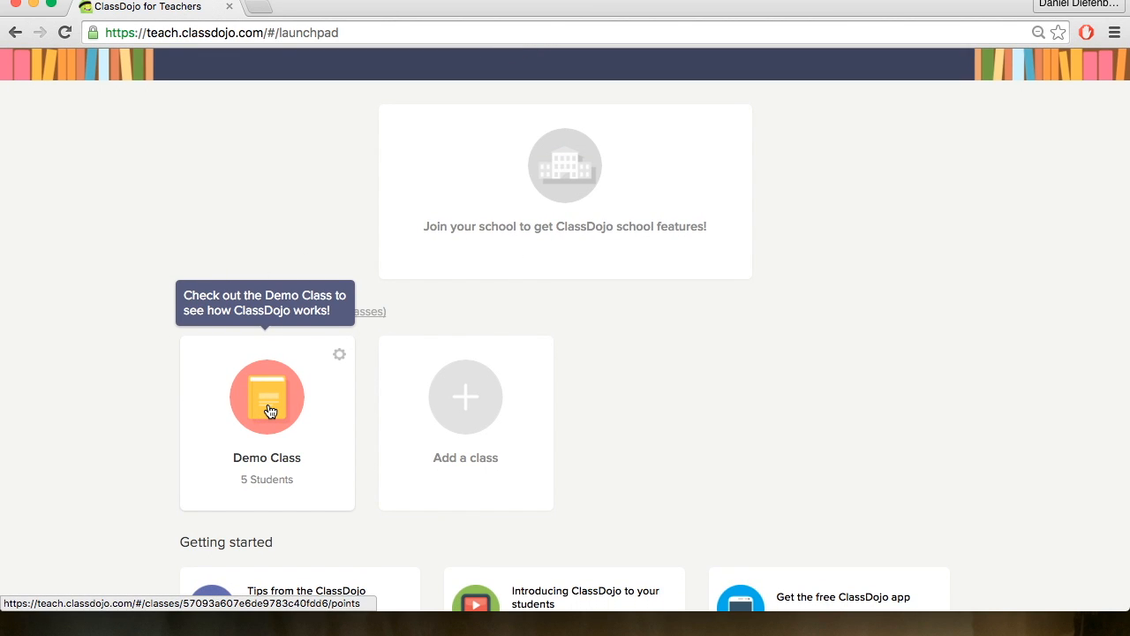
Enter Demo Class and award Bradley Pitt +1 for Working hard.
{"action": "left_click", "coordinate": [267, 396]}
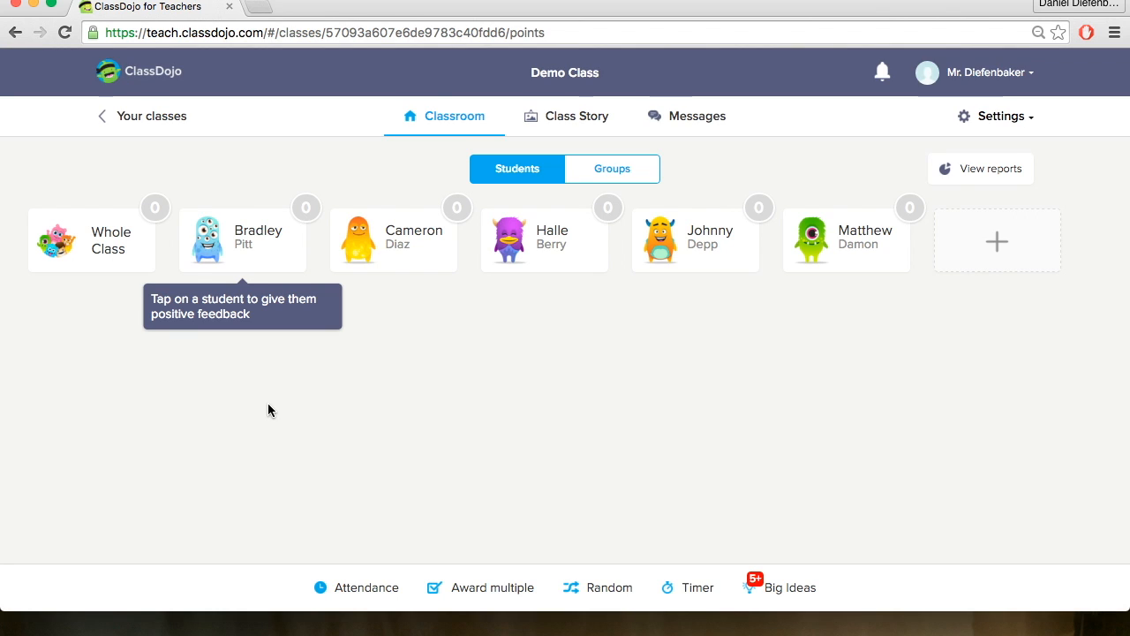
{"action": "mouse_move", "coordinate": [466, 445]}
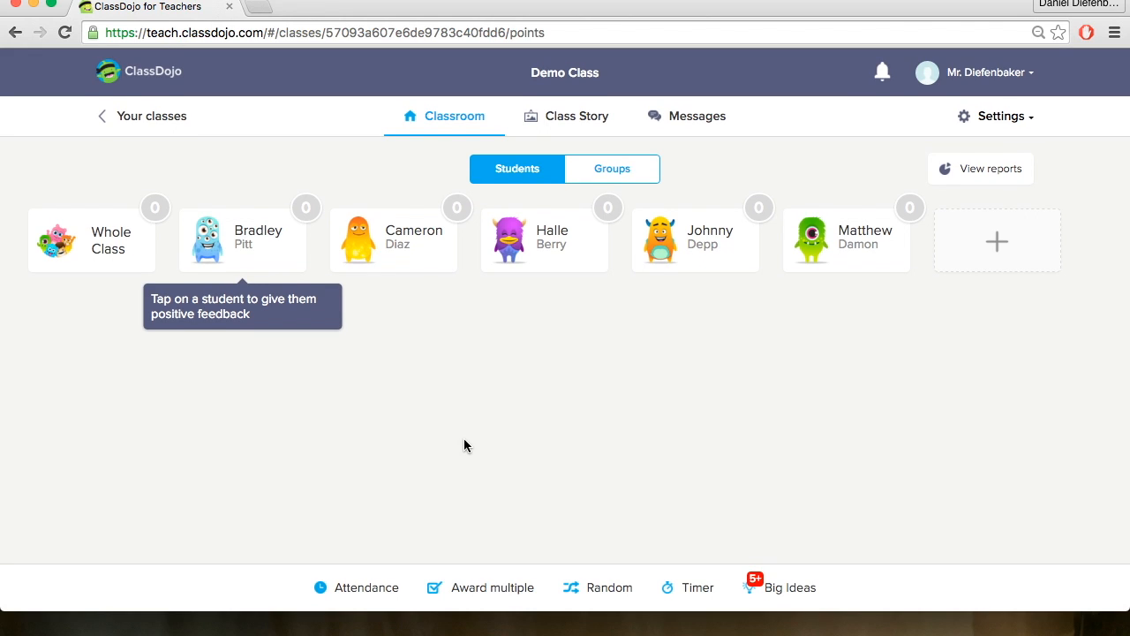
{"action": "mouse_move", "coordinate": [258, 270]}
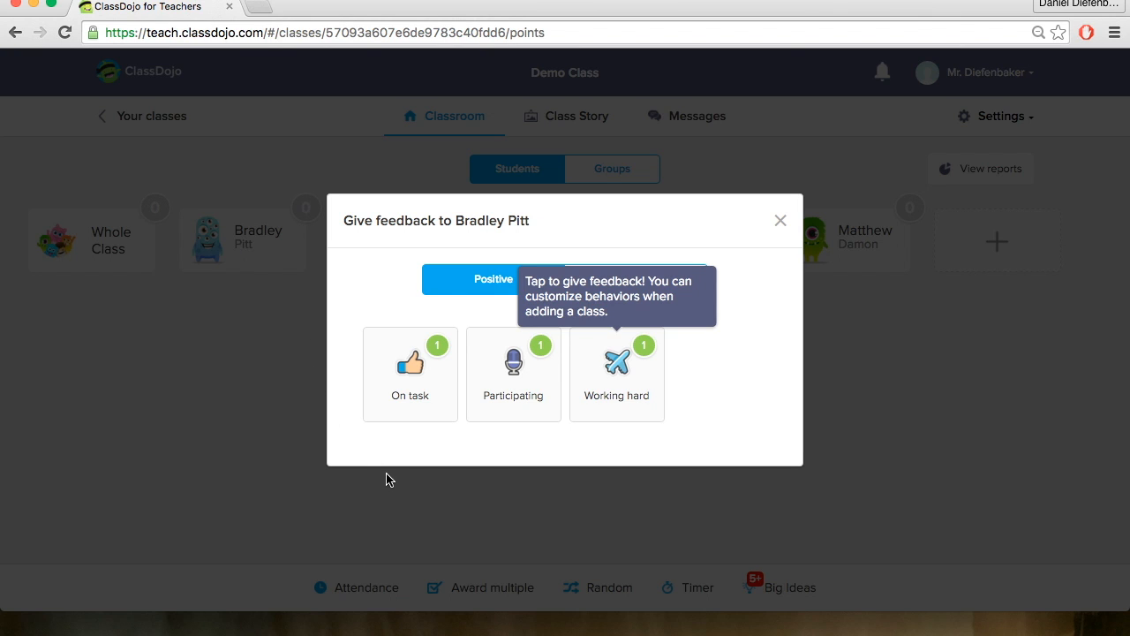
{"action": "mouse_move", "coordinate": [731, 433]}
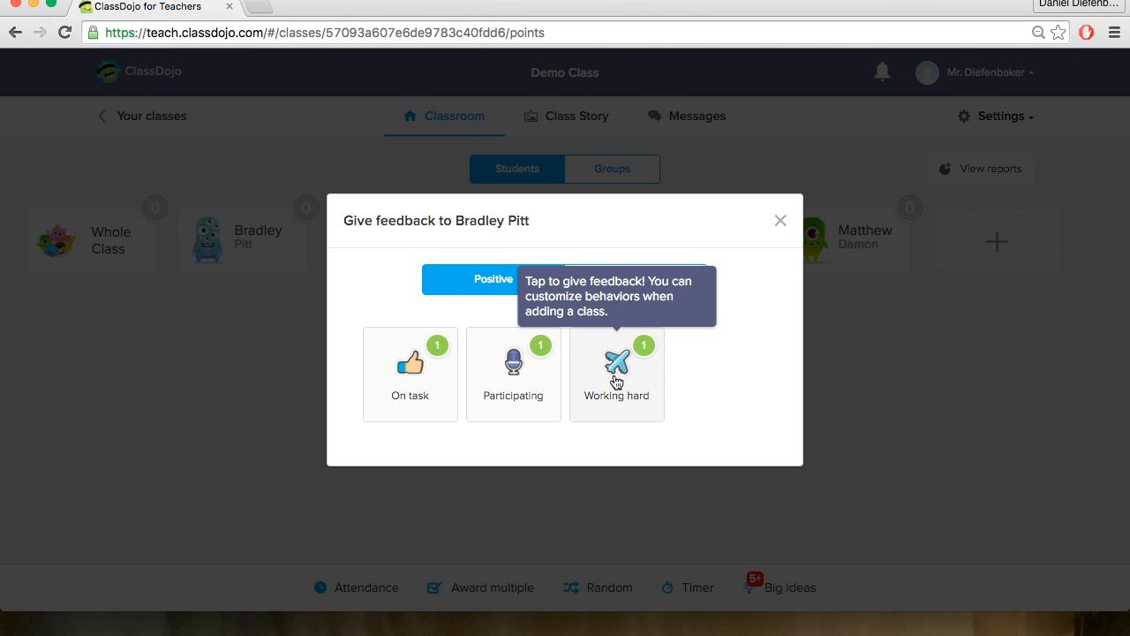
{"action": "left_click", "coordinate": [616, 366]}
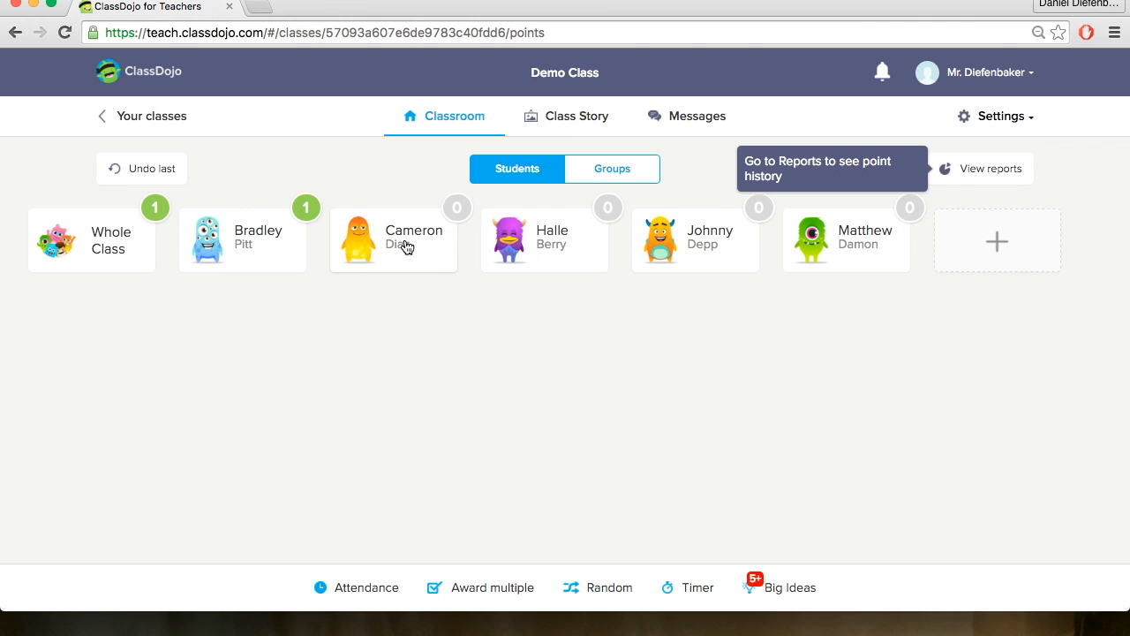
Give Cameron Diaz -1 for Unprepared from the Needs work behaviours.
{"action": "left_click", "coordinate": [392, 240]}
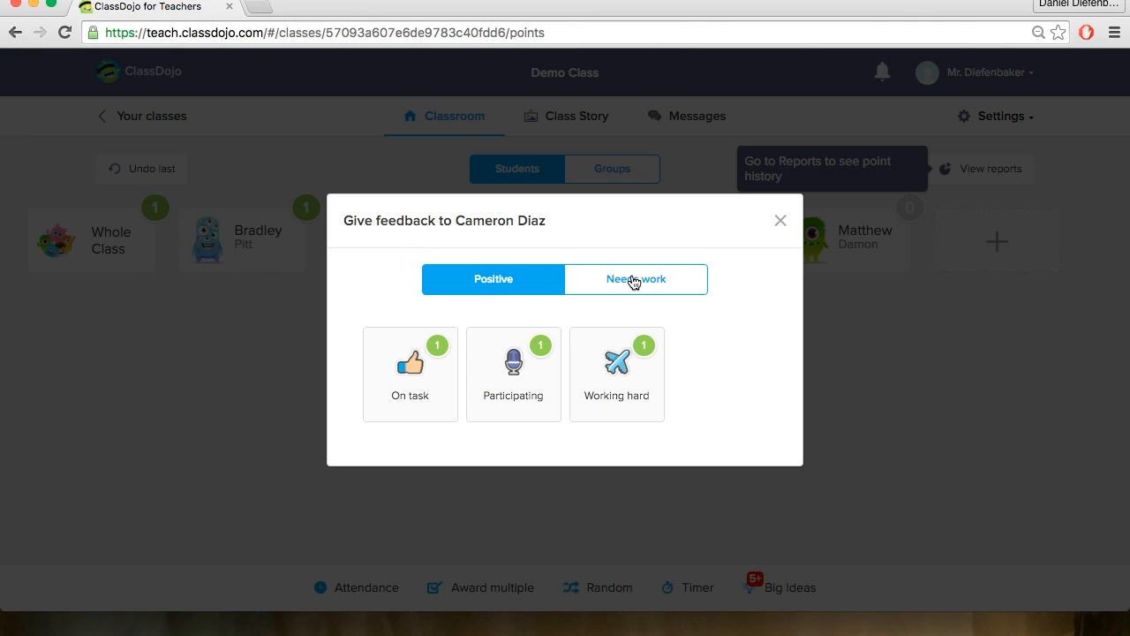
{"action": "left_click", "coordinate": [635, 279]}
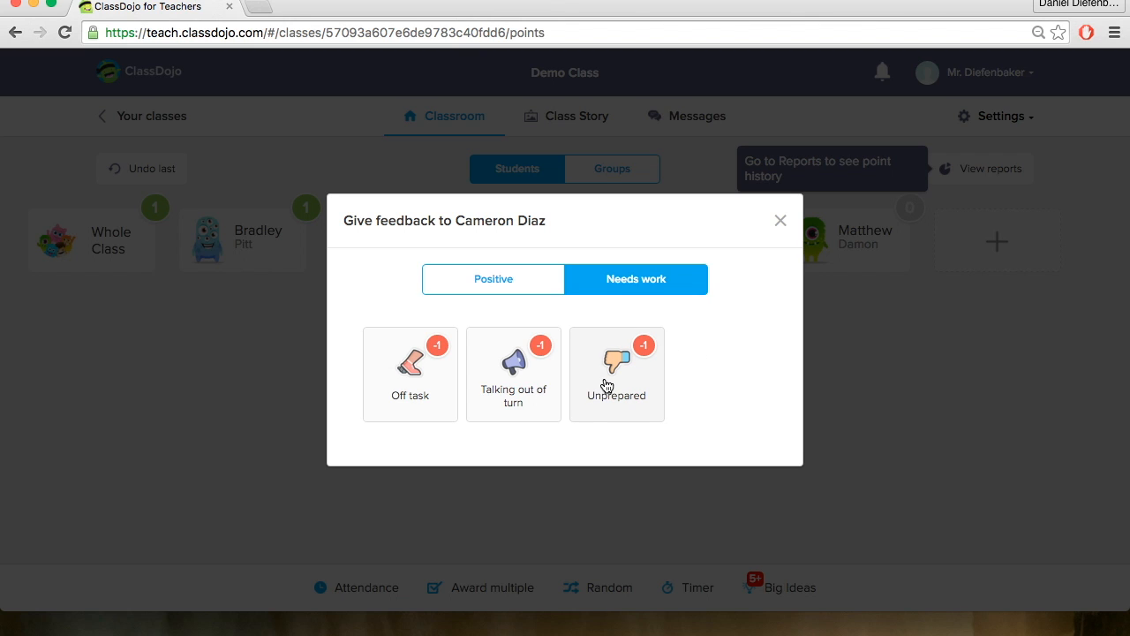
{"action": "left_click", "coordinate": [616, 375]}
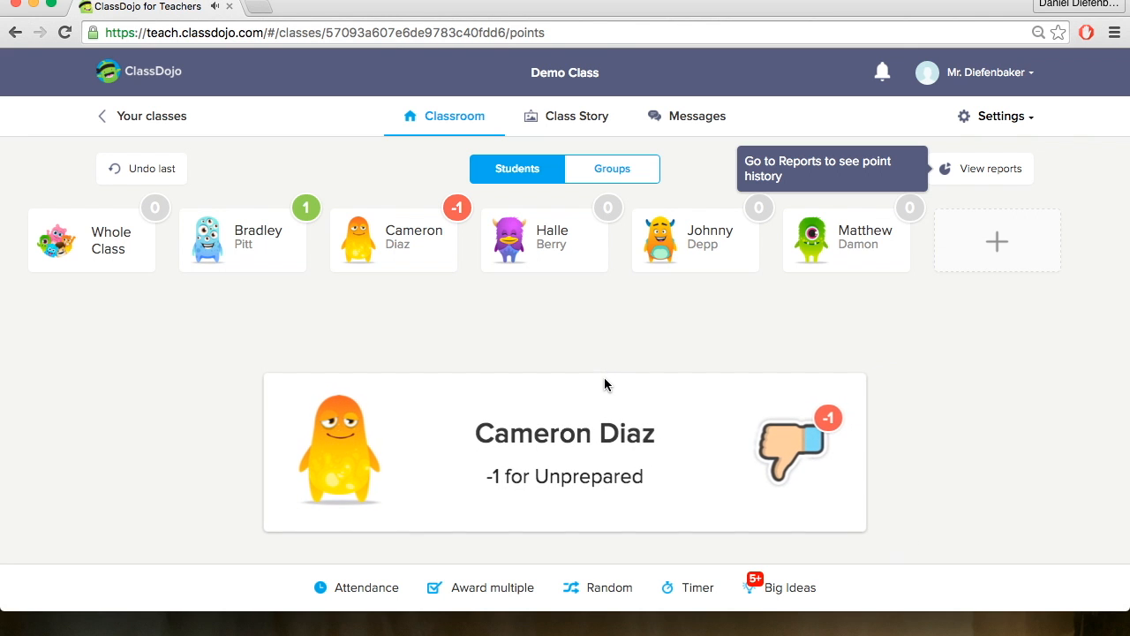
{"action": "mouse_move", "coordinate": [913, 452]}
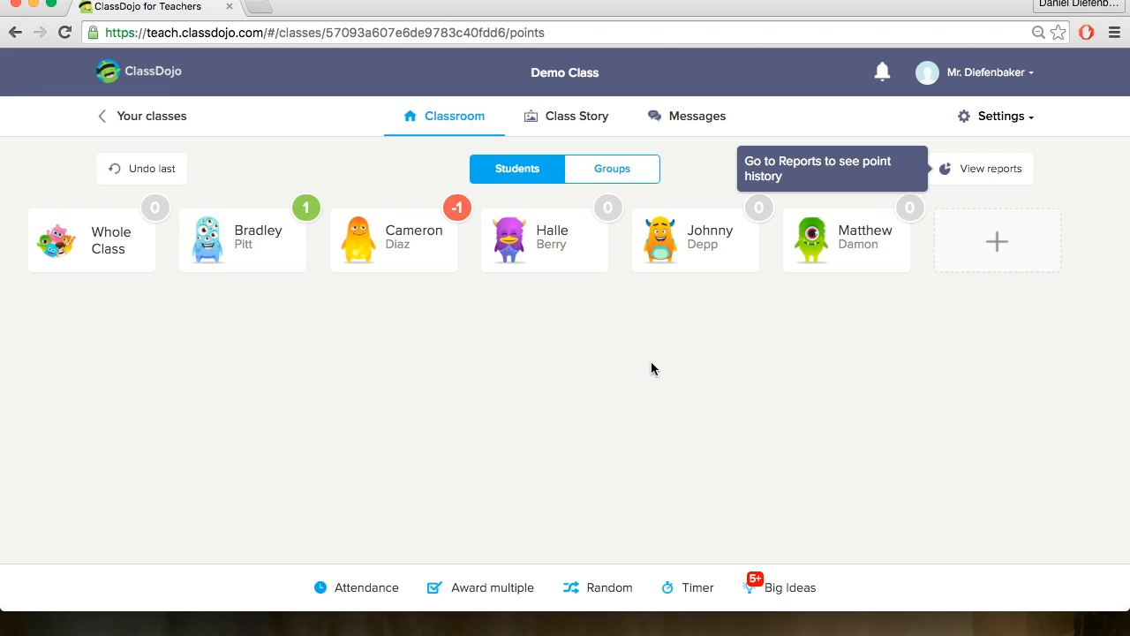
{"action": "mouse_move", "coordinate": [983, 176]}
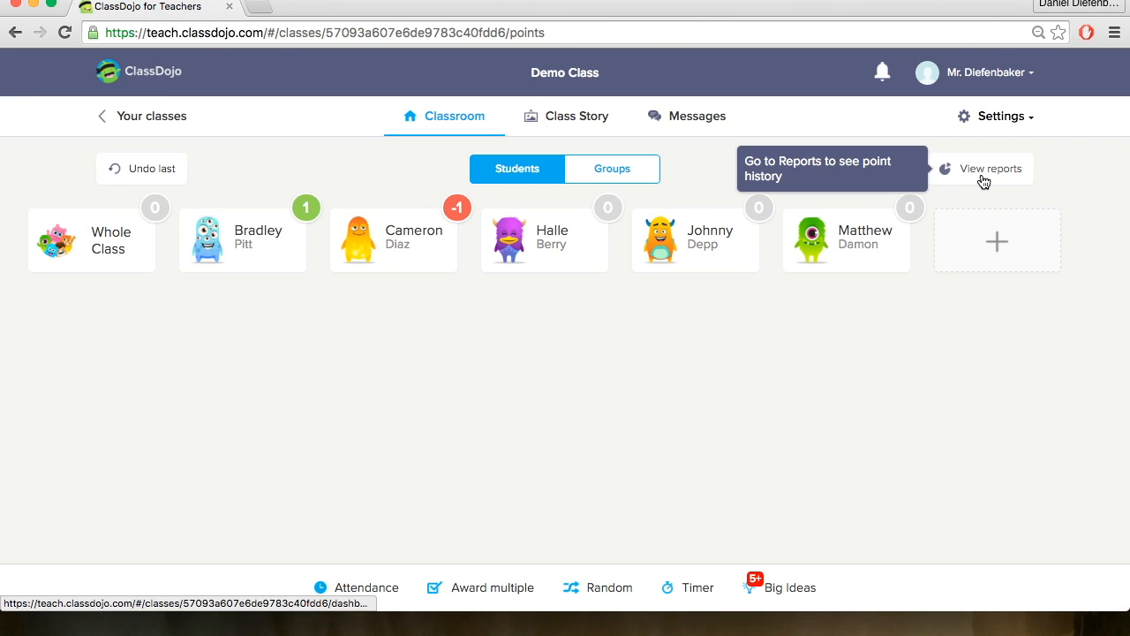
View Bradley Pitt's behaviour report in Reports with the range set to All time.
{"action": "left_click", "coordinate": [989, 170]}
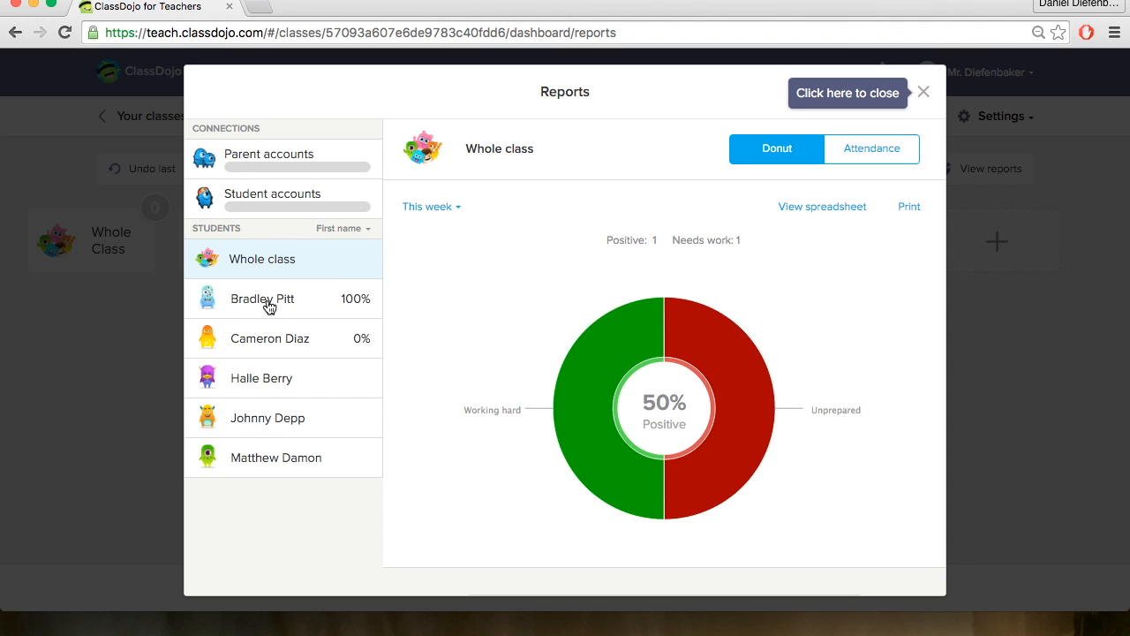
{"action": "left_click", "coordinate": [262, 299]}
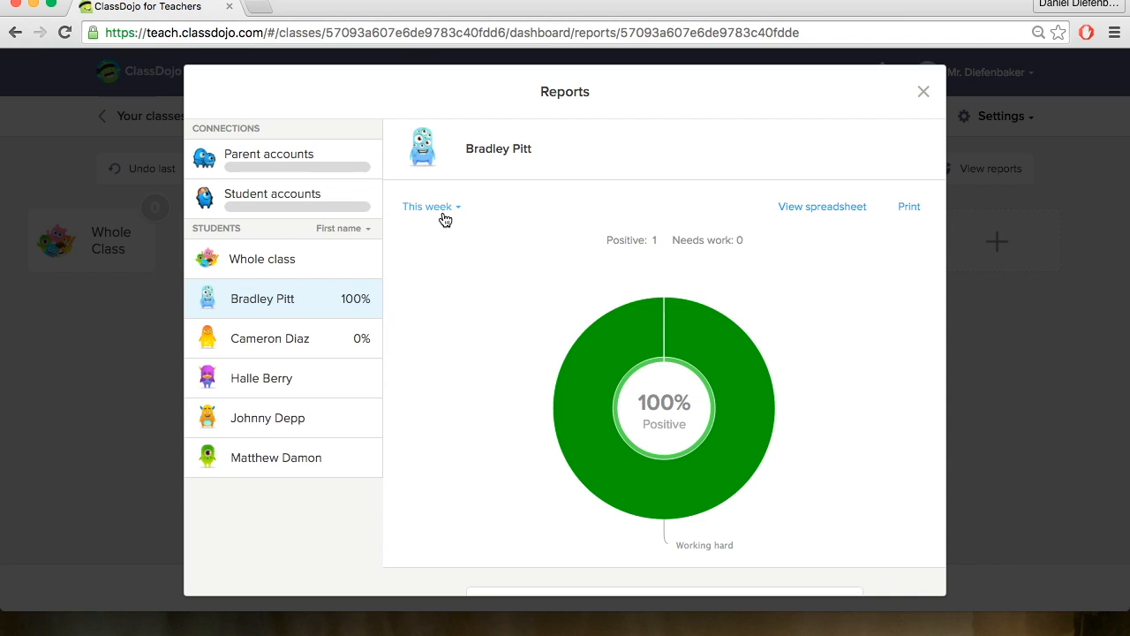
{"action": "left_click", "coordinate": [429, 205]}
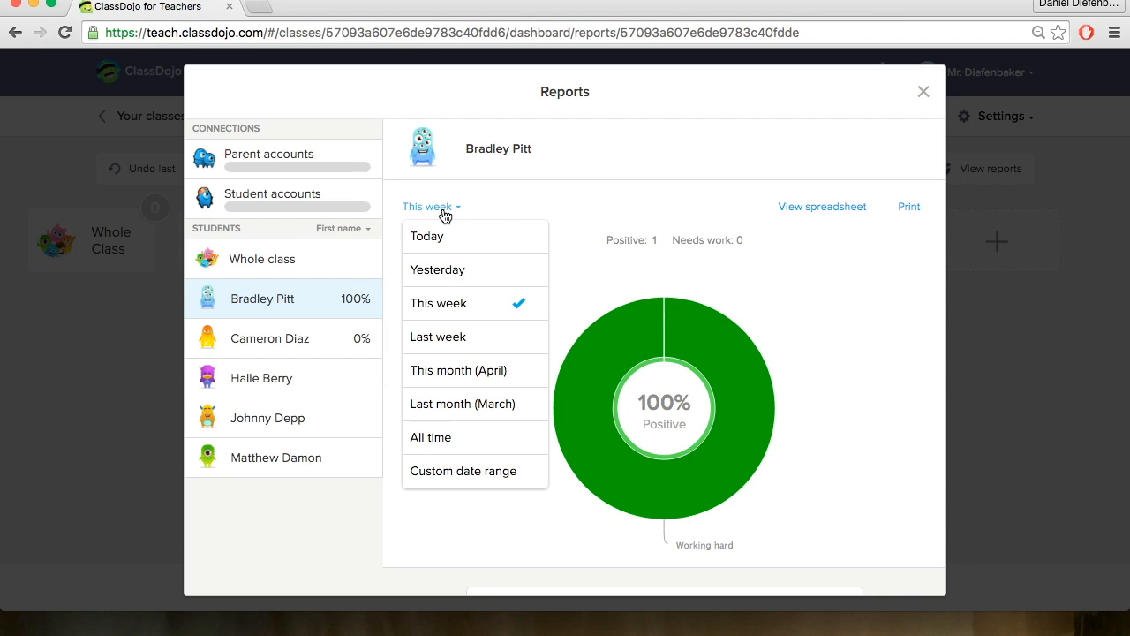
{"action": "mouse_move", "coordinate": [475, 303]}
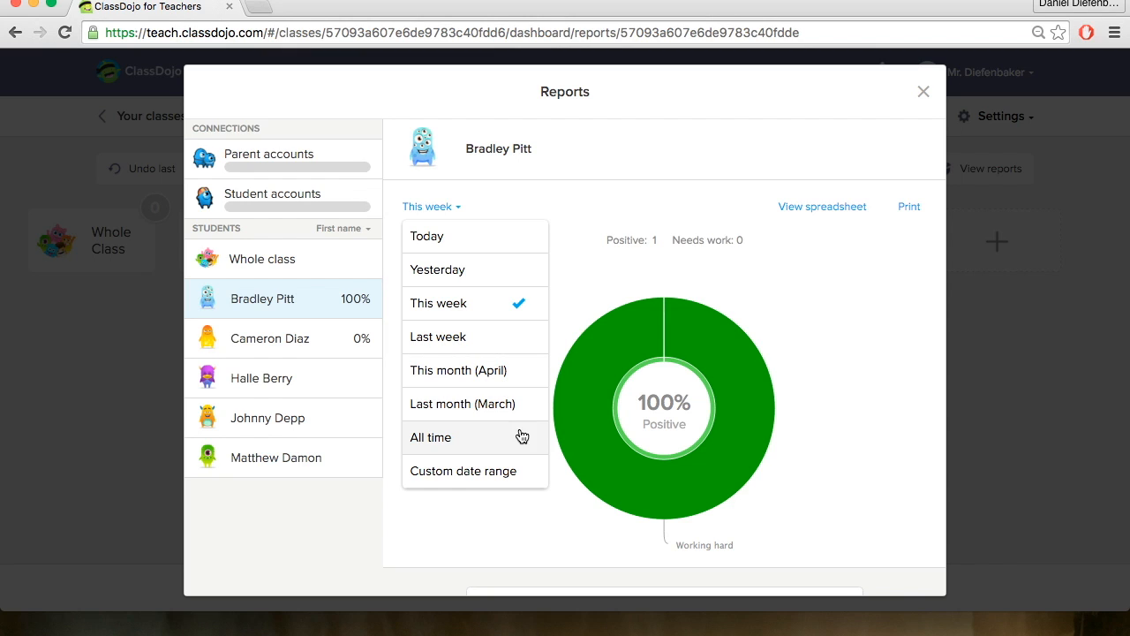
{"action": "left_click", "coordinate": [431, 438]}
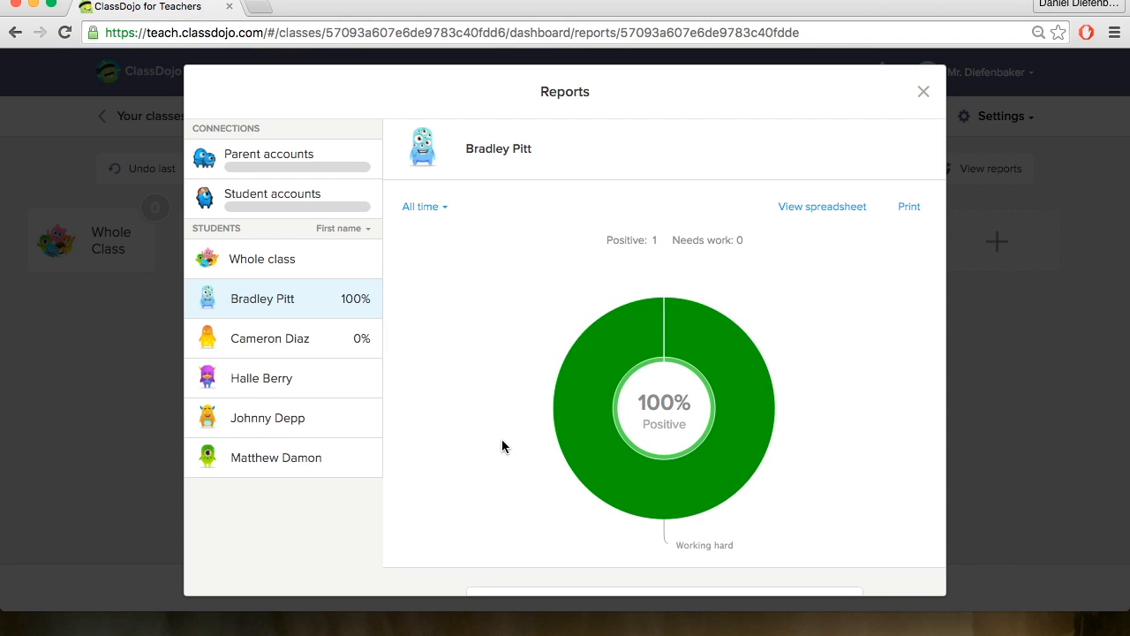
{"action": "mouse_move", "coordinate": [526, 424]}
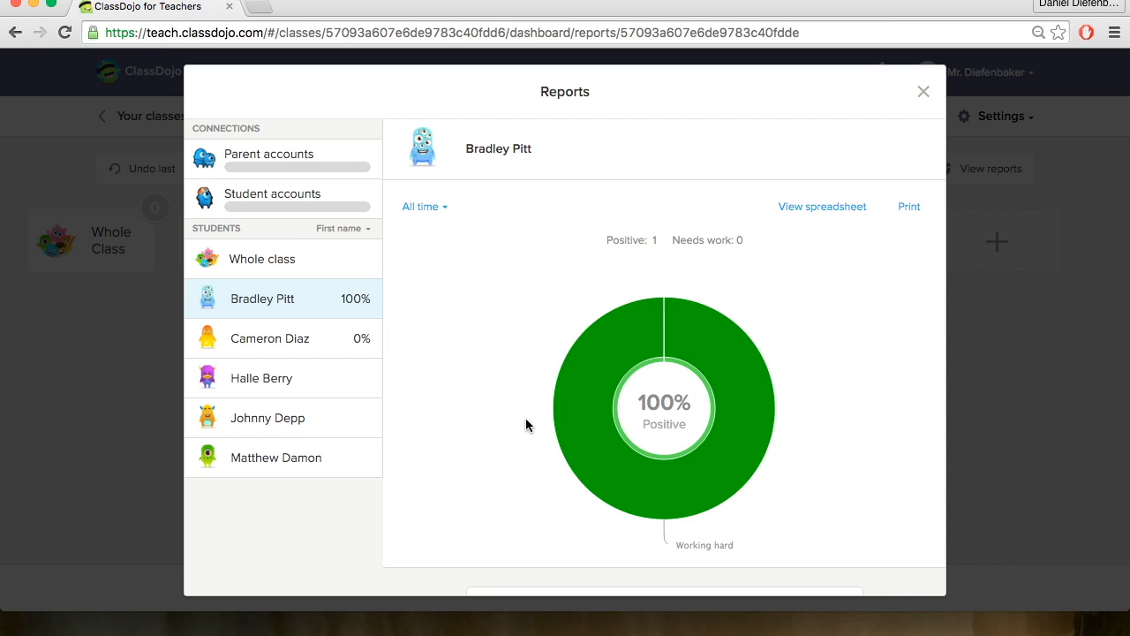
{"action": "mouse_move", "coordinate": [819, 424]}
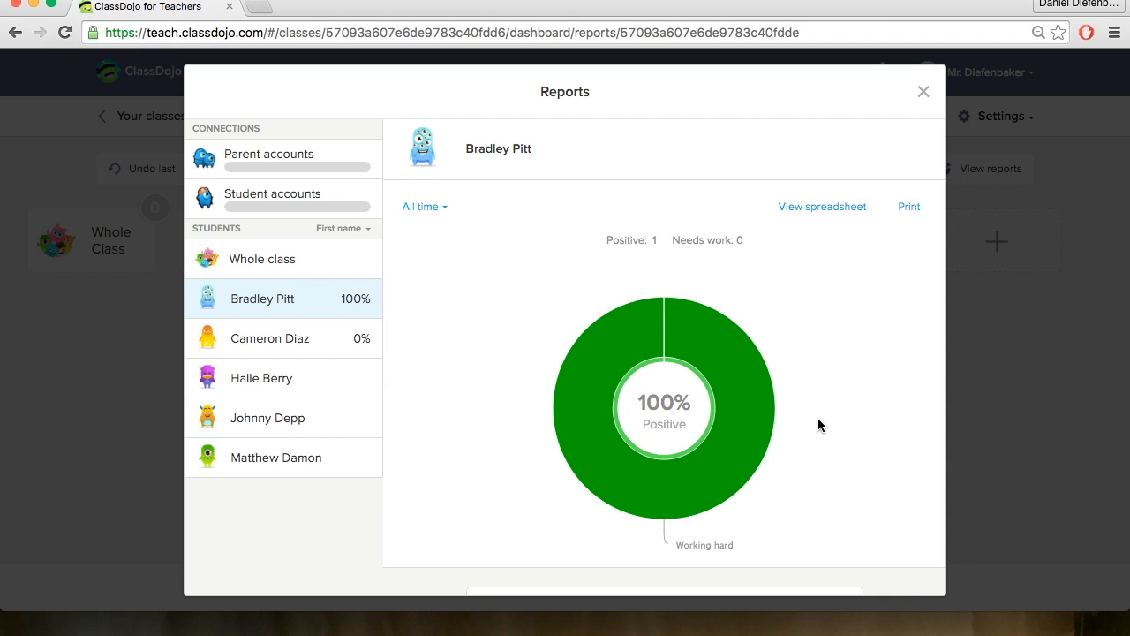
{"action": "mouse_move", "coordinate": [821, 207]}
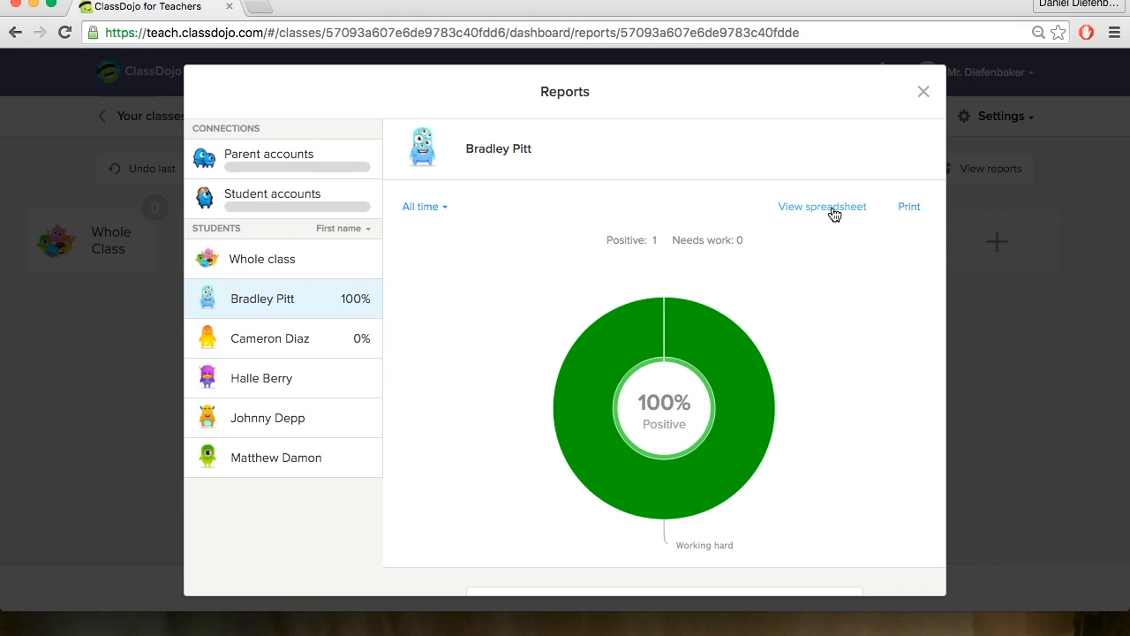
{"action": "mouse_move", "coordinate": [872, 152]}
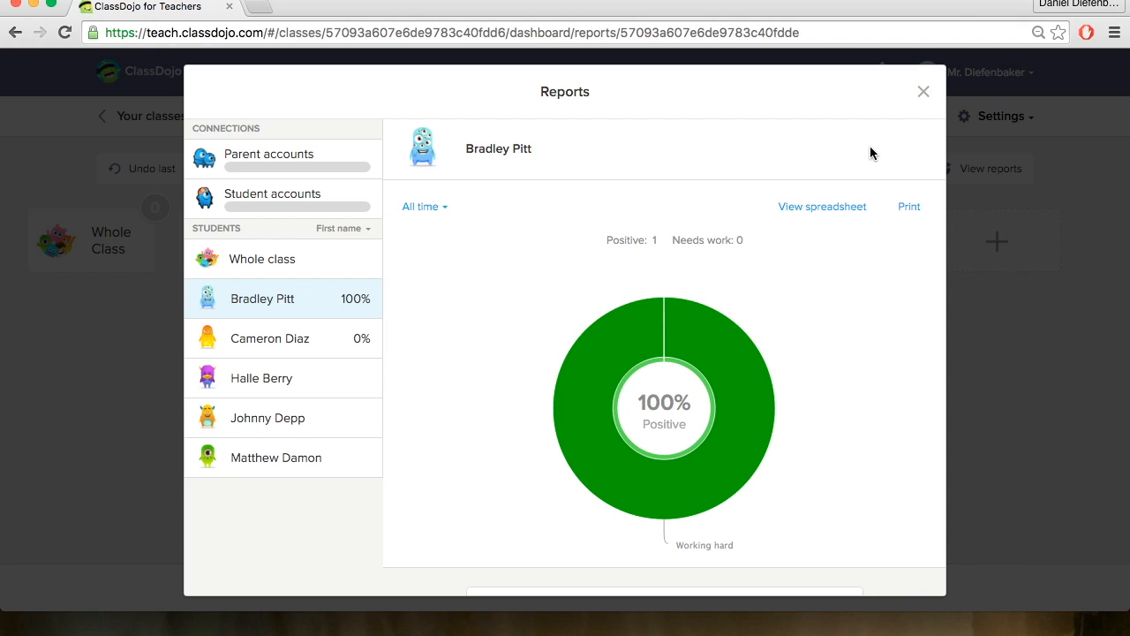
{"action": "mouse_move", "coordinate": [905, 140]}
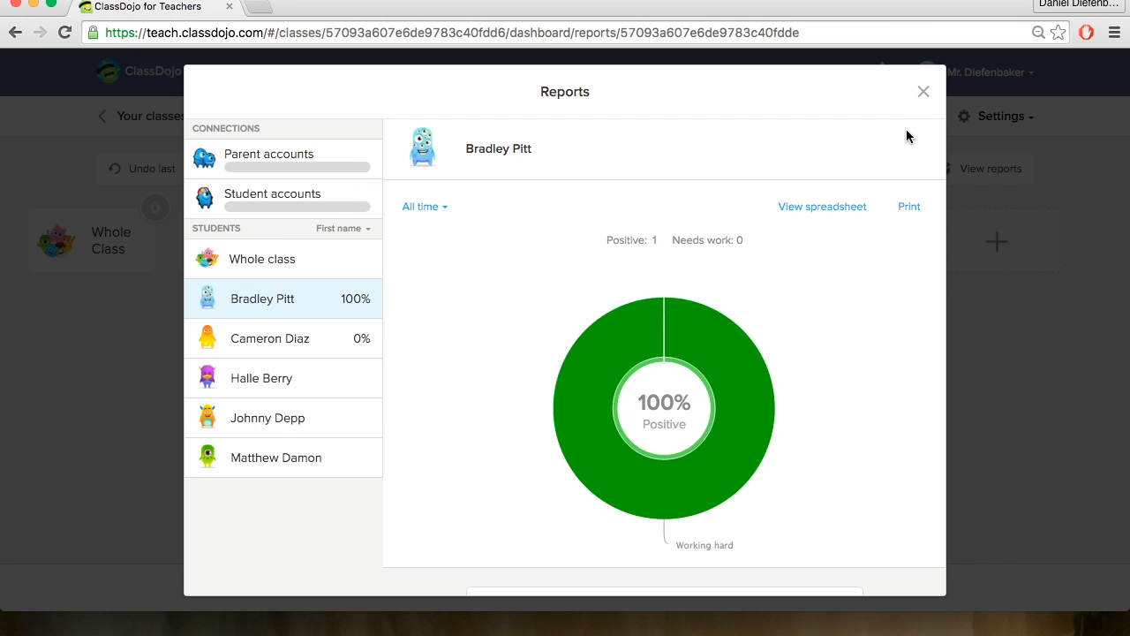
{"action": "mouse_move", "coordinate": [500, 157]}
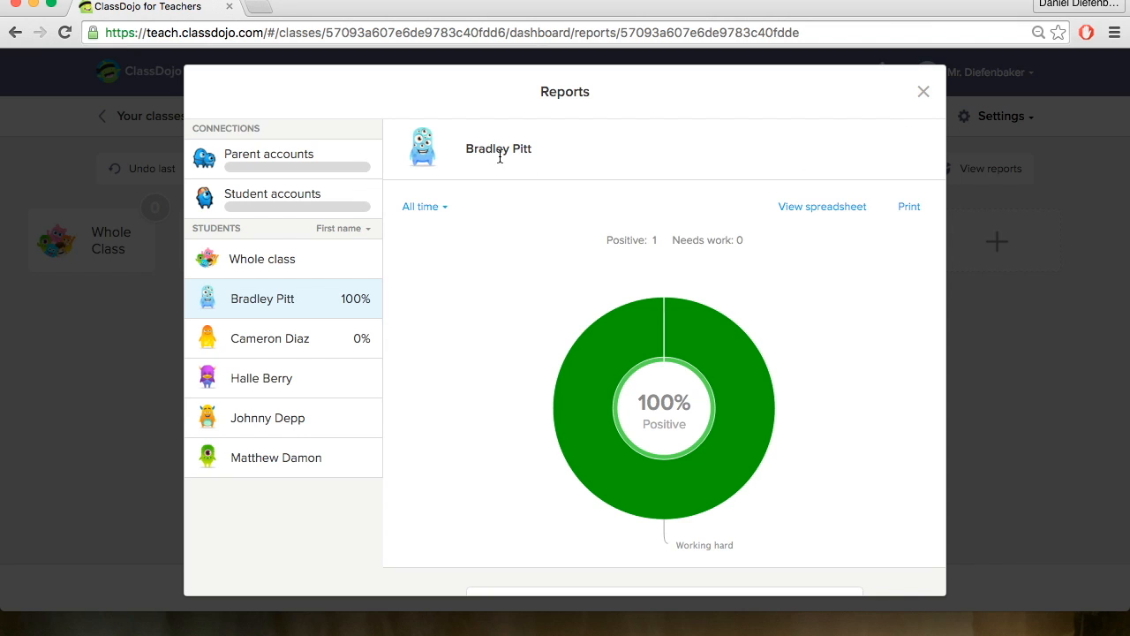
Download all student account invites as a PDF and open it from the download bar.
{"action": "left_click", "coordinate": [272, 193]}
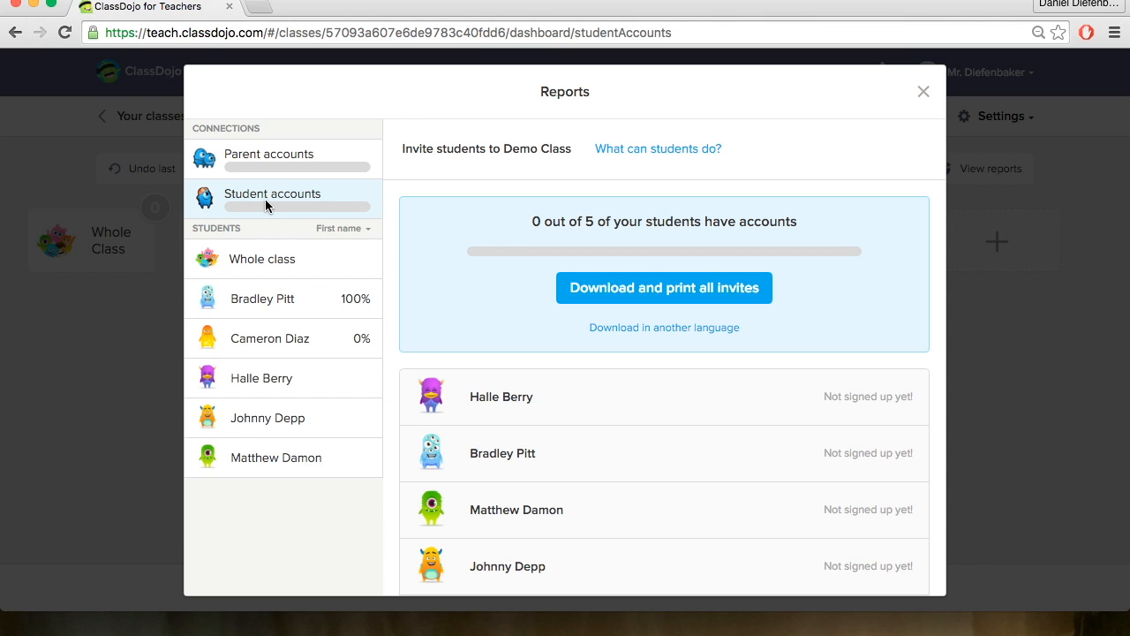
{"action": "scroll", "scroll_direction": "down", "scroll_amount": 3}
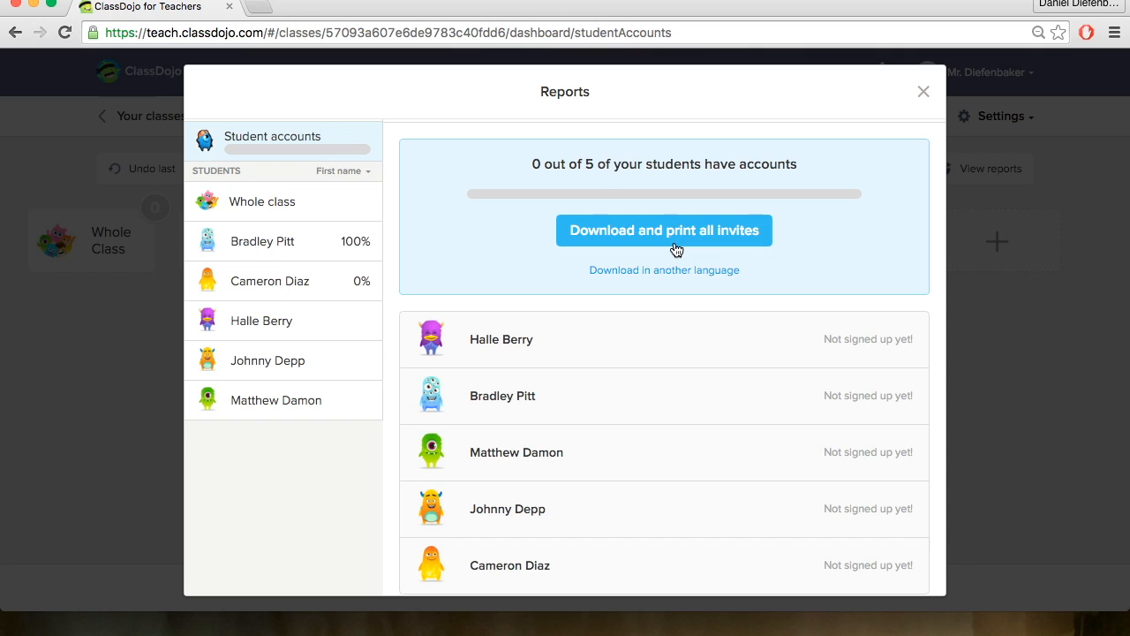
{"action": "left_click", "coordinate": [664, 230]}
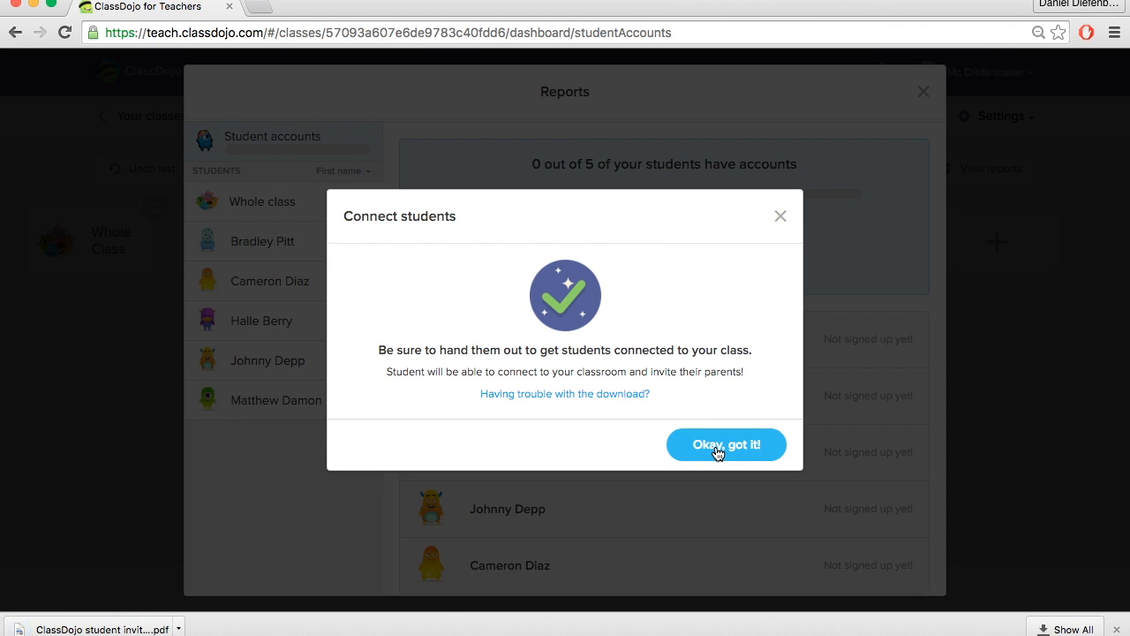
{"action": "left_click", "coordinate": [726, 445]}
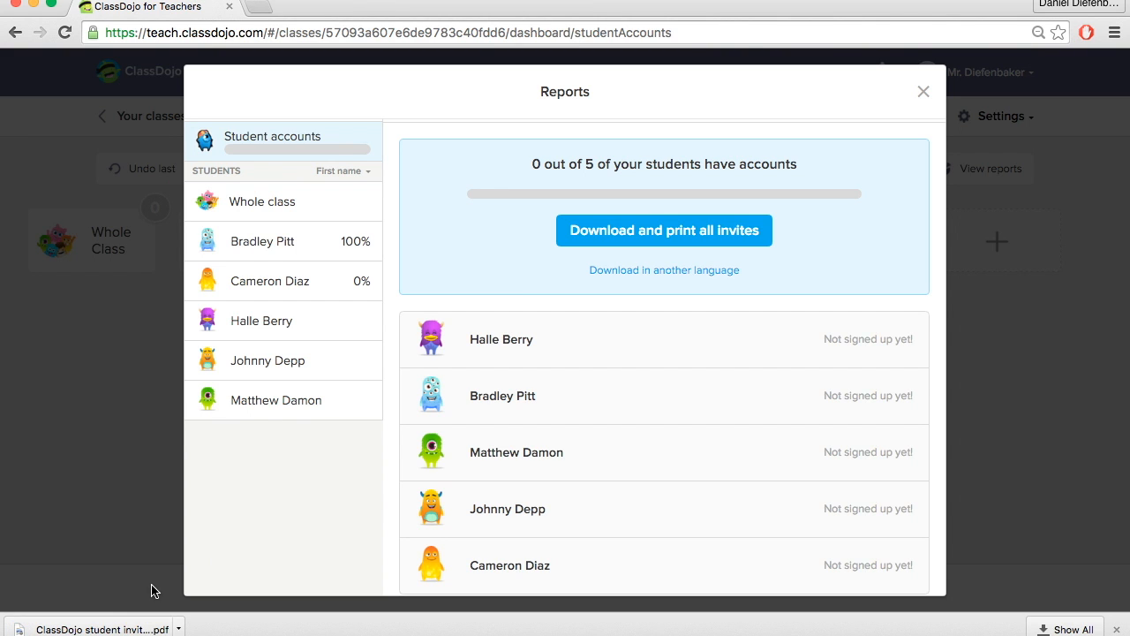
{"action": "left_click", "coordinate": [665, 229]}
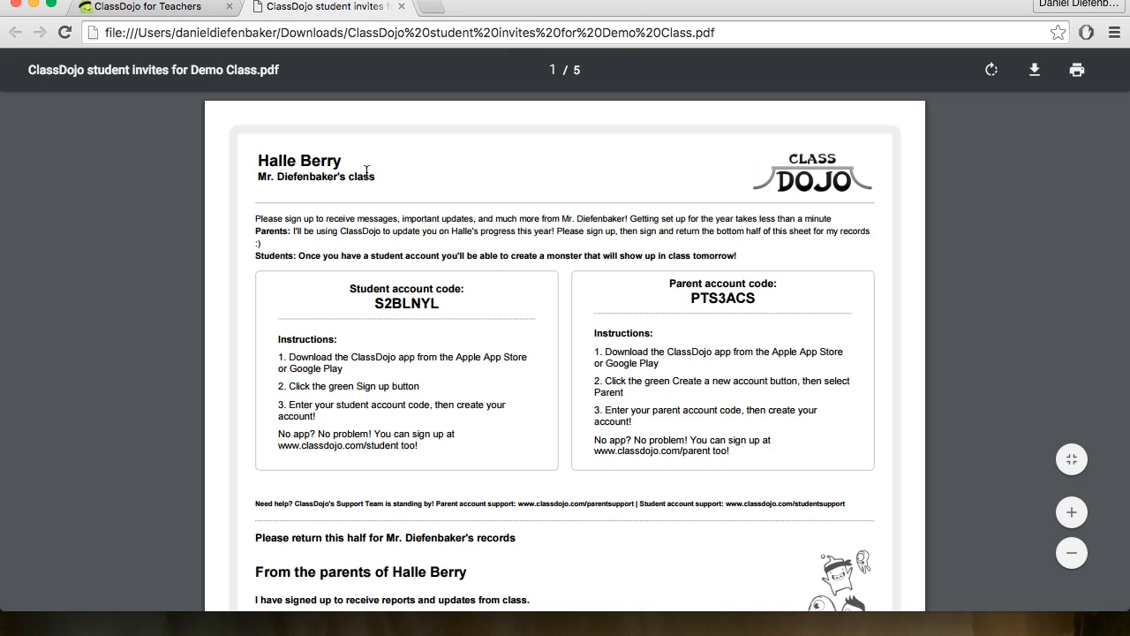
Scroll through Halle Berry's invite page with her student and parent codes.
{"action": "scroll", "scroll_direction": "down", "scroll_amount": 3}
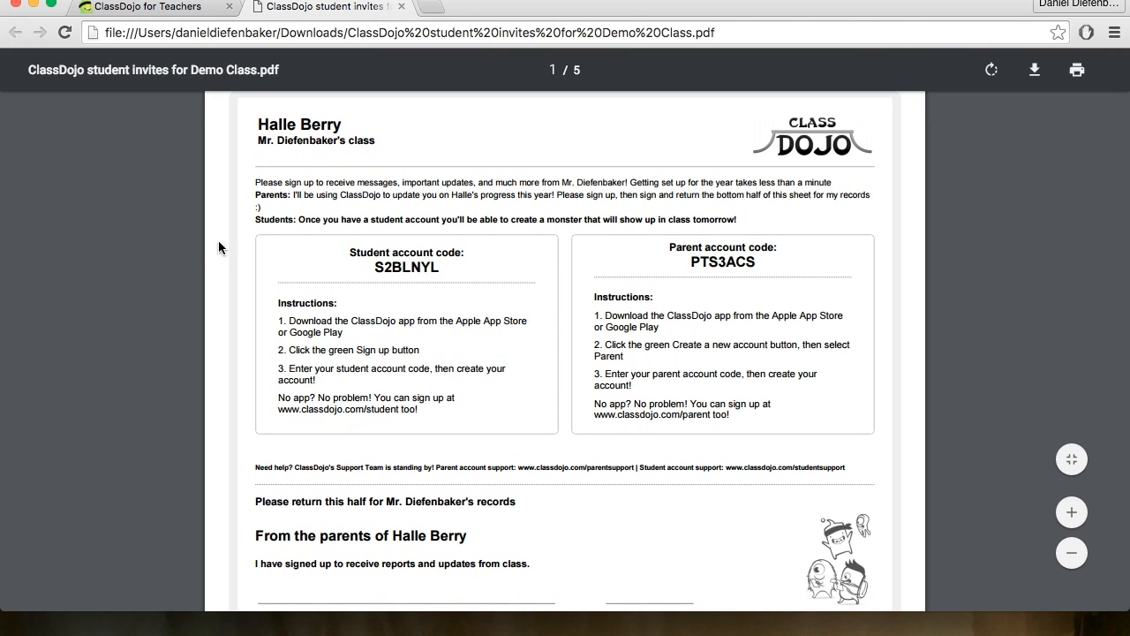
{"action": "mouse_move", "coordinate": [226, 279]}
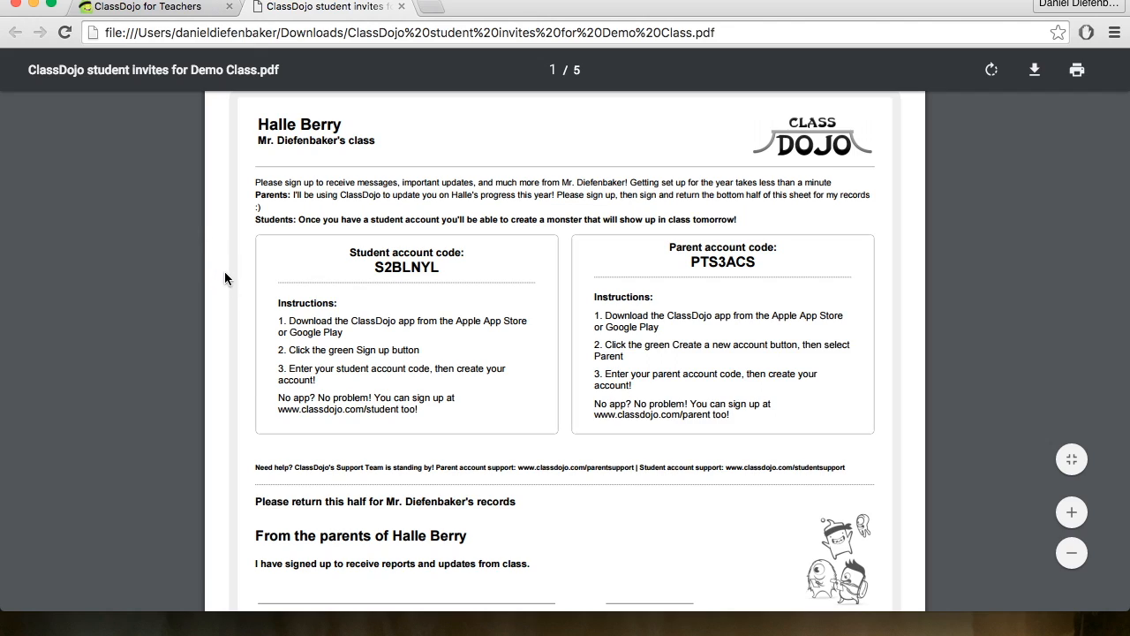
{"action": "mouse_move", "coordinate": [449, 265]}
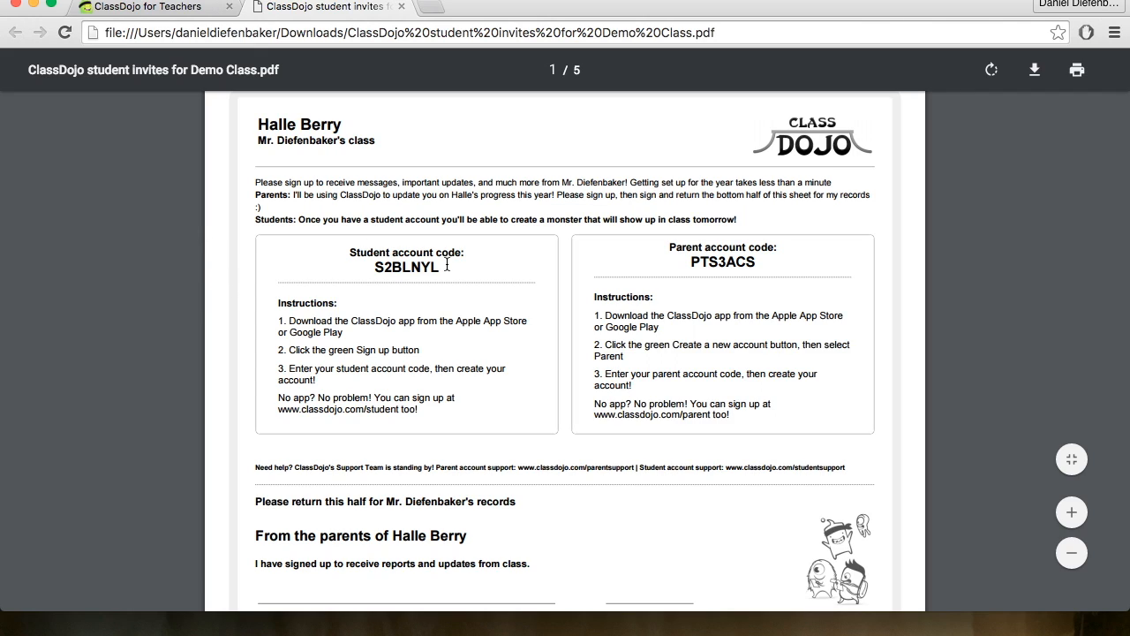
{"action": "mouse_move", "coordinate": [322, 273]}
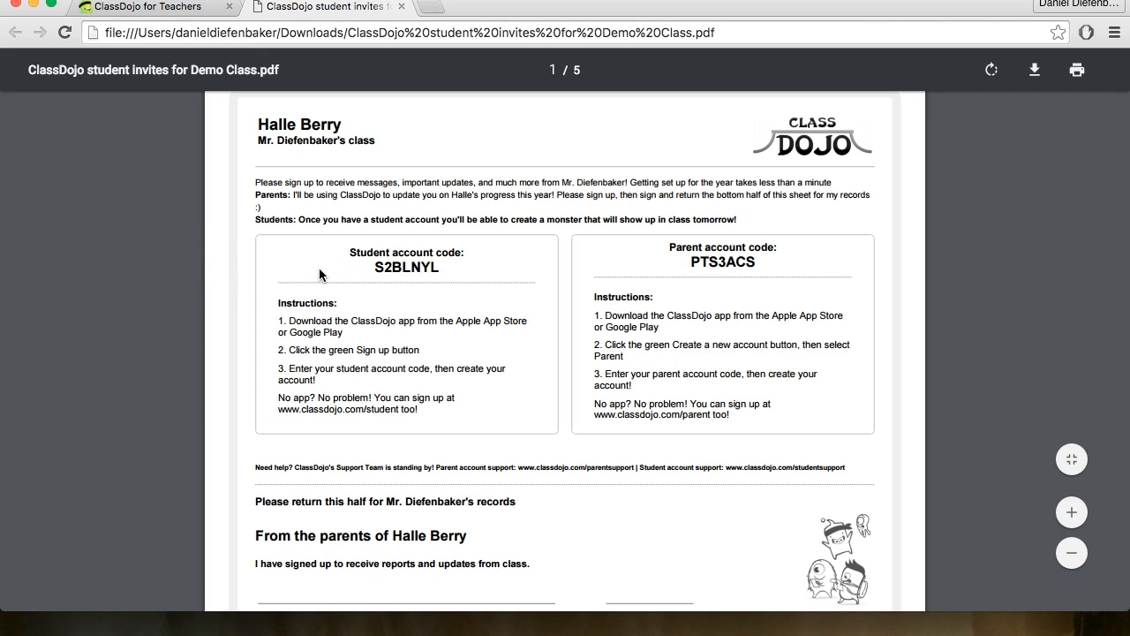
{"action": "scroll", "scroll_direction": "down", "scroll_amount": 3}
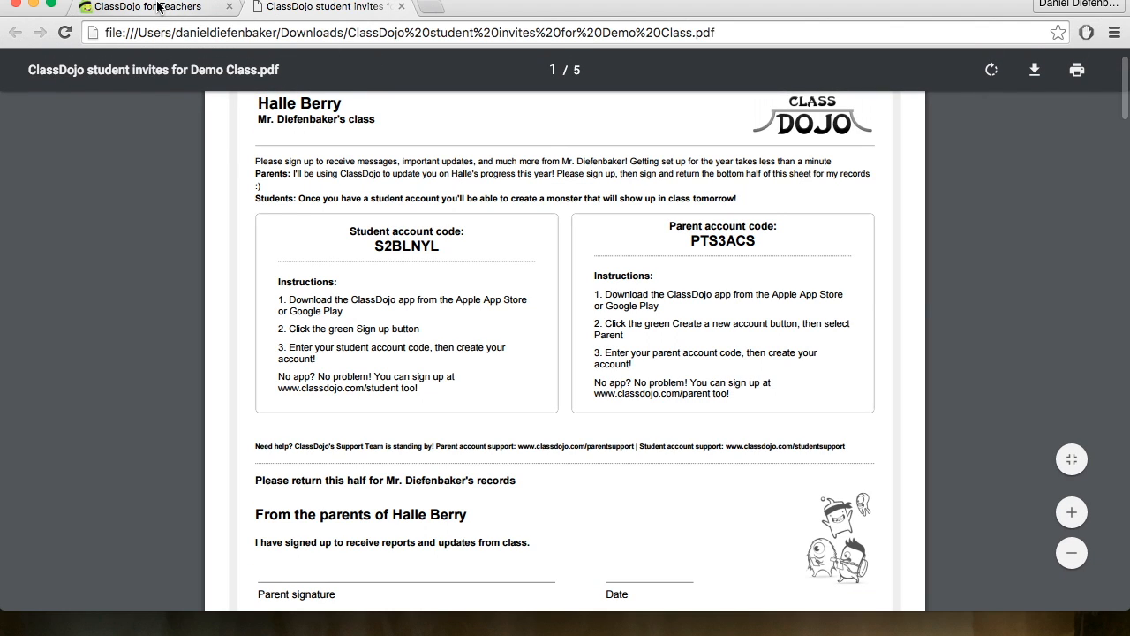
Return to the ClassDojo tab and view the Parent accounts page, 0 of 5 connected.
{"action": "left_click", "coordinate": [142, 7]}
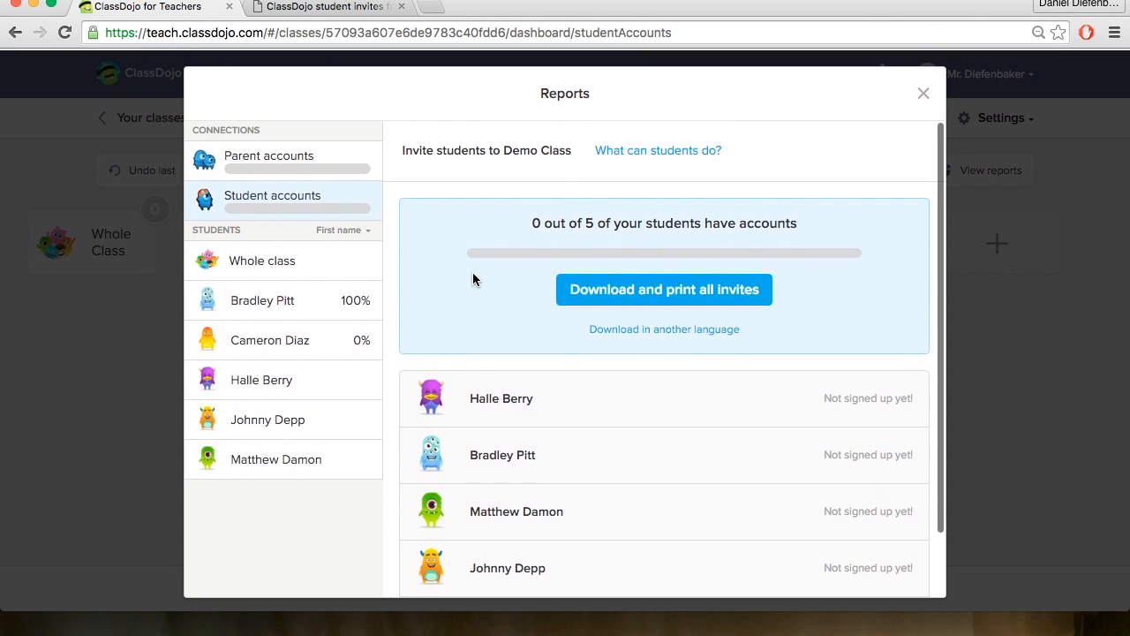
{"action": "left_click", "coordinate": [268, 154]}
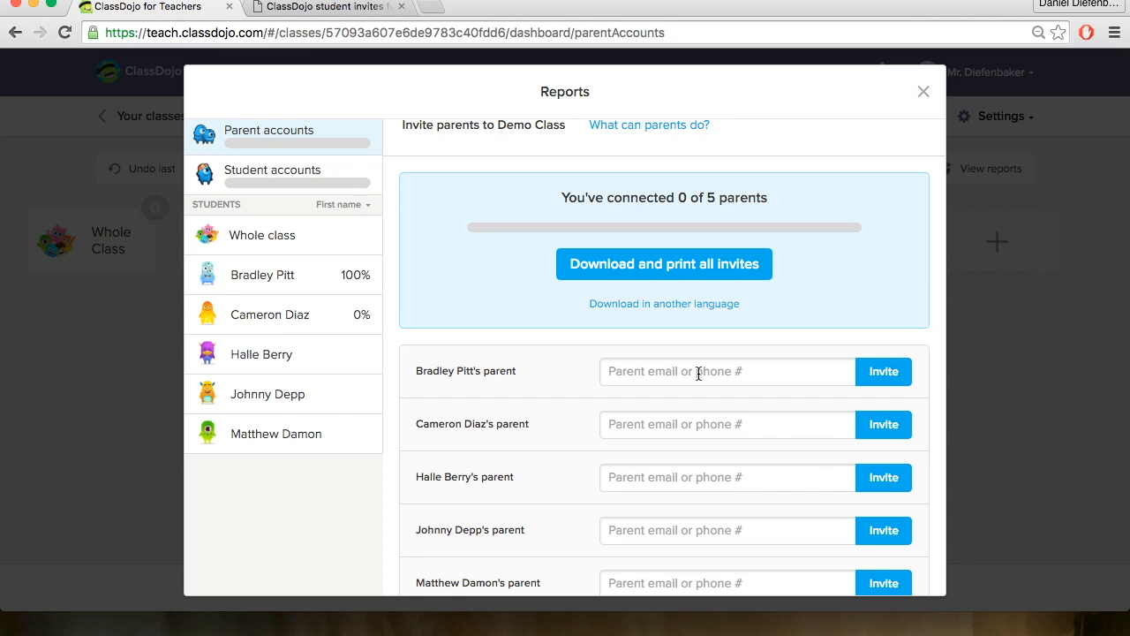
{"action": "scroll", "scroll_direction": "down", "scroll_amount": 3}
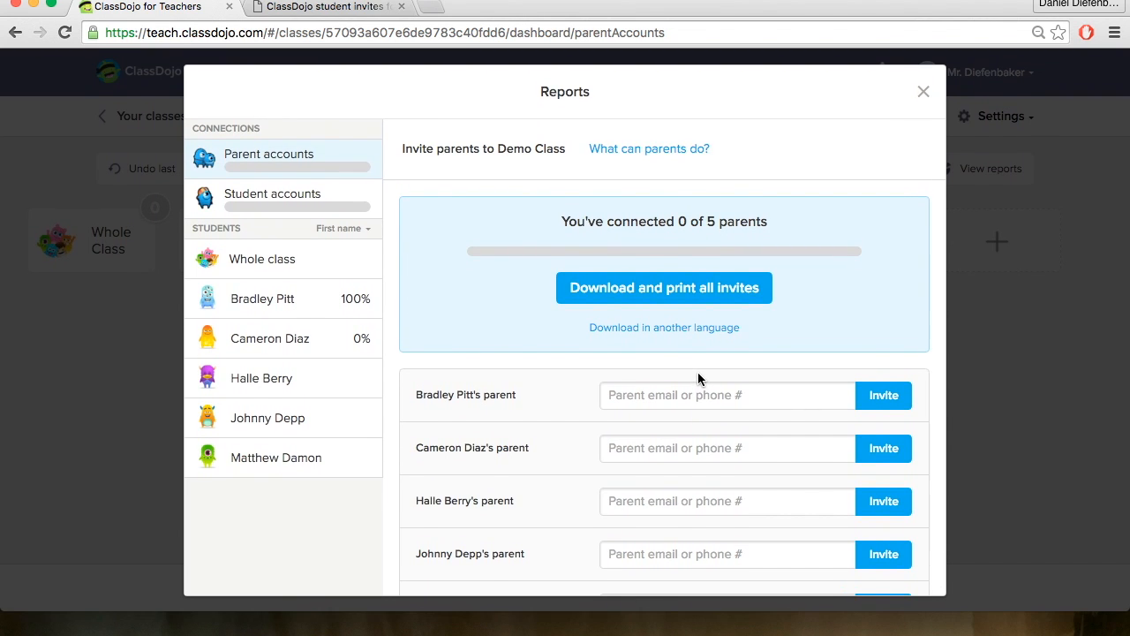
{"action": "mouse_move", "coordinate": [926, 92]}
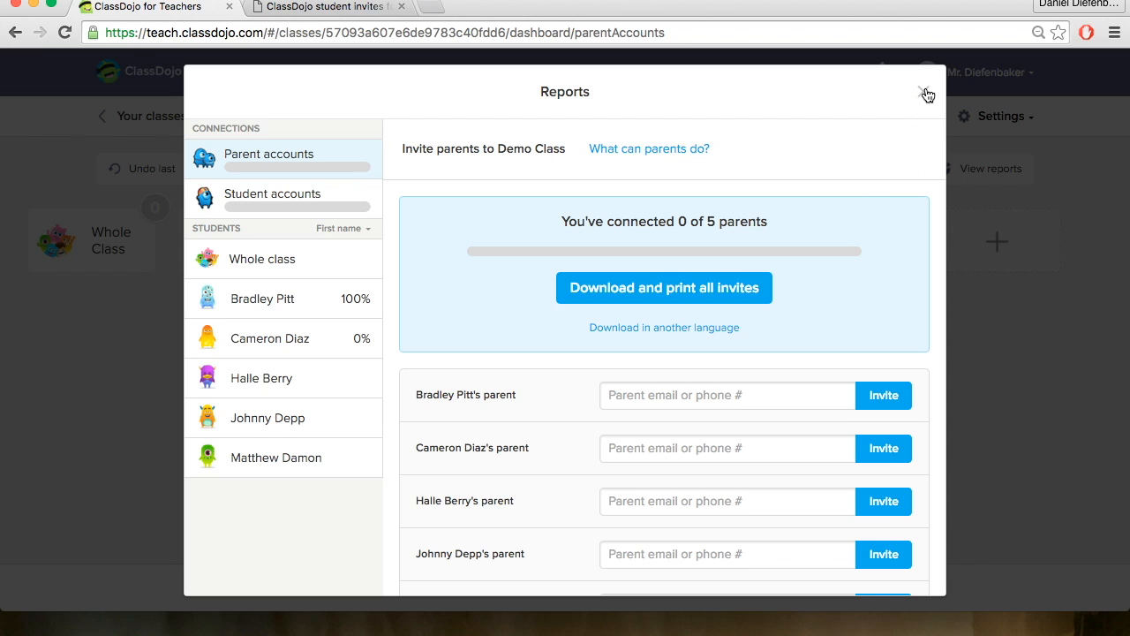
Close Reports, view the Class Story feed, then the Messages page listing unconnected parents.
{"action": "left_click", "coordinate": [926, 92]}
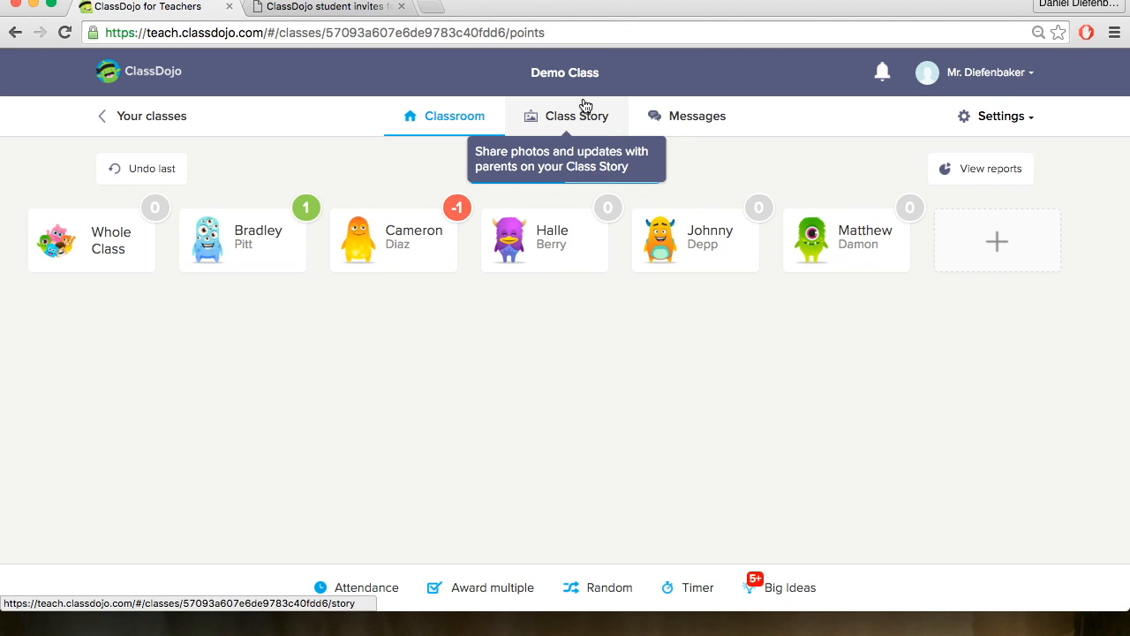
{"action": "mouse_move", "coordinate": [558, 117]}
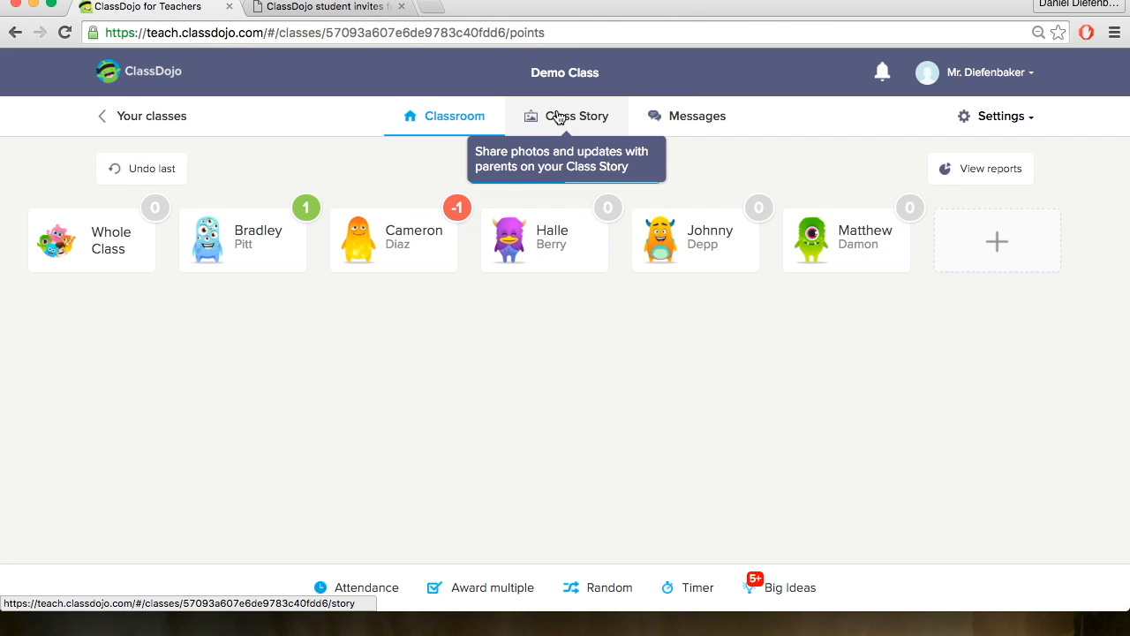
{"action": "left_click", "coordinate": [577, 116]}
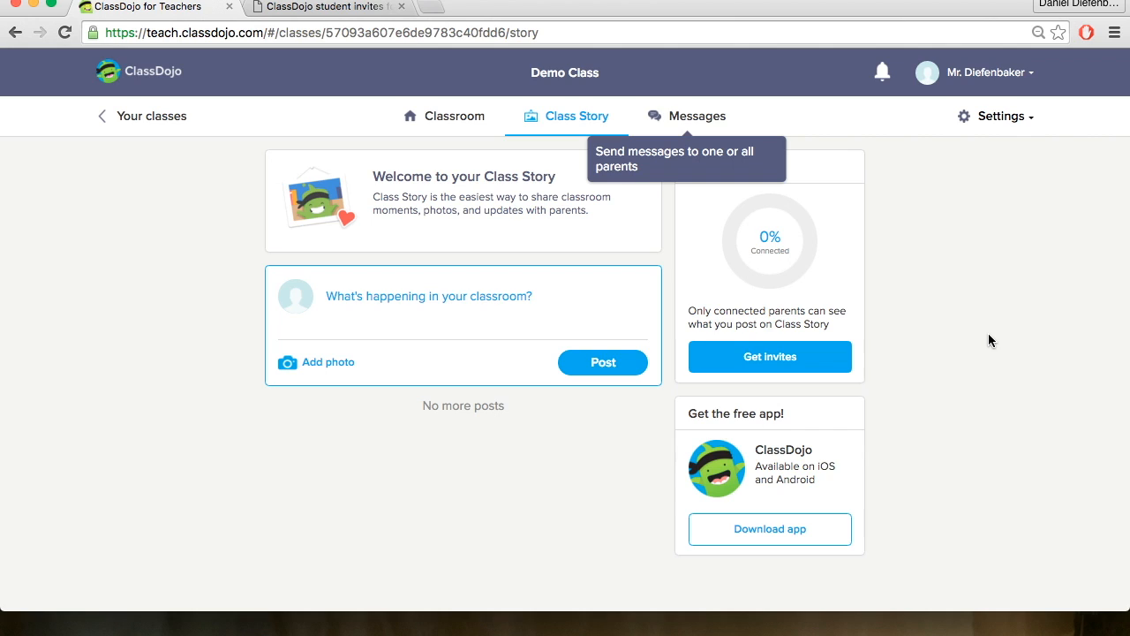
{"action": "mouse_move", "coordinate": [668, 190]}
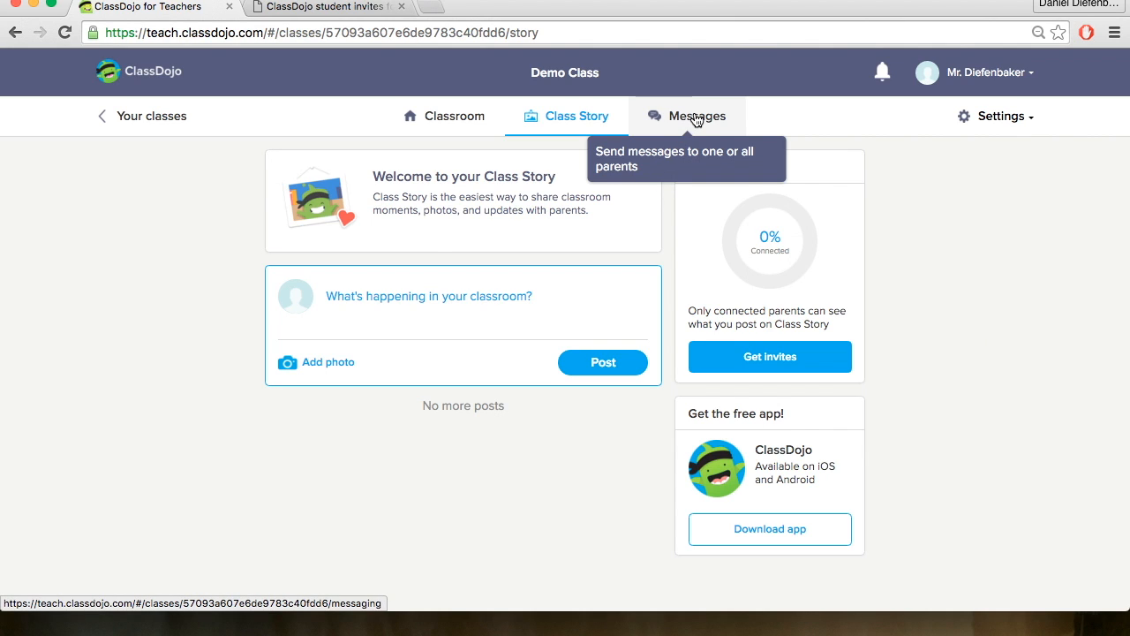
{"action": "left_click", "coordinate": [697, 117]}
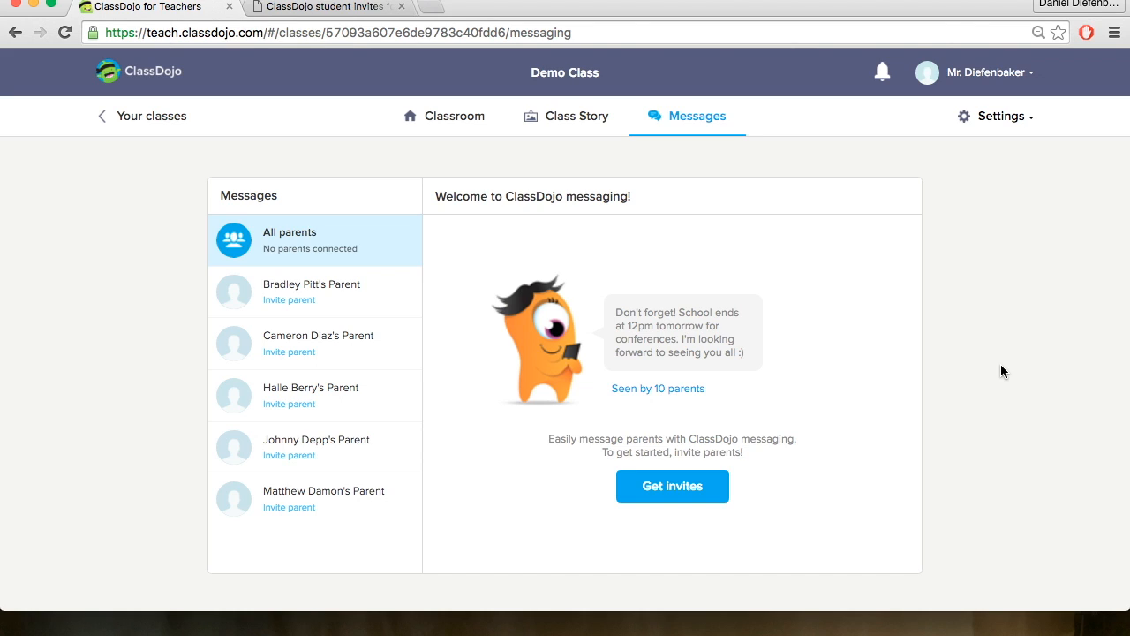
{"action": "mouse_move", "coordinate": [484, 139]}
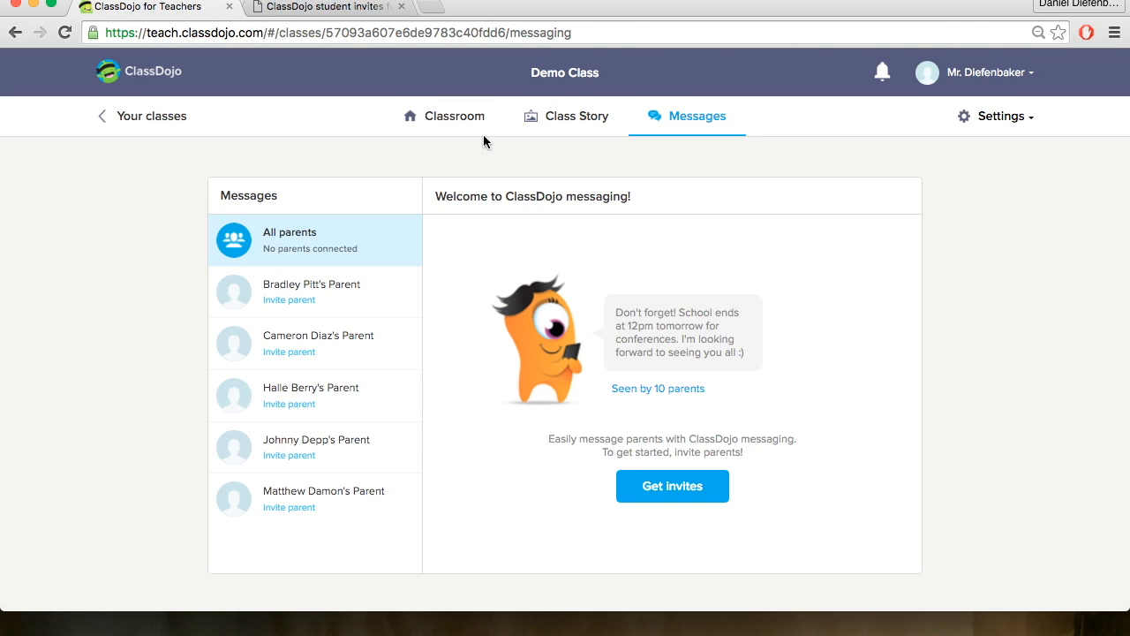
{"action": "mouse_move", "coordinate": [185, 95]}
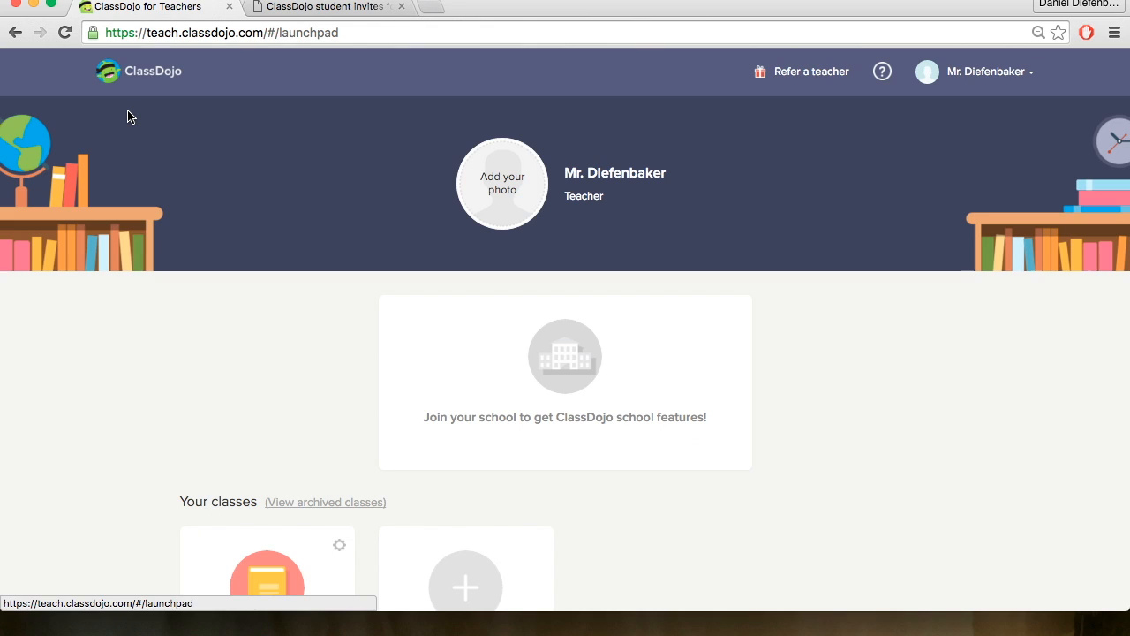
Scroll the launchpad to the classes section with the Demo Class card.
{"action": "scroll", "scroll_direction": "down", "scroll_amount": 3}
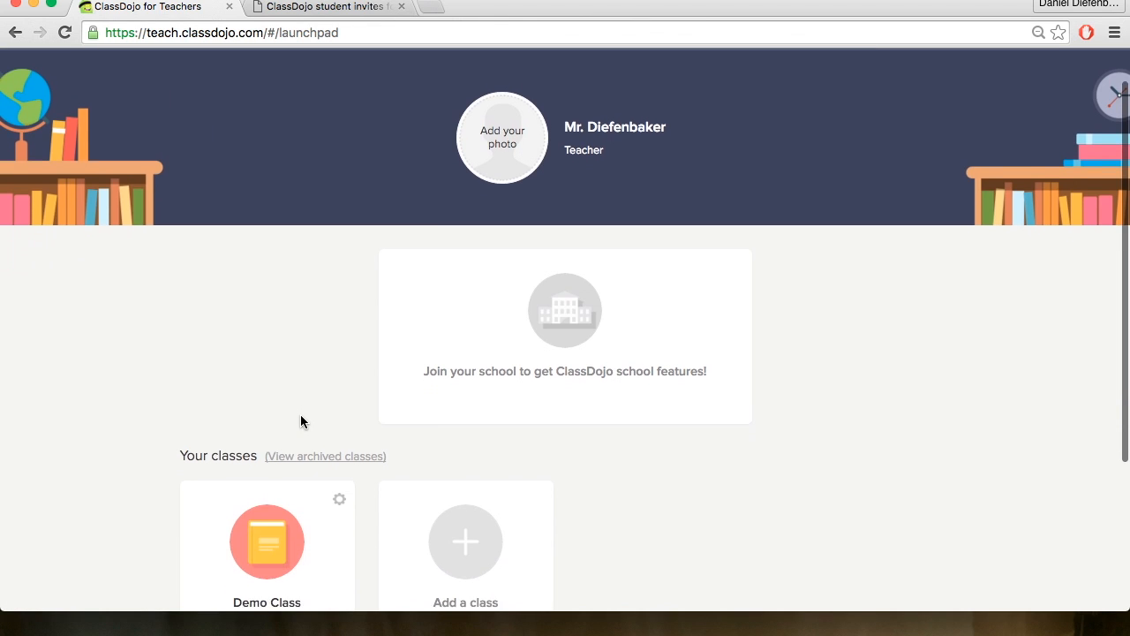
{"action": "scroll", "scroll_direction": "down", "scroll_amount": 3}
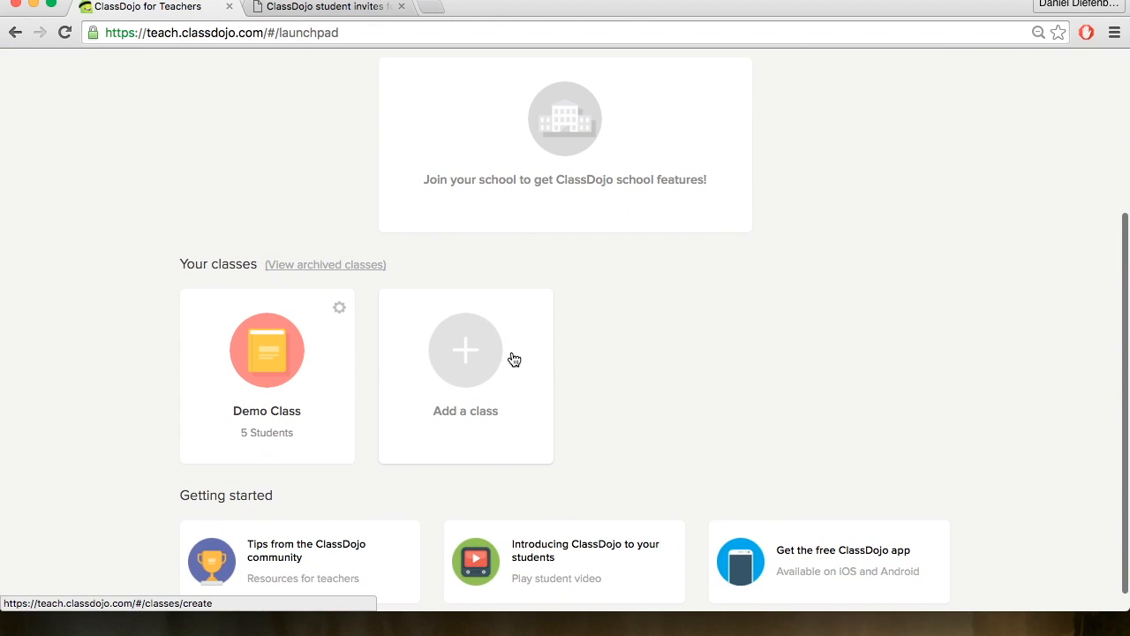
{"action": "mouse_move", "coordinate": [463, 374]}
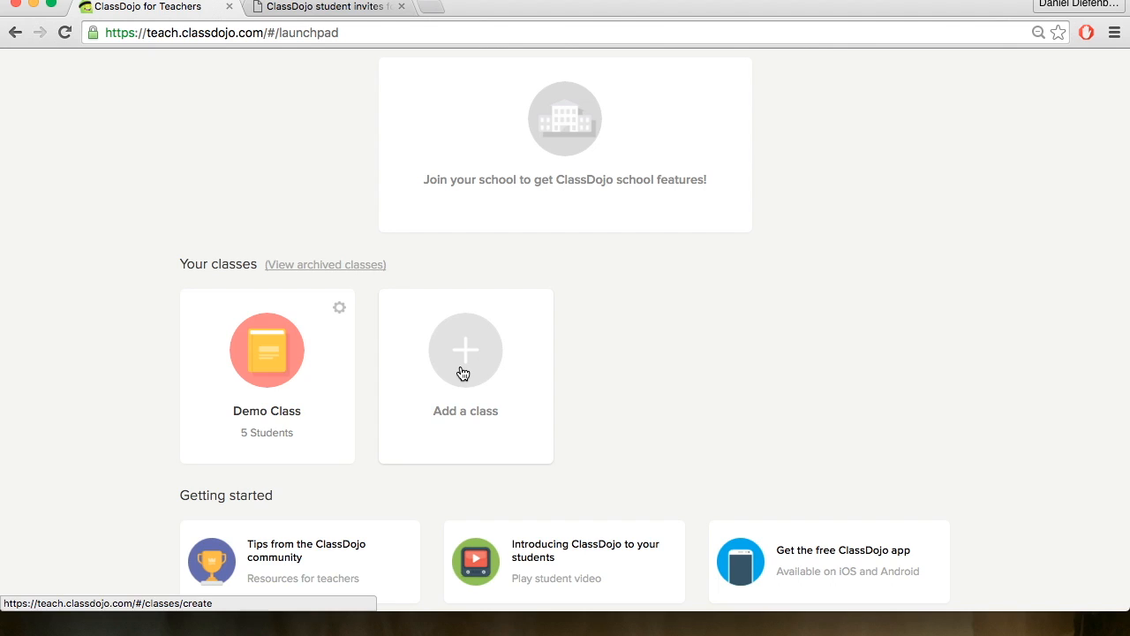
Create a new class named 'Period 5 Music' with grade 5th Grade.
{"action": "left_click", "coordinate": [466, 350]}
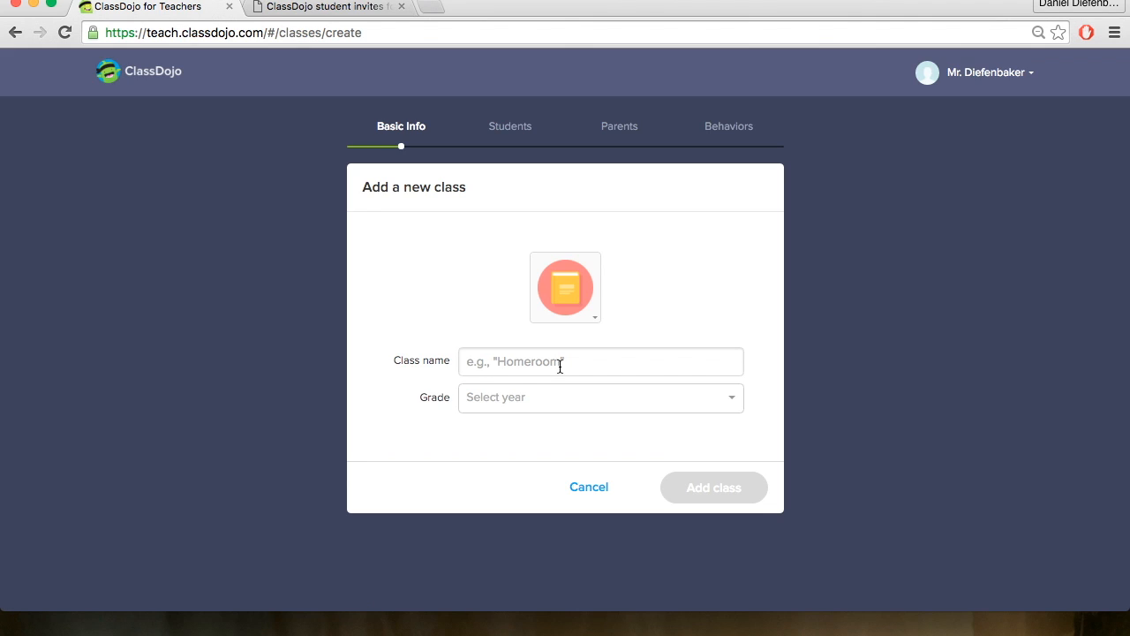
{"action": "left_click", "coordinate": [601, 360]}
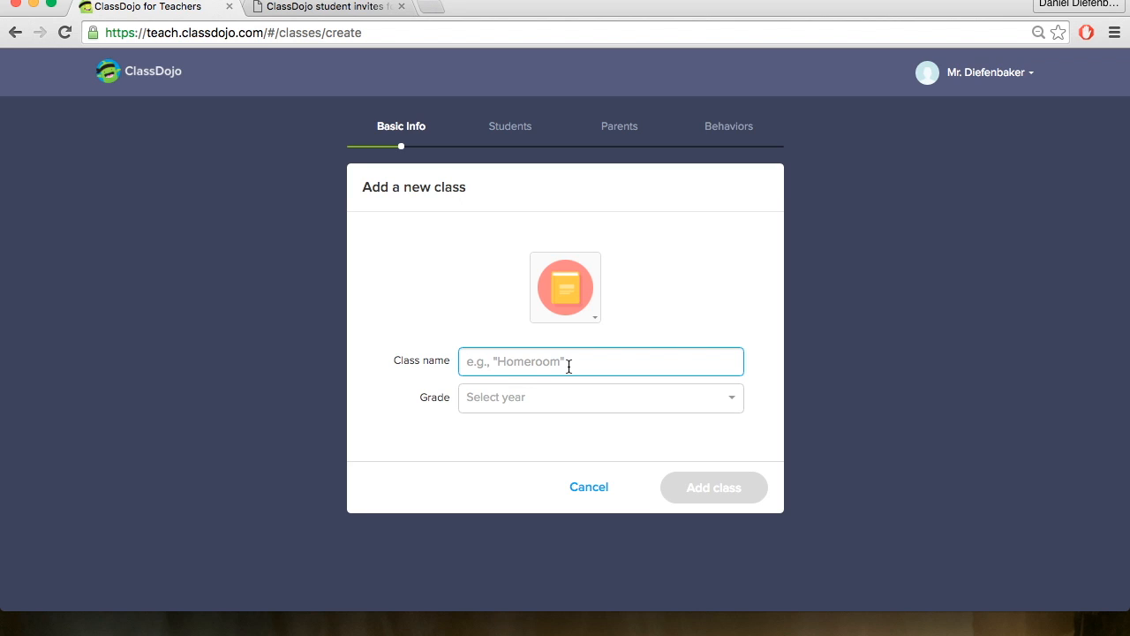
{"action": "type", "text": "Period"}
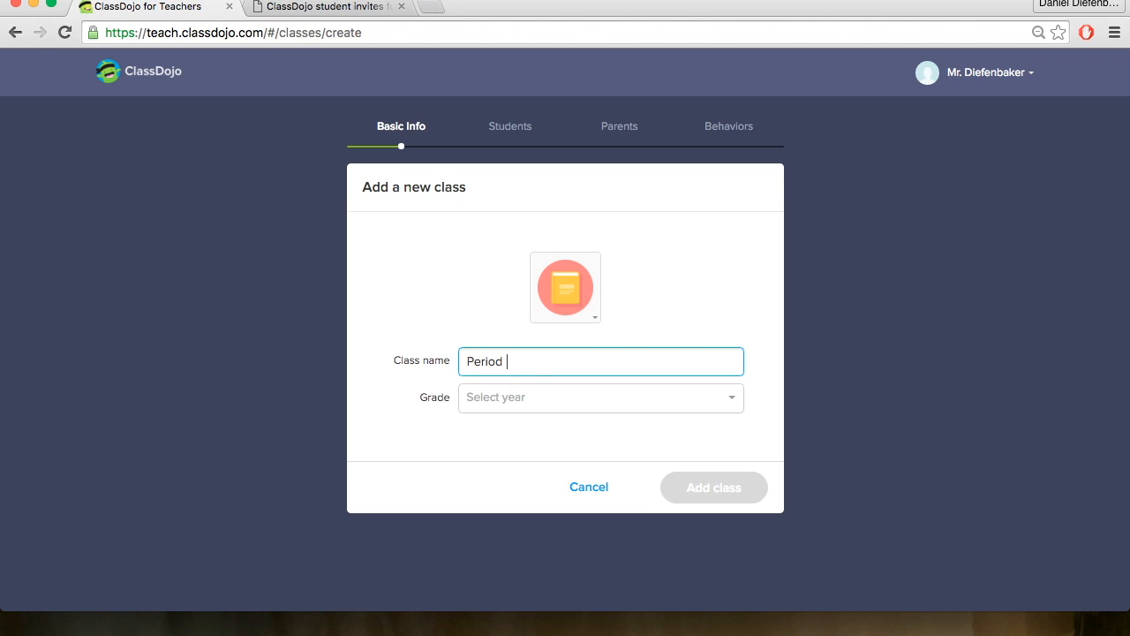
{"action": "type", "text": "5 Music"}
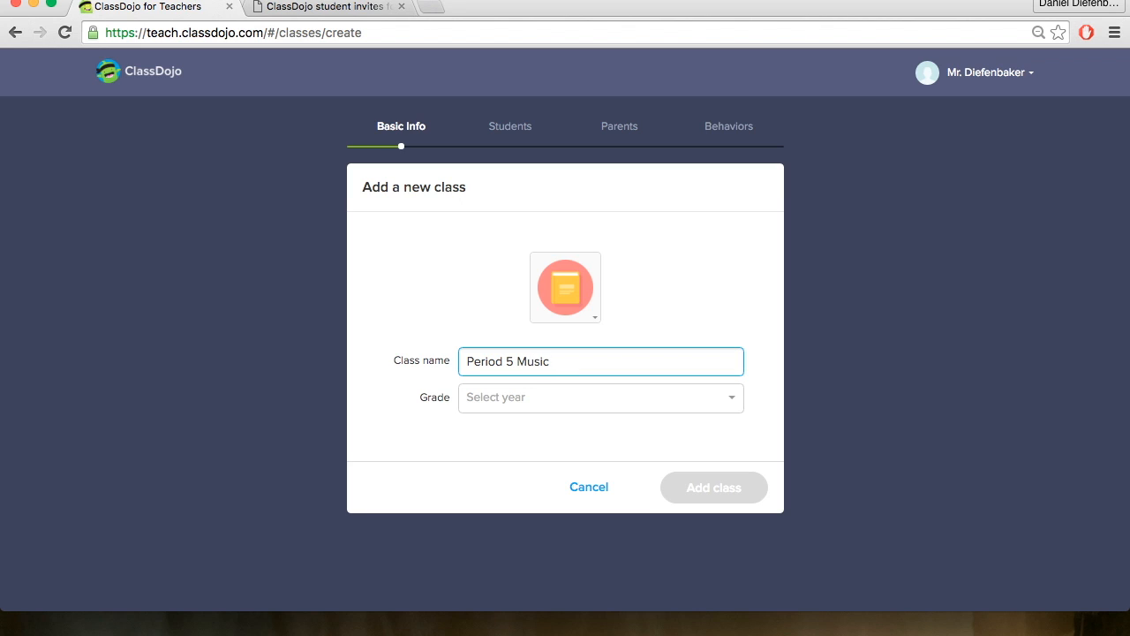
{"action": "mouse_move", "coordinate": [615, 404]}
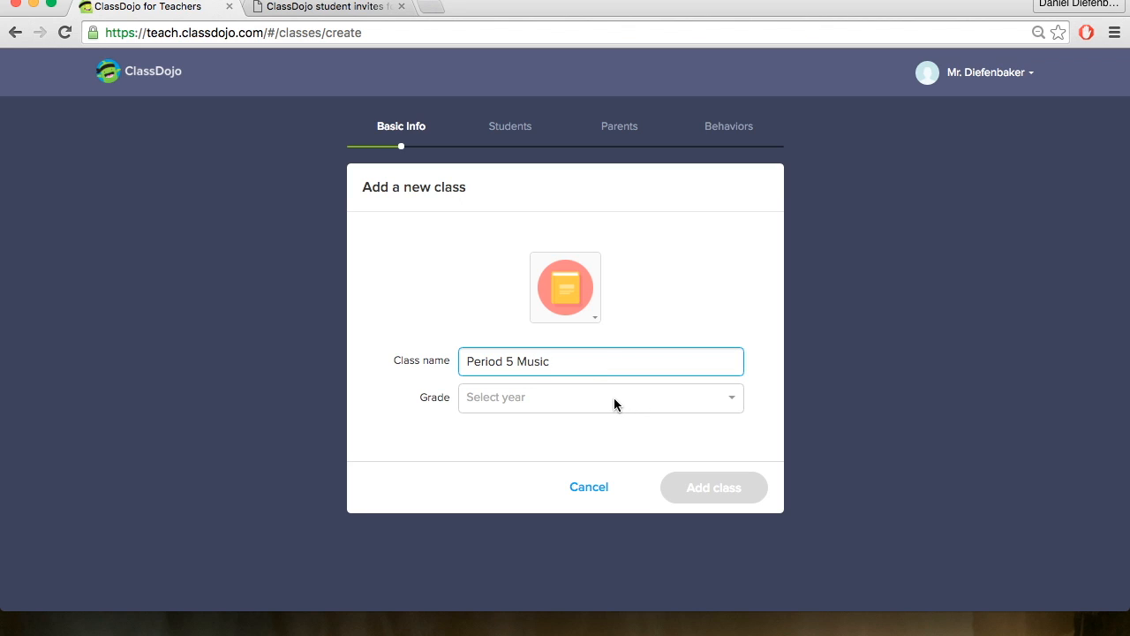
{"action": "left_click", "coordinate": [565, 286]}
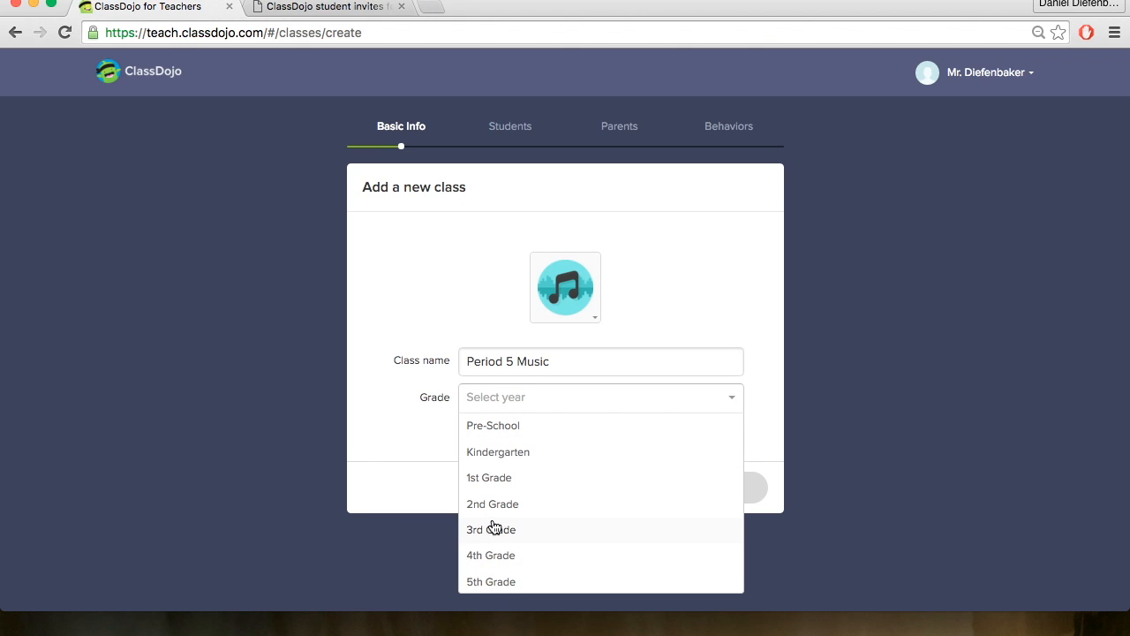
{"action": "left_click", "coordinate": [491, 581]}
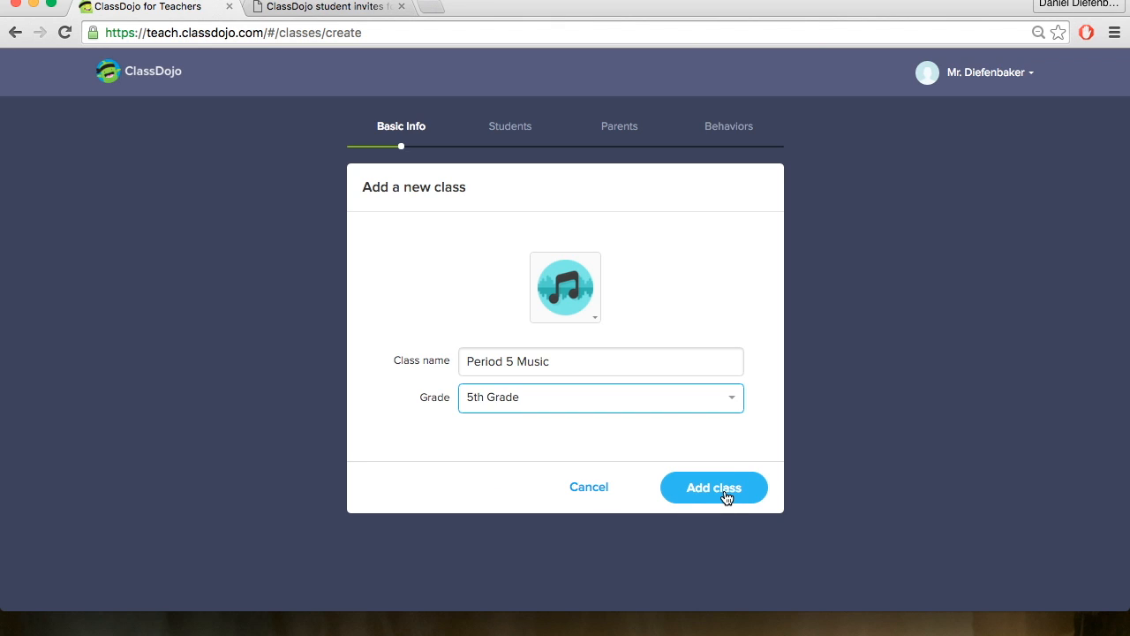
{"action": "left_click", "coordinate": [713, 487]}
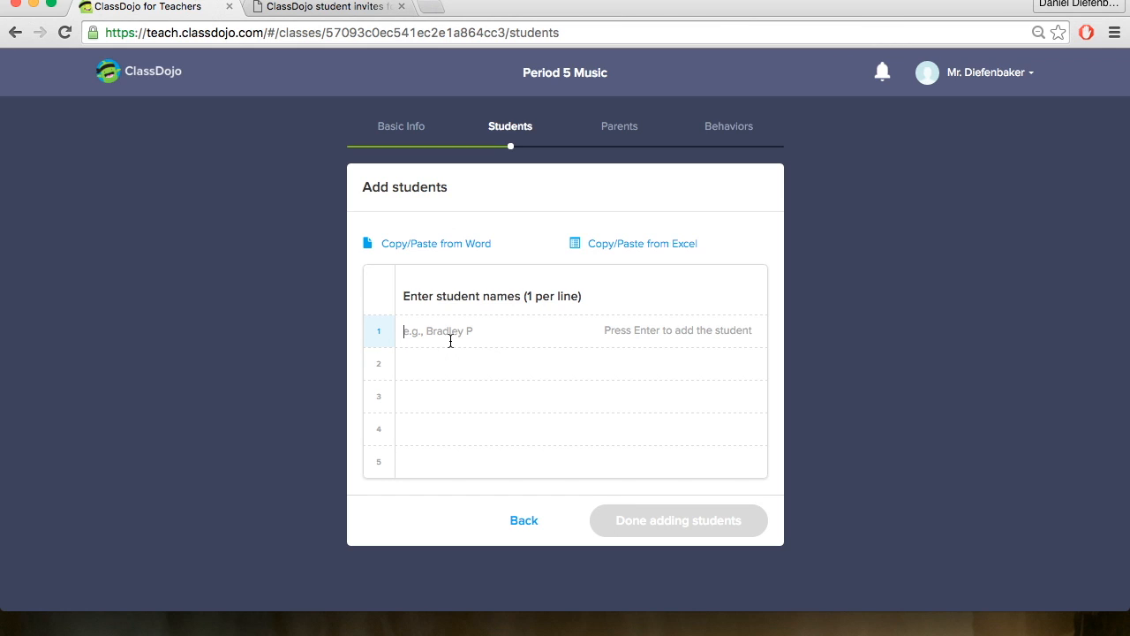
{"action": "type", "text": "Dan D"}
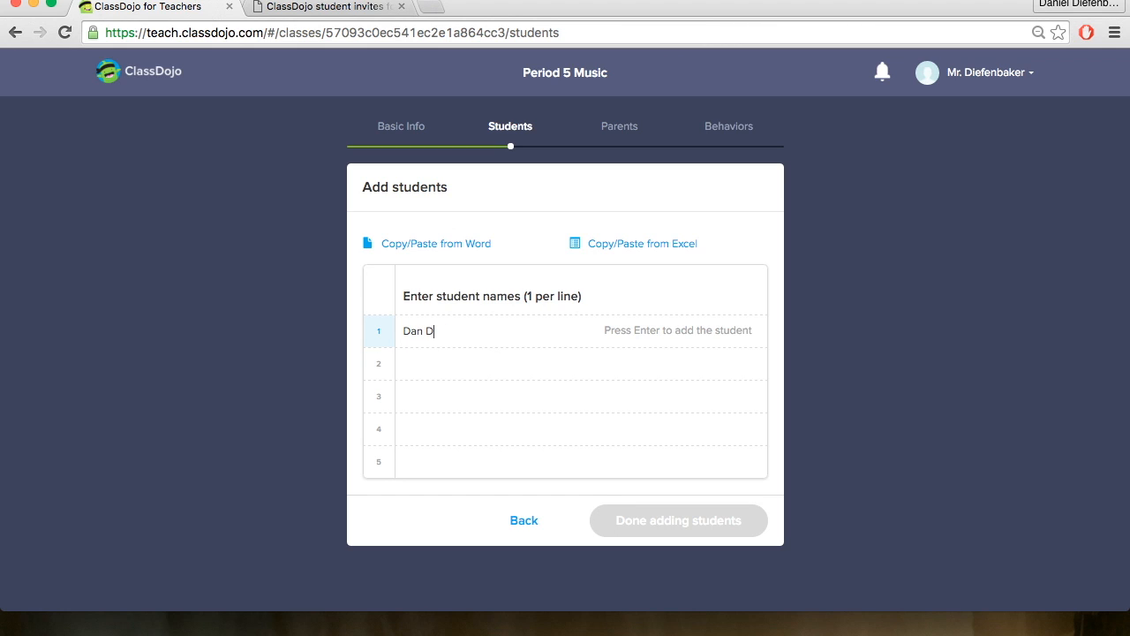
{"action": "key", "text": "Enter"}
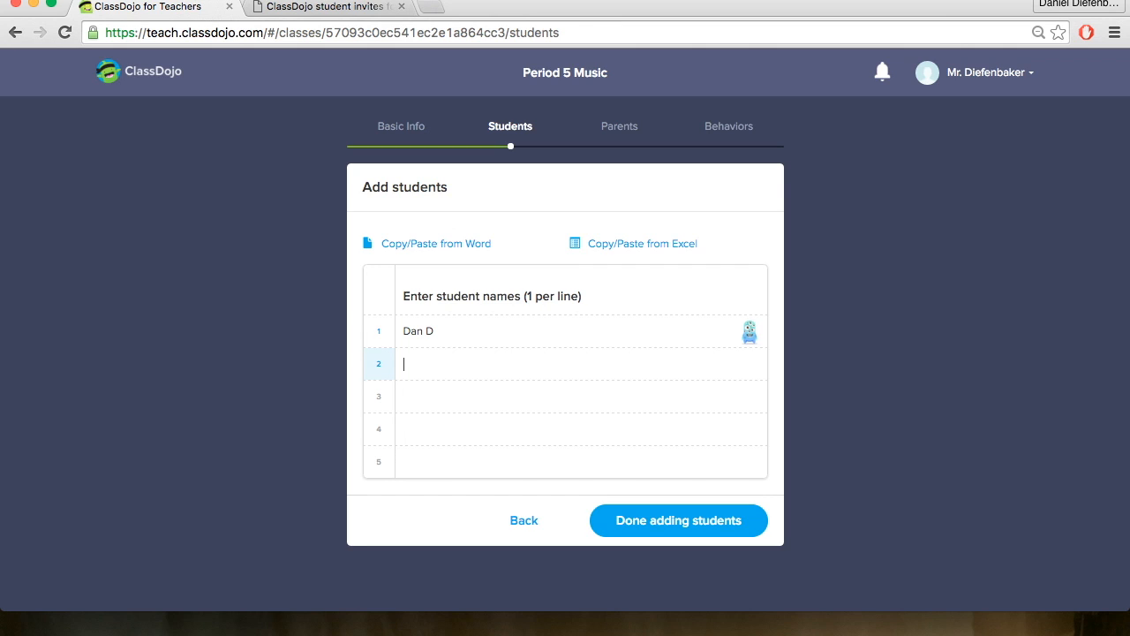
{"action": "type", "text": "Matt R"}
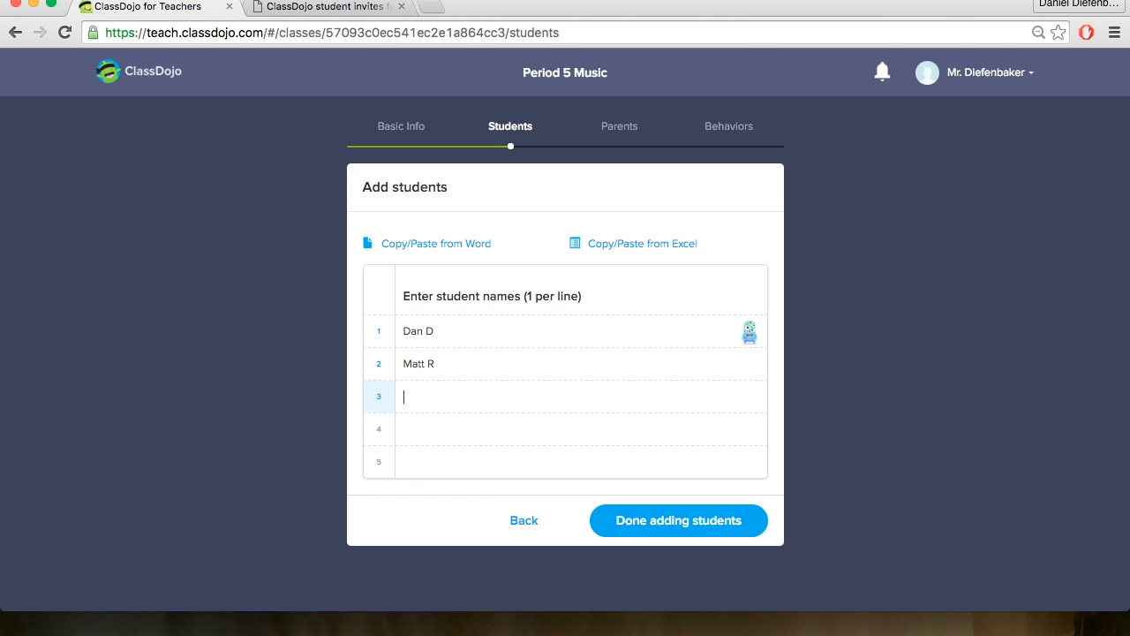
{"action": "type", "text": "Amanda B"}
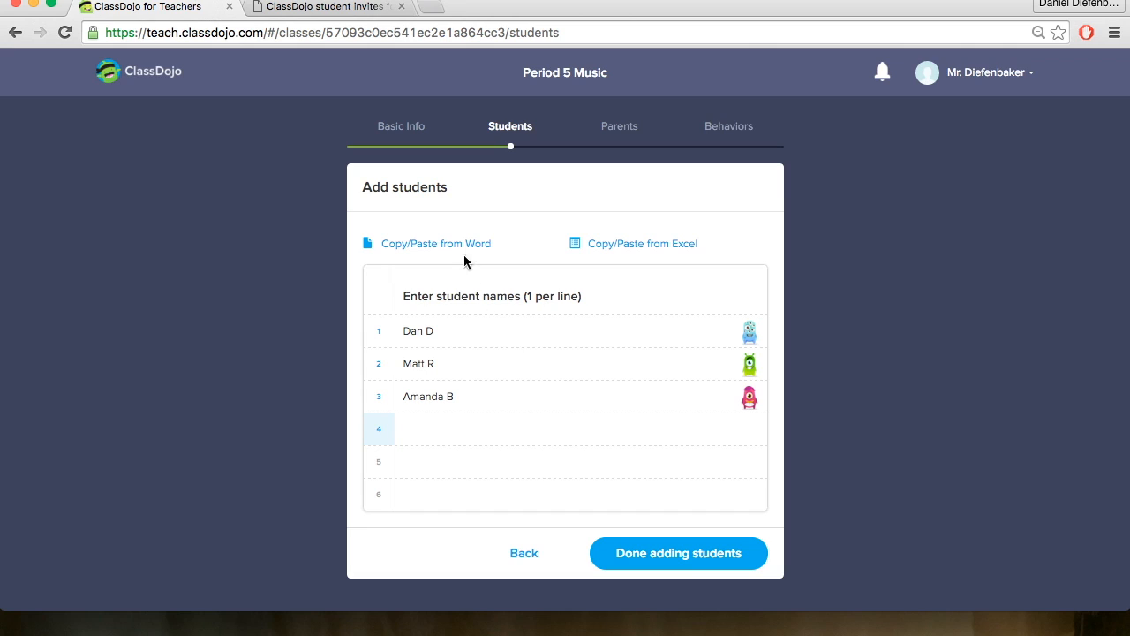
{"action": "mouse_move", "coordinate": [534, 226]}
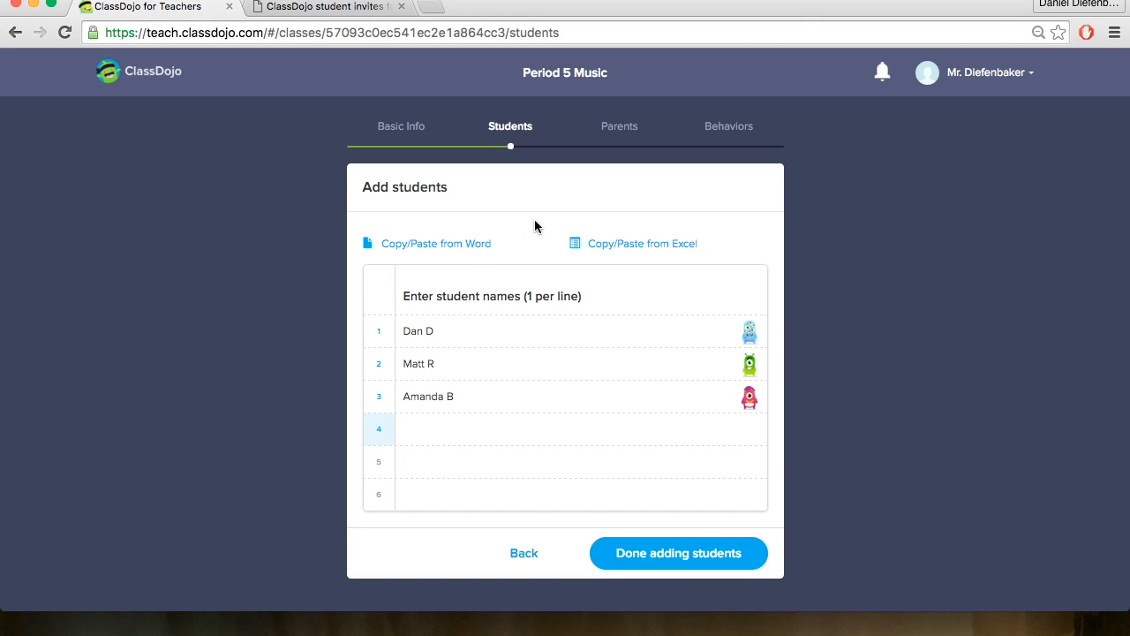
{"action": "mouse_move", "coordinate": [450, 245]}
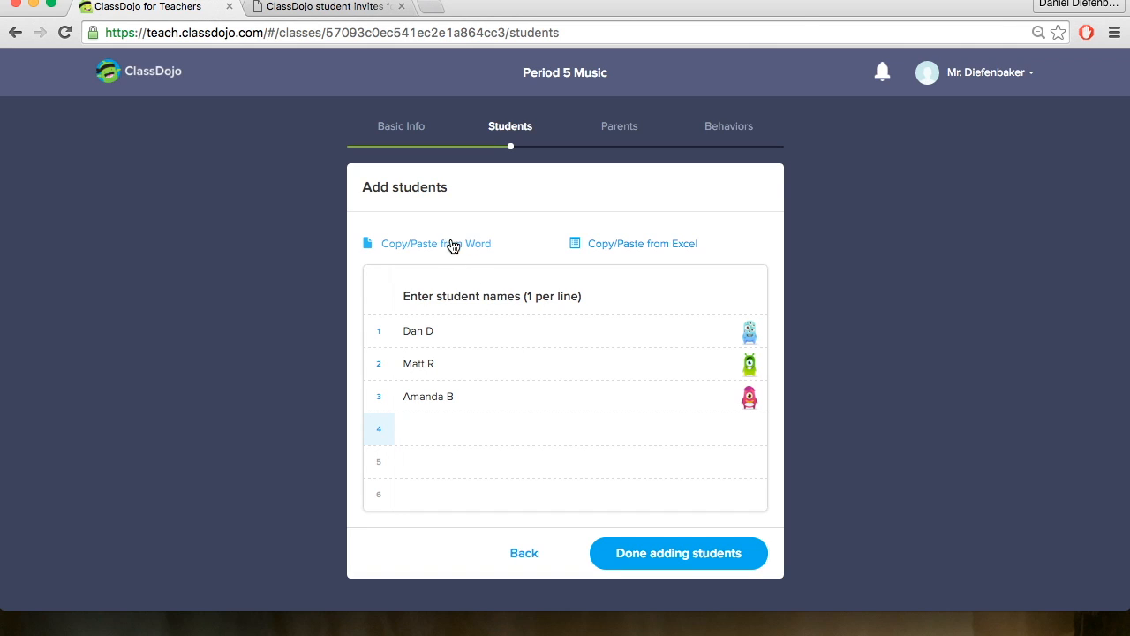
{"action": "left_click", "coordinate": [435, 244]}
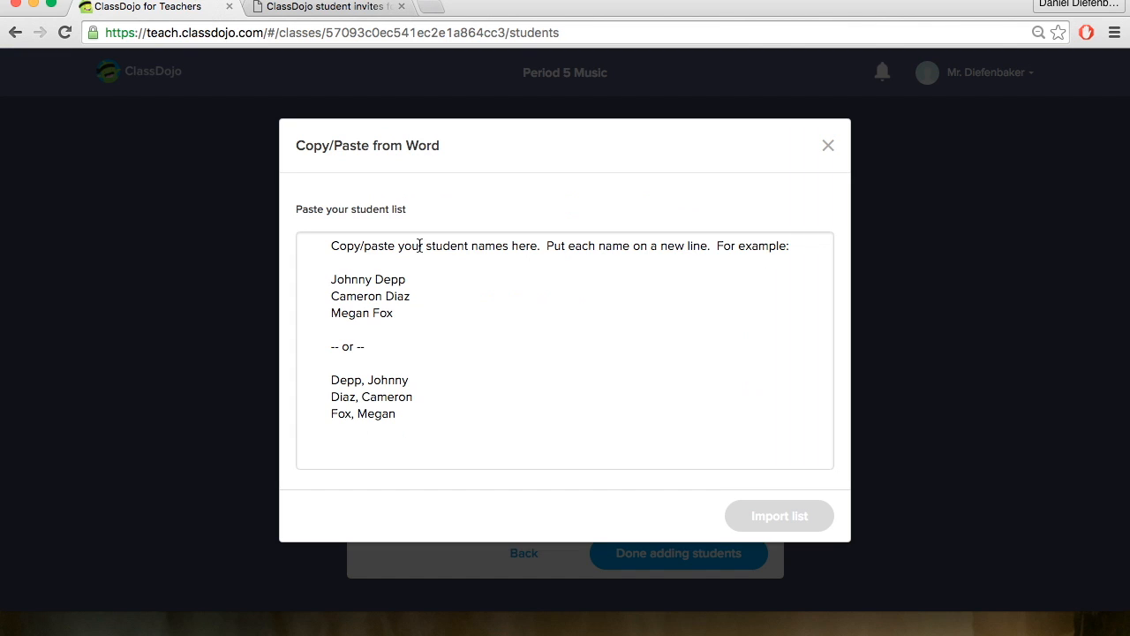
{"action": "mouse_move", "coordinate": [480, 306]}
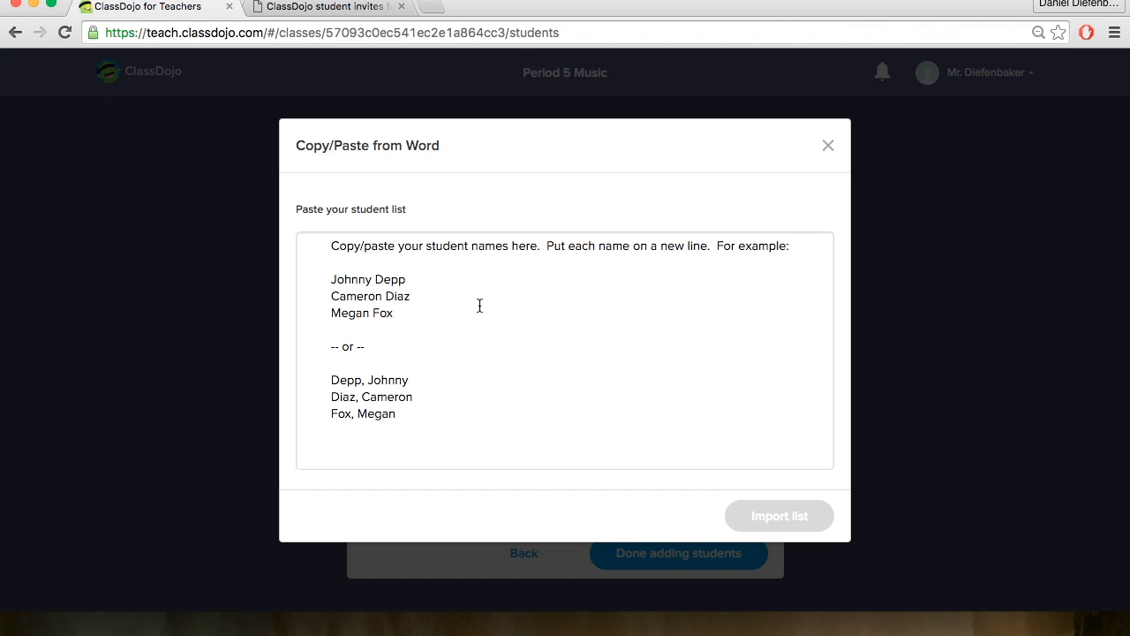
{"action": "mouse_move", "coordinate": [498, 309]}
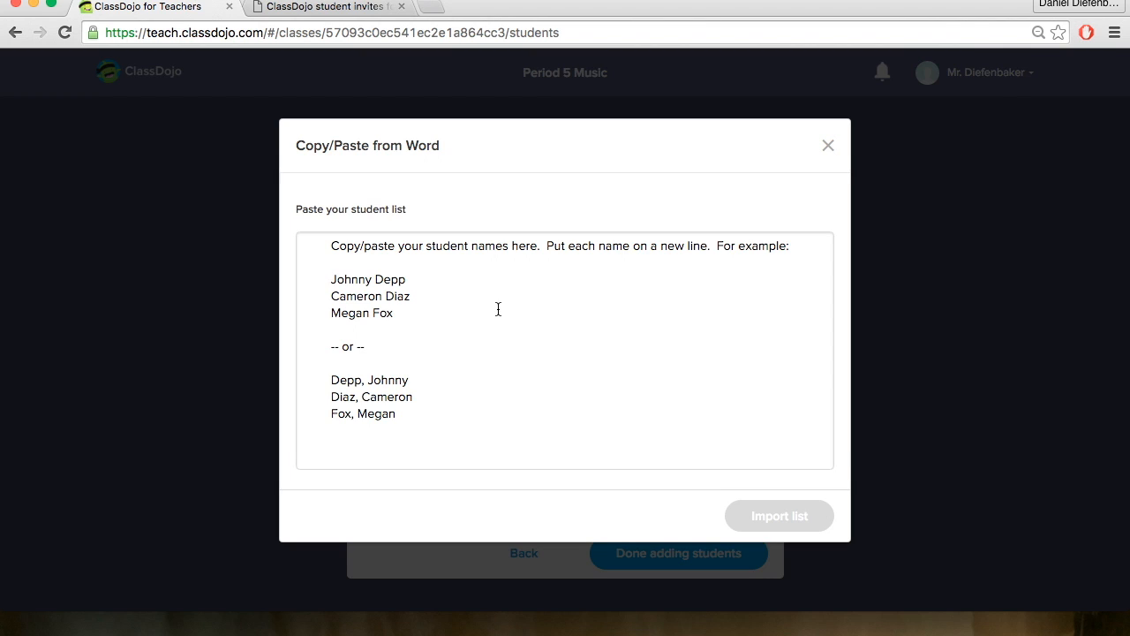
{"action": "mouse_move", "coordinate": [449, 301]}
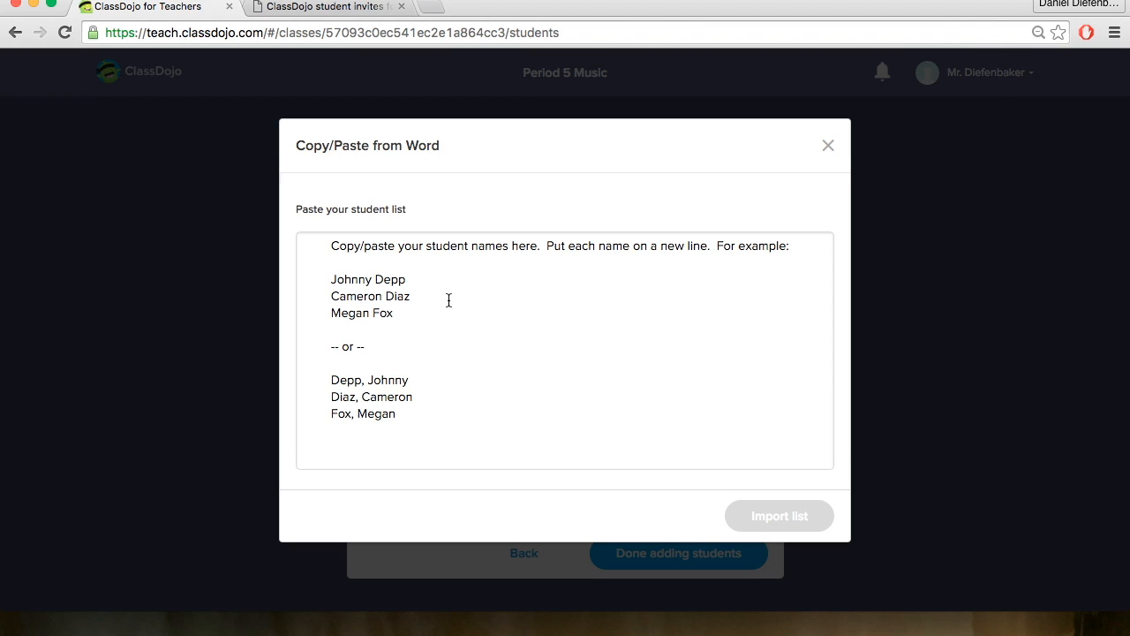
{"action": "mouse_move", "coordinate": [747, 134]}
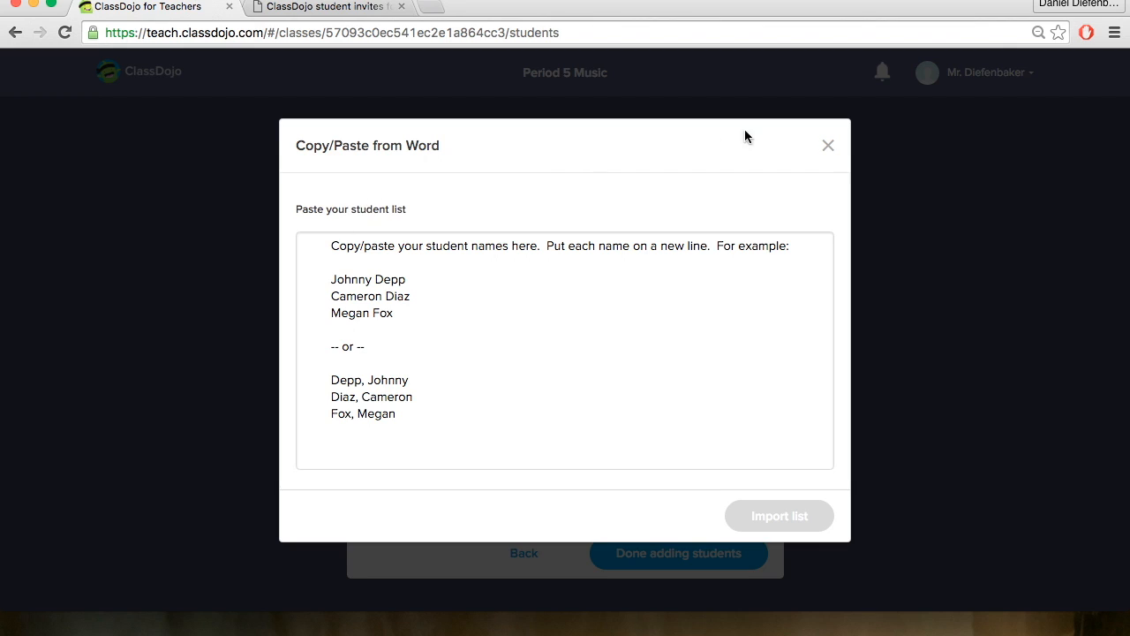
{"action": "left_click", "coordinate": [826, 144]}
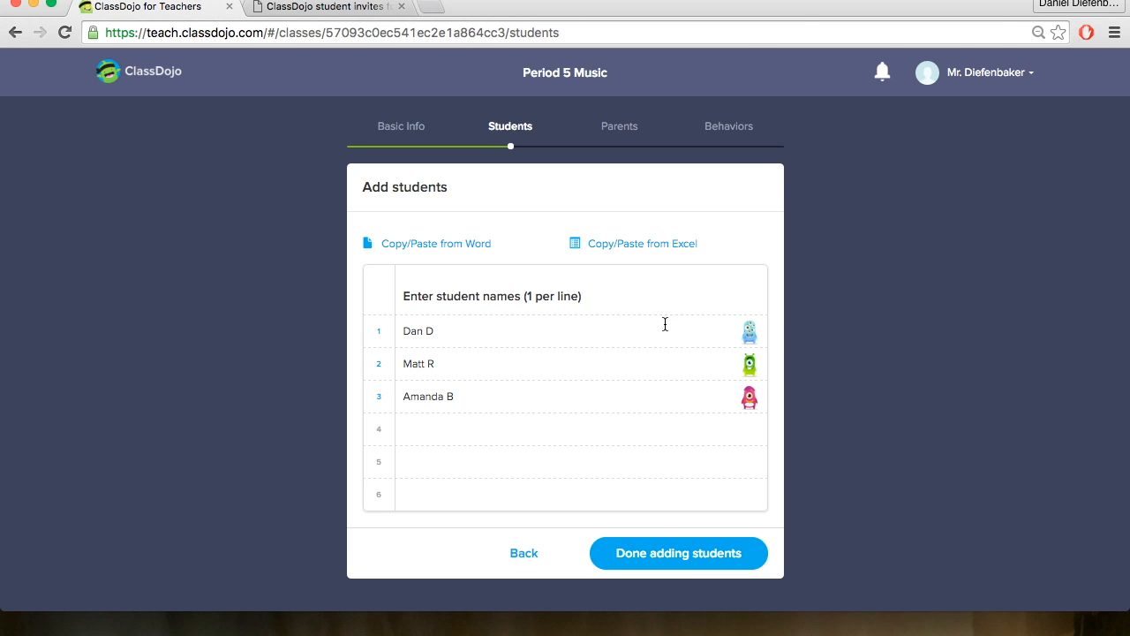
Finish adding students, download the parent invite PDF and complete the invites step.
{"action": "left_click", "coordinate": [678, 551]}
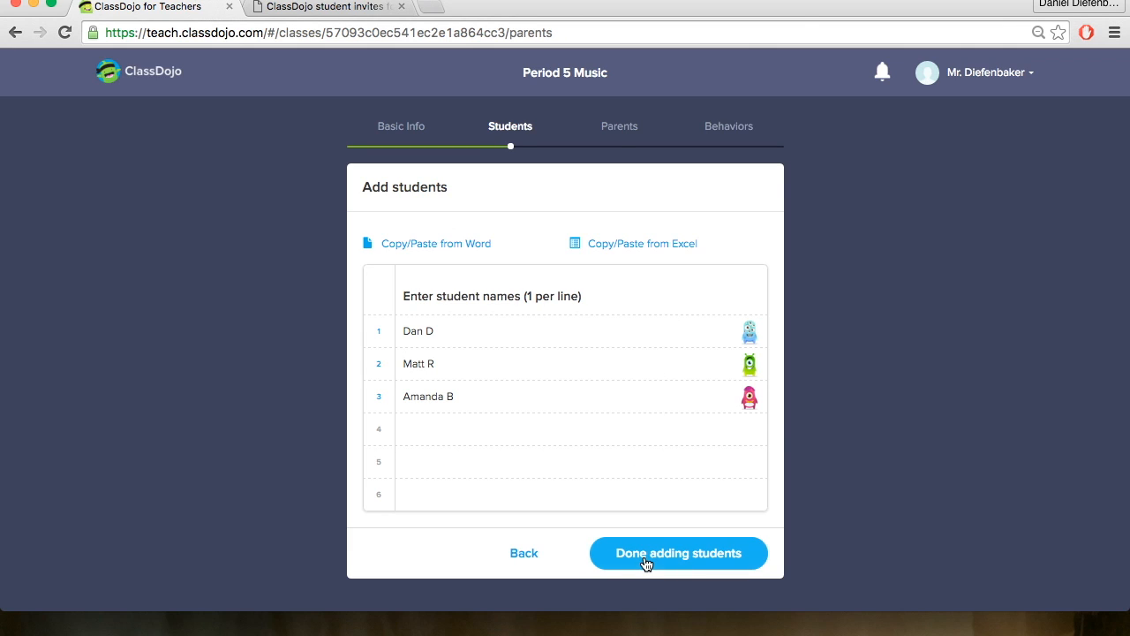
{"action": "left_click", "coordinate": [678, 553]}
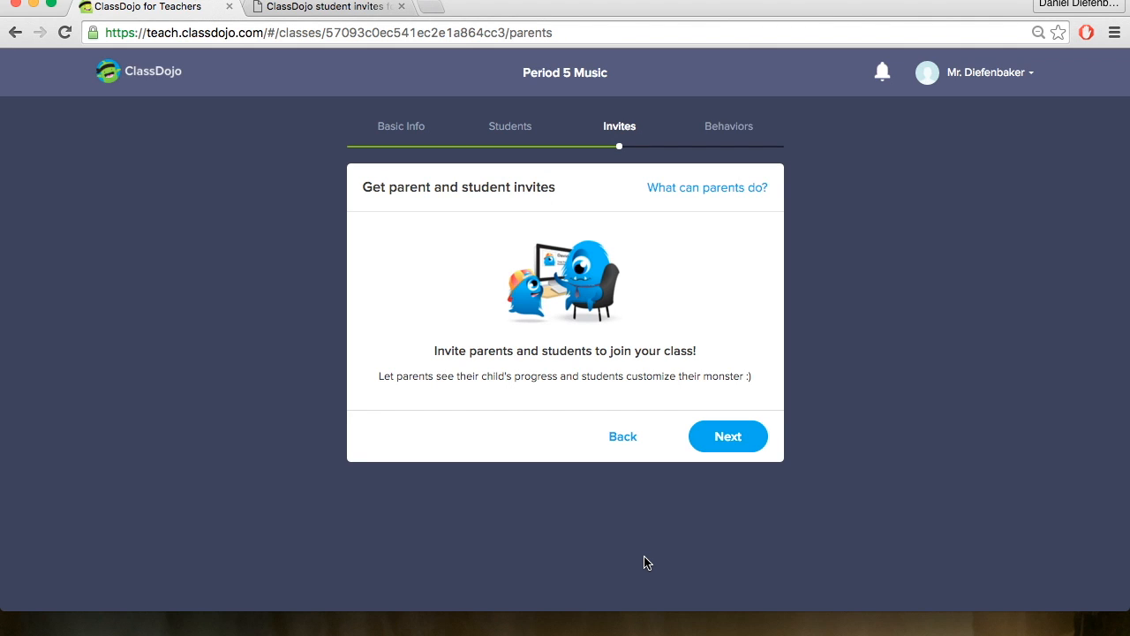
{"action": "mouse_move", "coordinate": [670, 364]}
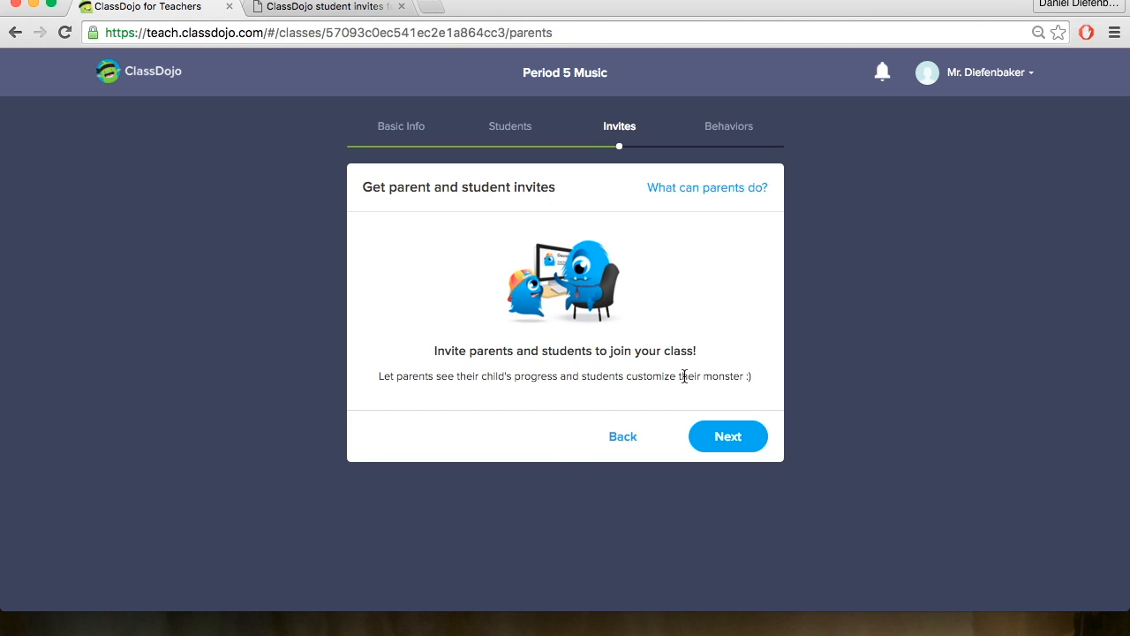
{"action": "left_click", "coordinate": [728, 434]}
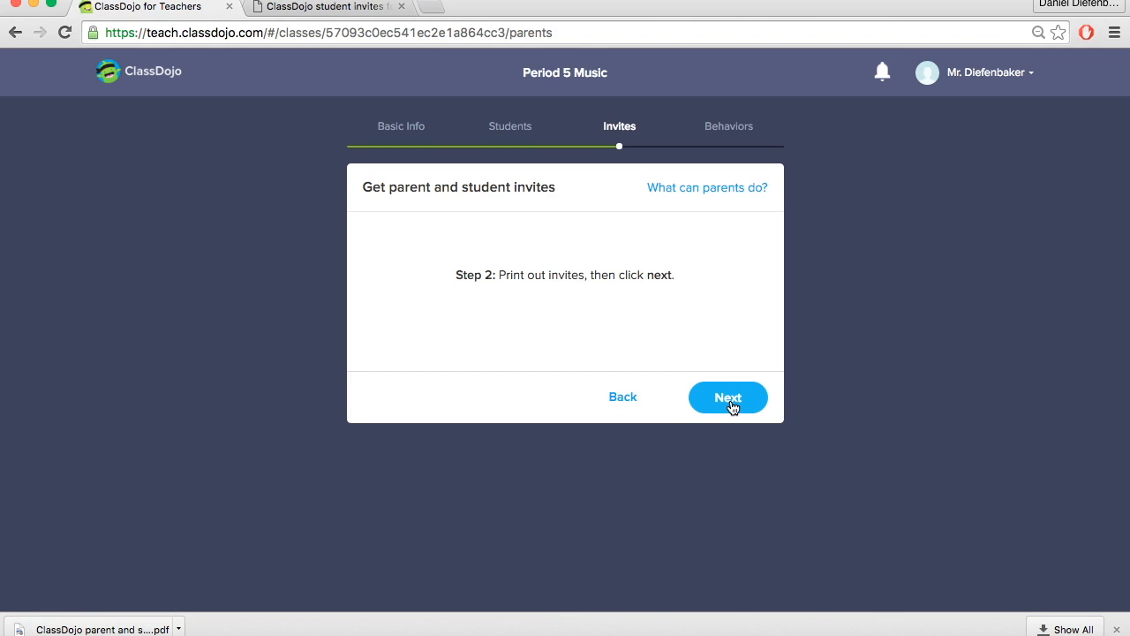
{"action": "left_click", "coordinate": [727, 395]}
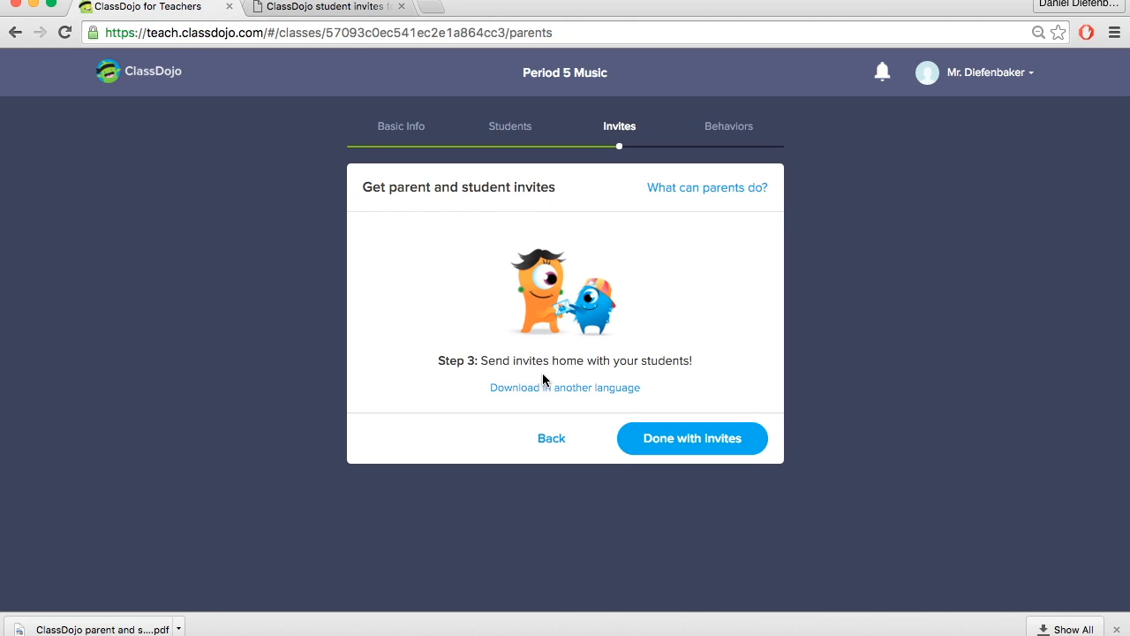
{"action": "mouse_move", "coordinate": [682, 369]}
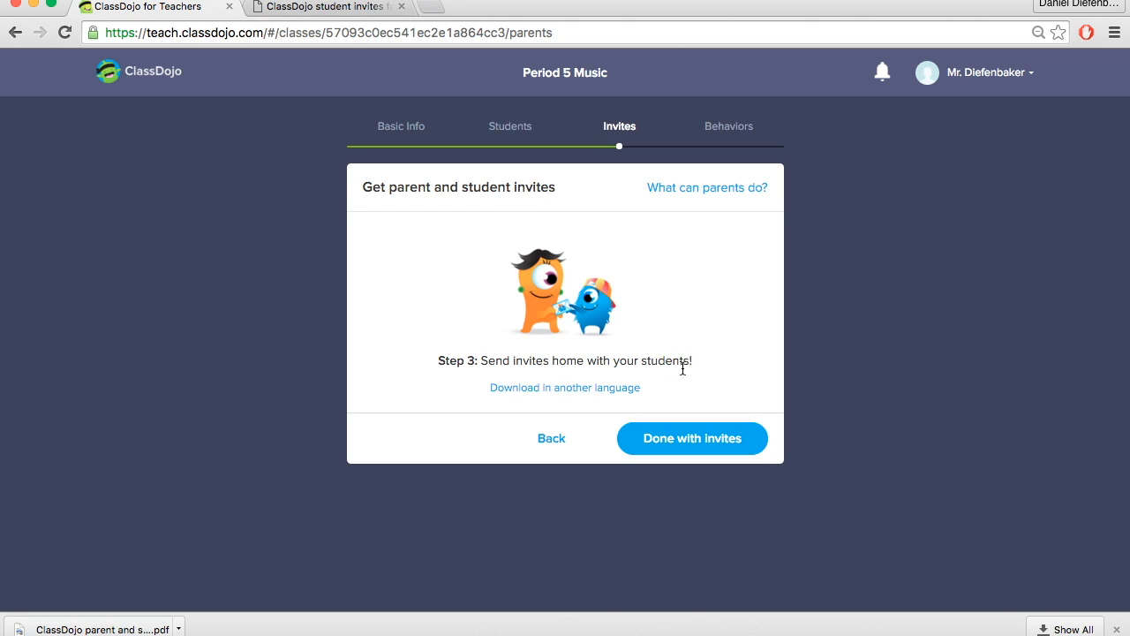
{"action": "mouse_move", "coordinate": [582, 394]}
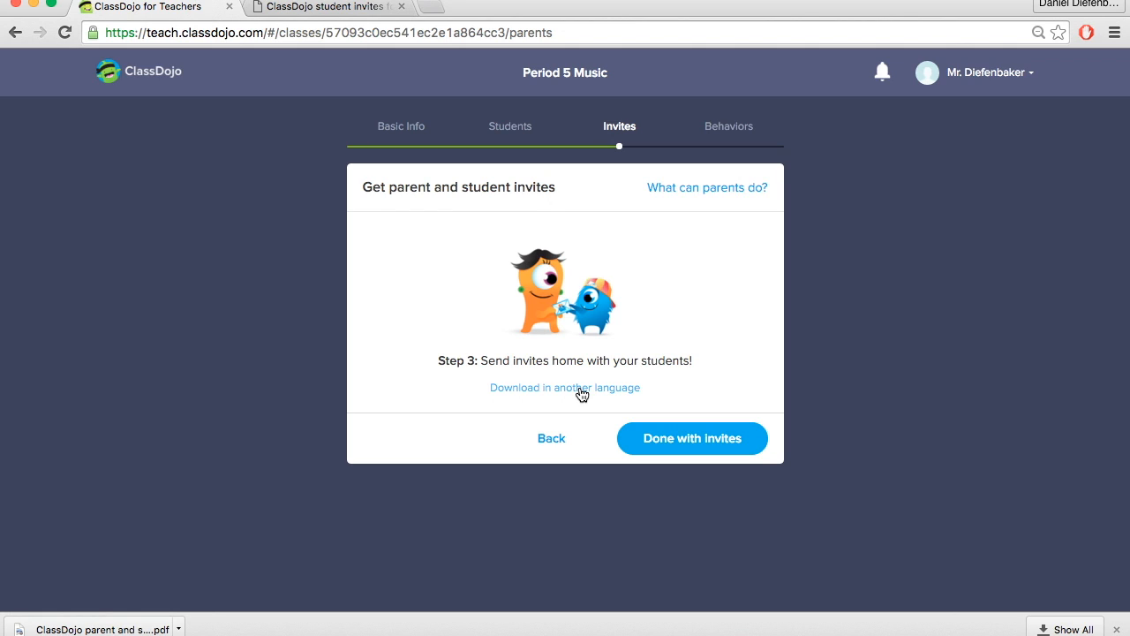
{"action": "mouse_move", "coordinate": [587, 407]}
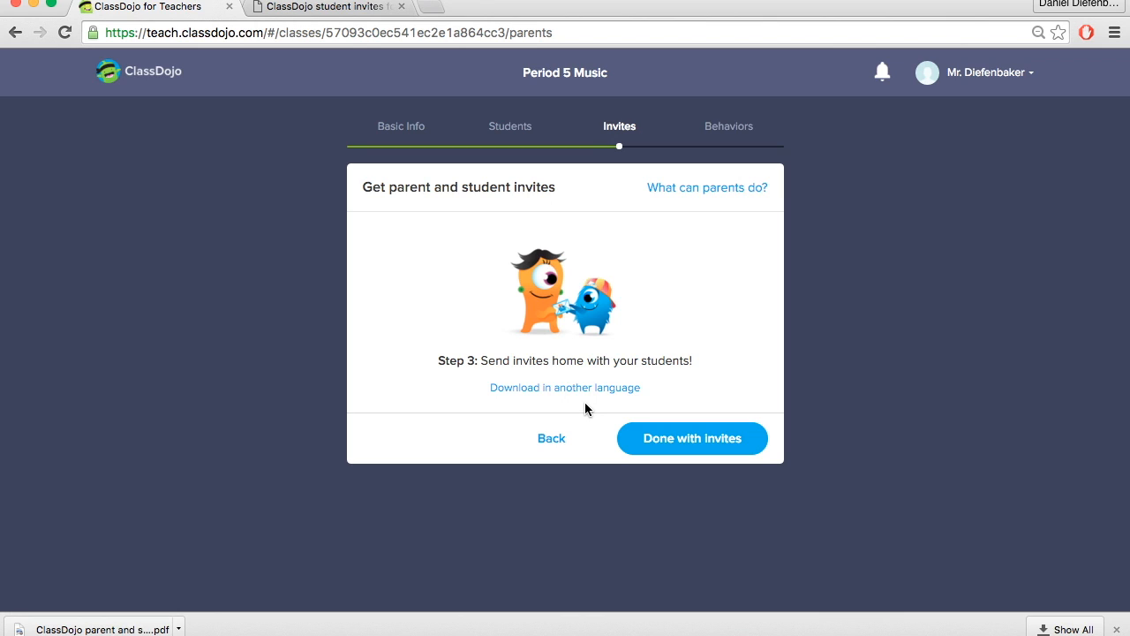
{"action": "mouse_move", "coordinate": [698, 448]}
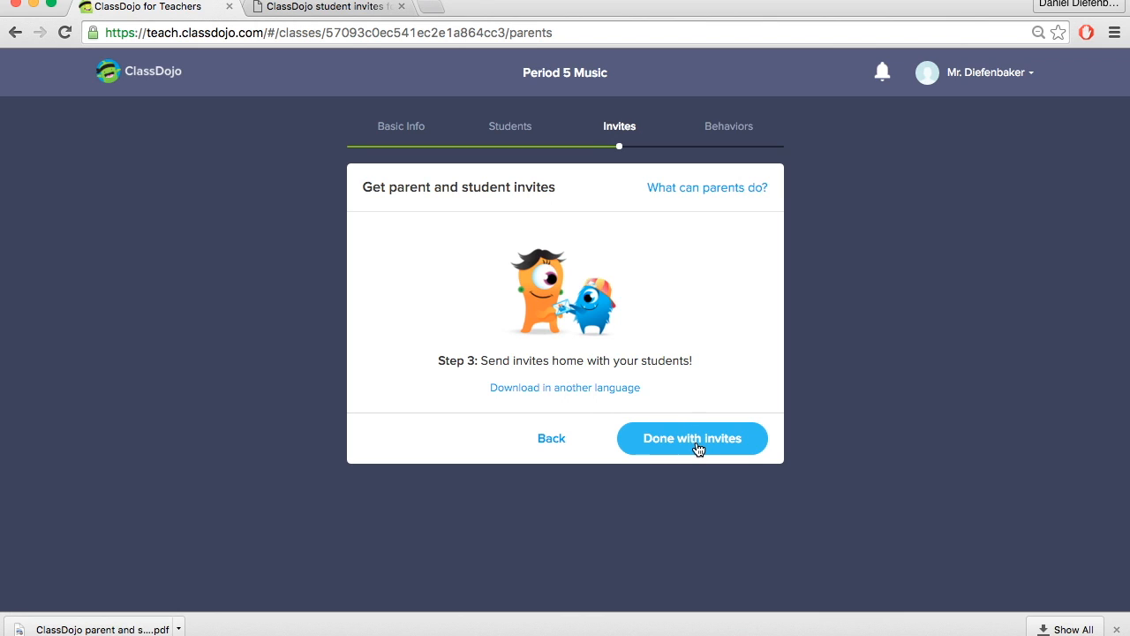
{"action": "left_click", "coordinate": [693, 438]}
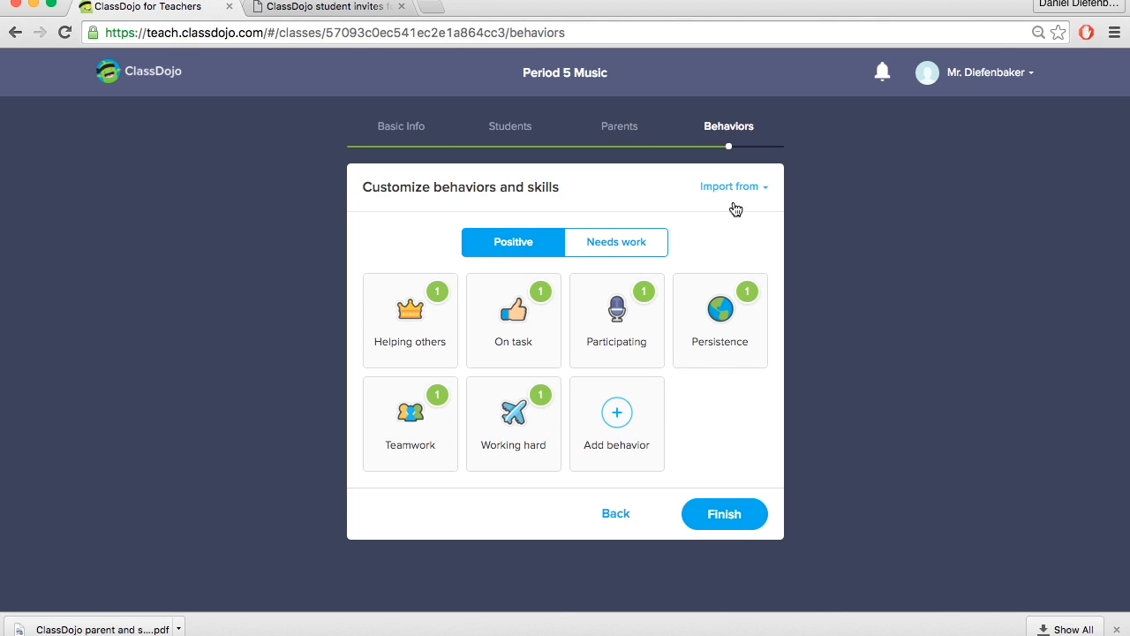
Delete the Persistence positive behavior and start a new positive behavior.
{"action": "left_click", "coordinate": [735, 187]}
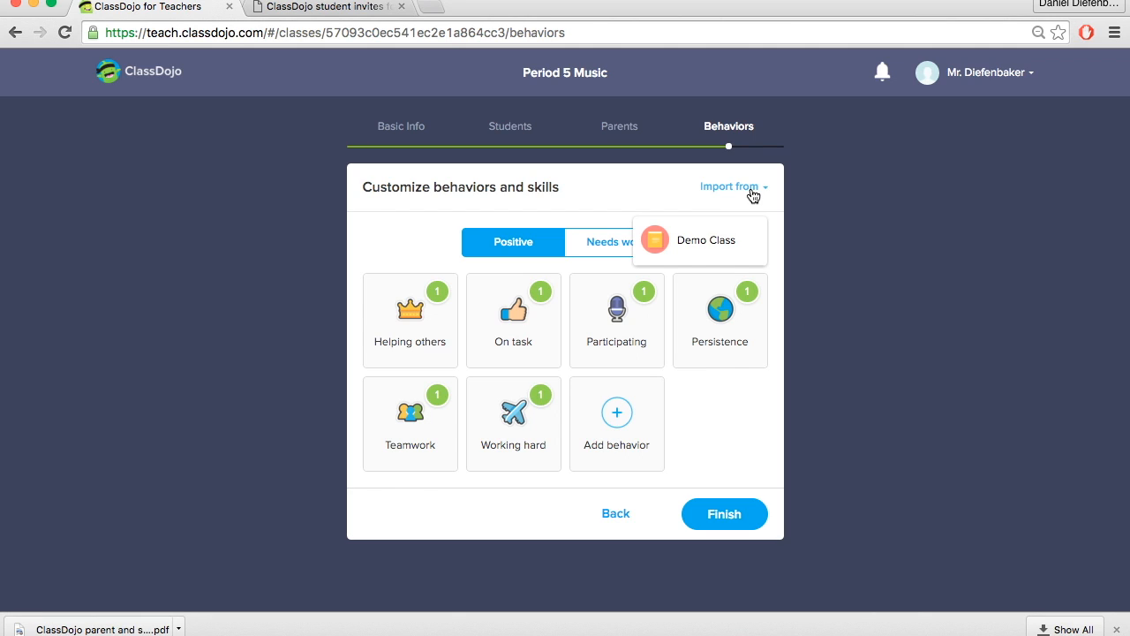
{"action": "mouse_move", "coordinate": [685, 219]}
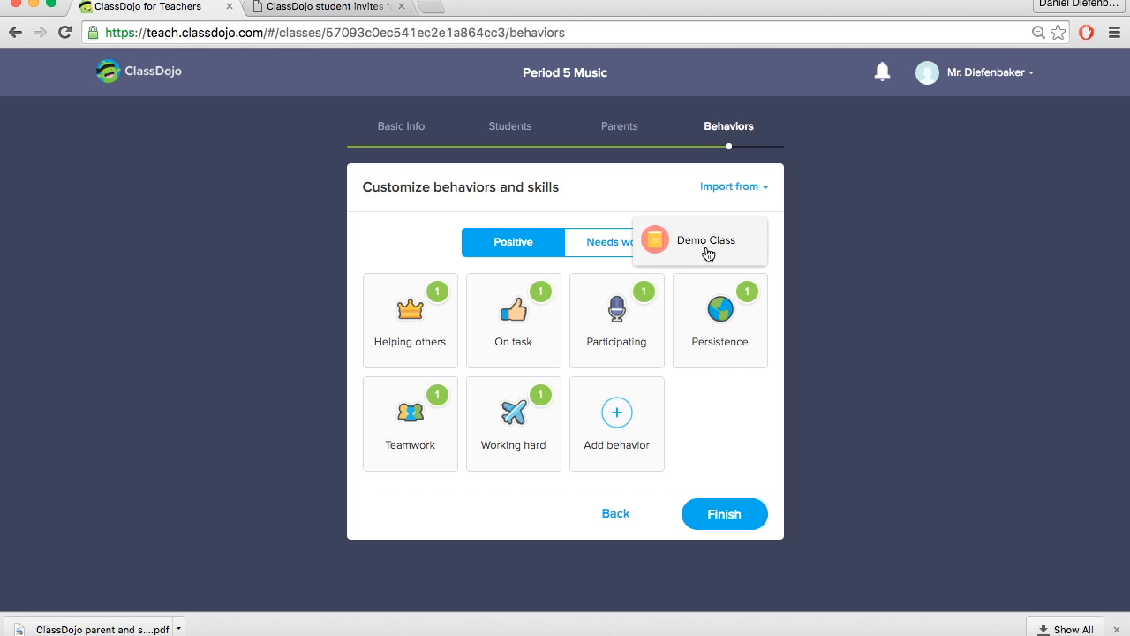
{"action": "mouse_move", "coordinate": [668, 240]}
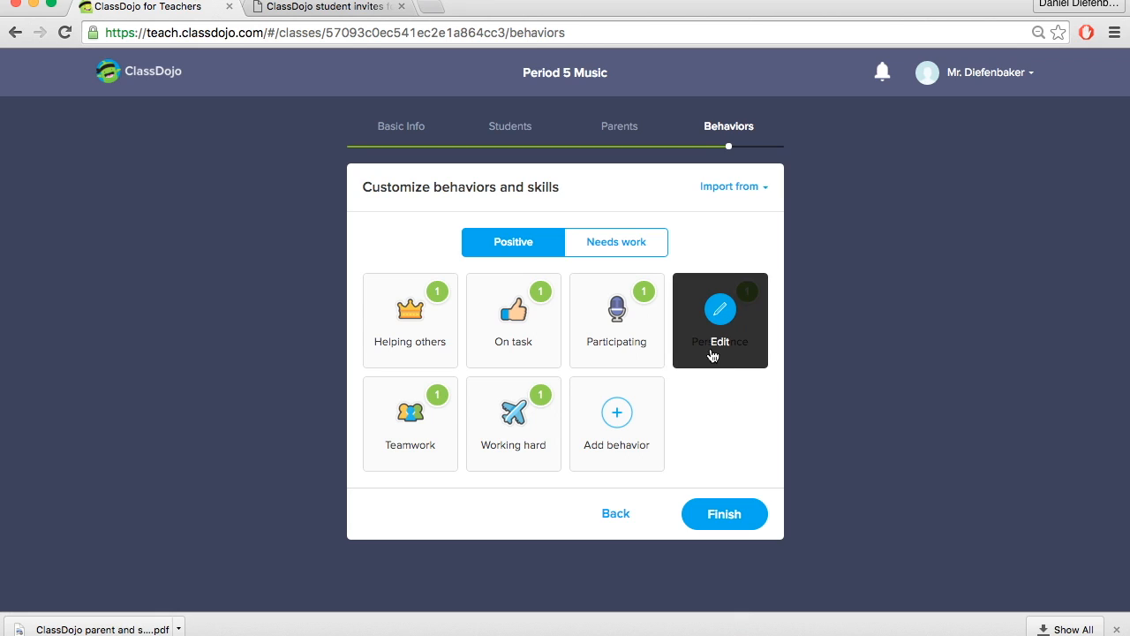
{"action": "left_click", "coordinate": [721, 320]}
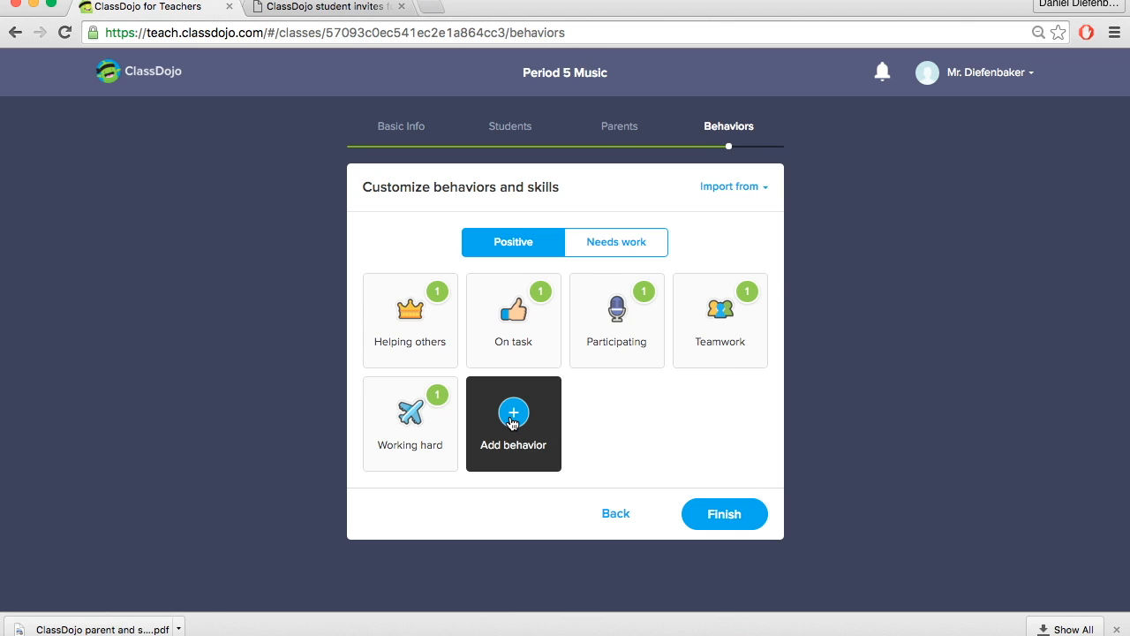
{"action": "left_click", "coordinate": [512, 424]}
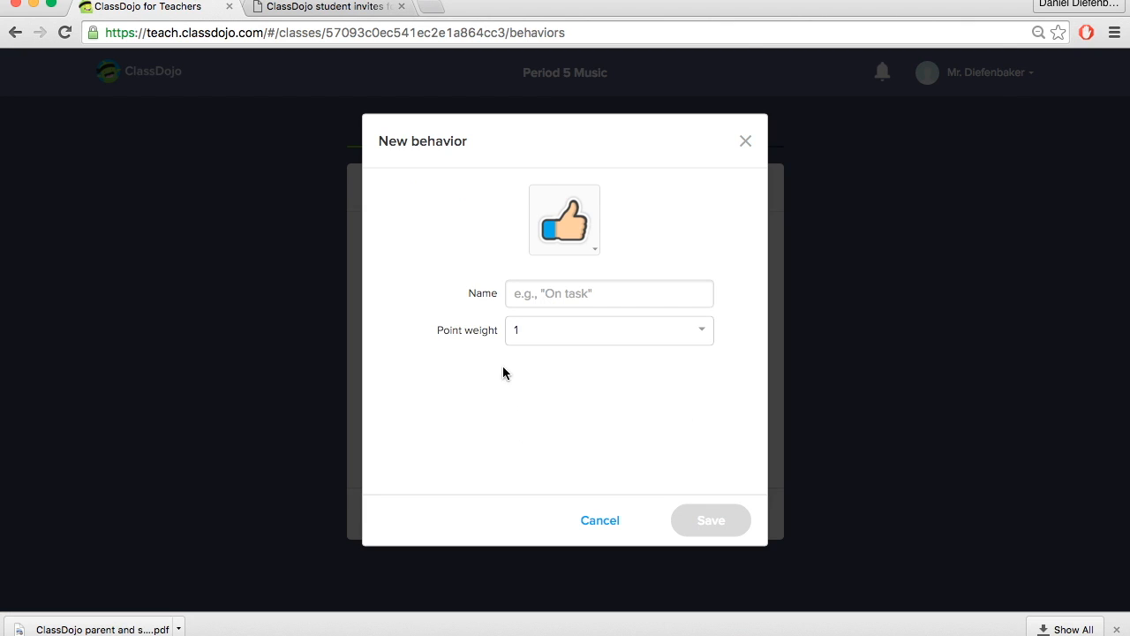
Save a Homework behavior with the checkmark icon and point weight 1.
{"action": "left_click", "coordinate": [608, 293]}
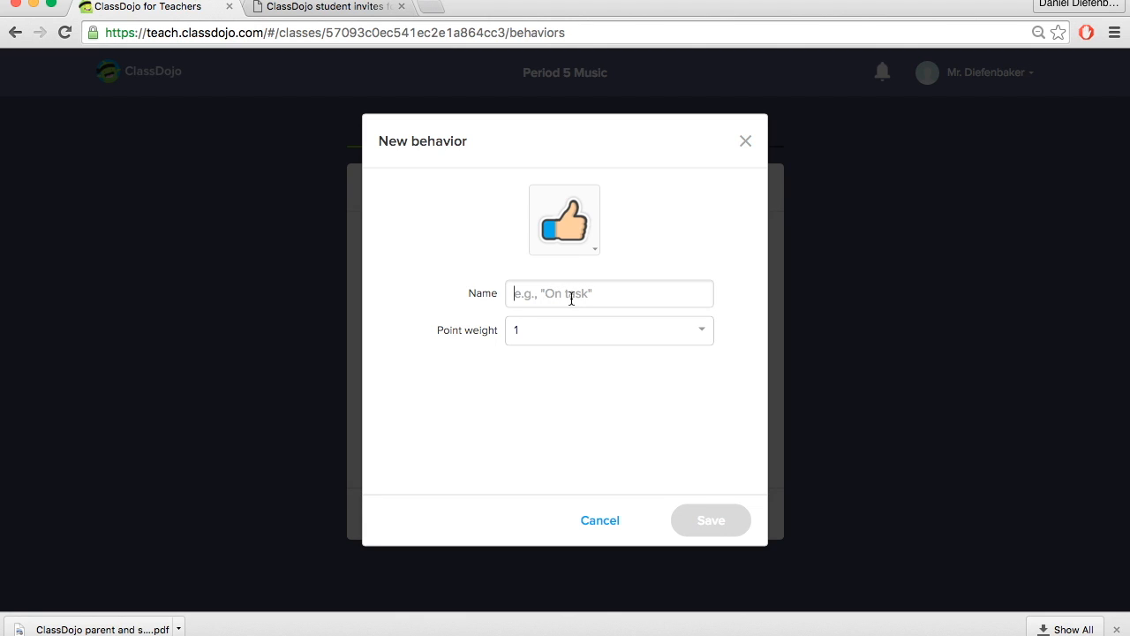
{"action": "type", "text": "Homewo"}
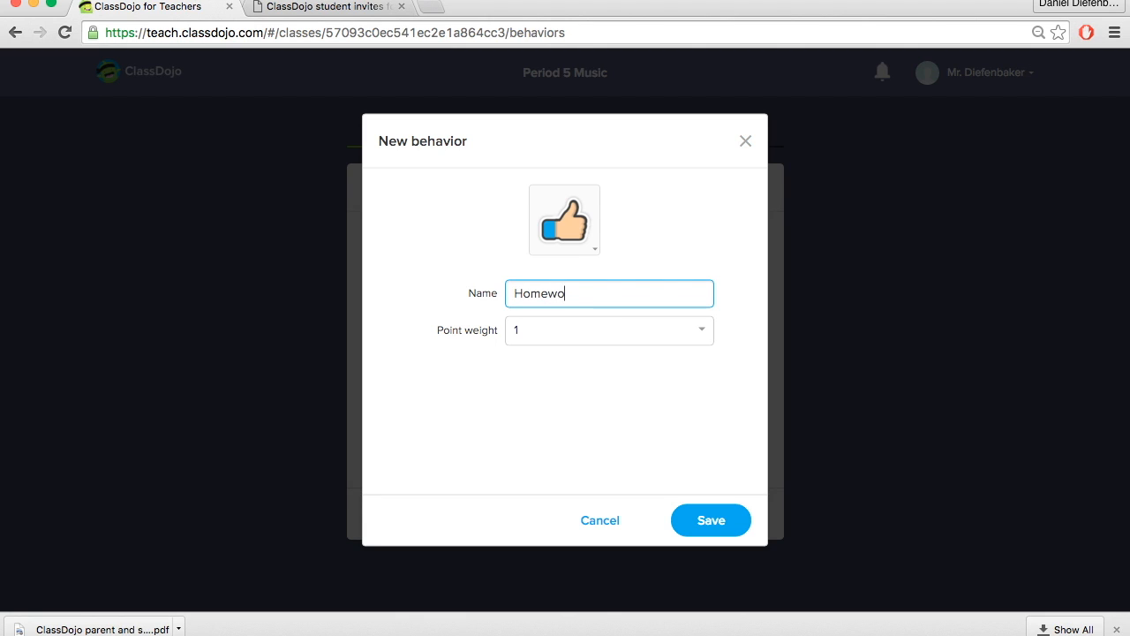
{"action": "type", "text": "rk"}
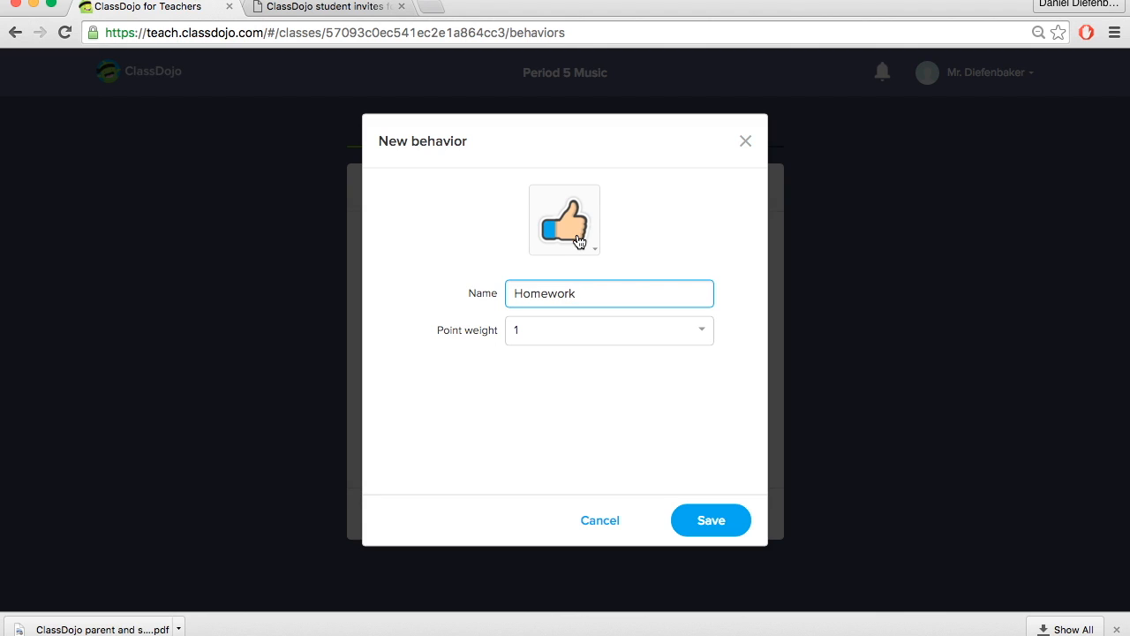
{"action": "left_click", "coordinate": [565, 219]}
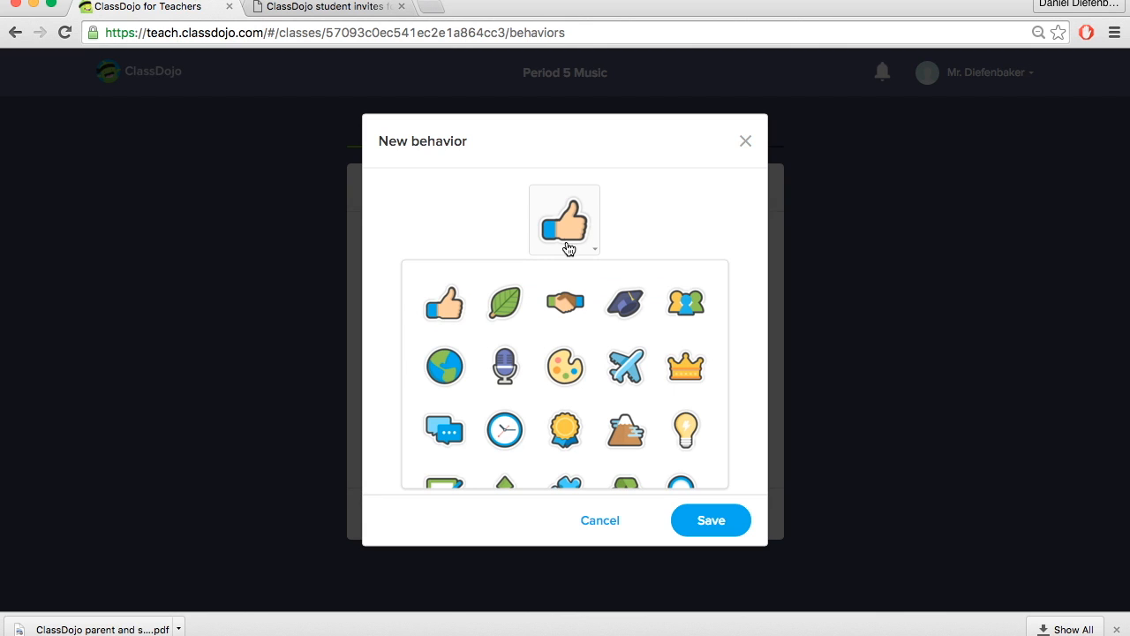
{"action": "scroll", "scroll_direction": "down", "scroll_amount": 3}
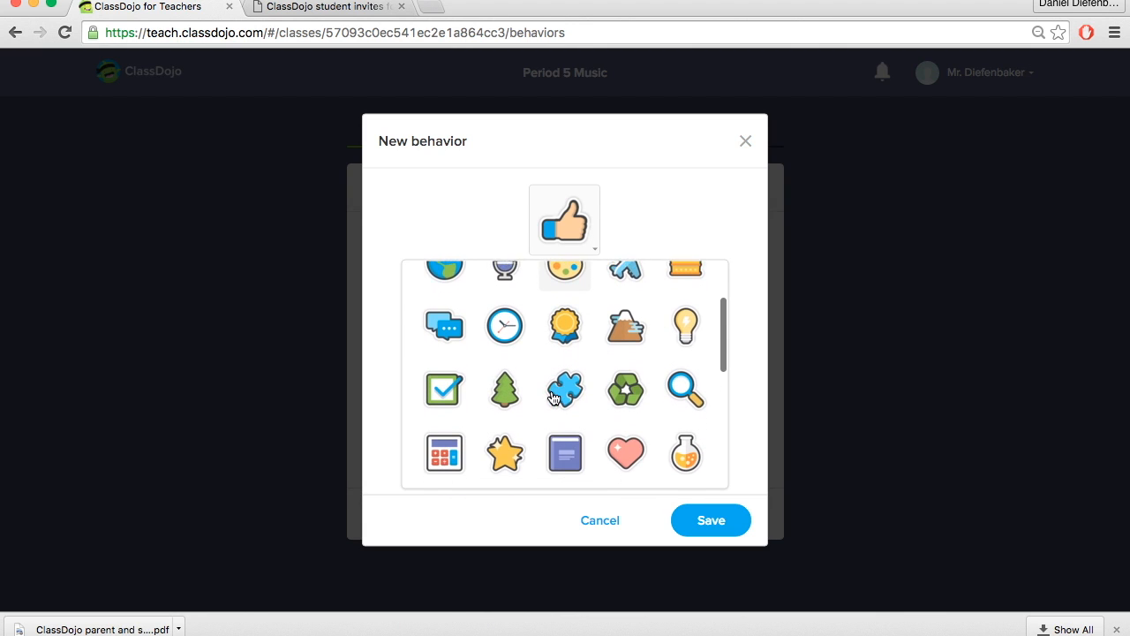
{"action": "scroll", "scroll_direction": "down", "scroll_amount": 3}
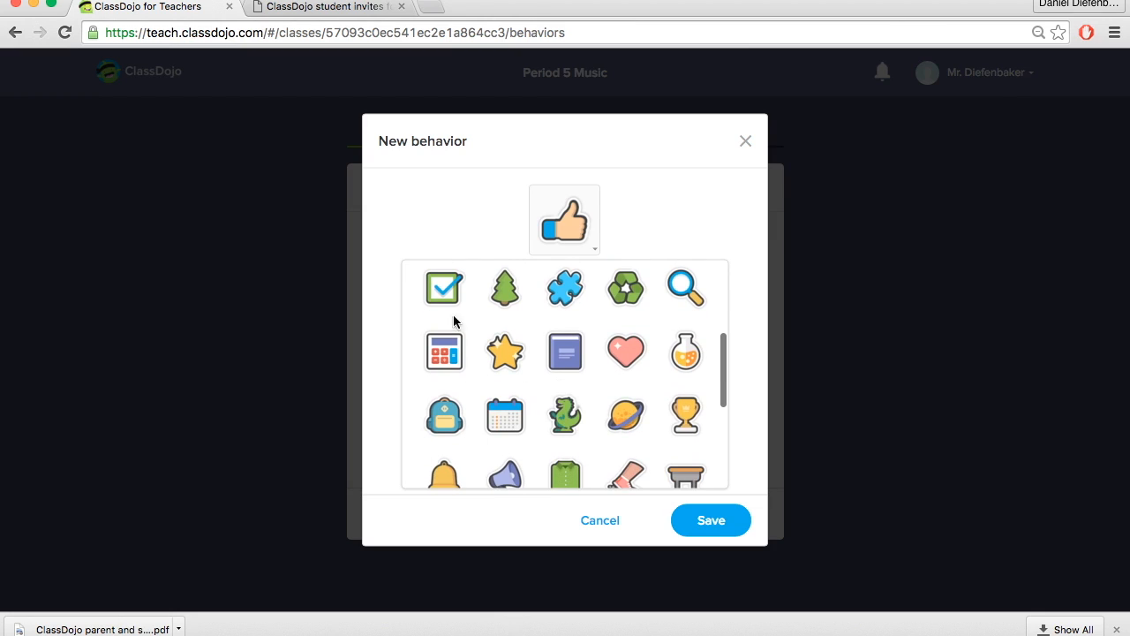
{"action": "left_click", "coordinate": [445, 288]}
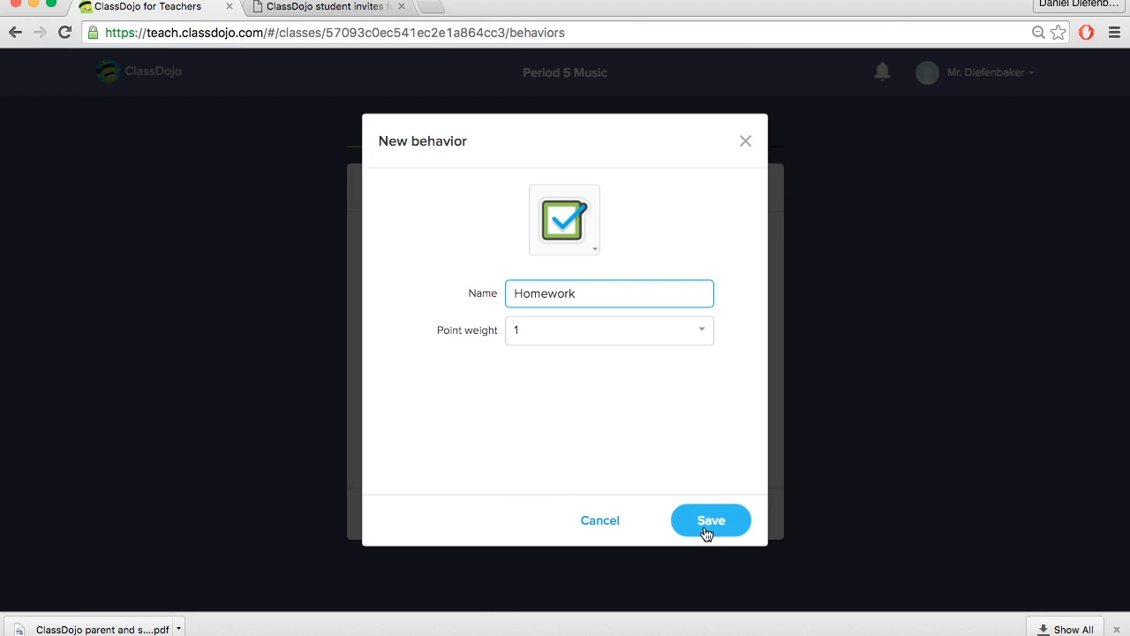
{"action": "left_click", "coordinate": [608, 330]}
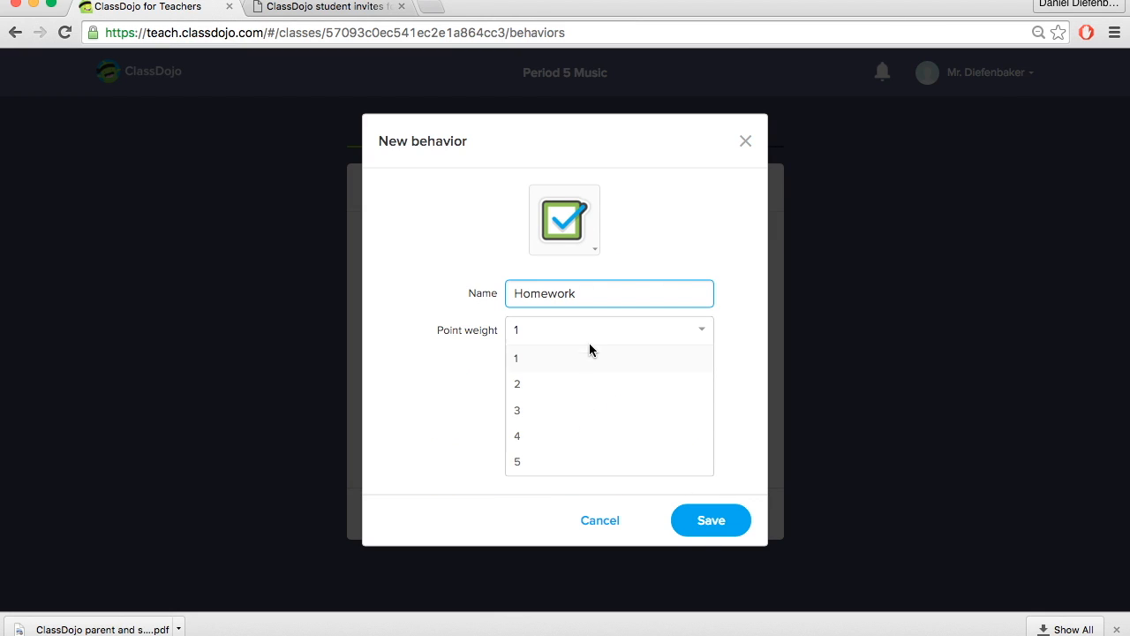
{"action": "mouse_move", "coordinate": [569, 434]}
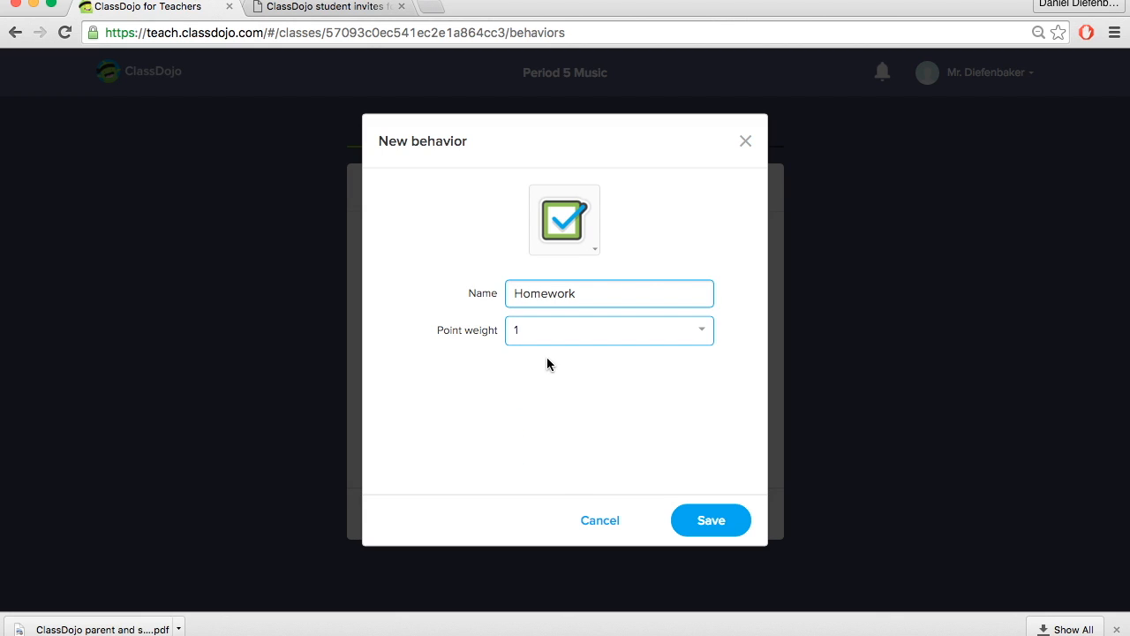
{"action": "left_click", "coordinate": [710, 519]}
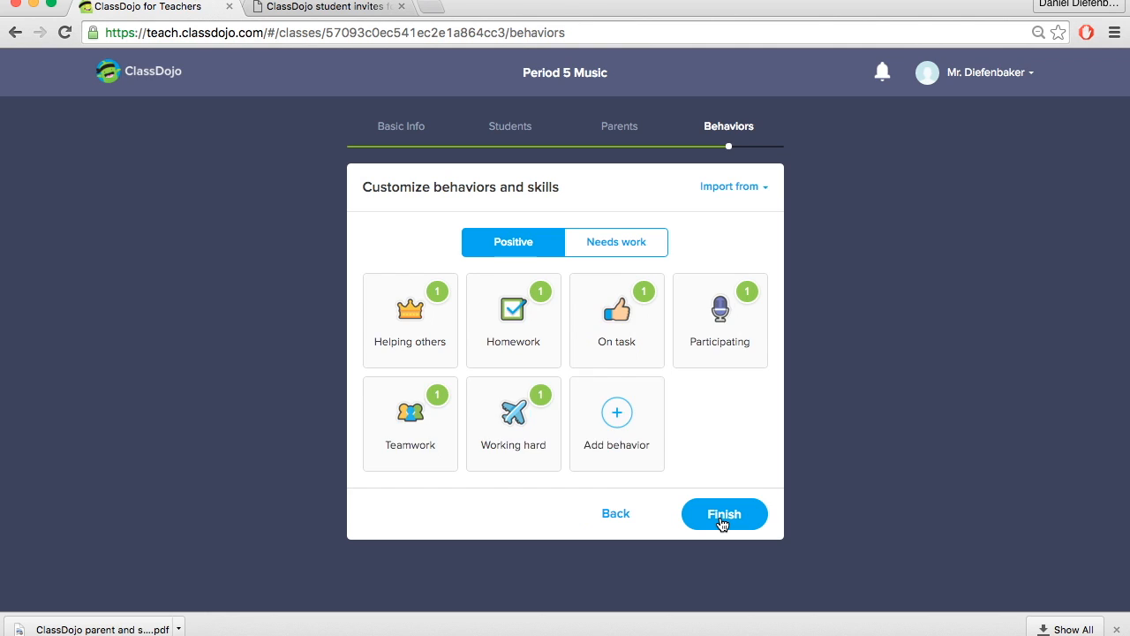
{"action": "mouse_move", "coordinate": [514, 320]}
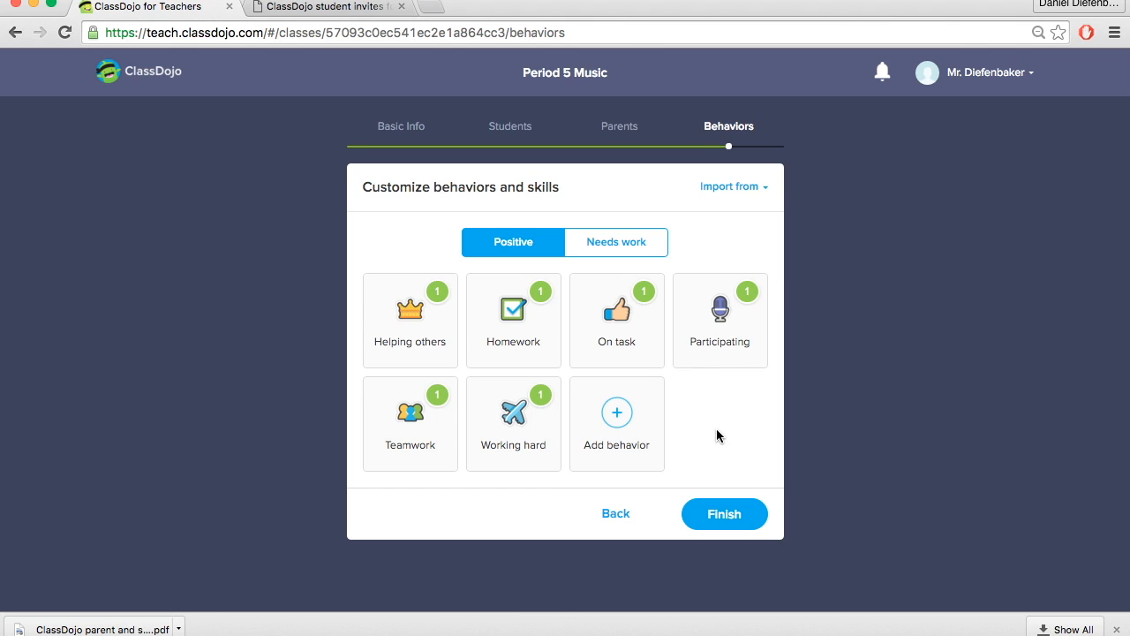
{"action": "mouse_move", "coordinate": [593, 251]}
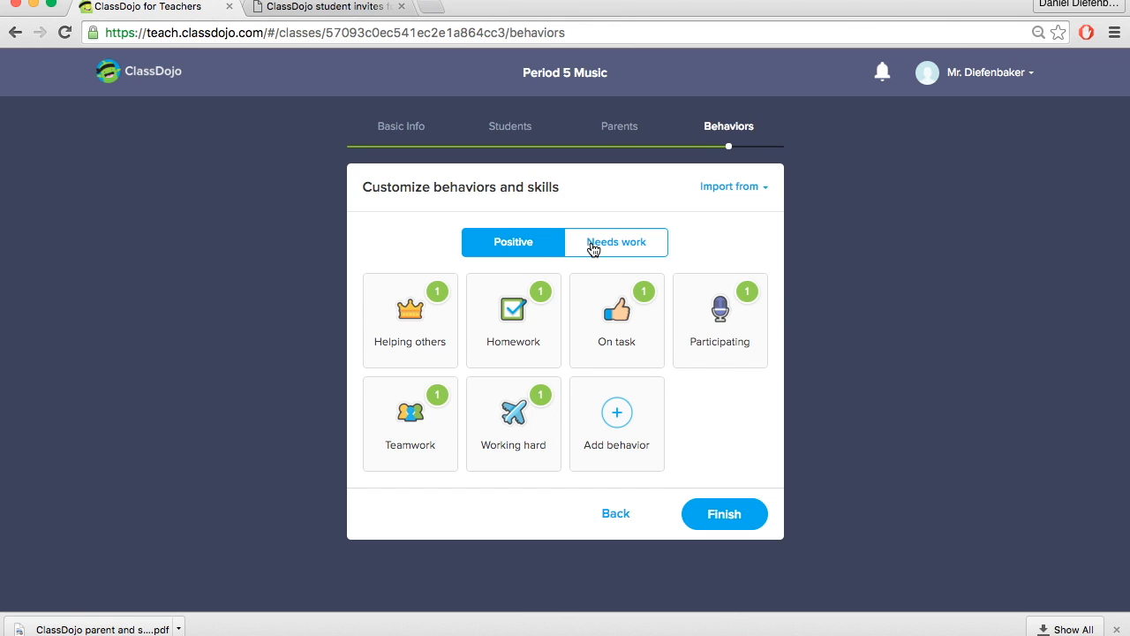
Save a No Homework needs-work behavior with the thumbs-down icon and weight -1.
{"action": "left_click", "coordinate": [617, 424]}
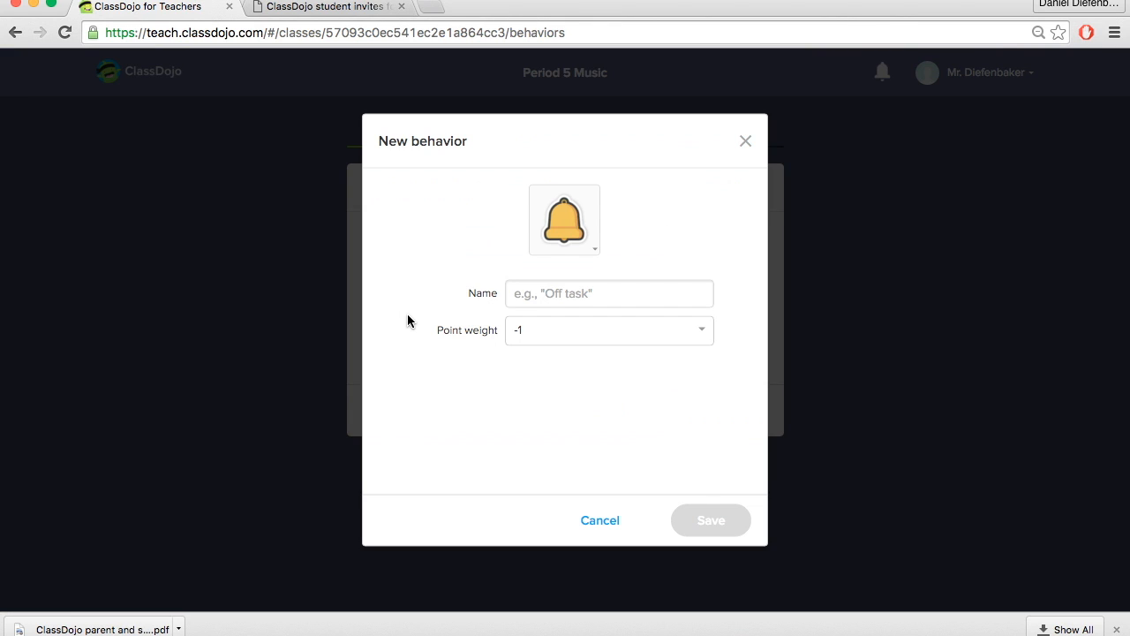
{"action": "left_click", "coordinate": [579, 294]}
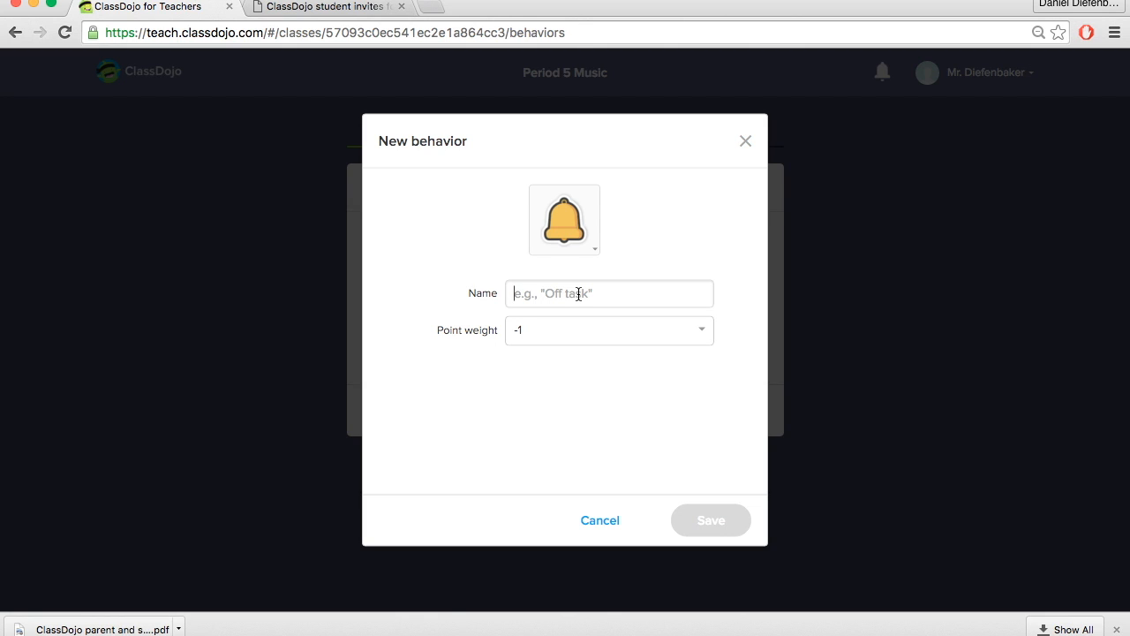
{"action": "type", "text": "No Home"}
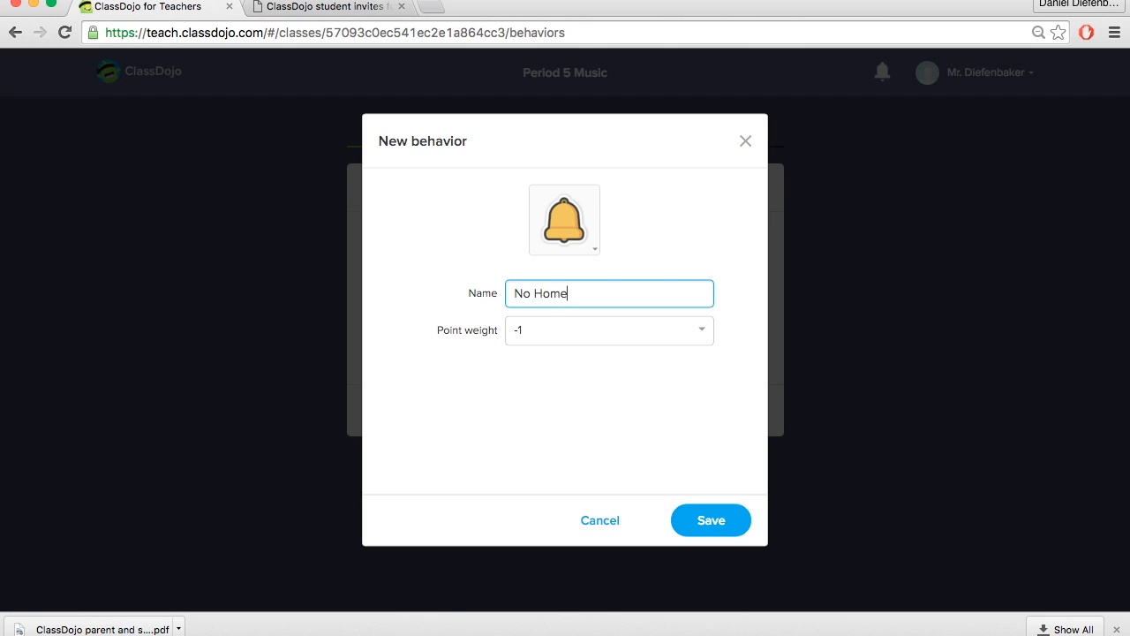
{"action": "type", "text": "work"}
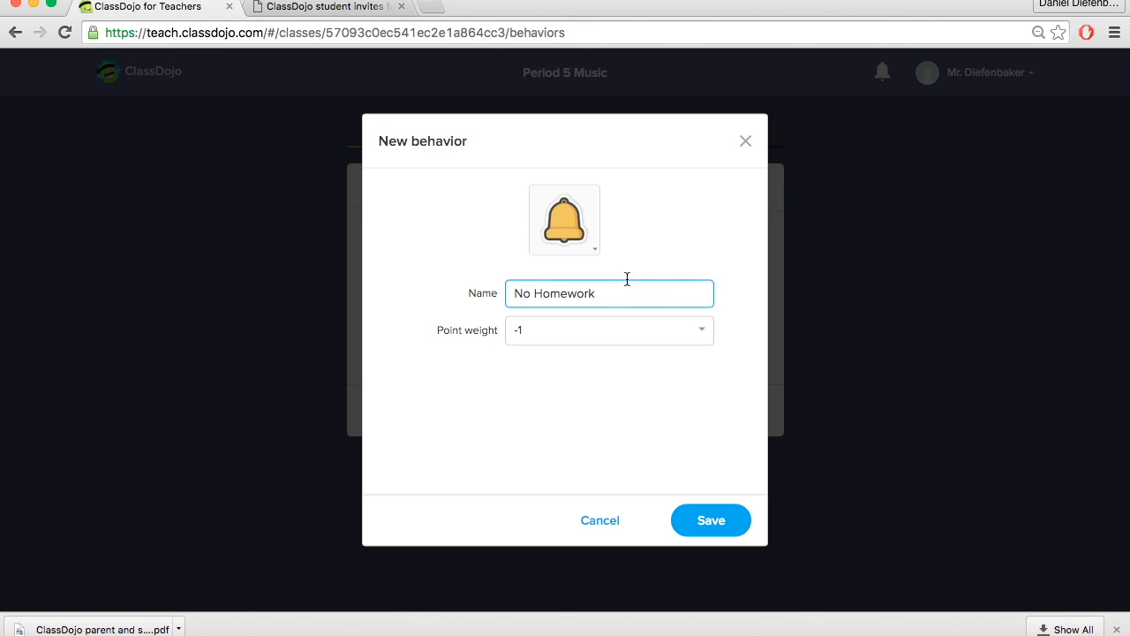
{"action": "left_click", "coordinate": [566, 219]}
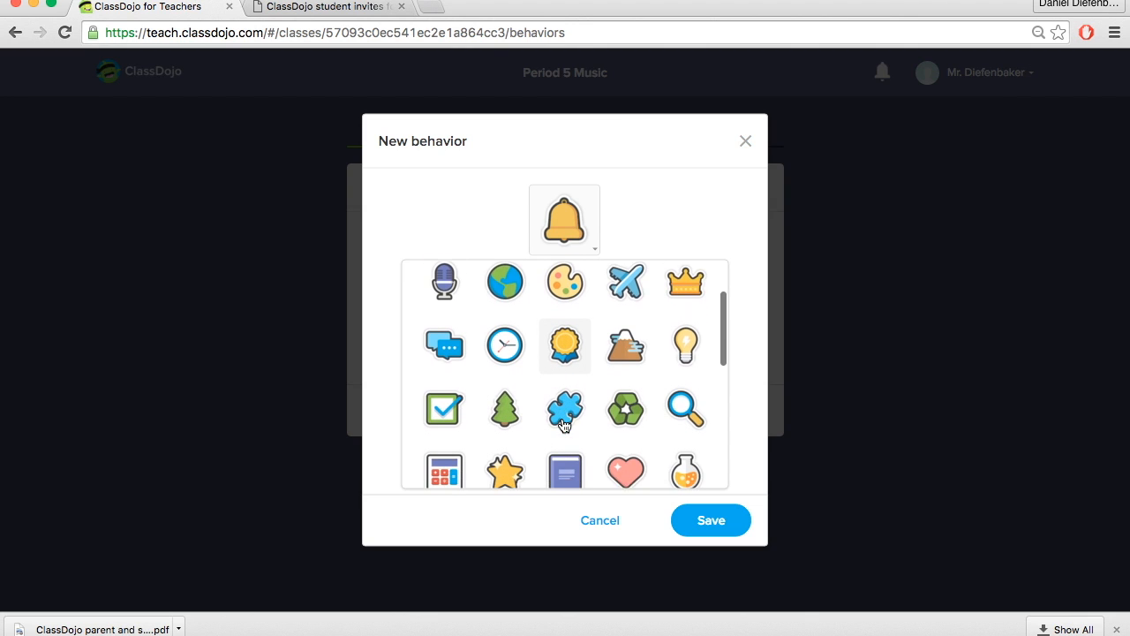
{"action": "scroll", "scroll_direction": "down", "scroll_amount": 3}
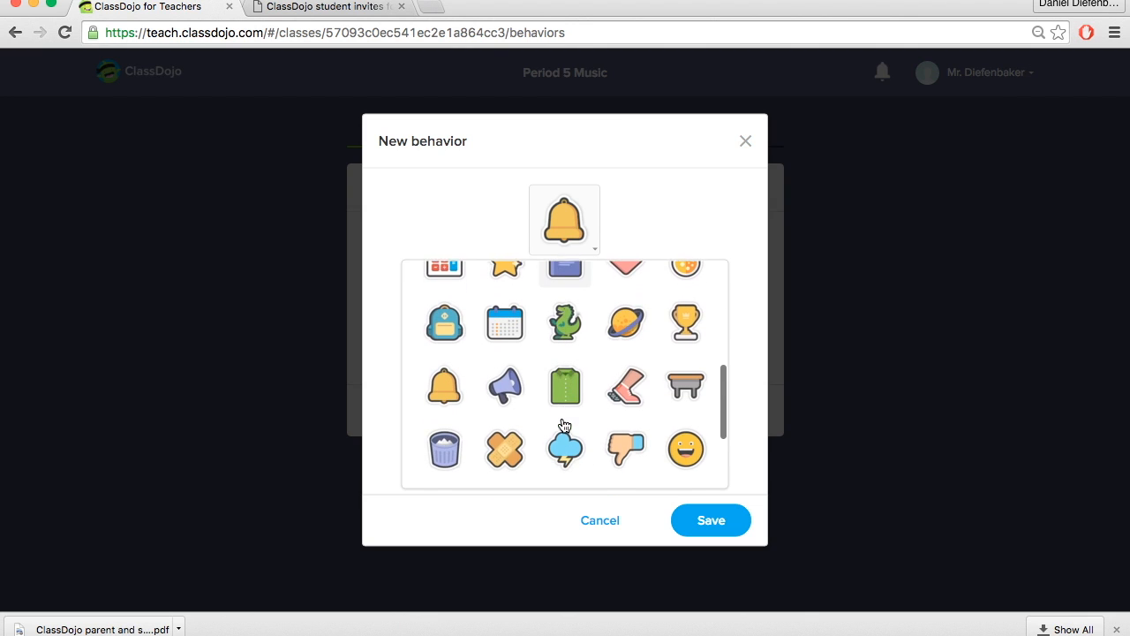
{"action": "scroll", "scroll_direction": "down", "scroll_amount": 3}
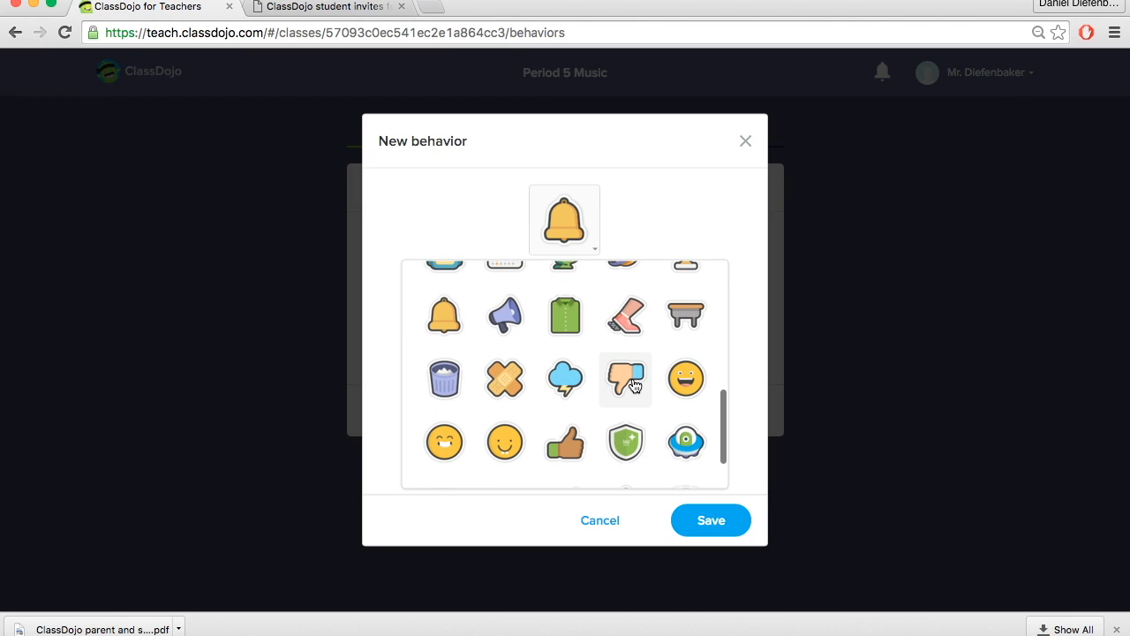
{"action": "left_click", "coordinate": [625, 378]}
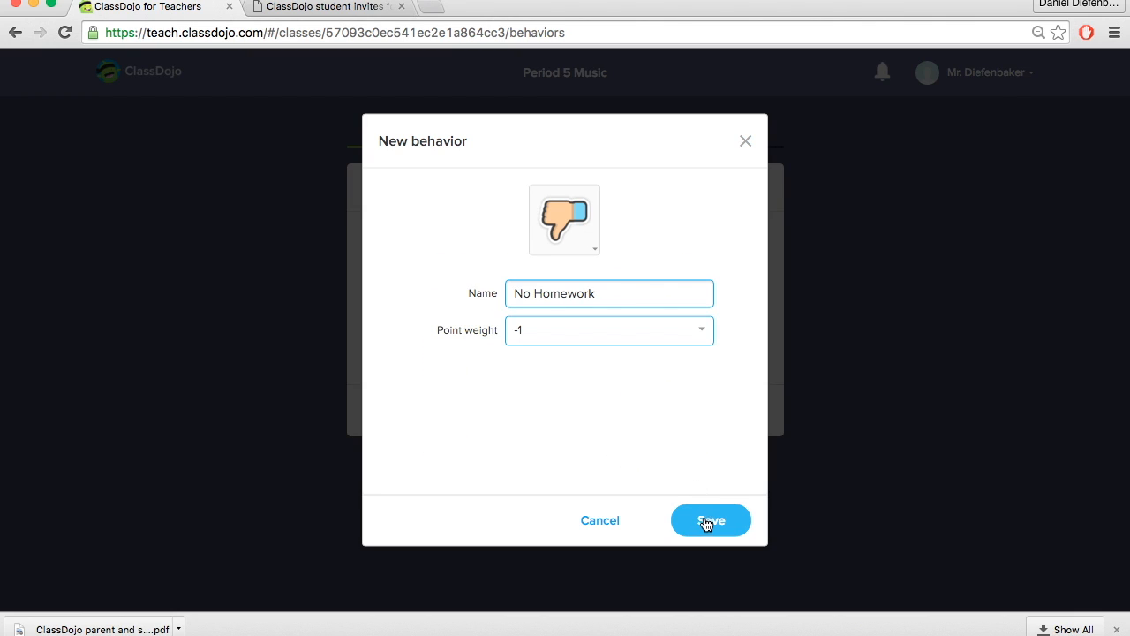
{"action": "left_click", "coordinate": [710, 519]}
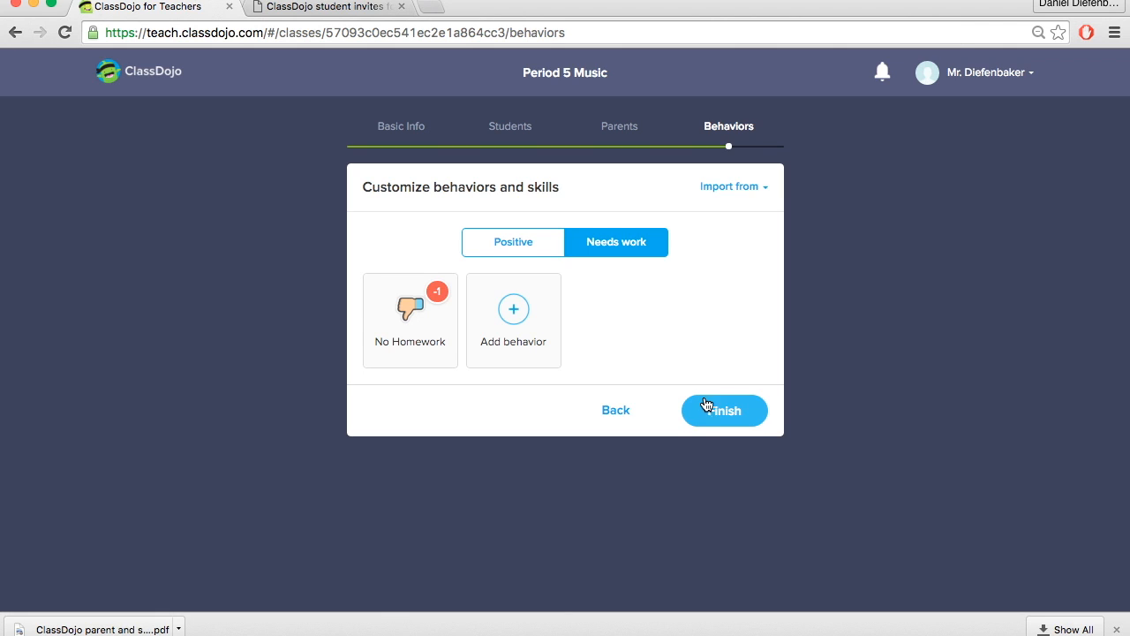
Finish behavior customization and switch the classroom to the empty Groups view.
{"action": "left_click", "coordinate": [725, 410]}
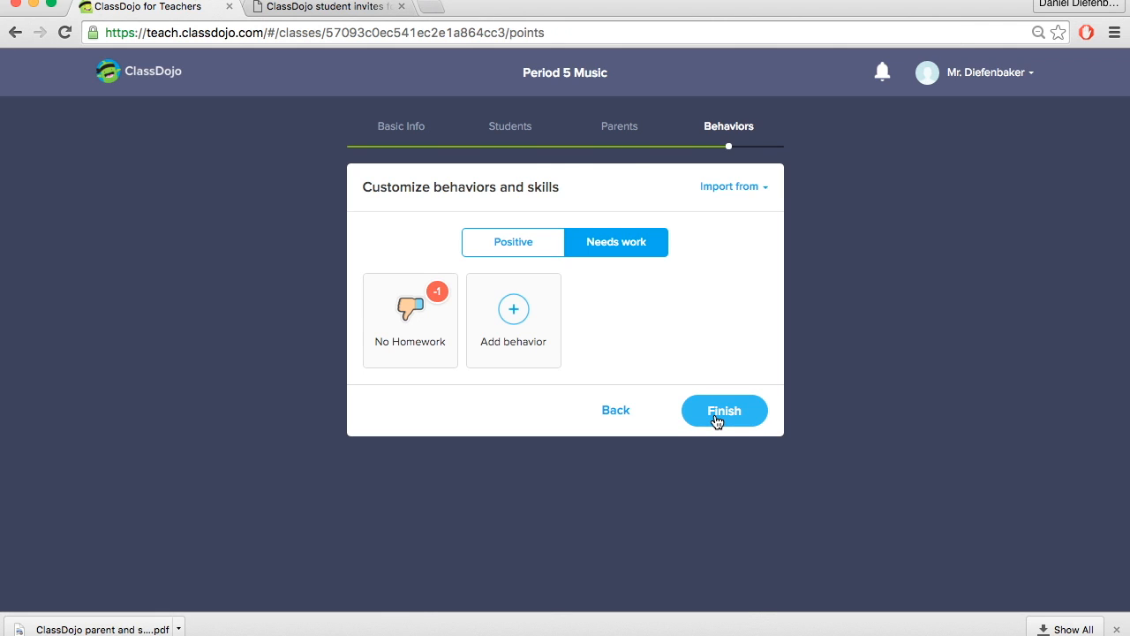
{"action": "left_click", "coordinate": [724, 410]}
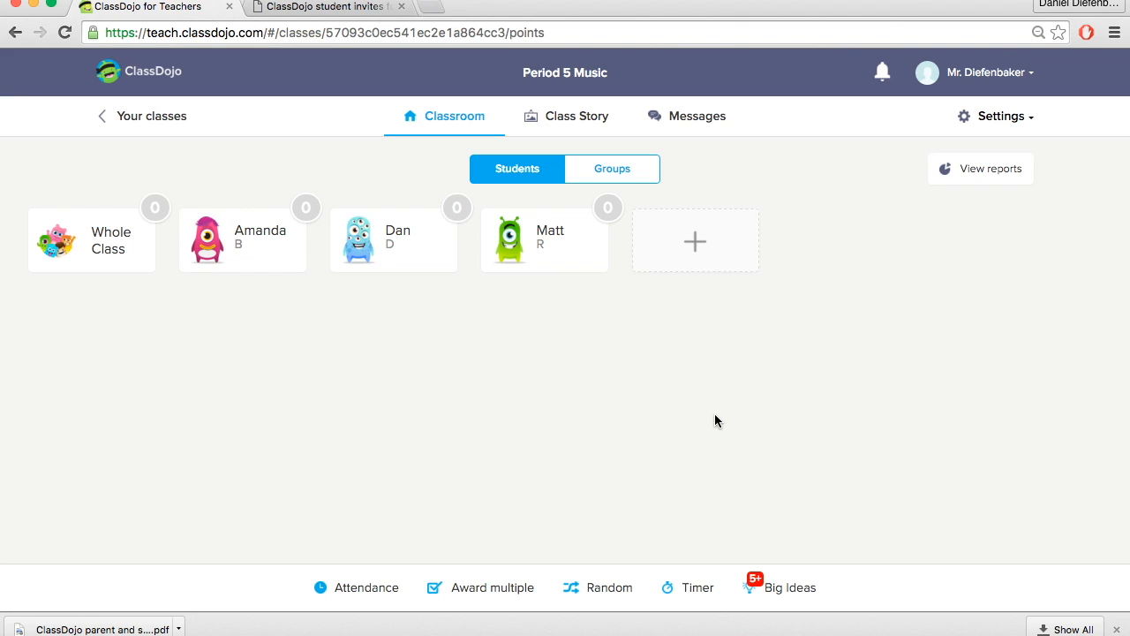
{"action": "mouse_move", "coordinate": [655, 405]}
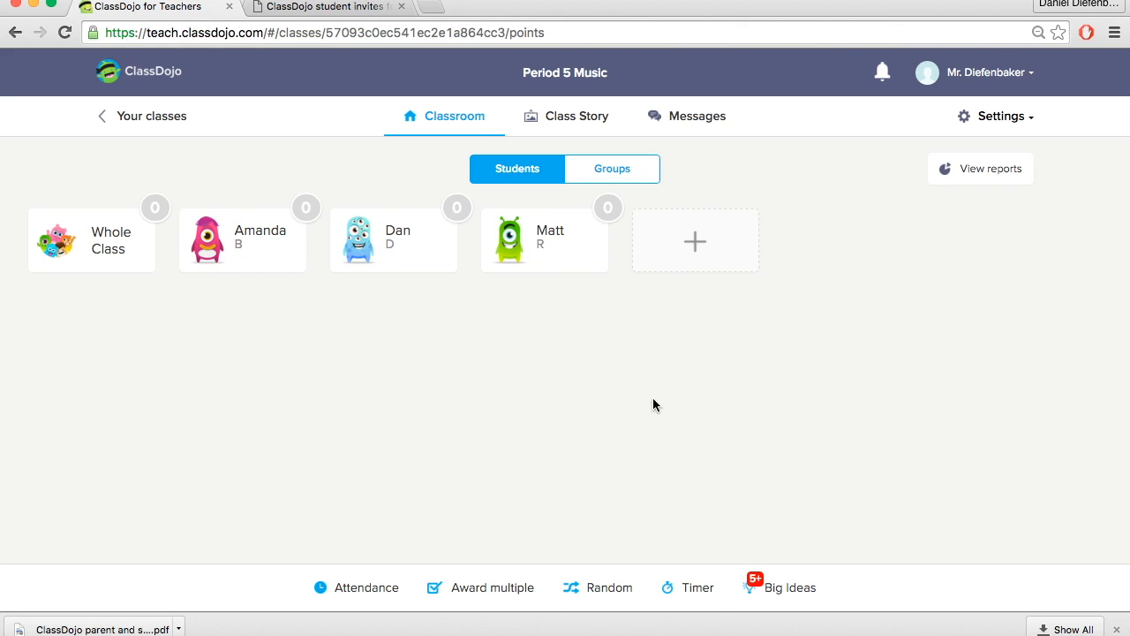
{"action": "mouse_move", "coordinate": [293, 420]}
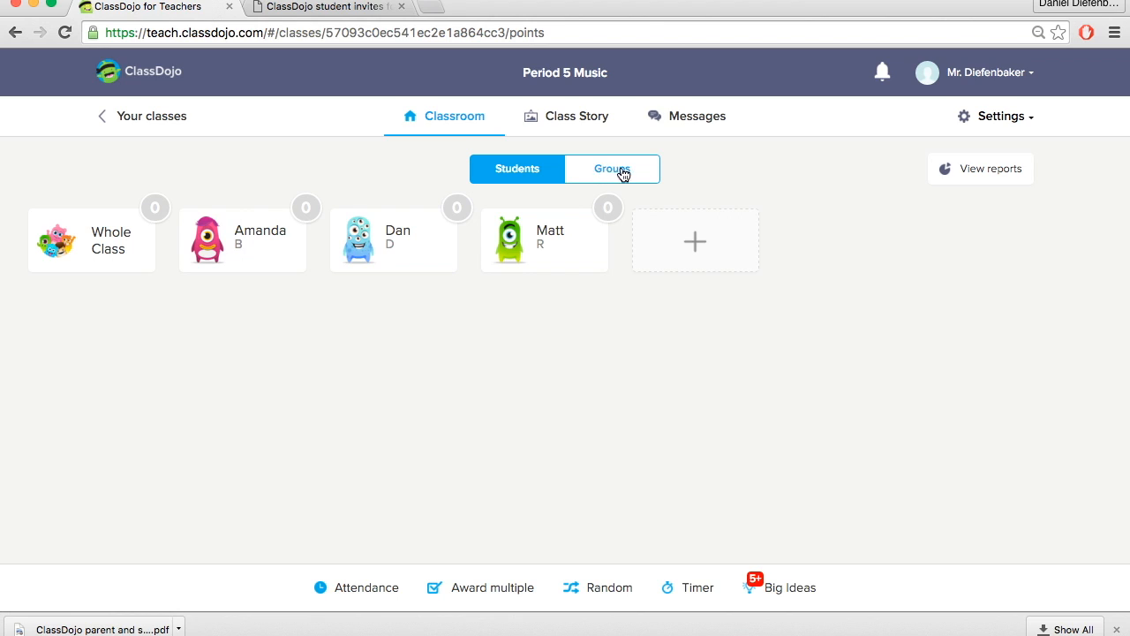
{"action": "mouse_move", "coordinate": [613, 170]}
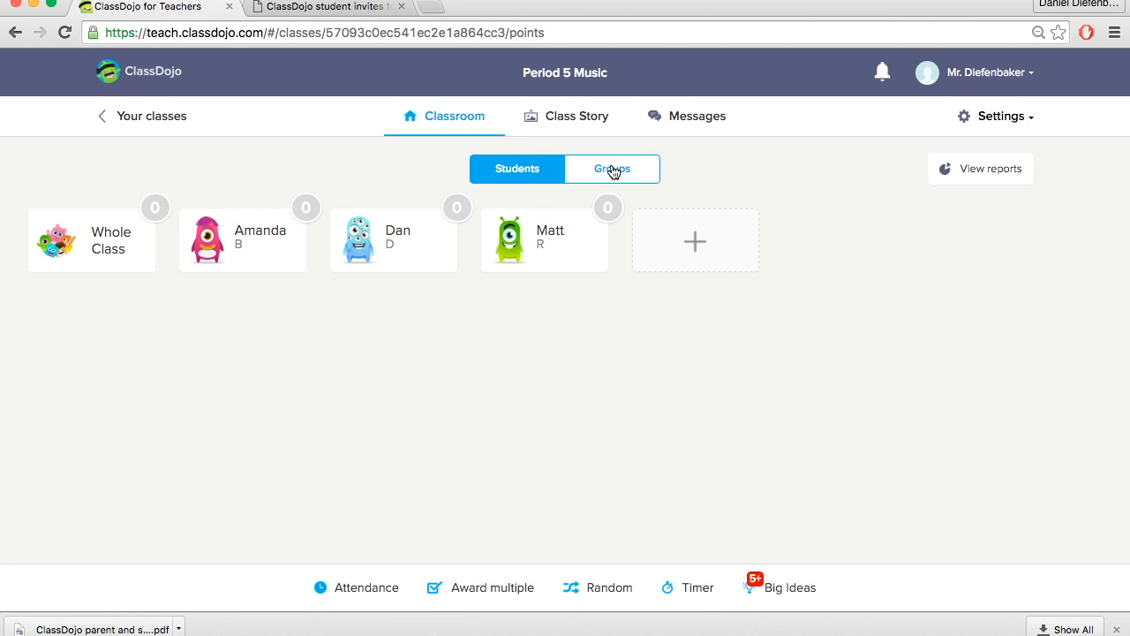
{"action": "left_click", "coordinate": [611, 169]}
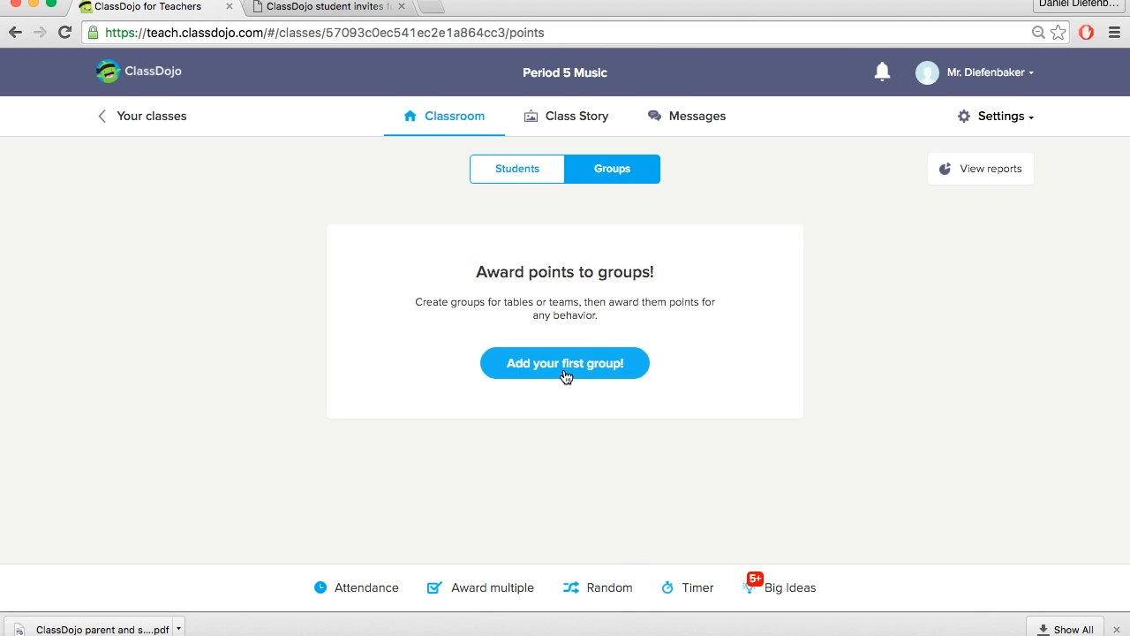
Create group Table 1 containing Amanda and Dan.
{"action": "left_click", "coordinate": [565, 364]}
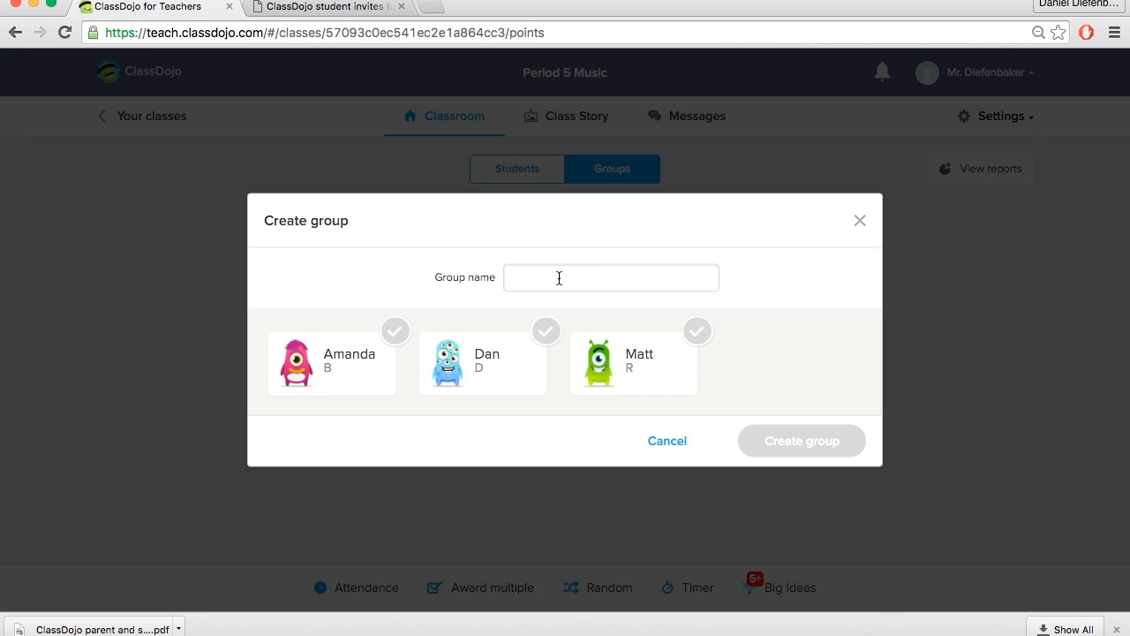
{"action": "type", "text": "T"}
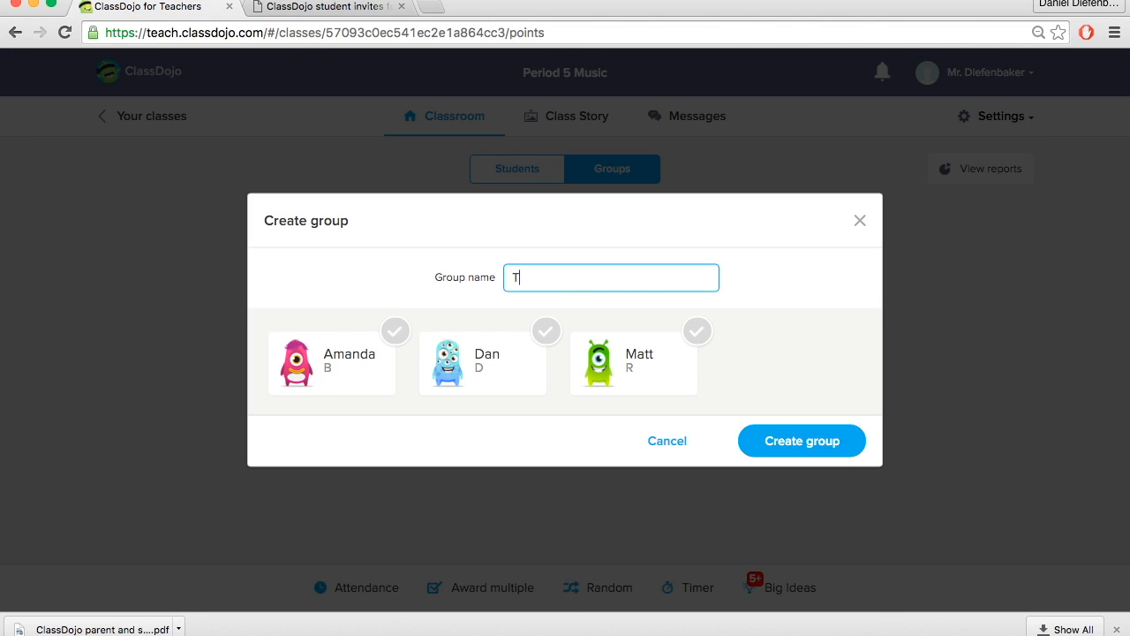
{"action": "type", "text": "able 1"}
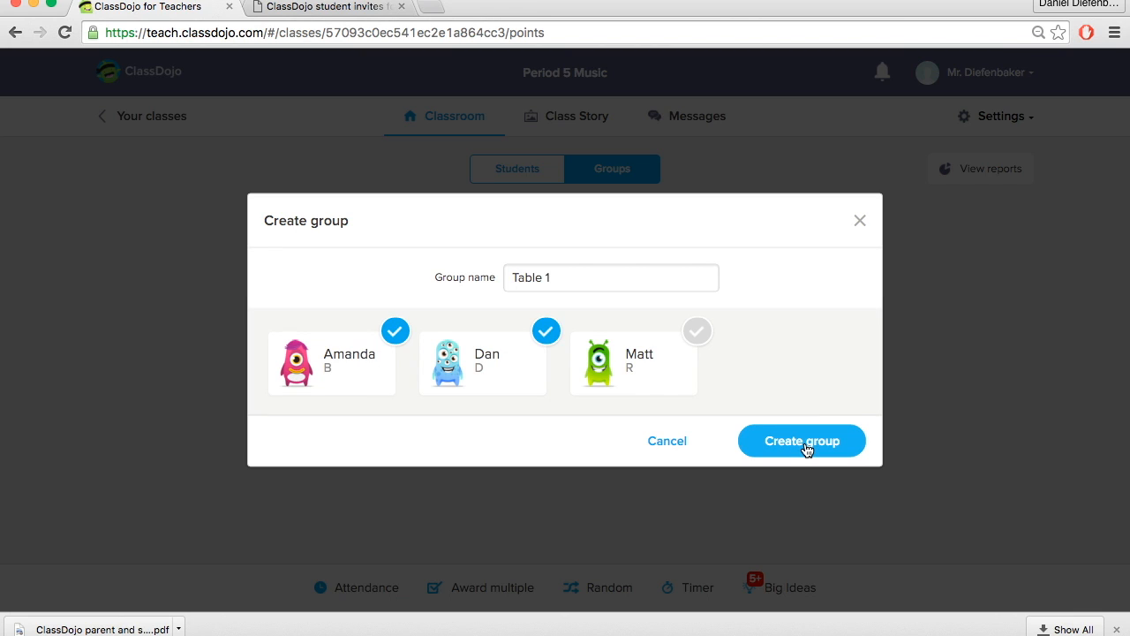
{"action": "left_click", "coordinate": [801, 442]}
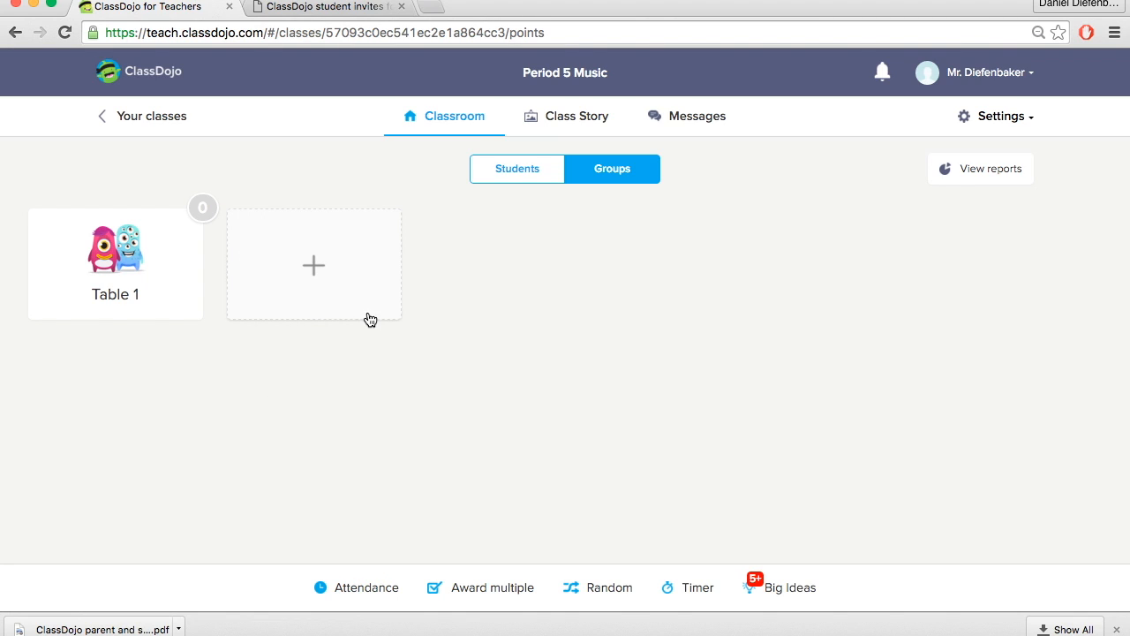
Create group Table 2 containing Matt, then select Table 1.
{"action": "left_click", "coordinate": [314, 265]}
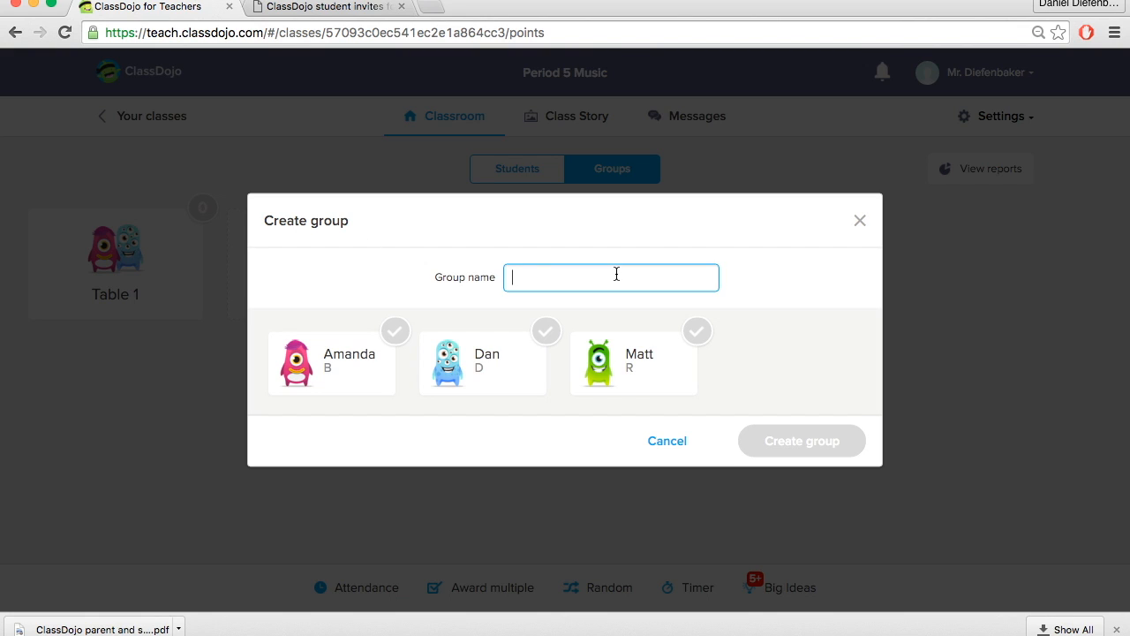
{"action": "type", "text": "Table 2"}
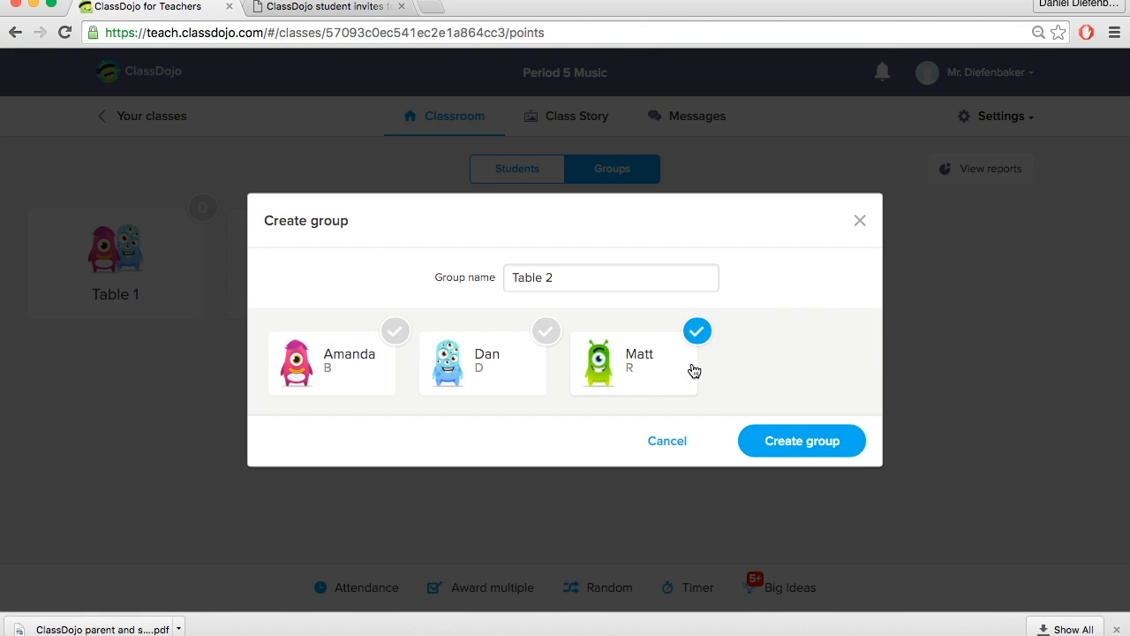
{"action": "left_click", "coordinate": [802, 441]}
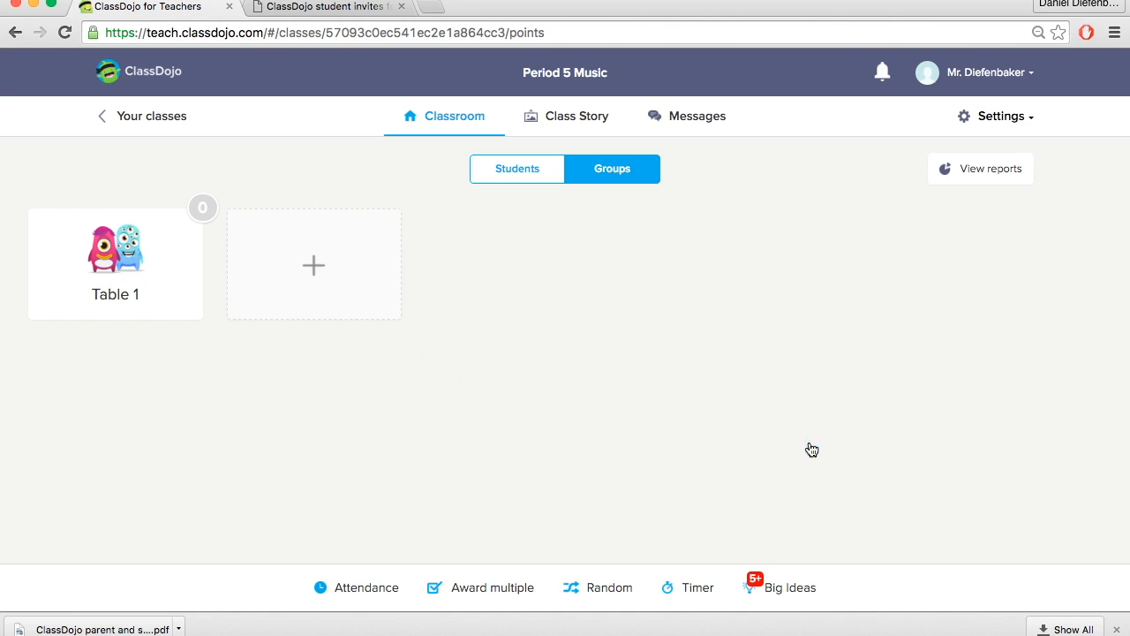
{"action": "left_click", "coordinate": [314, 265]}
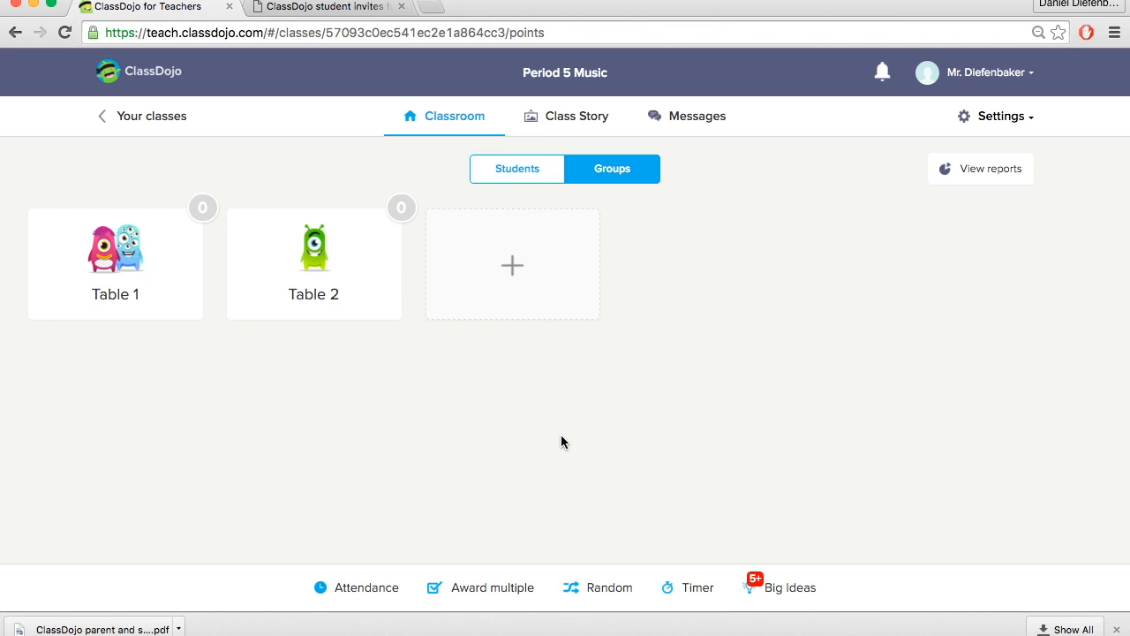
{"action": "left_click", "coordinate": [115, 263]}
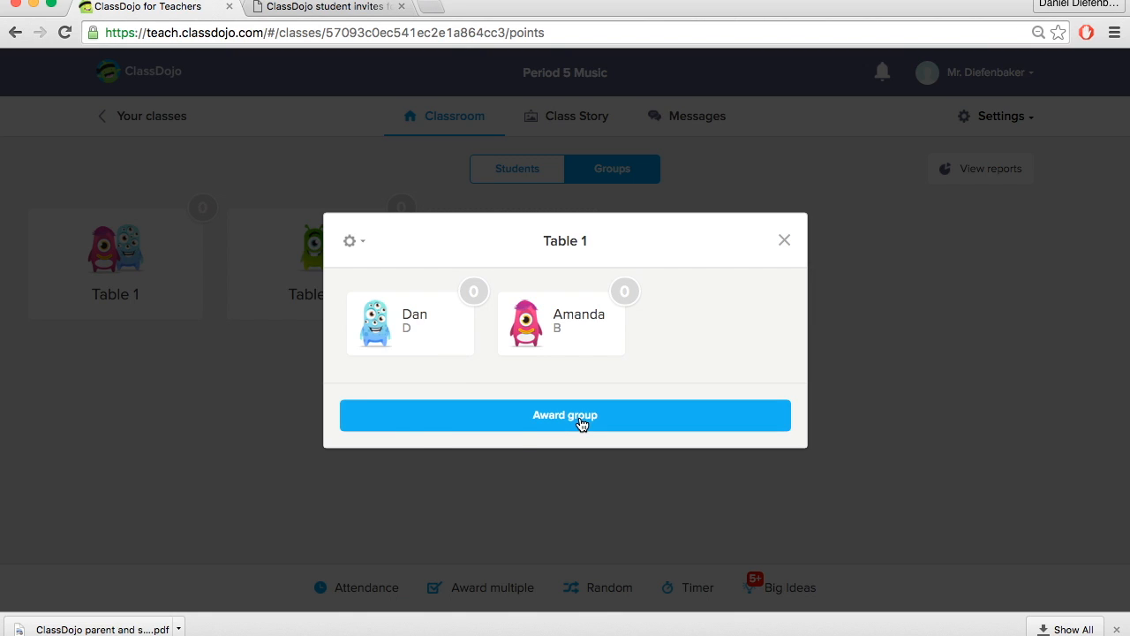
Award Table 1 a positive point and return to the Students view.
{"action": "left_click", "coordinate": [565, 415]}
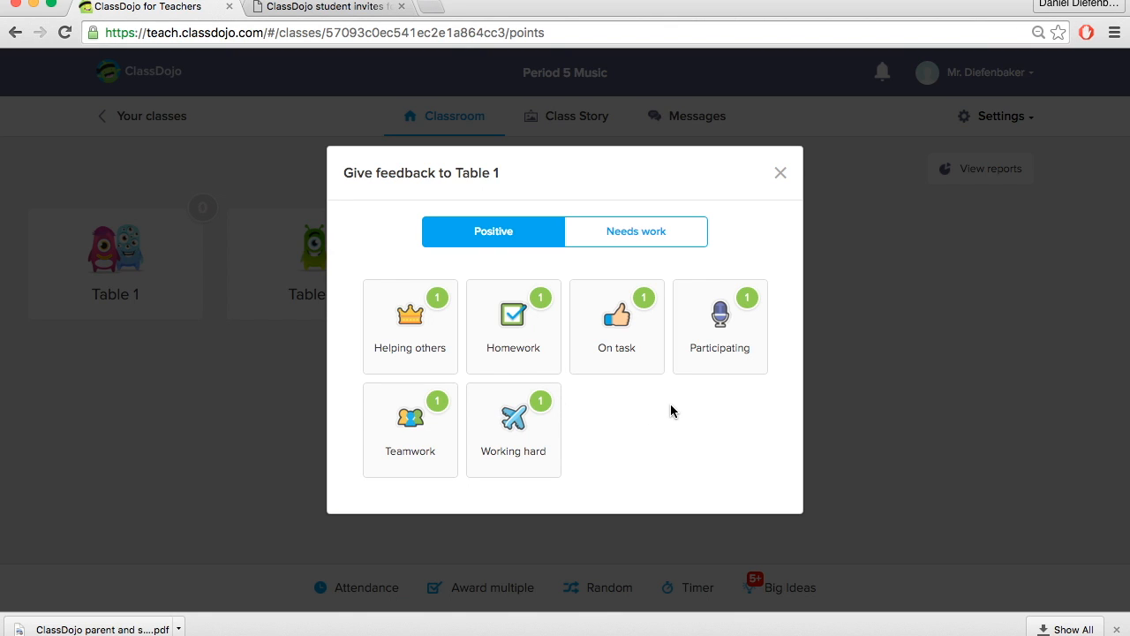
{"action": "left_click", "coordinate": [410, 324]}
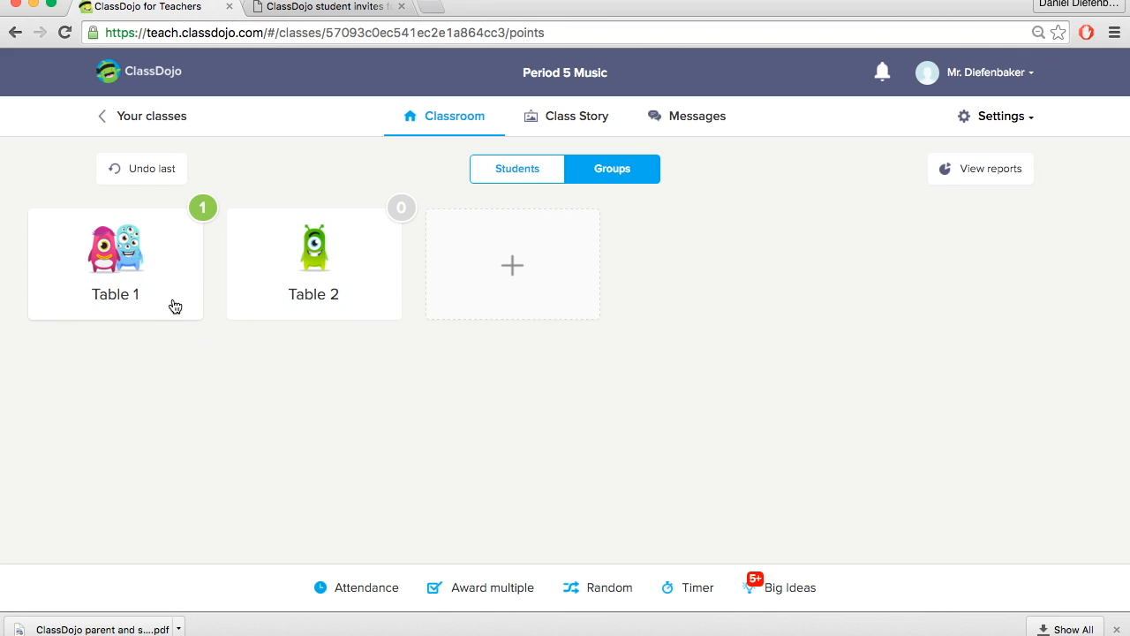
{"action": "left_click", "coordinate": [516, 170]}
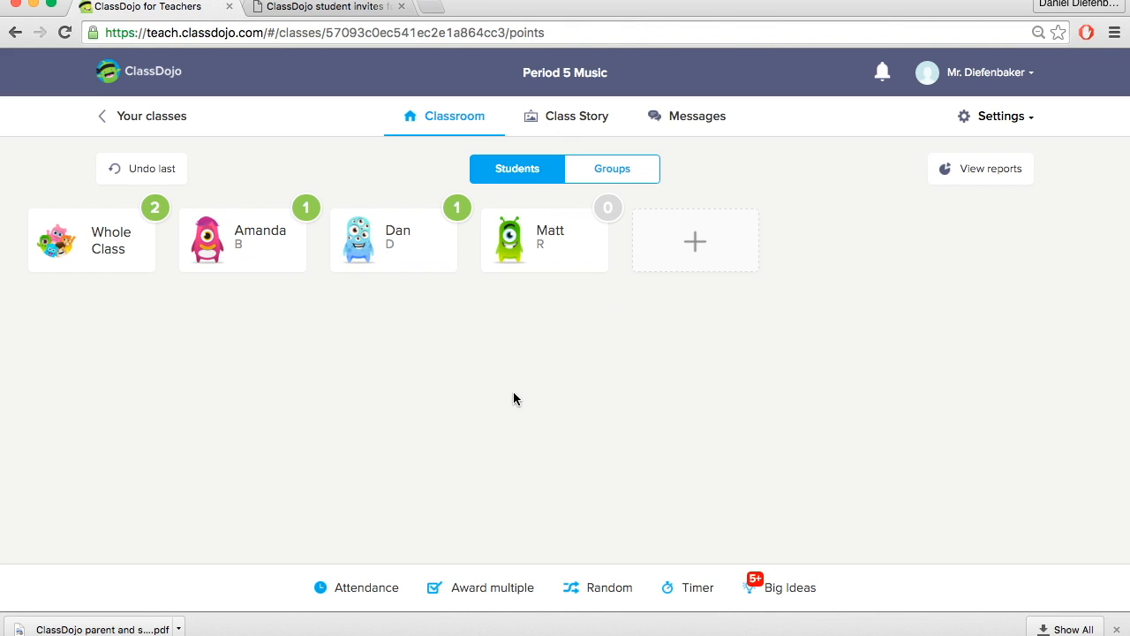
{"action": "mouse_move", "coordinate": [484, 385]}
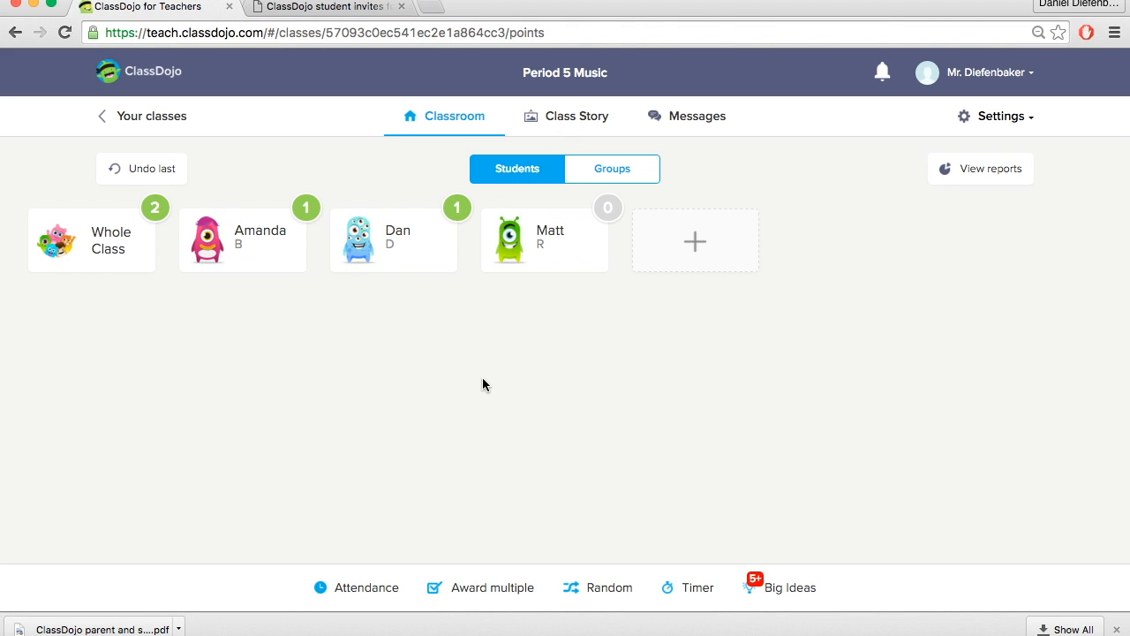
{"action": "mouse_move", "coordinate": [233, 320]}
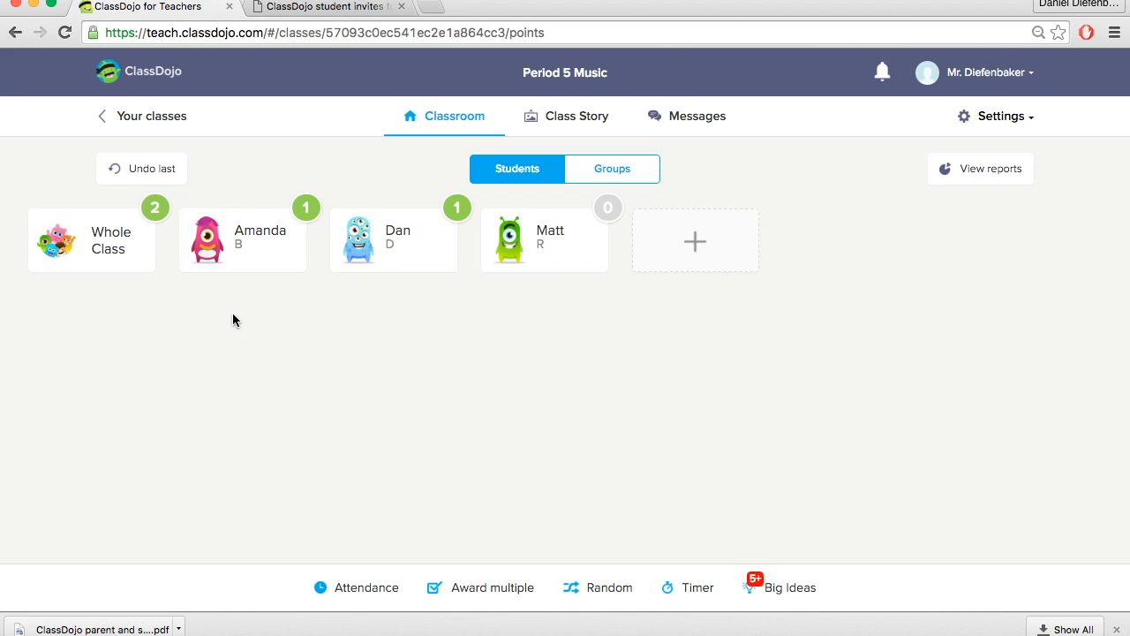
{"action": "mouse_move", "coordinate": [261, 296]}
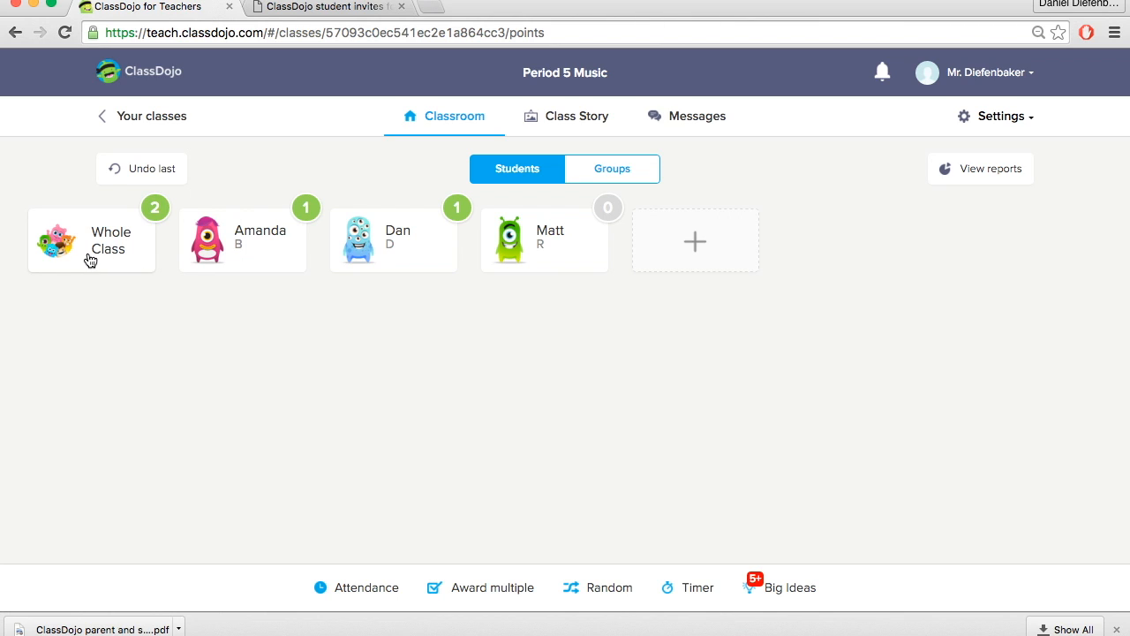
{"action": "mouse_move", "coordinate": [92, 261]}
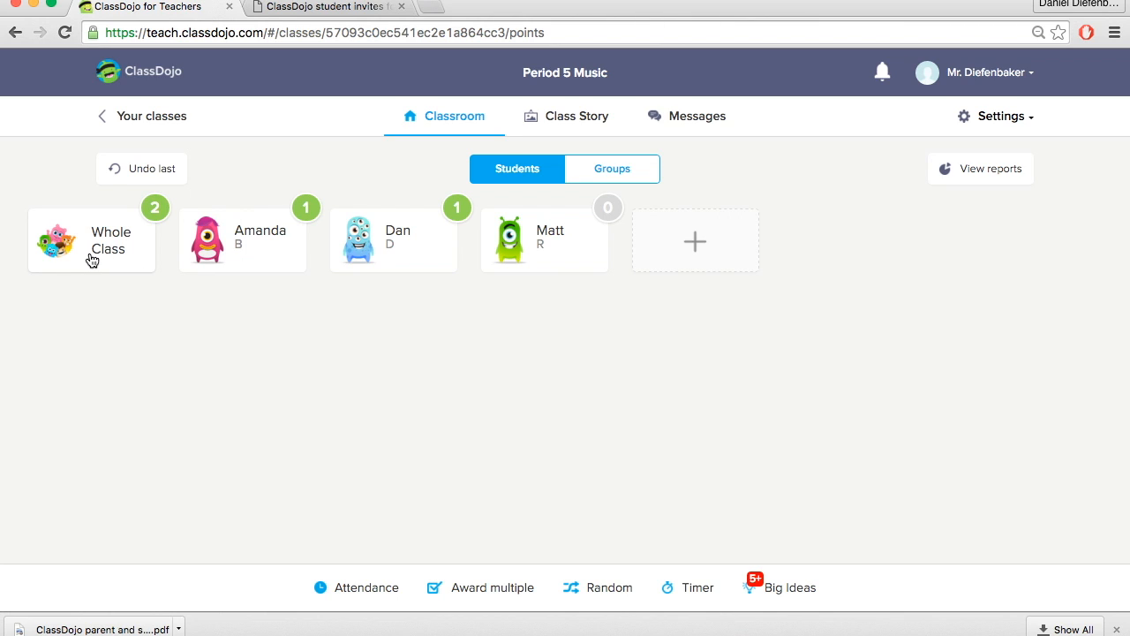
{"action": "left_click", "coordinate": [491, 586]}
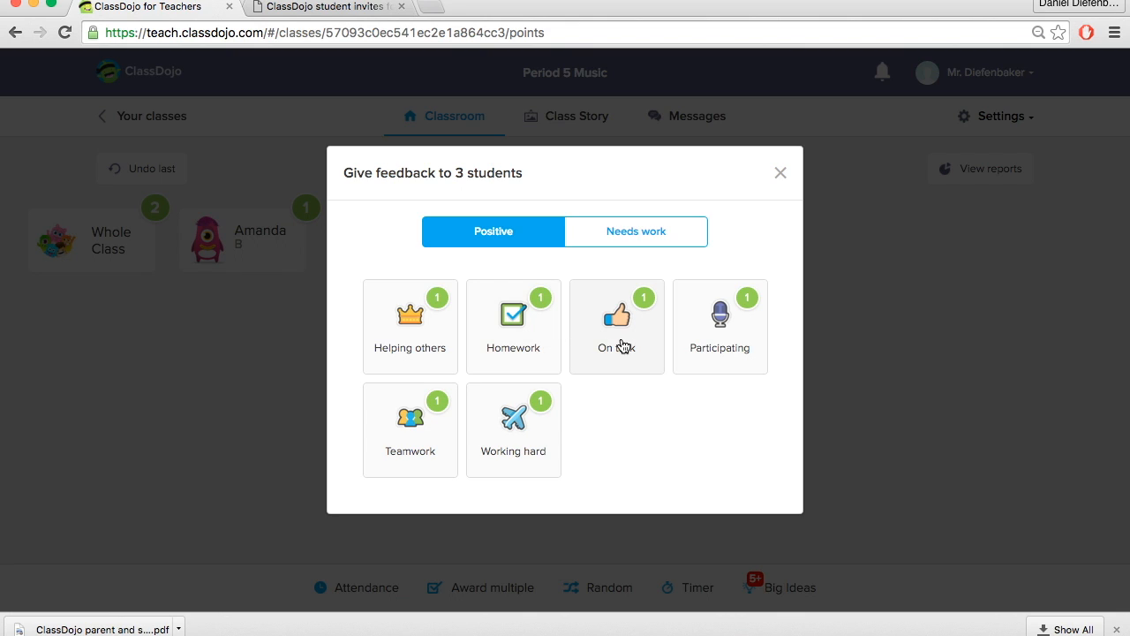
Deduct a No Homework point from the whole class and start Award multiple.
{"action": "left_click", "coordinate": [635, 232]}
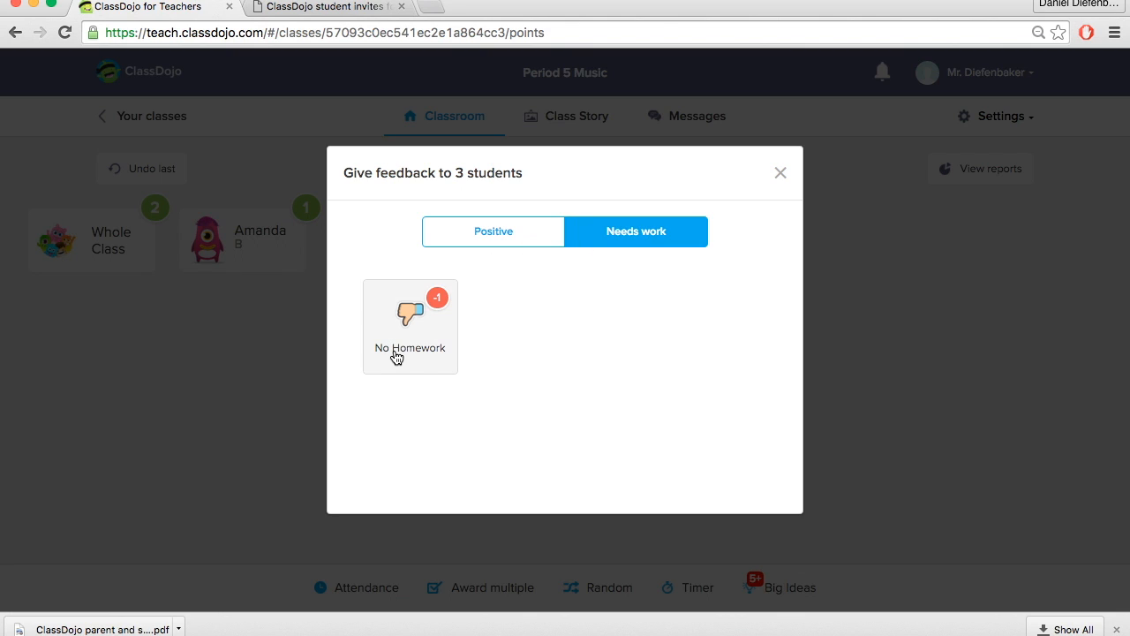
{"action": "mouse_move", "coordinate": [544, 346]}
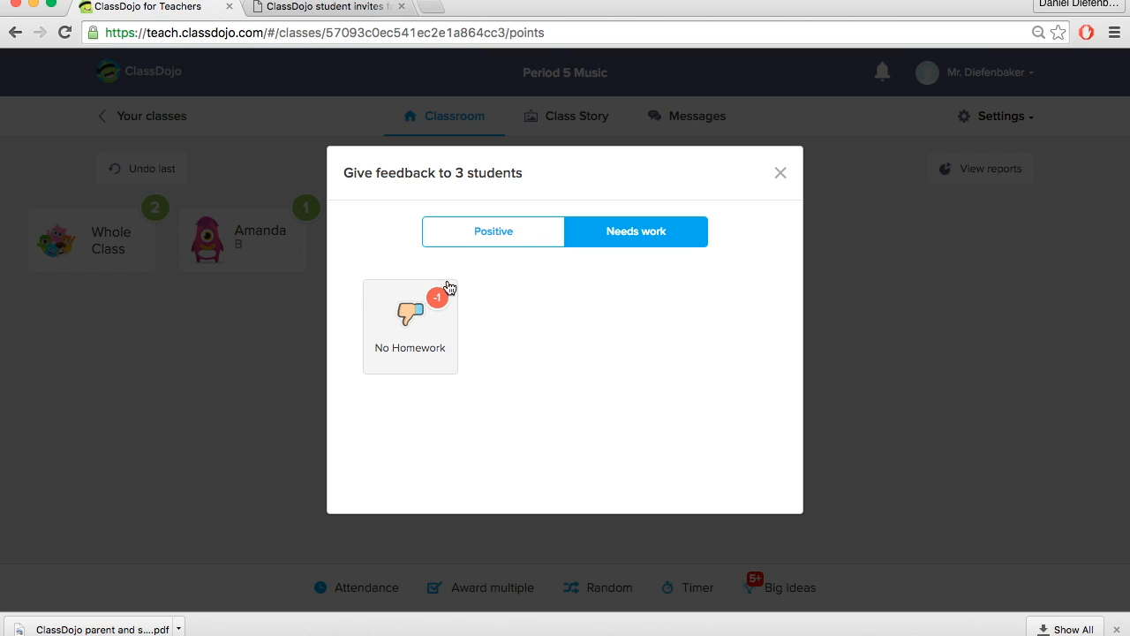
{"action": "left_click", "coordinate": [409, 325]}
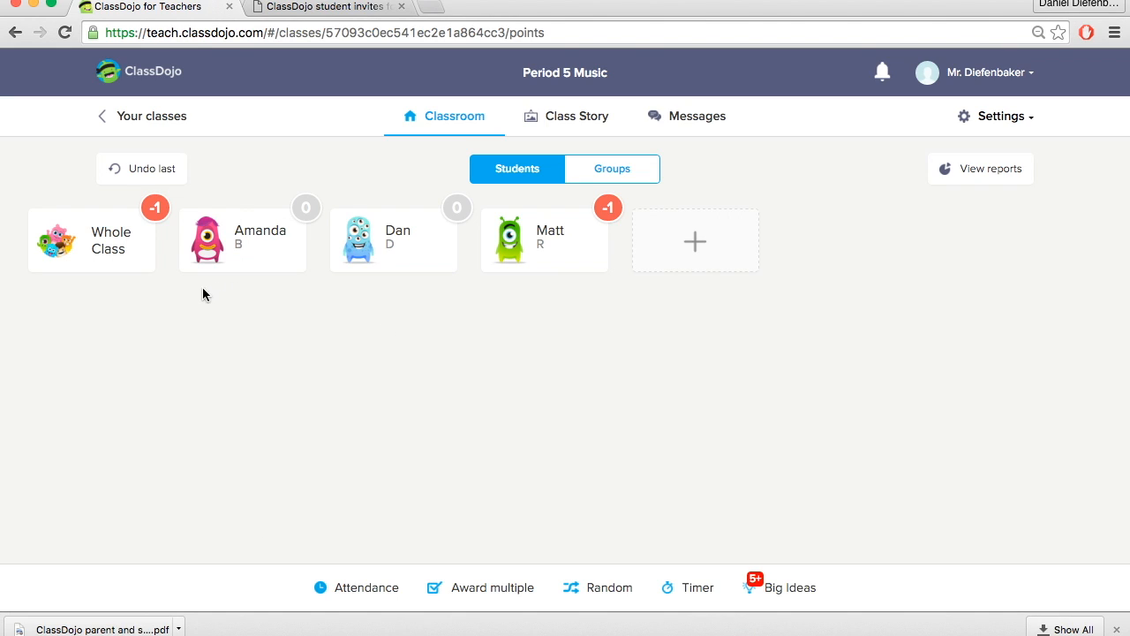
{"action": "mouse_move", "coordinate": [138, 351]}
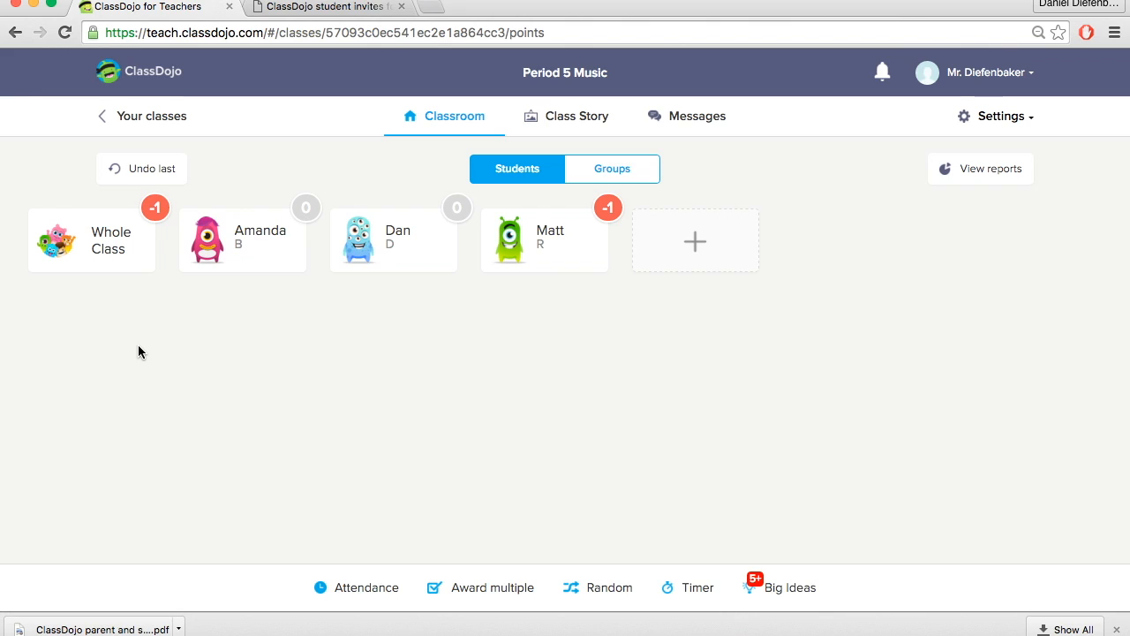
{"action": "mouse_move", "coordinate": [152, 350]}
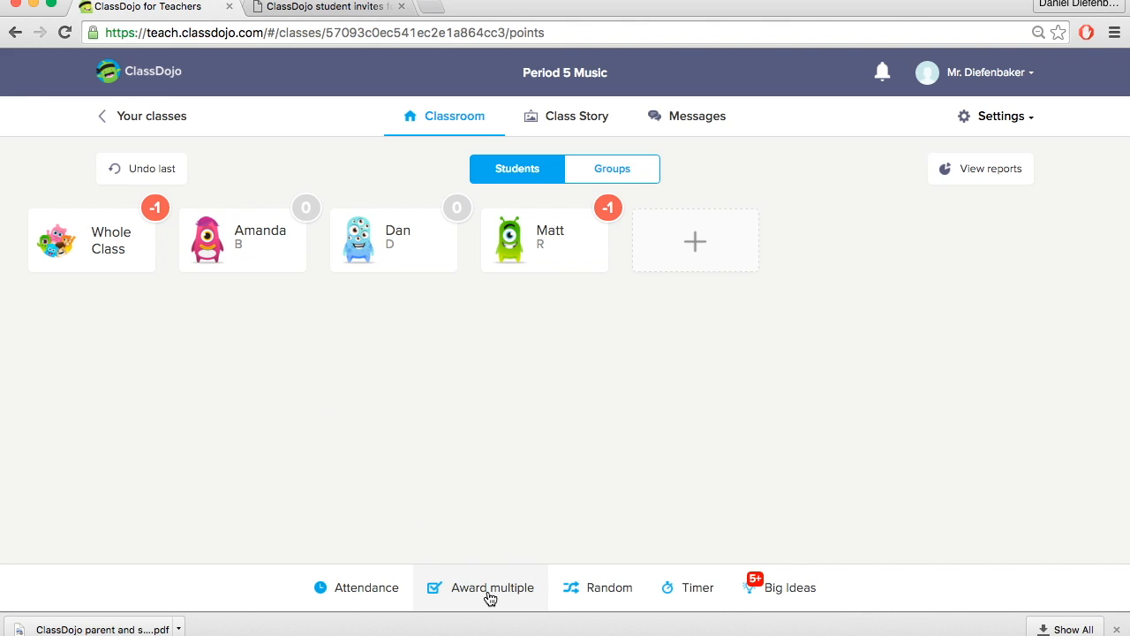
{"action": "left_click", "coordinate": [491, 586]}
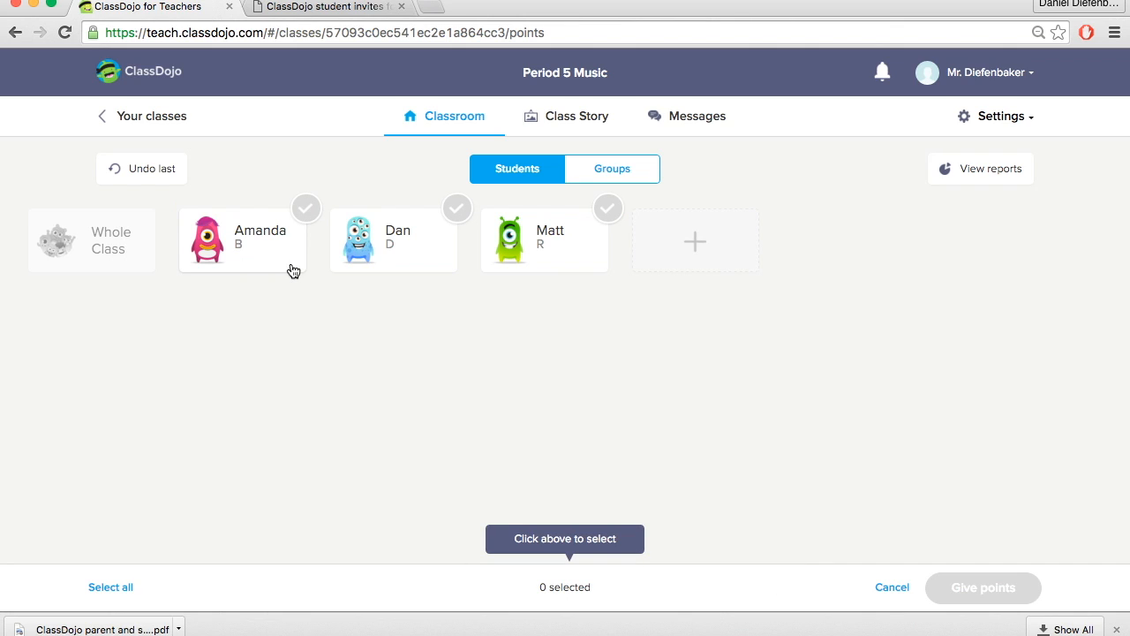
Give Amanda and Matt a Homework point together via Award multiple.
{"action": "left_click", "coordinate": [244, 241]}
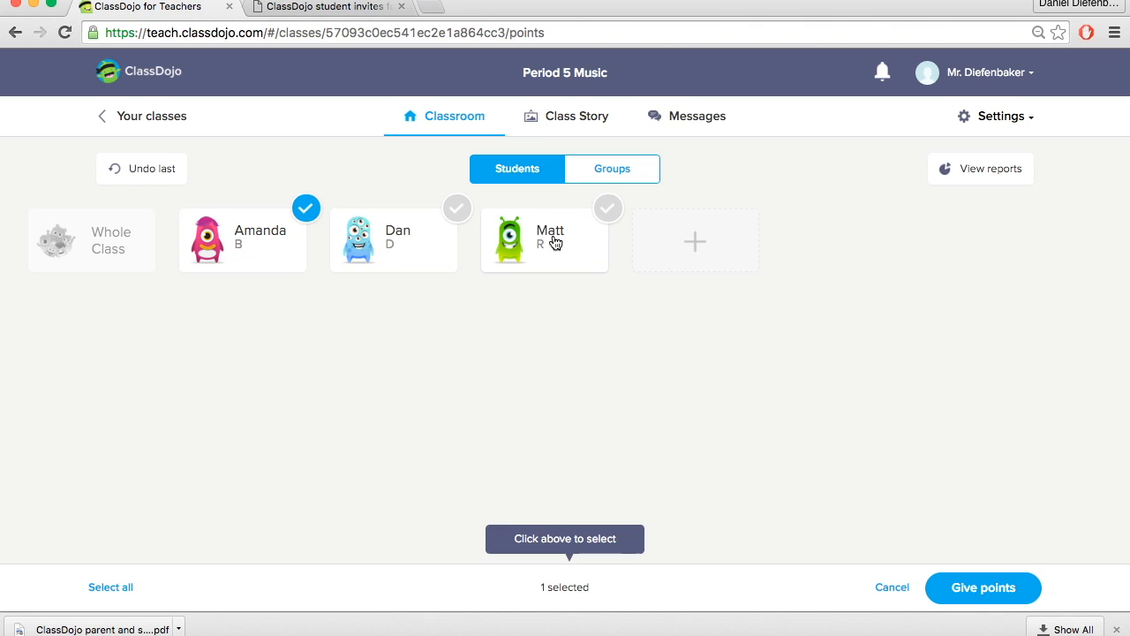
{"action": "left_click", "coordinate": [544, 240]}
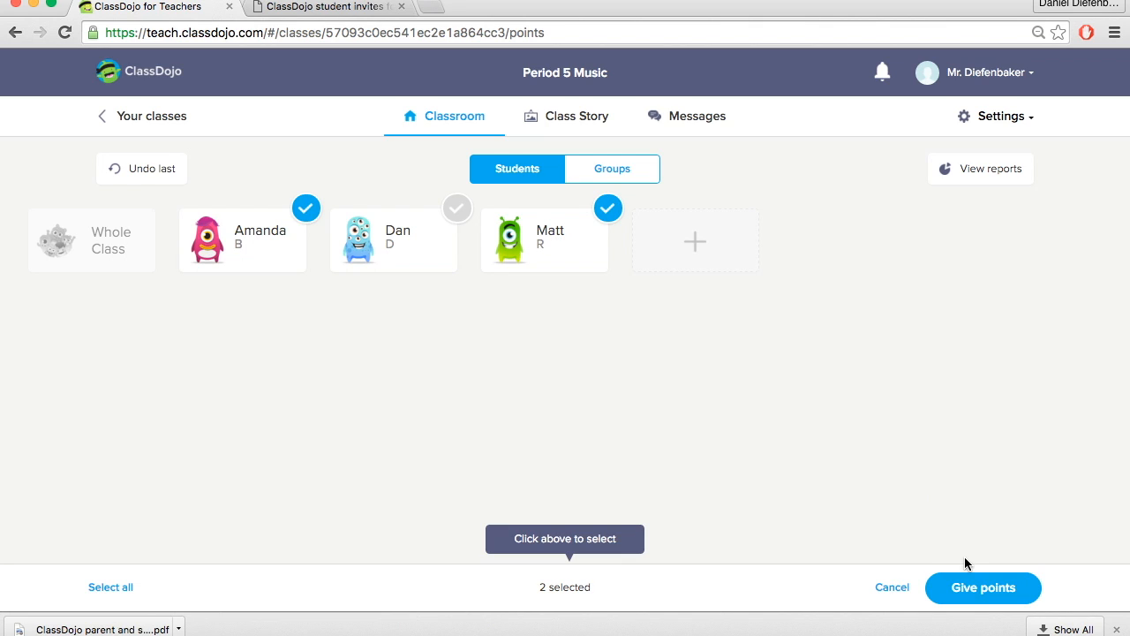
{"action": "left_click", "coordinate": [982, 587]}
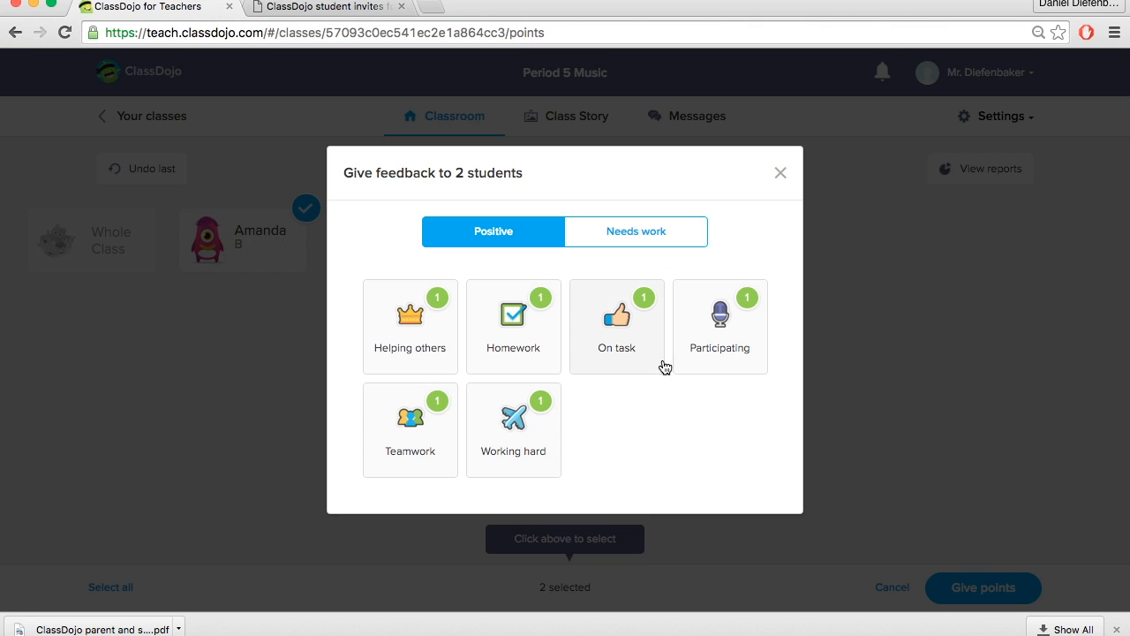
{"action": "mouse_move", "coordinate": [509, 351]}
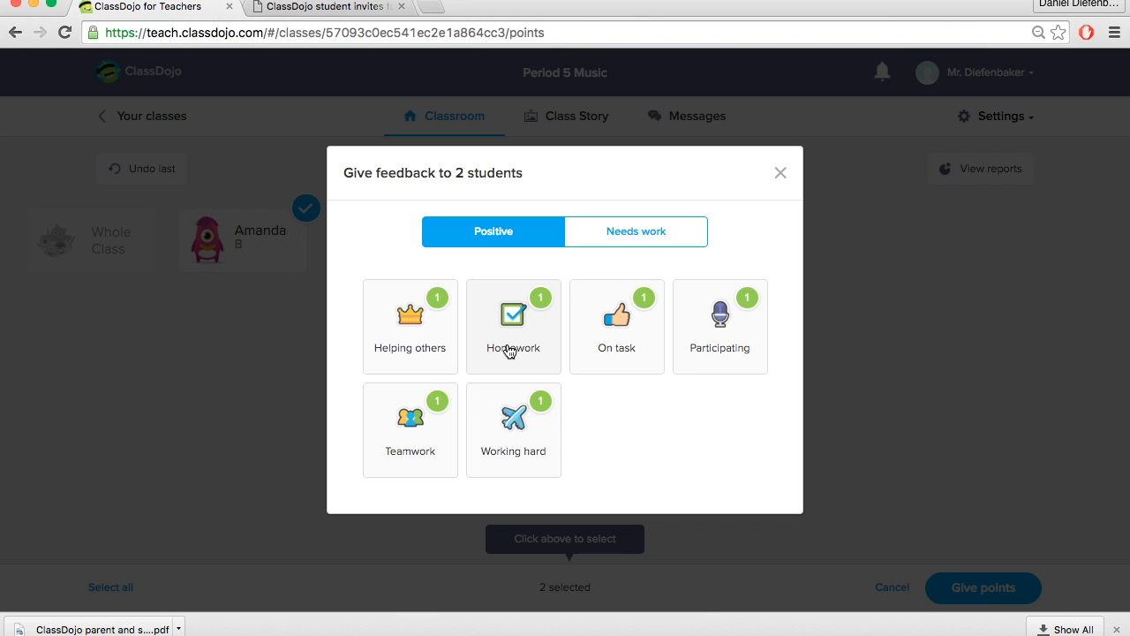
{"action": "left_click", "coordinate": [512, 324]}
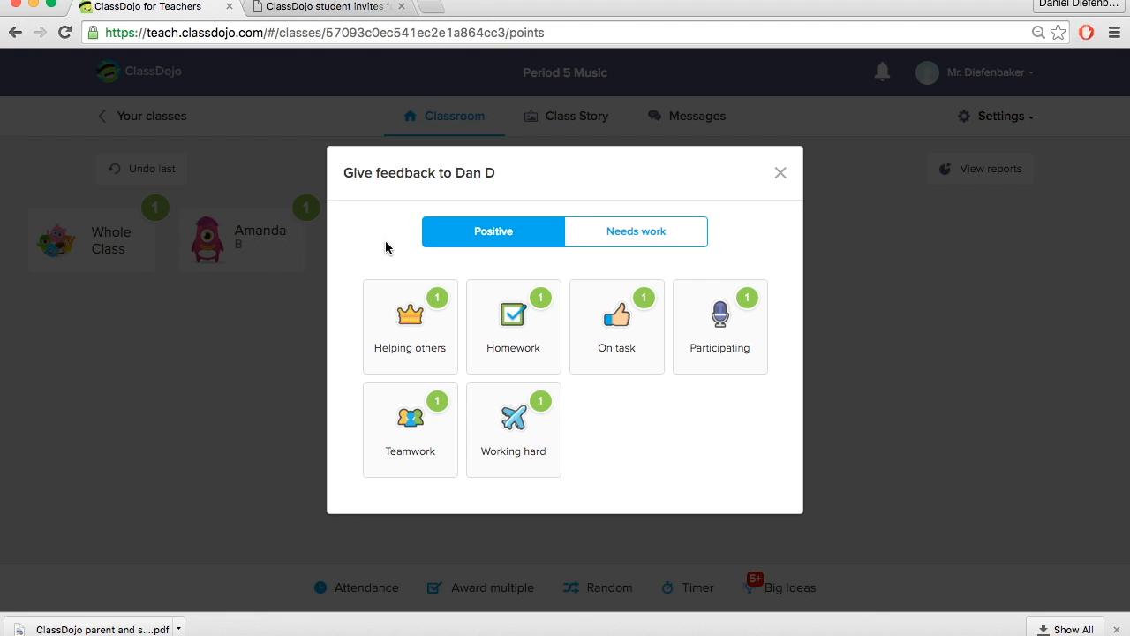
{"action": "left_click", "coordinate": [636, 231]}
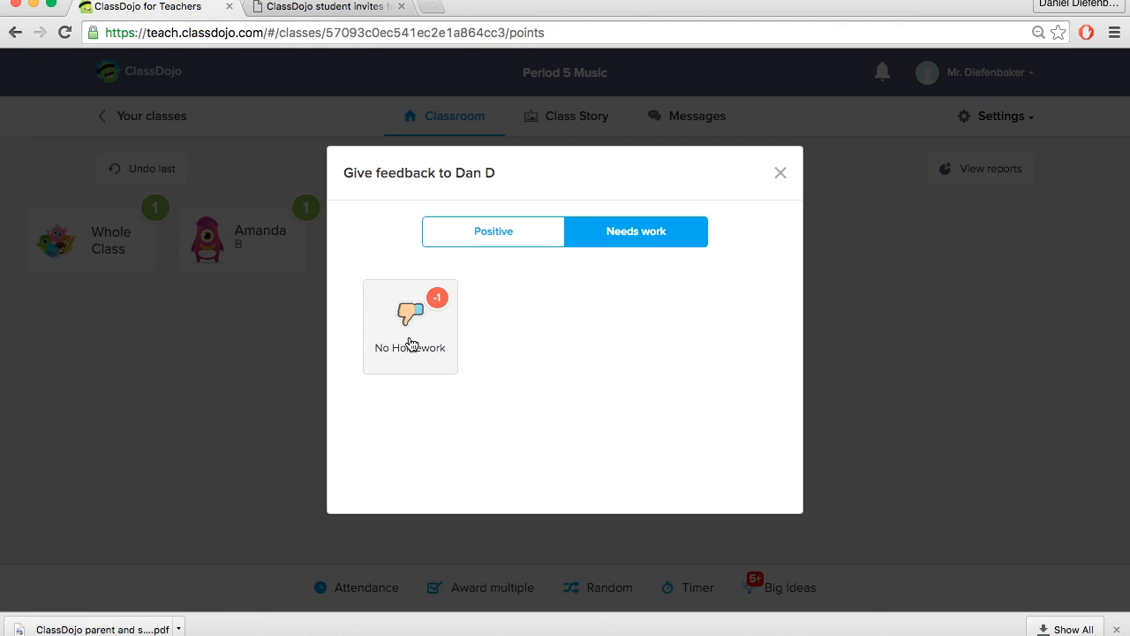
{"action": "left_click", "coordinate": [409, 325]}
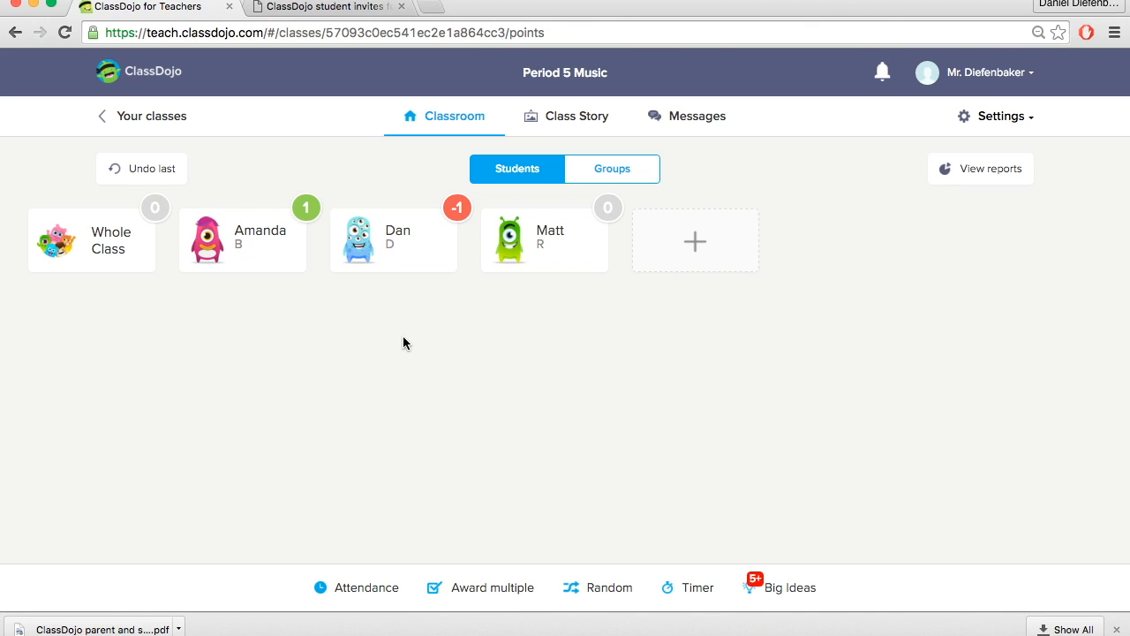
{"action": "mouse_move", "coordinate": [409, 374]}
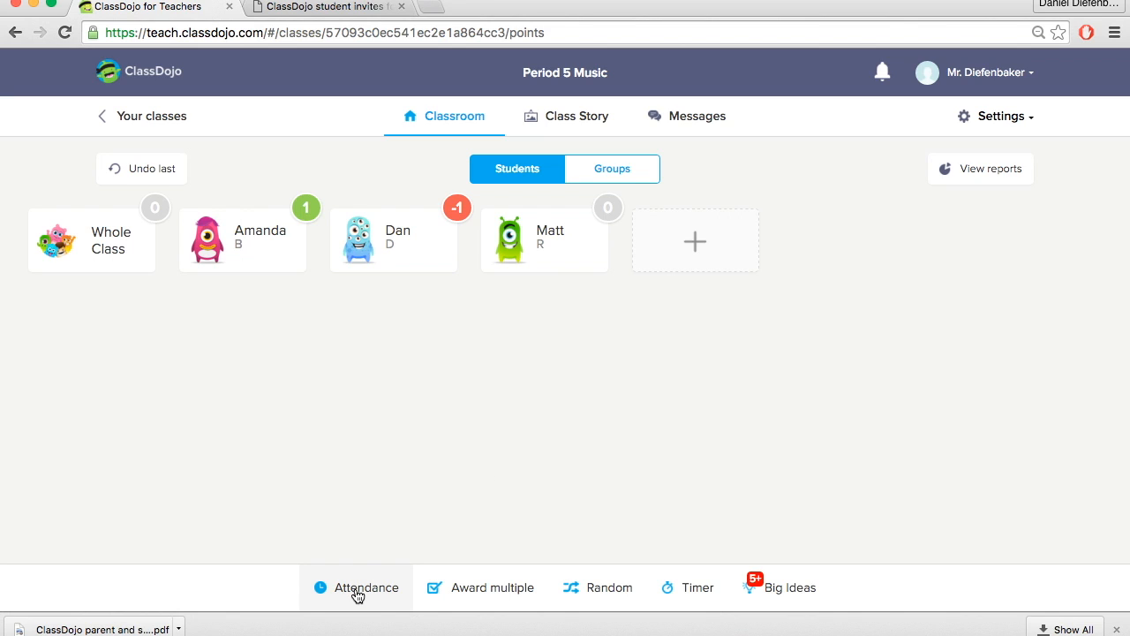
{"action": "left_click", "coordinate": [357, 587]}
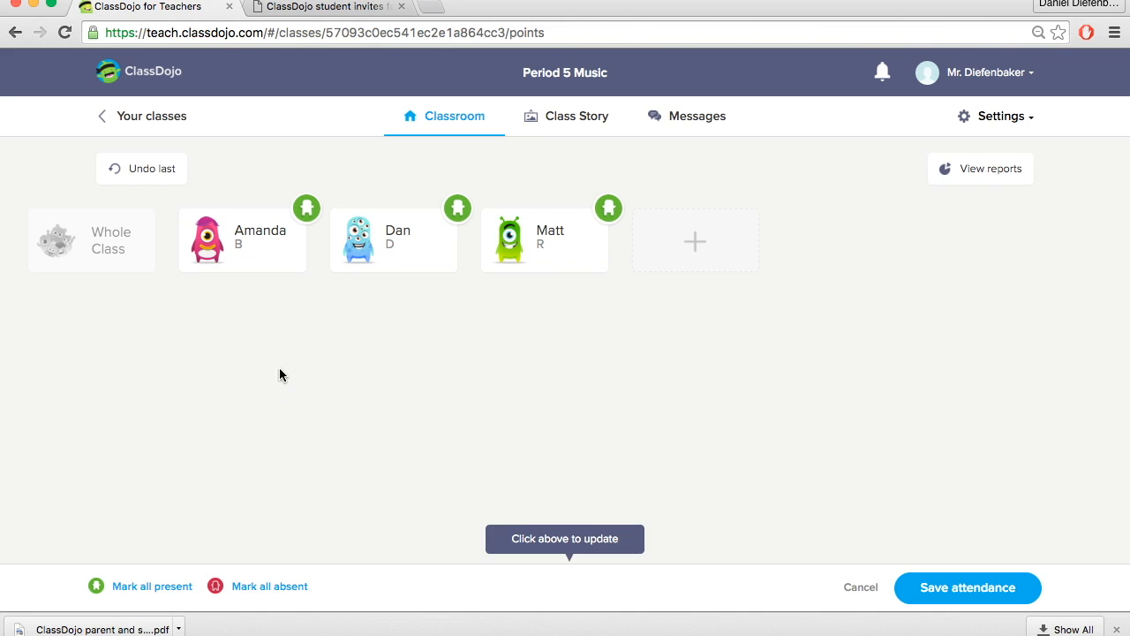
{"action": "mouse_move", "coordinate": [403, 246]}
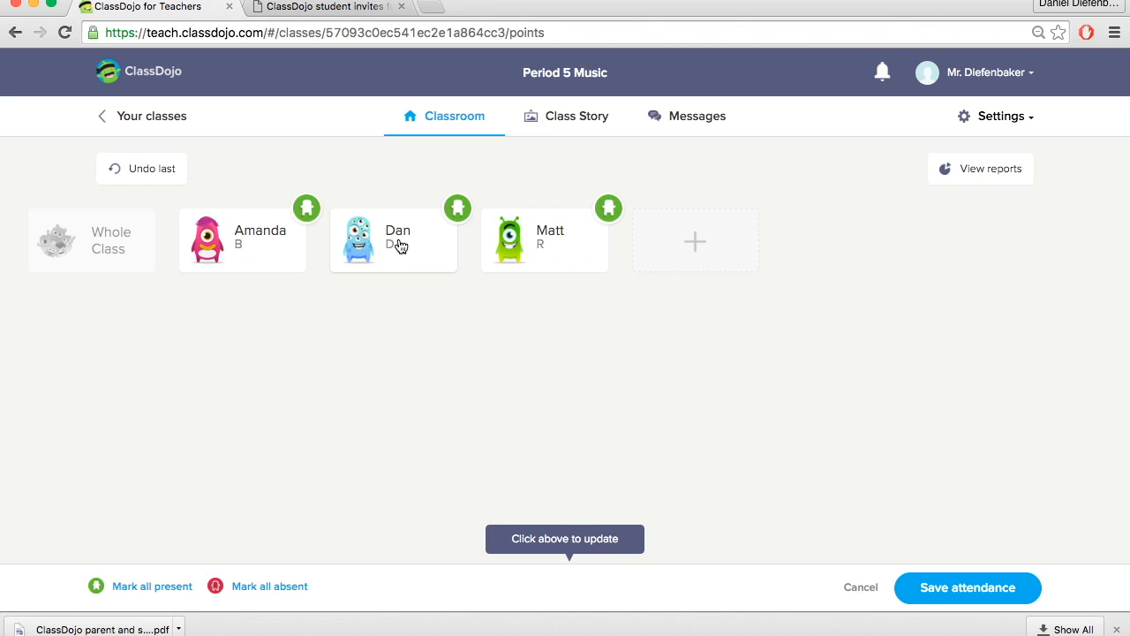
{"action": "left_click", "coordinate": [457, 208]}
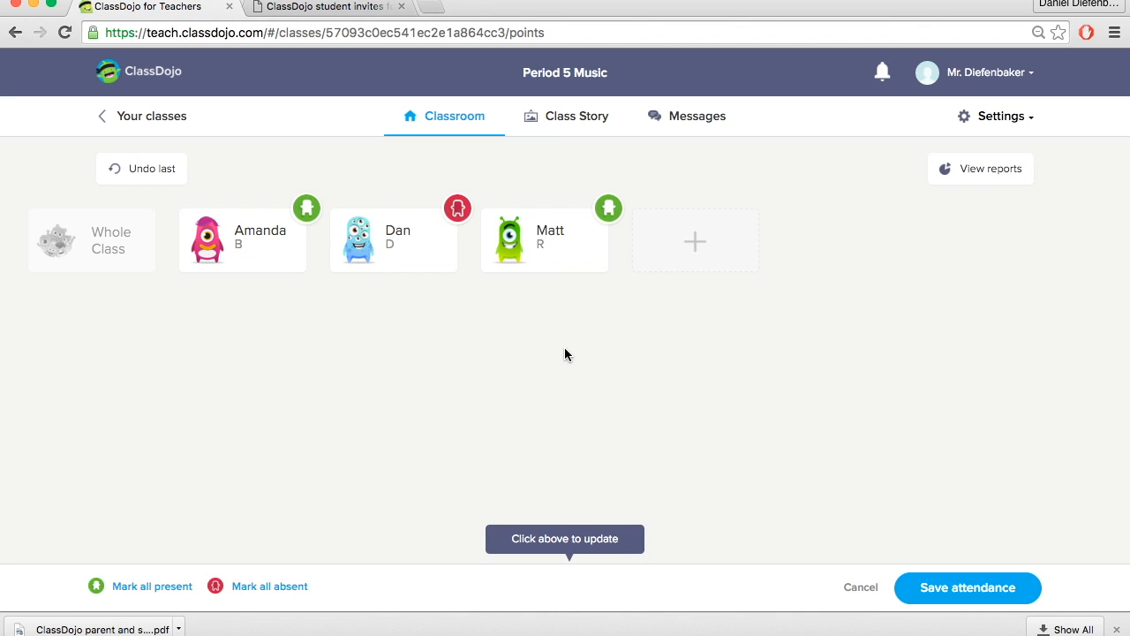
{"action": "left_click", "coordinate": [968, 586]}
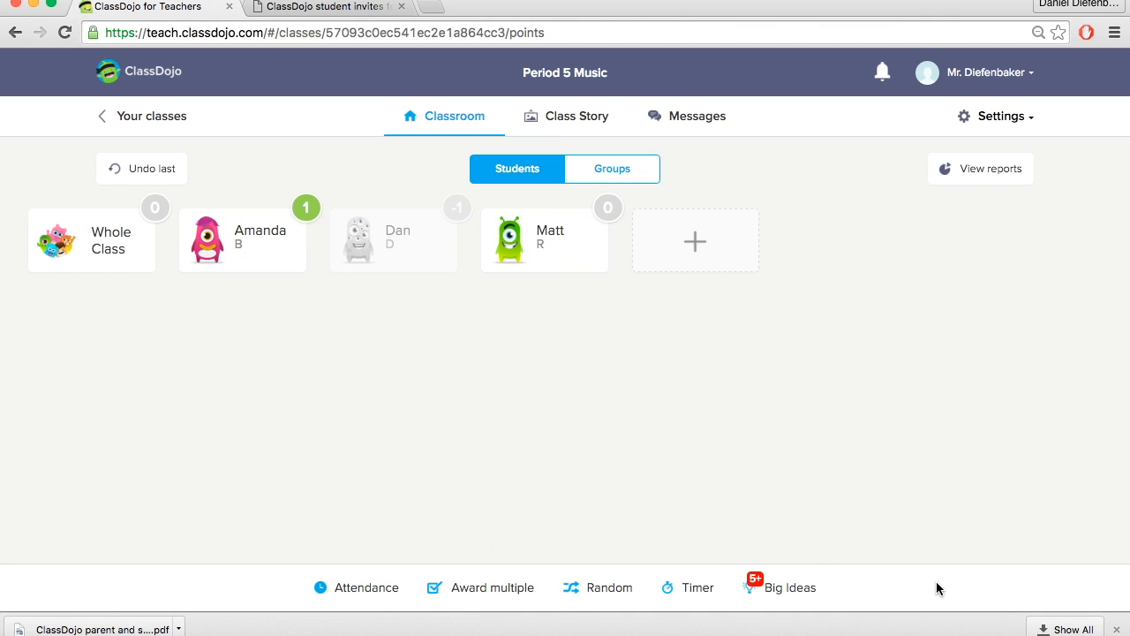
{"action": "mouse_move", "coordinate": [241, 365]}
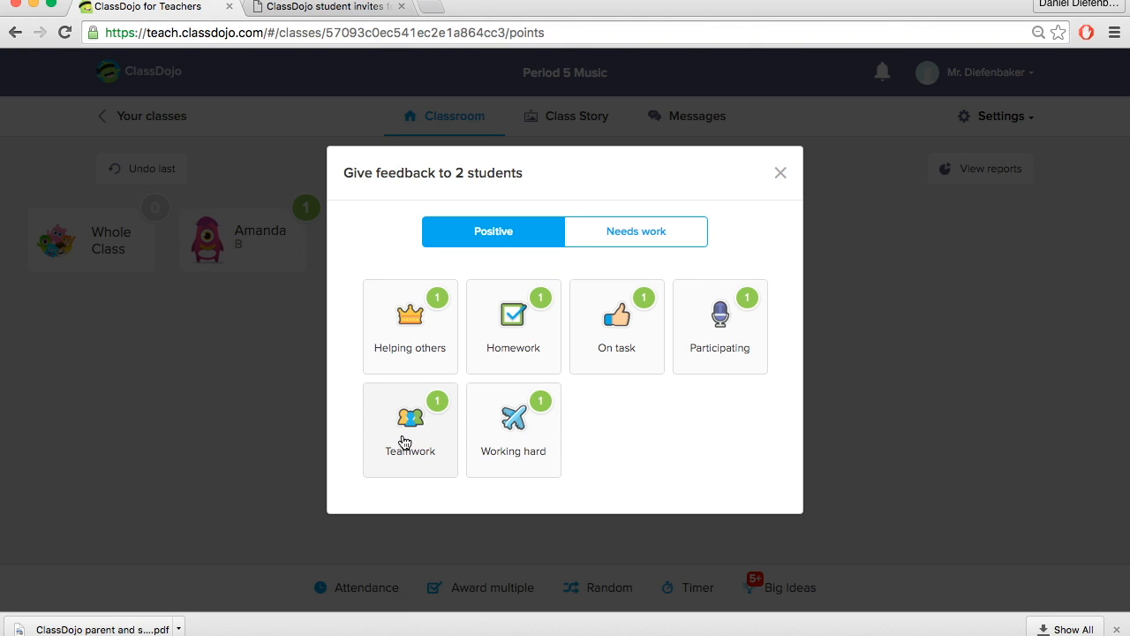
{"action": "left_click", "coordinate": [409, 429]}
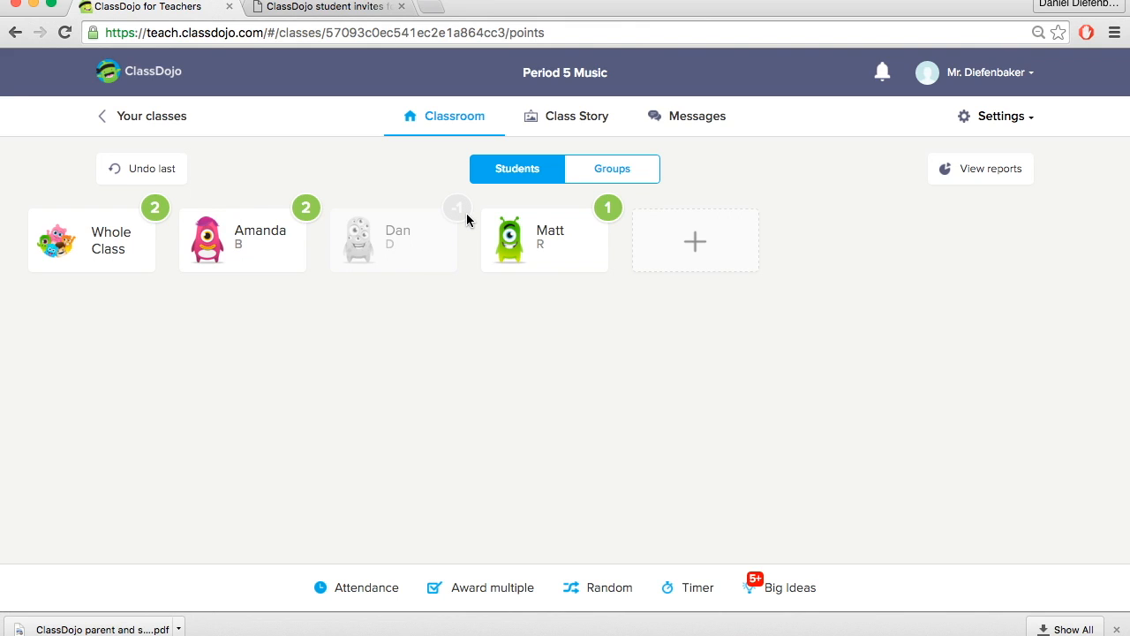
{"action": "mouse_move", "coordinate": [462, 256]}
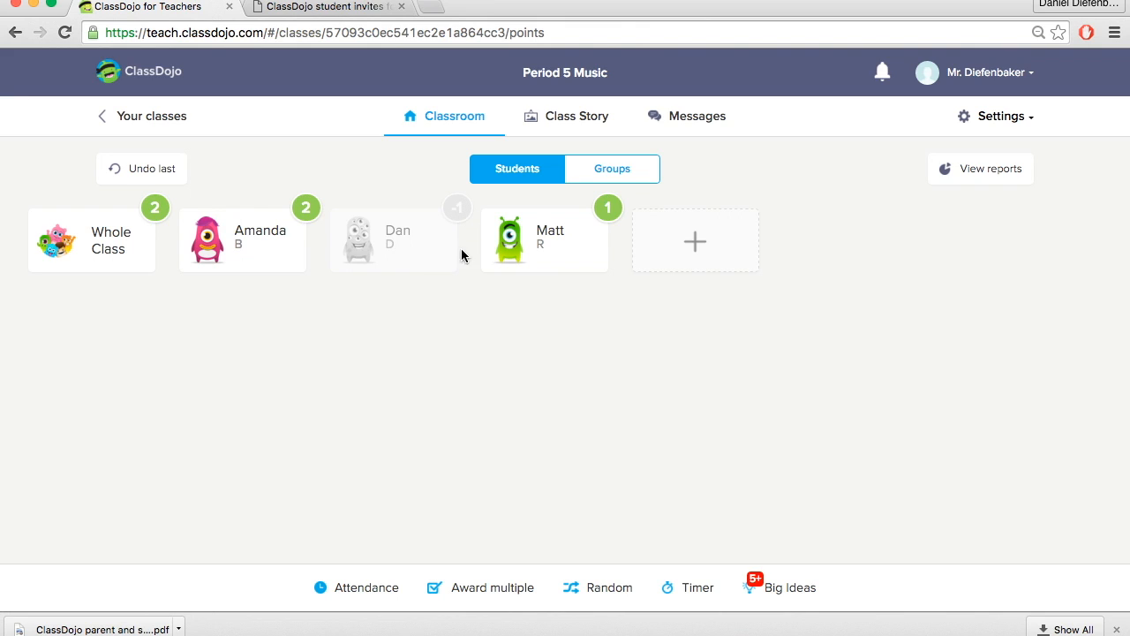
{"action": "mouse_move", "coordinate": [480, 587]}
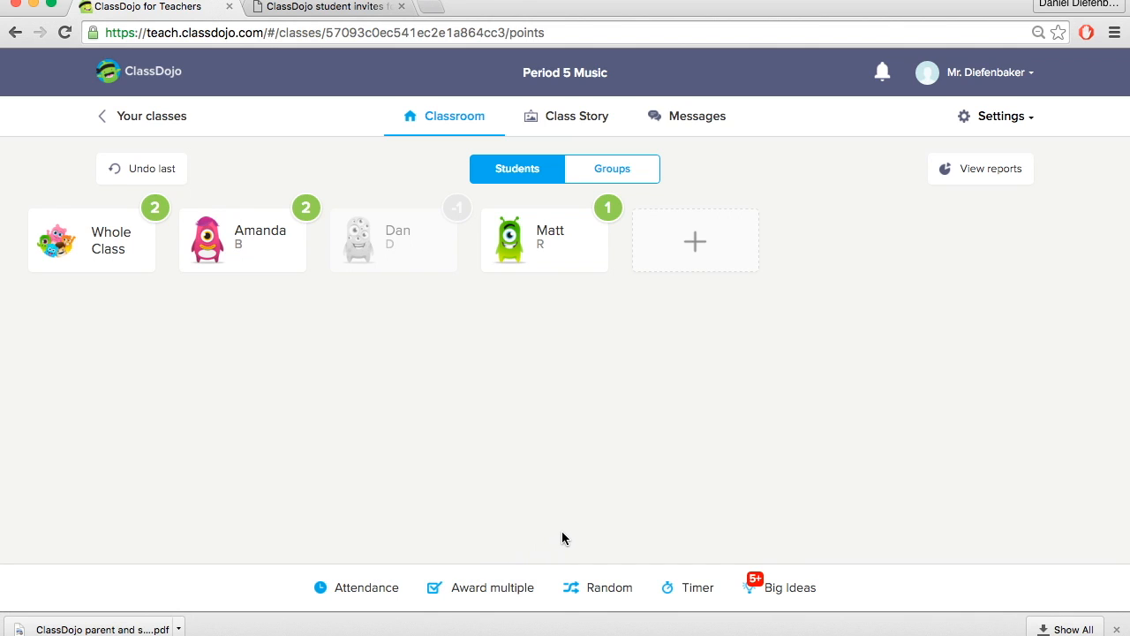
{"action": "mouse_move", "coordinate": [370, 455]}
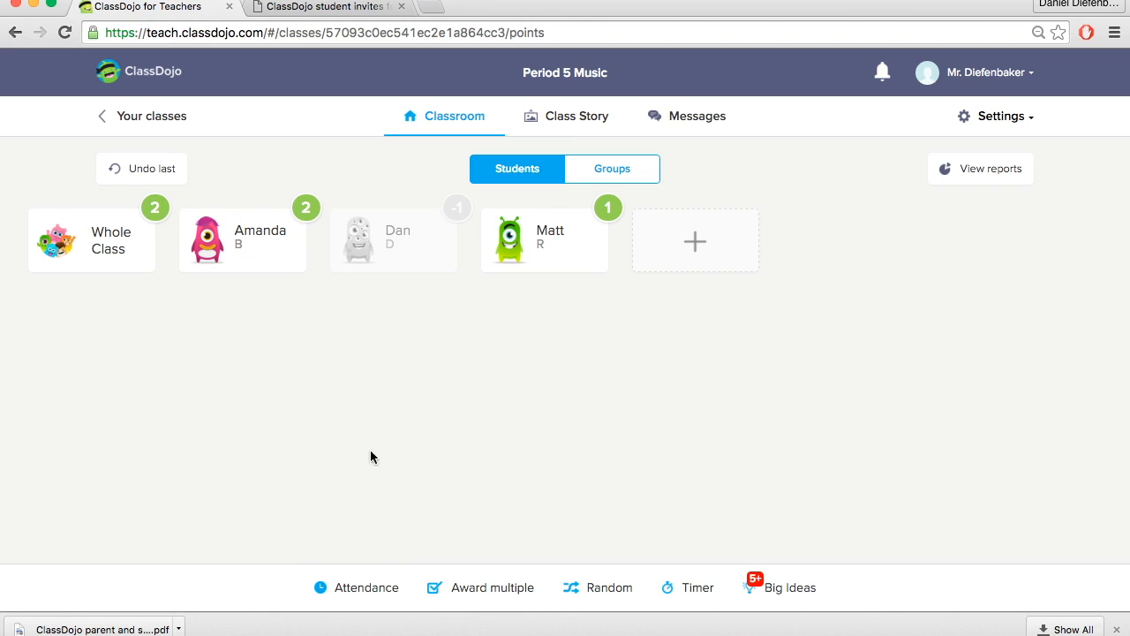
{"action": "left_click", "coordinate": [366, 586]}
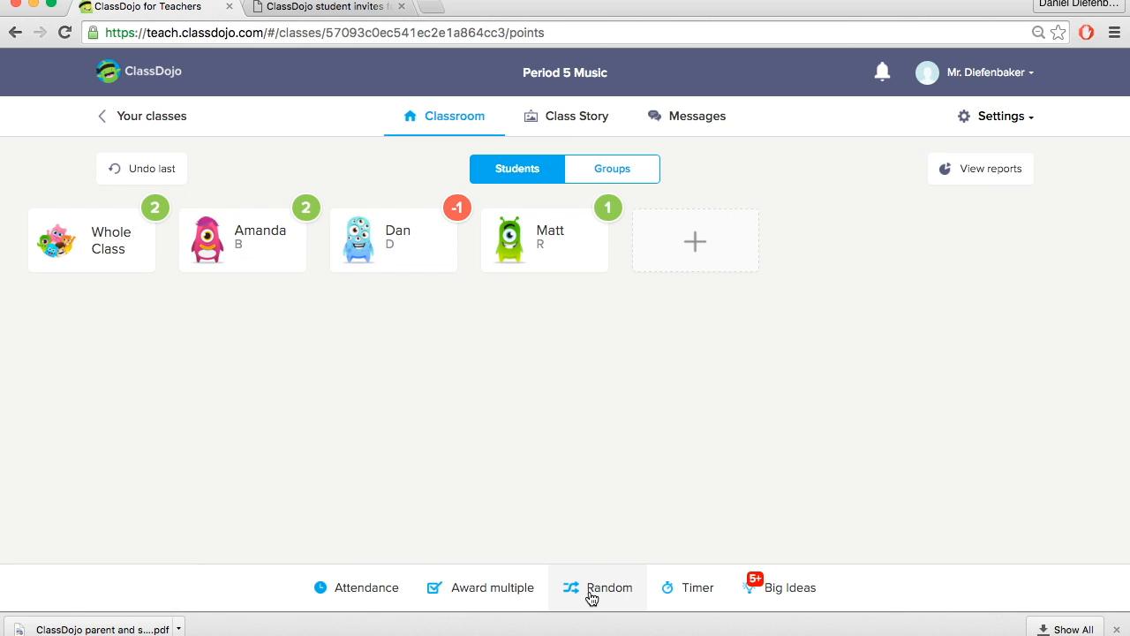
{"action": "left_click", "coordinate": [597, 586]}
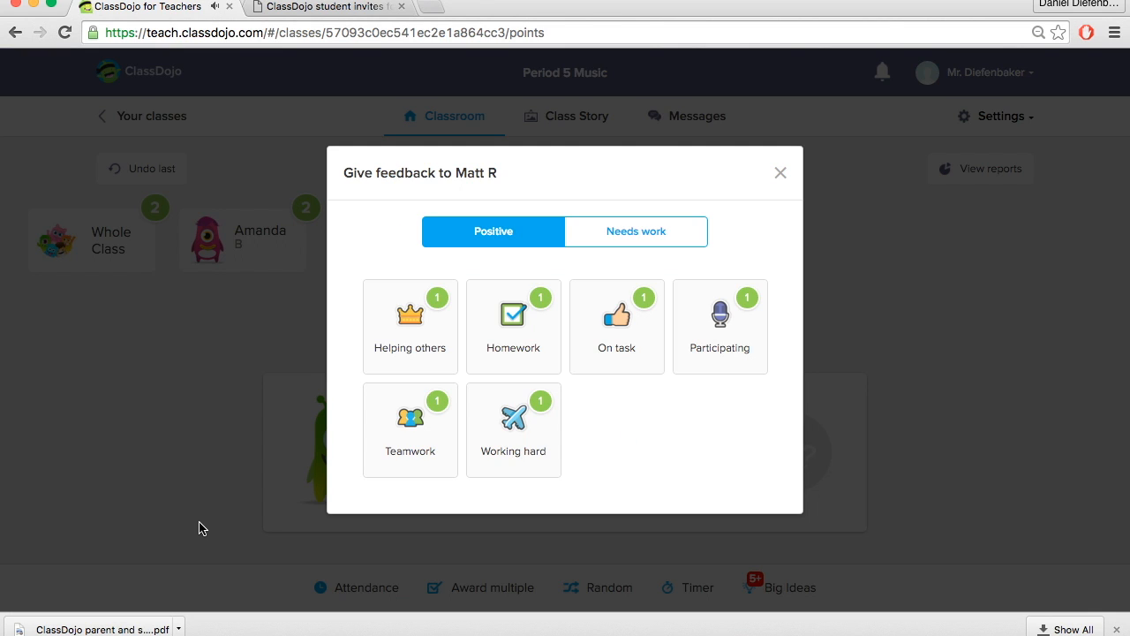
{"action": "mouse_move", "coordinate": [474, 177]}
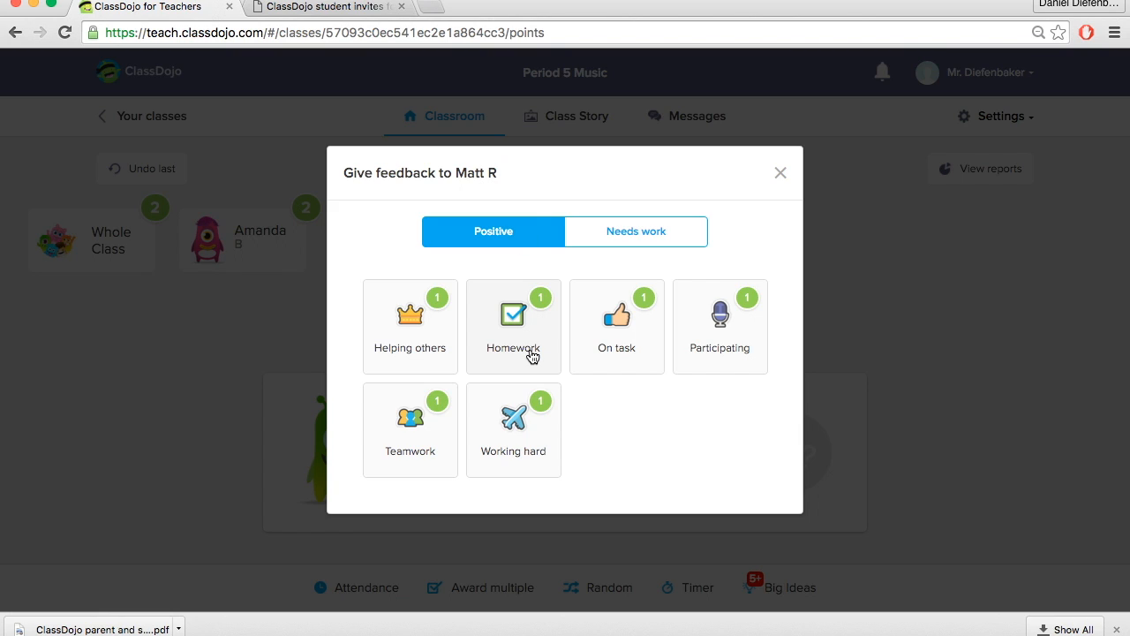
{"action": "mouse_move", "coordinate": [527, 355]}
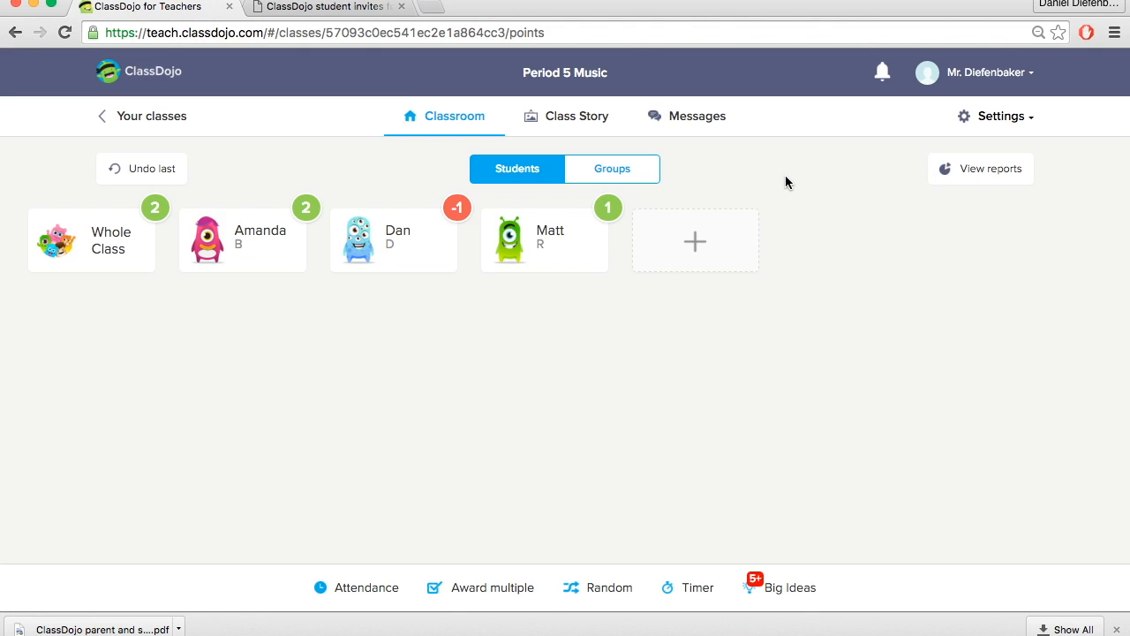
{"action": "mouse_move", "coordinate": [654, 438]}
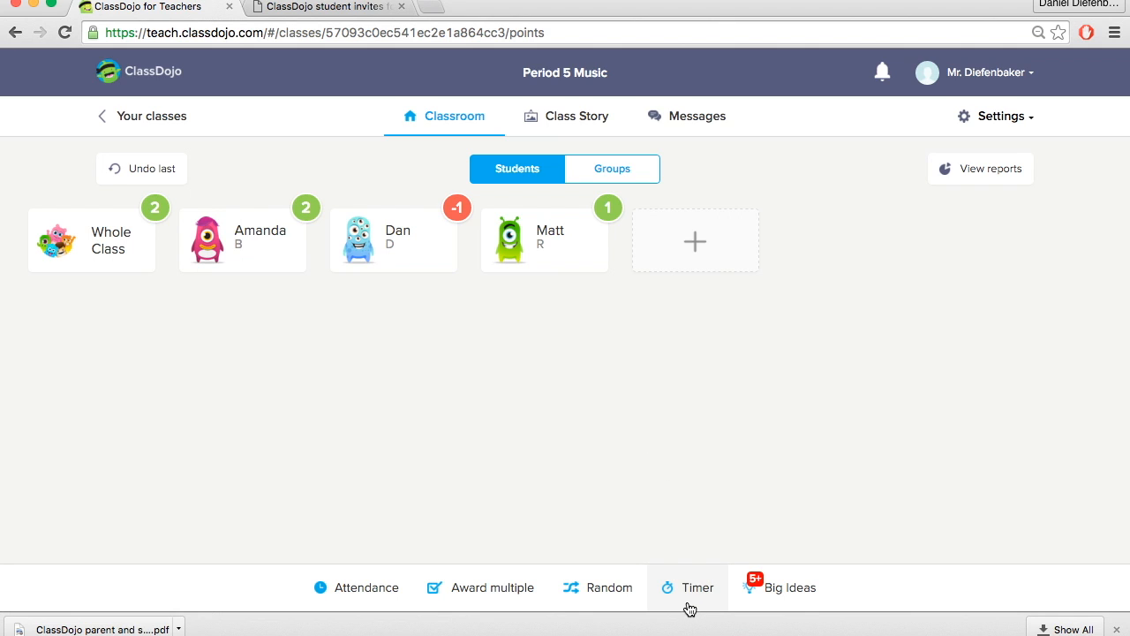
{"action": "left_click", "coordinate": [689, 586]}
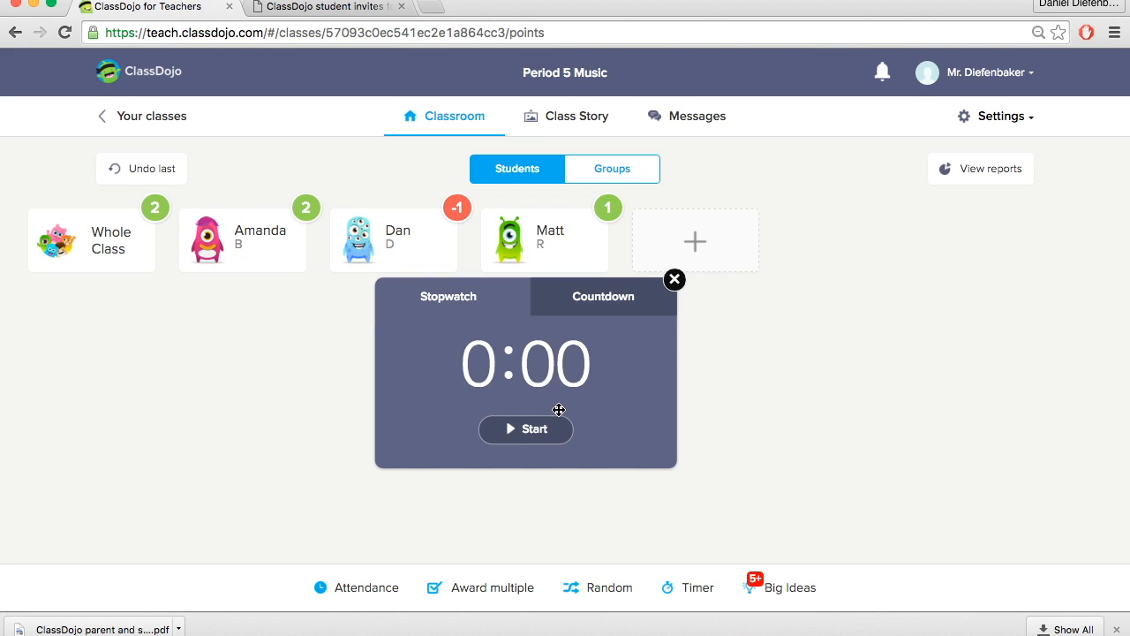
{"action": "left_click", "coordinate": [604, 297]}
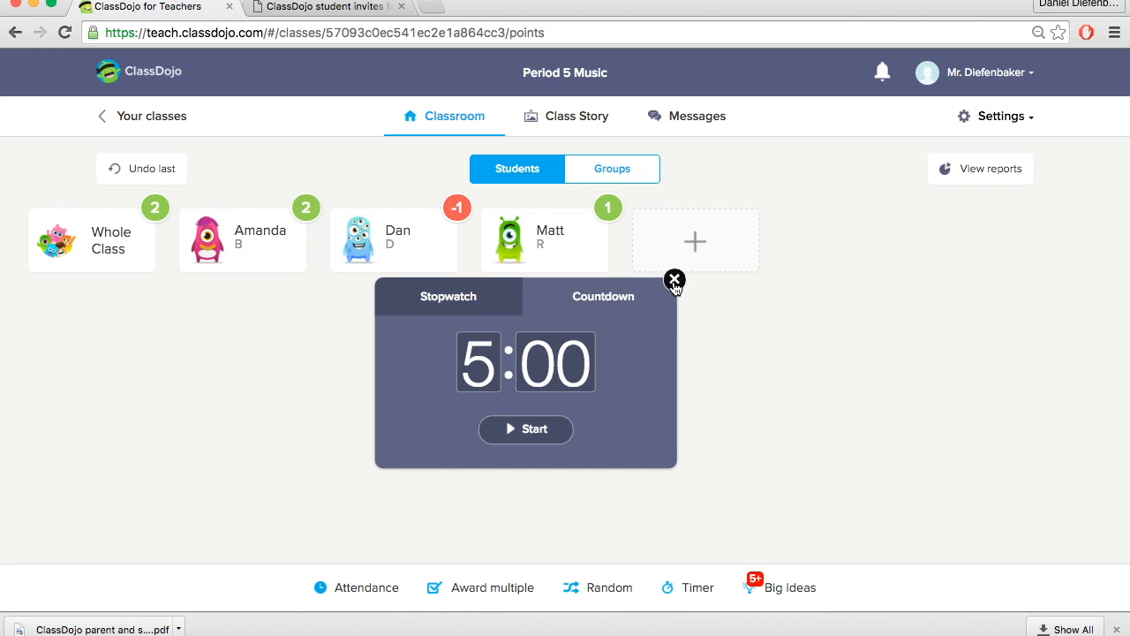
{"action": "left_click", "coordinate": [674, 279]}
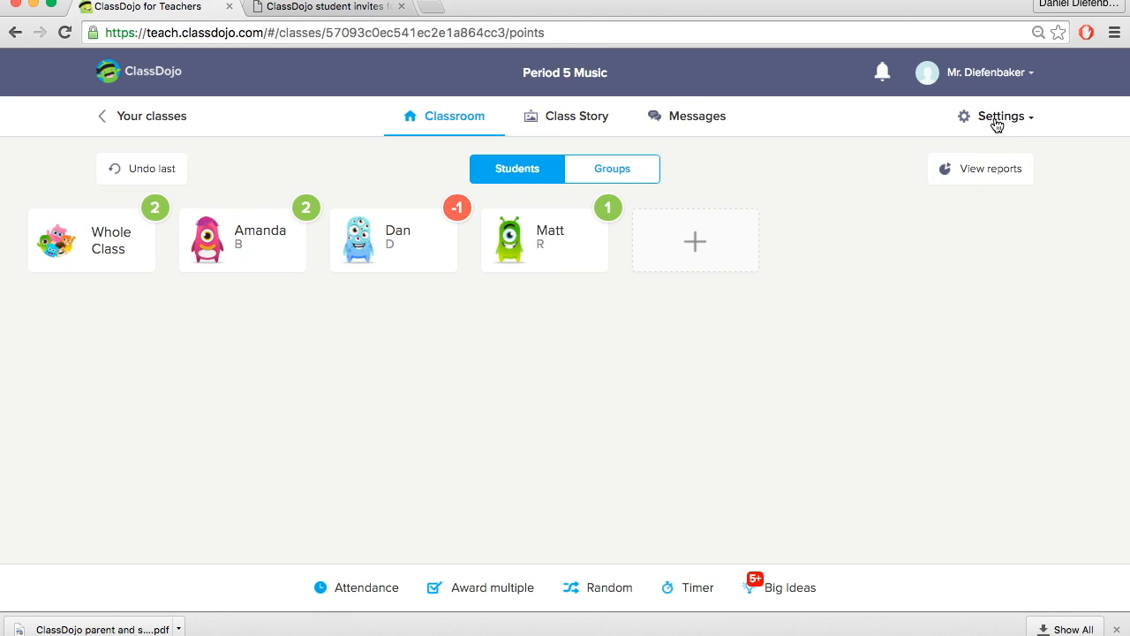
Show the class settings options, including Reset bubbles and Display settings.
{"action": "left_click", "coordinate": [999, 116]}
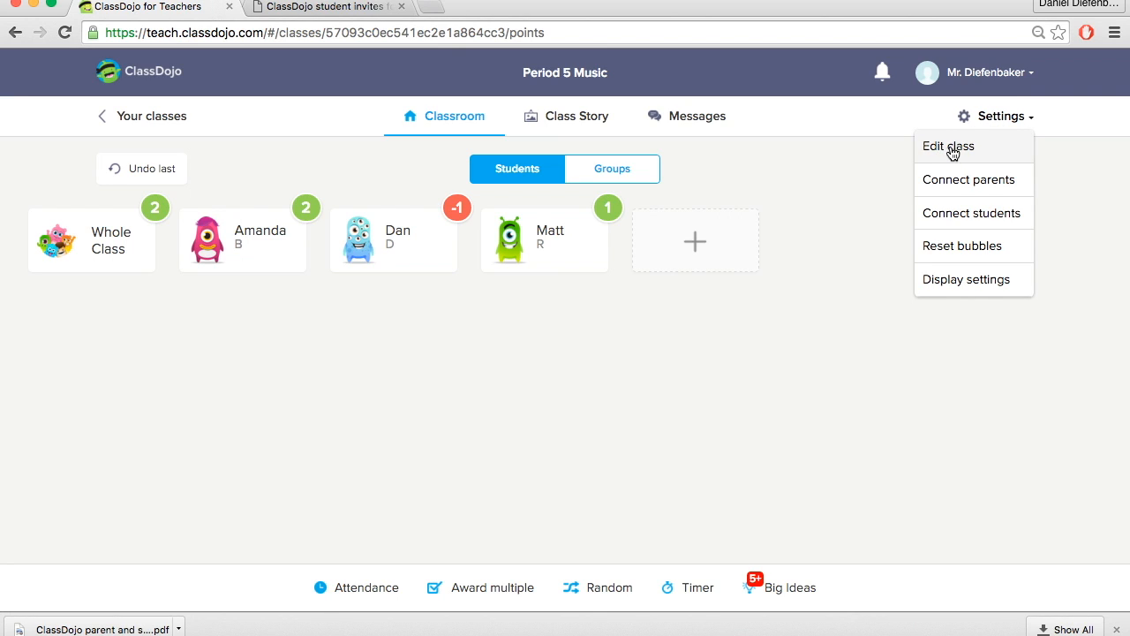
{"action": "mouse_move", "coordinate": [981, 152]}
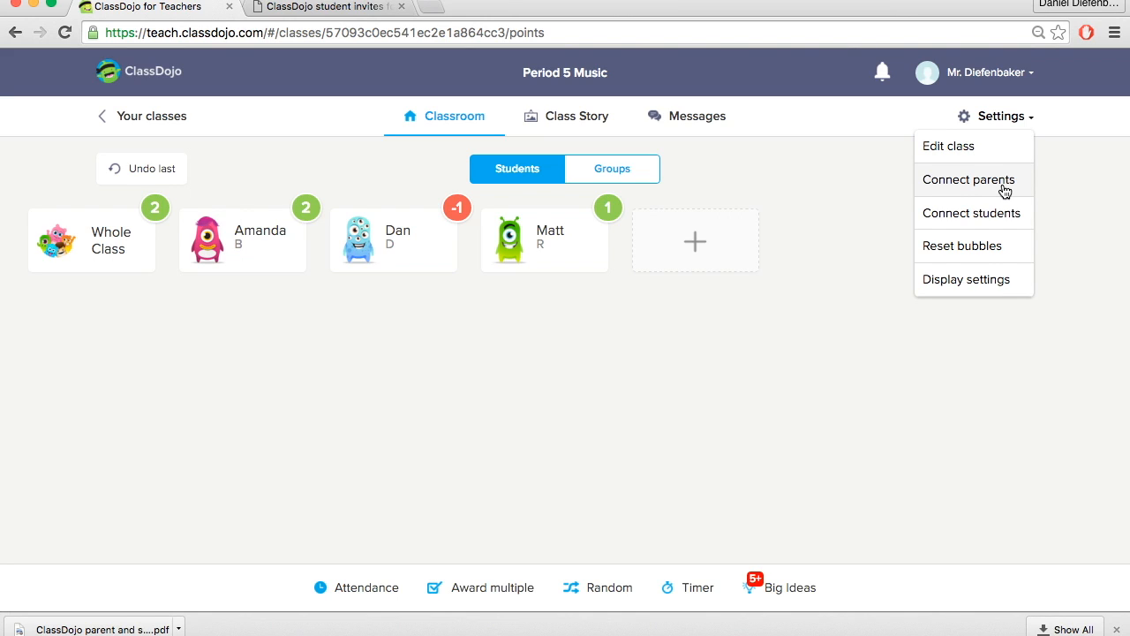
{"action": "mouse_move", "coordinate": [1002, 219]}
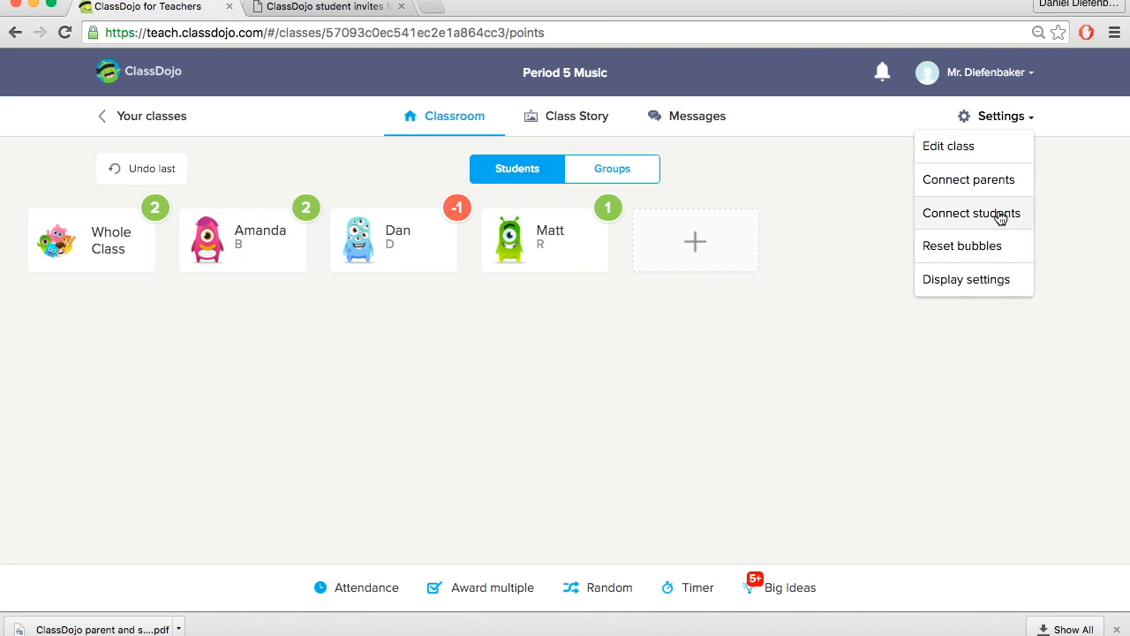
{"action": "mouse_move", "coordinate": [1004, 226]}
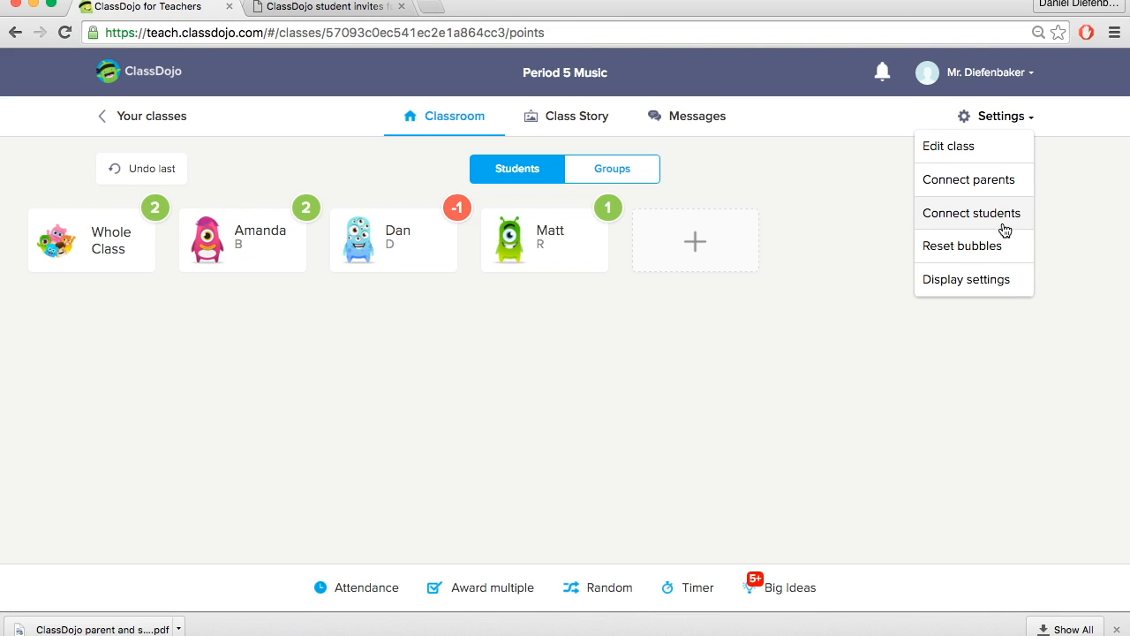
{"action": "mouse_move", "coordinate": [975, 256]}
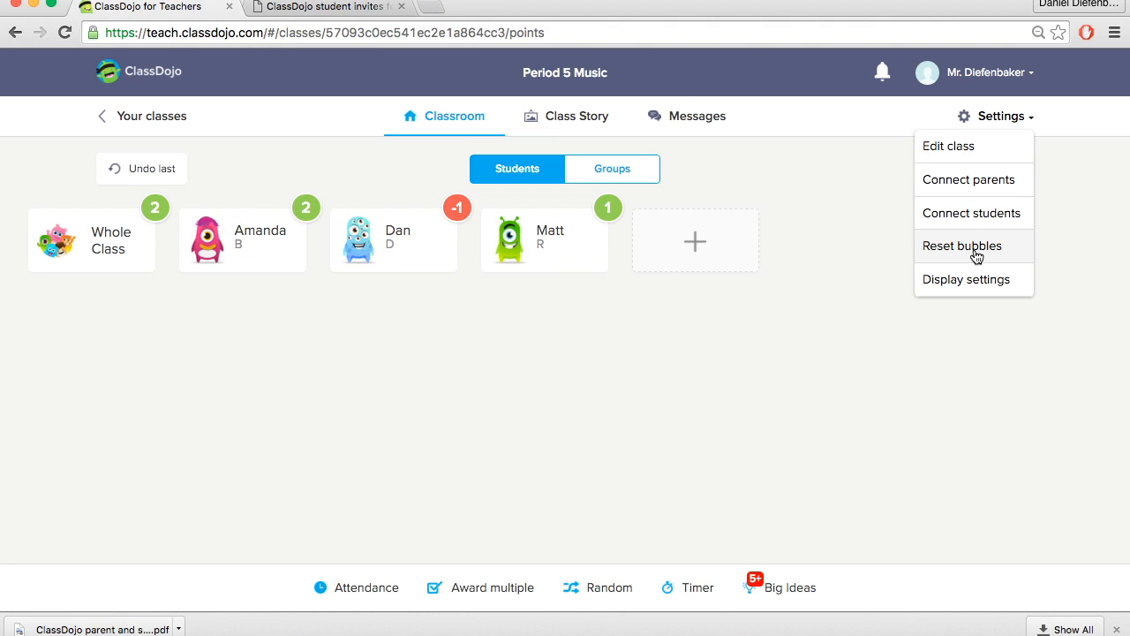
Reset point bubbles for all students so Amanda, Dan, Matt and Whole Class show 0.
{"action": "left_click", "coordinate": [961, 245]}
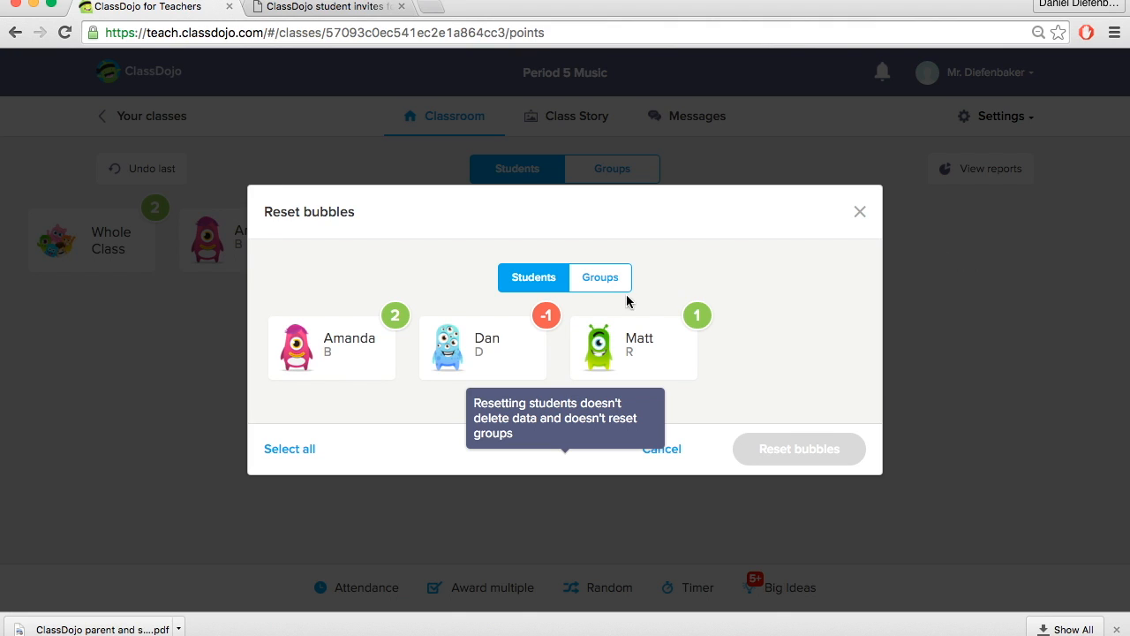
{"action": "mouse_move", "coordinate": [427, 441]}
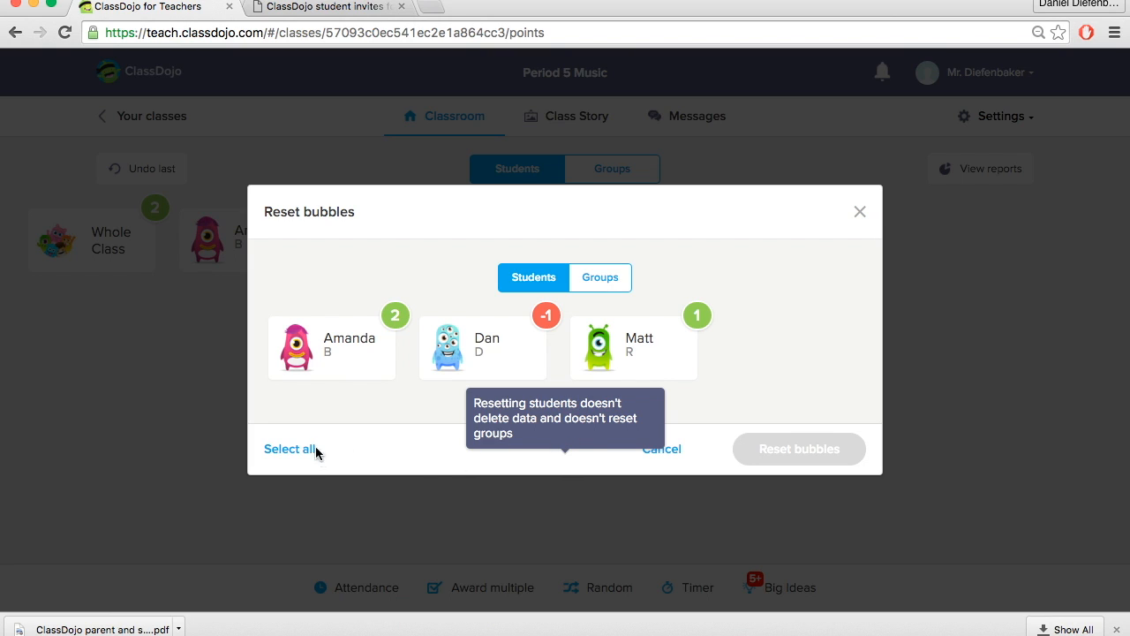
{"action": "left_click", "coordinate": [290, 448]}
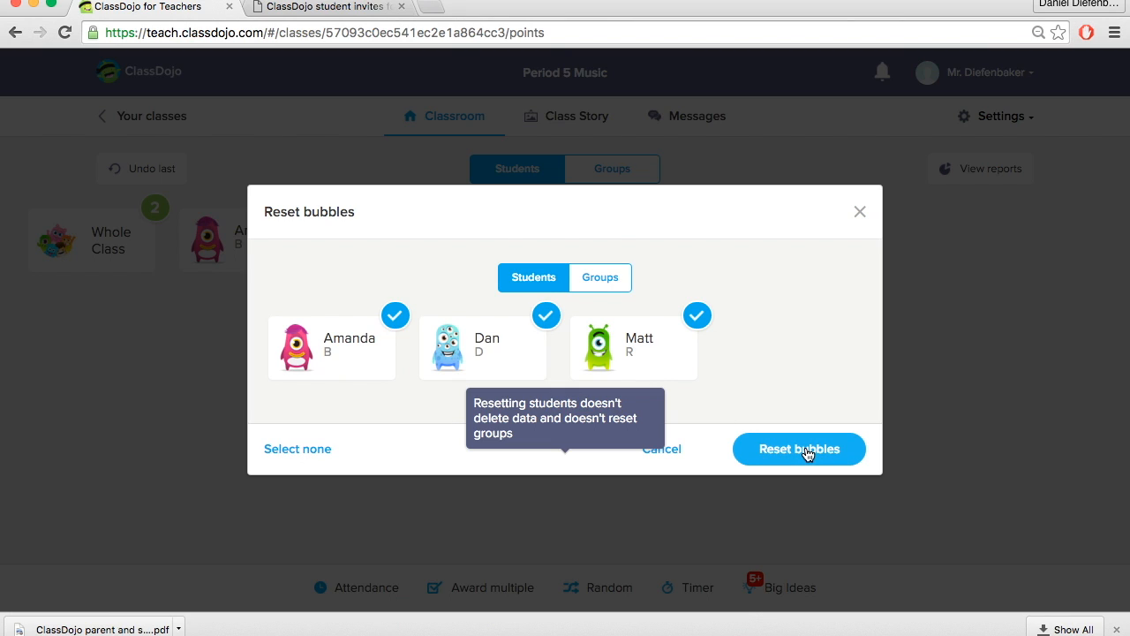
{"action": "left_click", "coordinate": [798, 448]}
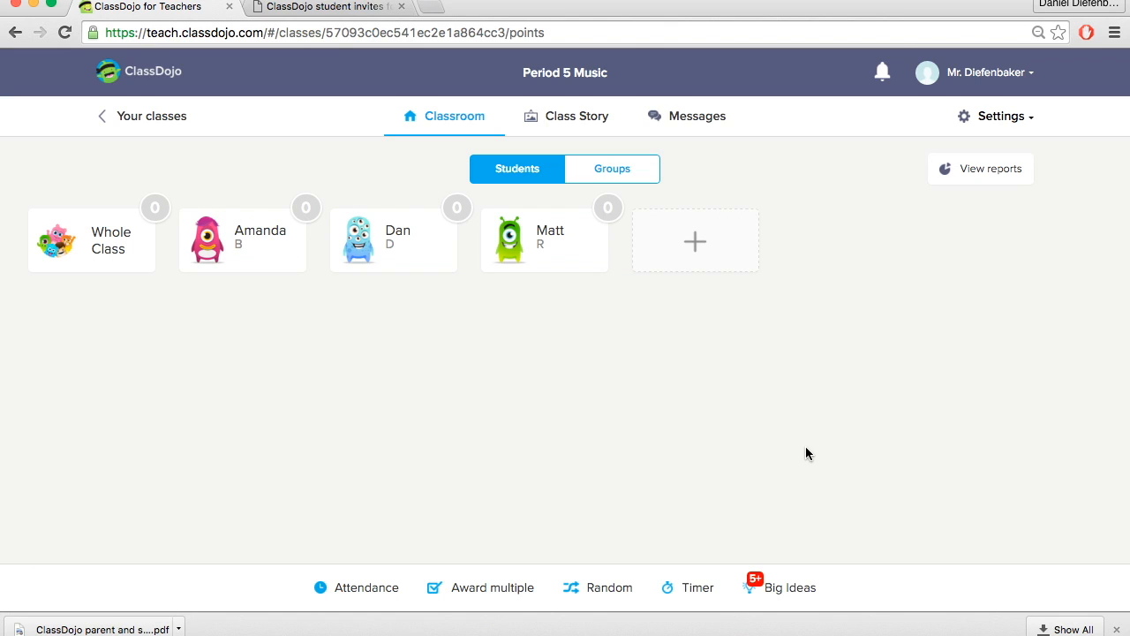
In Display settings, set avatar size to large and sort students by last name.
{"action": "left_click", "coordinate": [999, 117]}
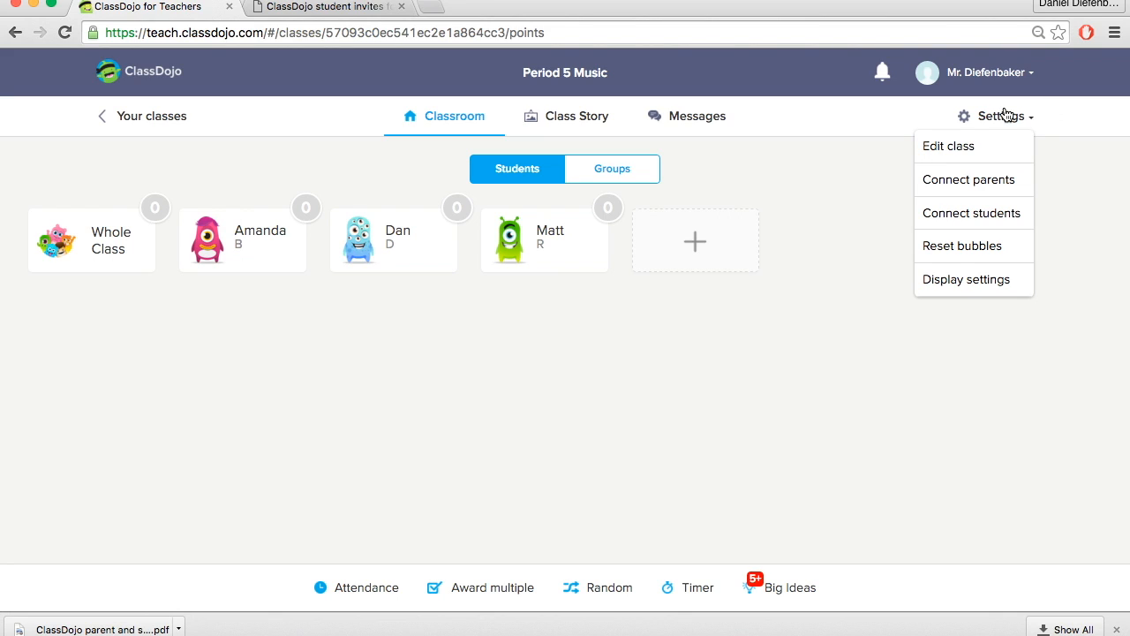
{"action": "mouse_move", "coordinate": [966, 279]}
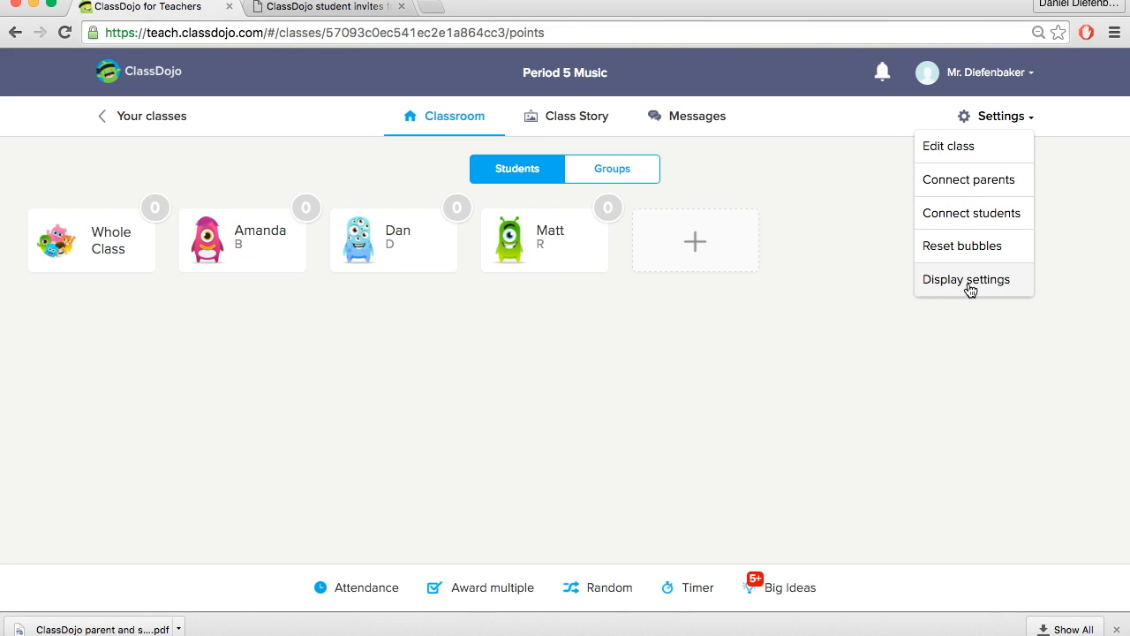
{"action": "left_click", "coordinate": [966, 279]}
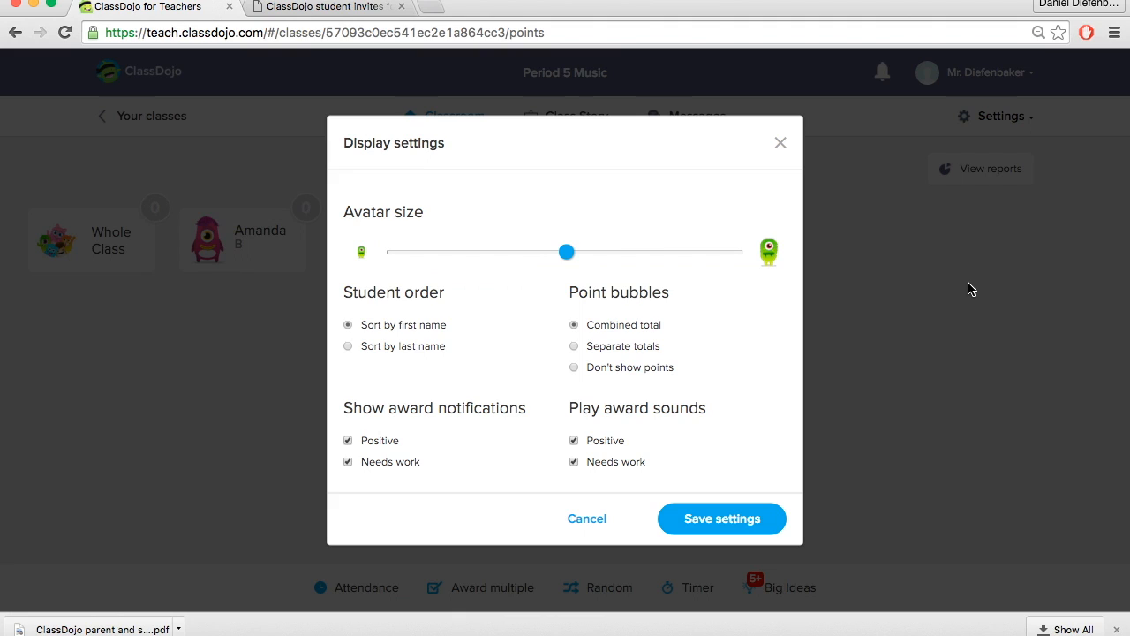
{"action": "mouse_move", "coordinate": [456, 304]}
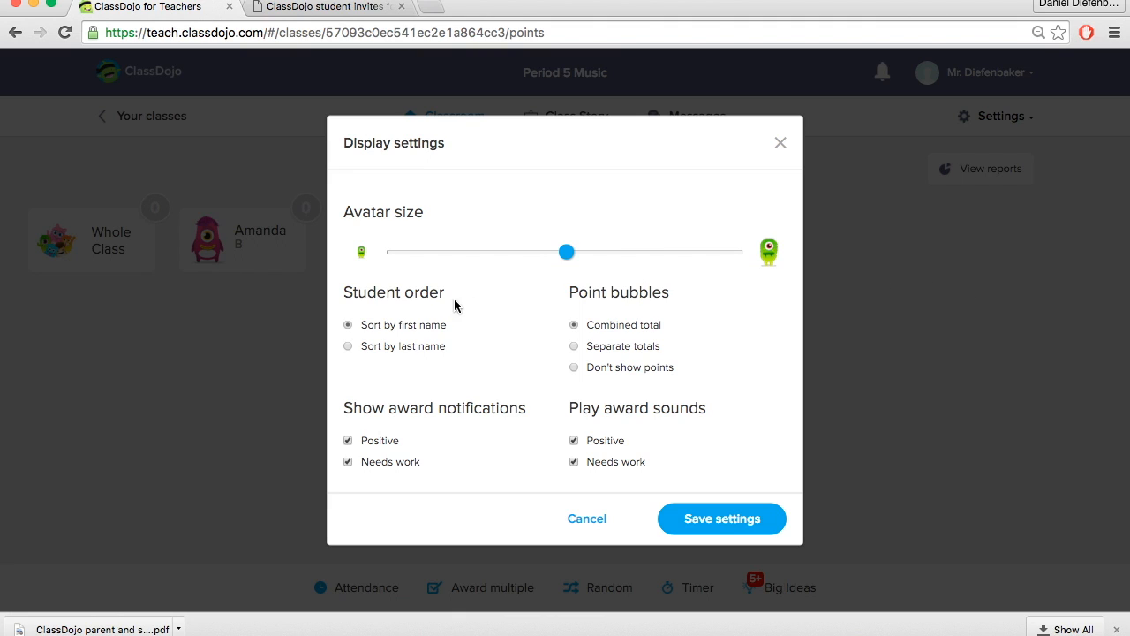
{"action": "left_click_drag", "start_coordinate": [567, 250], "coordinate": [696, 251]}
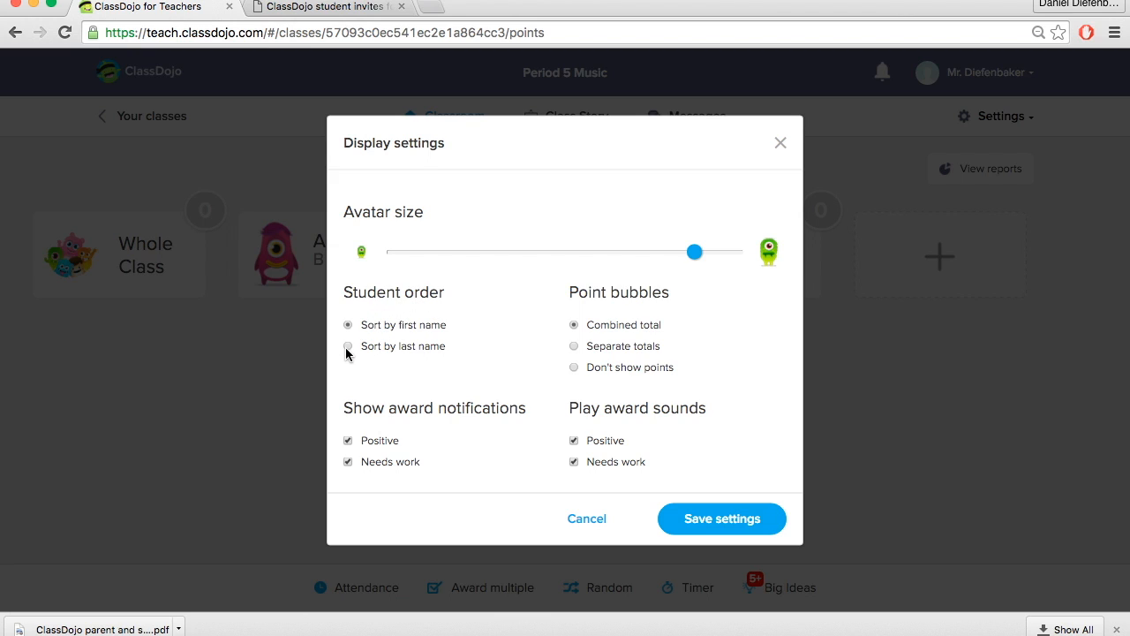
{"action": "left_click", "coordinate": [346, 346]}
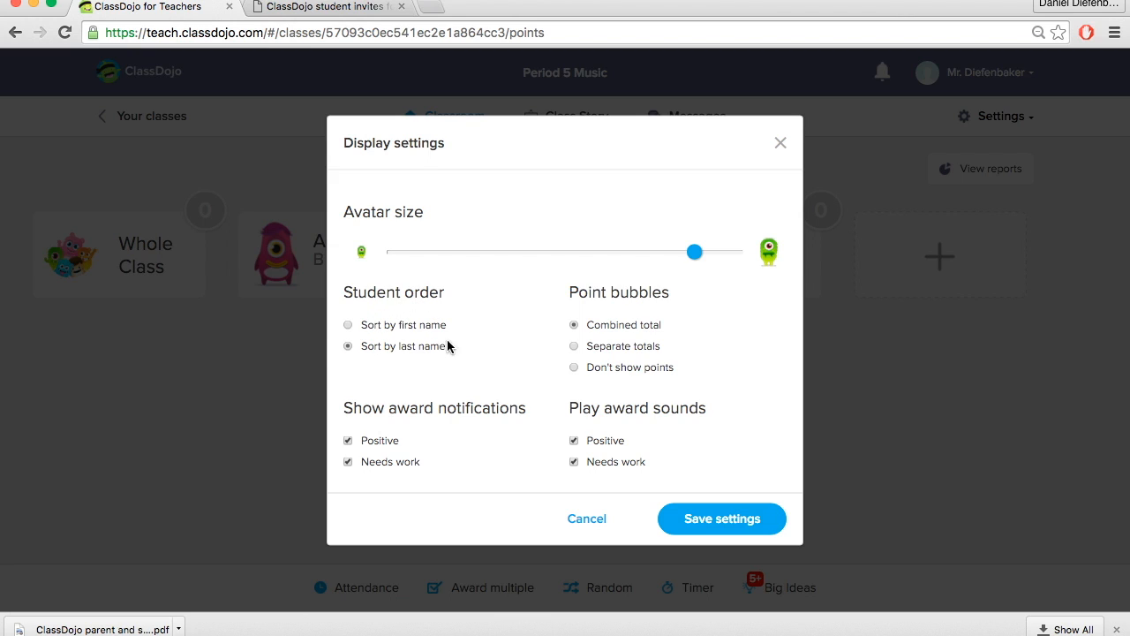
{"action": "mouse_move", "coordinate": [506, 383]}
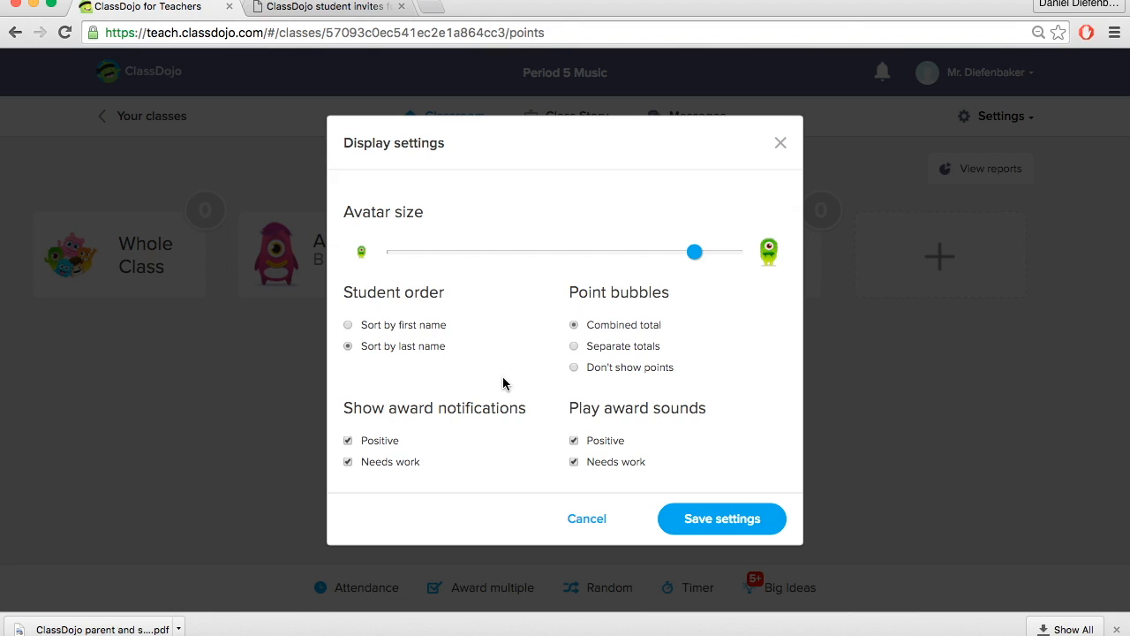
{"action": "mouse_move", "coordinate": [622, 311]}
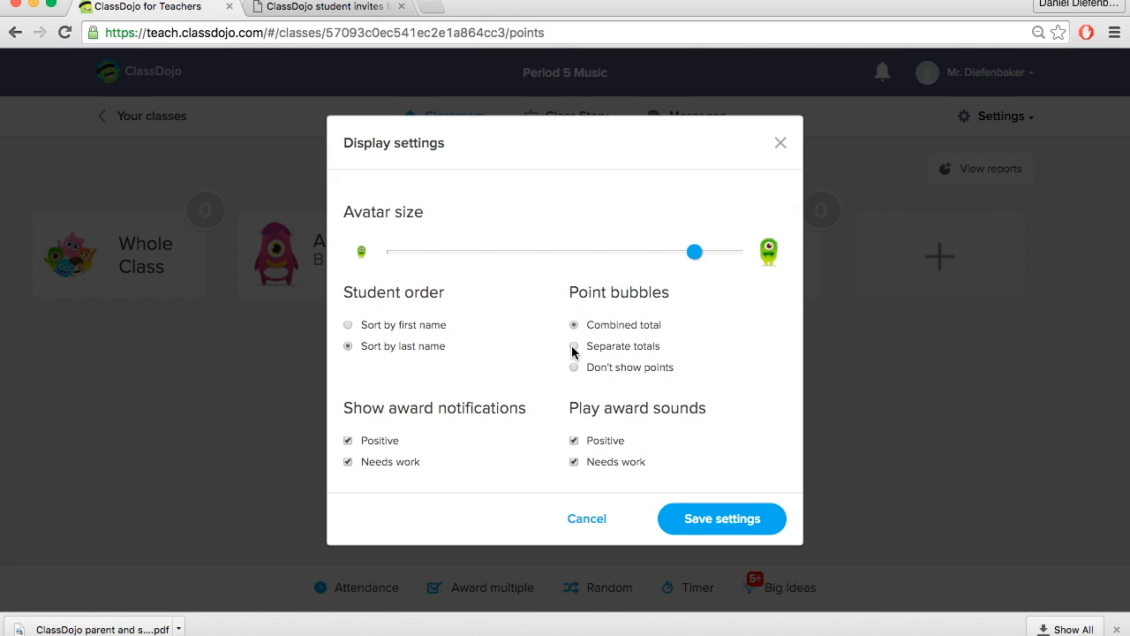
{"action": "mouse_move", "coordinate": [604, 361]}
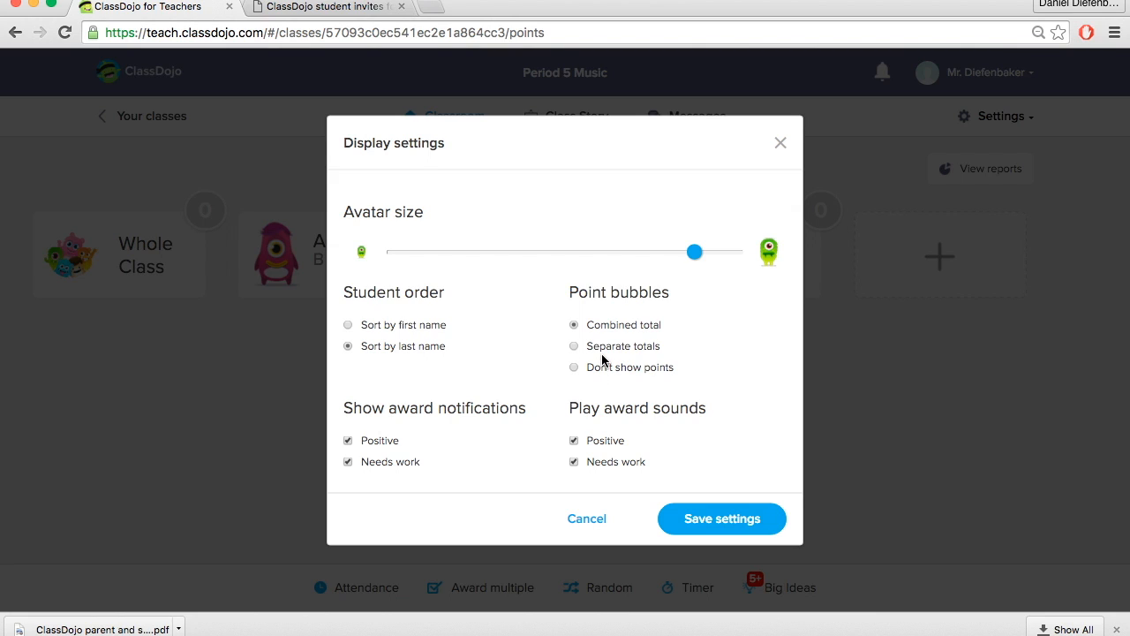
{"action": "mouse_move", "coordinate": [583, 371]}
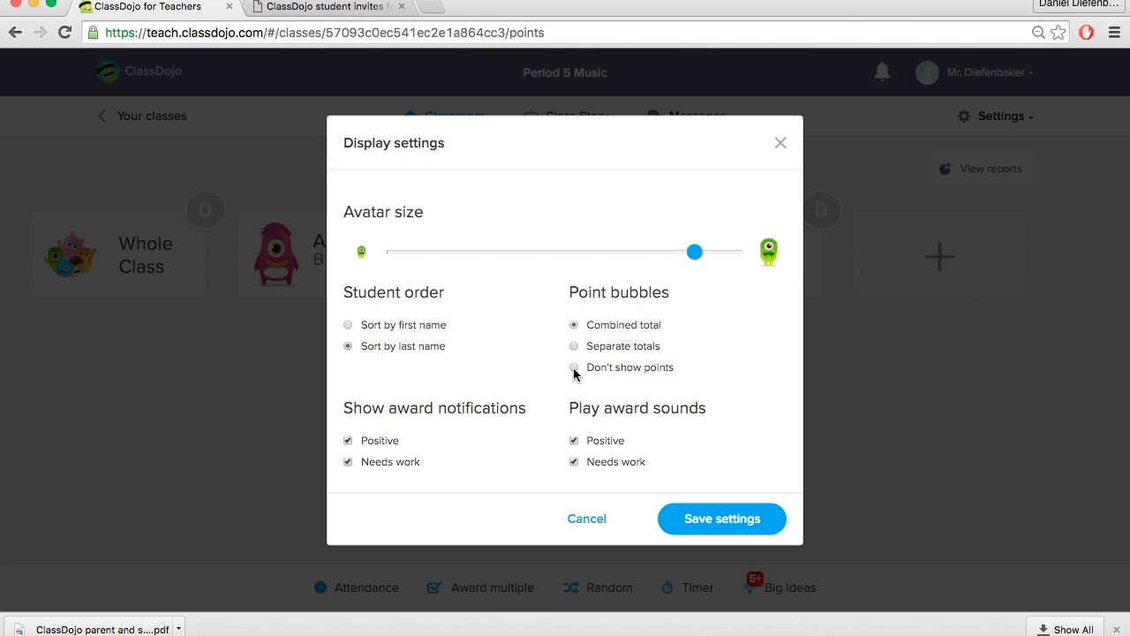
Hide points, turn off award notifications and sounds, and save the display settings.
{"action": "left_click", "coordinate": [574, 367]}
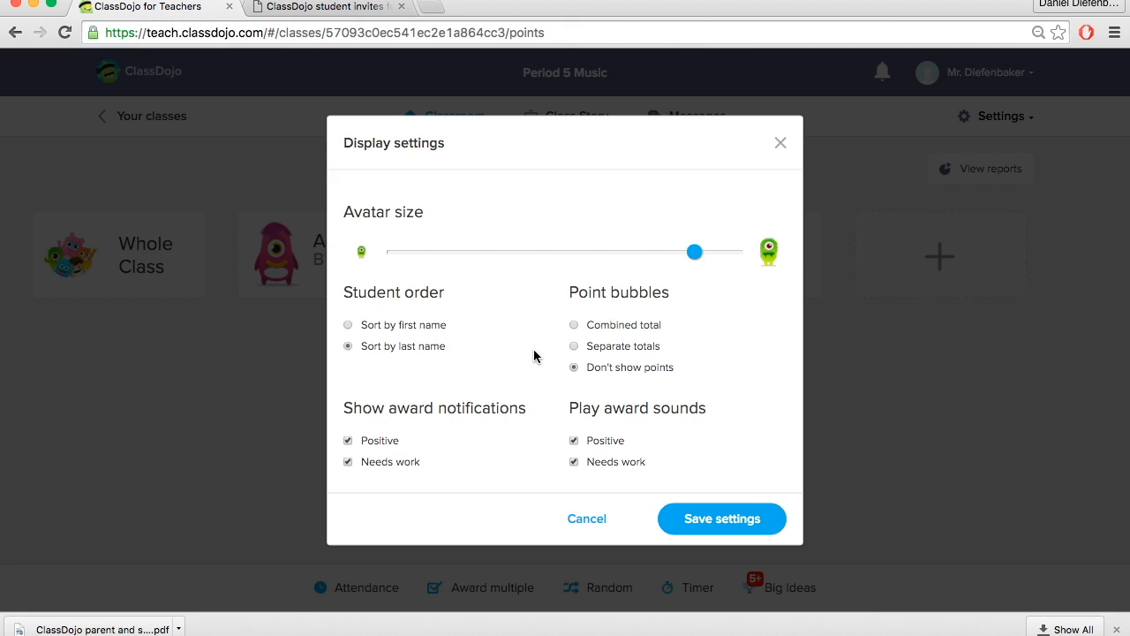
{"action": "mouse_move", "coordinate": [421, 392]}
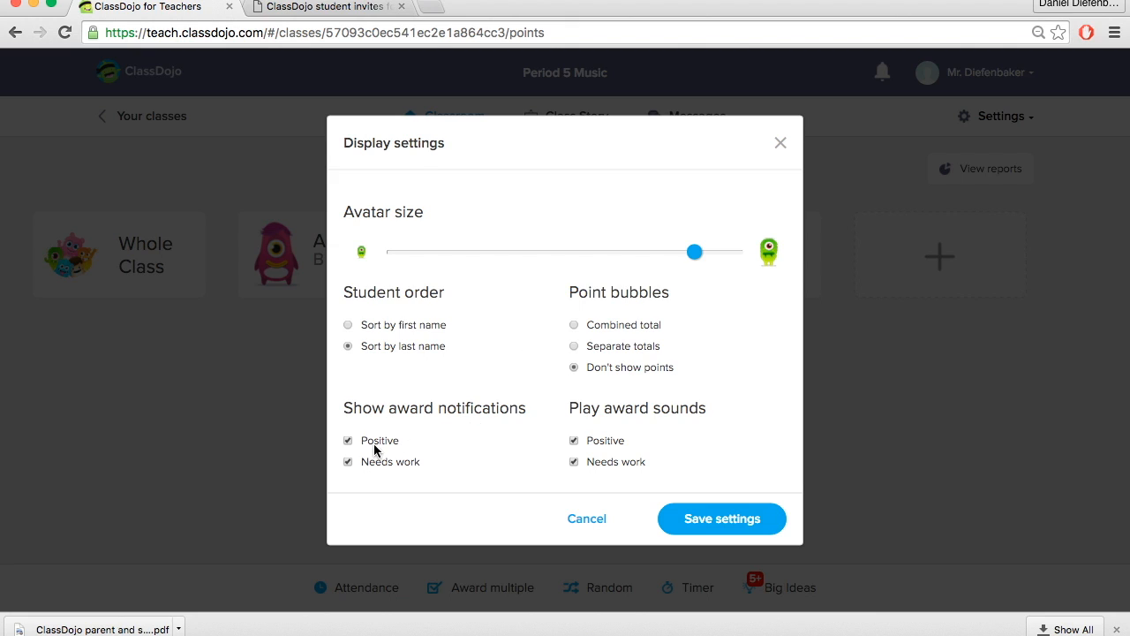
{"action": "left_click", "coordinate": [348, 440]}
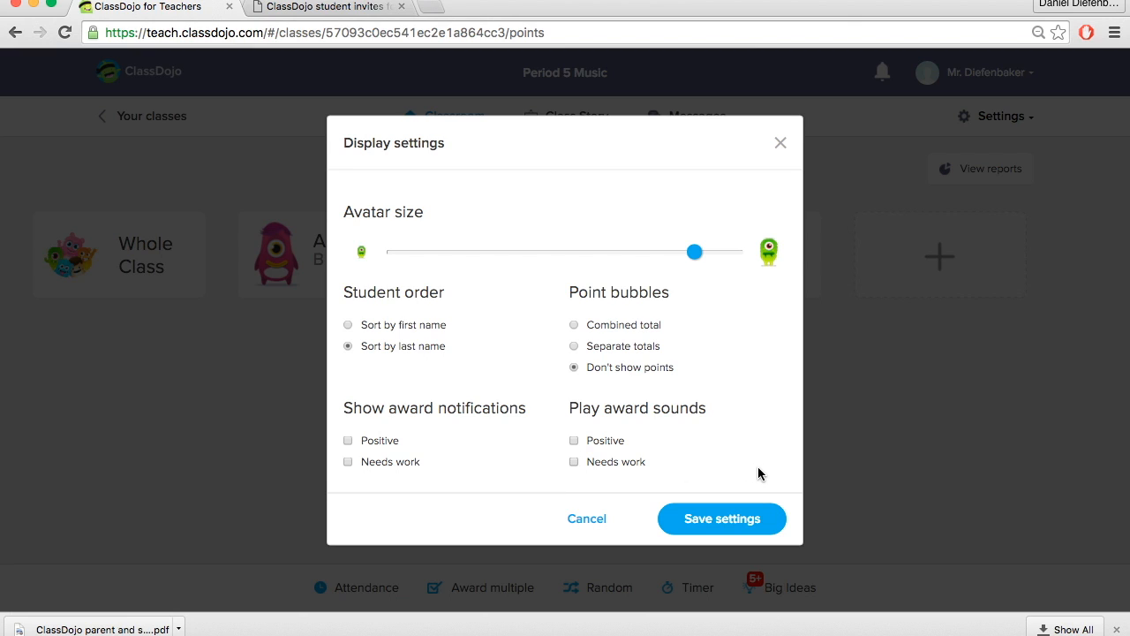
{"action": "left_click", "coordinate": [720, 519]}
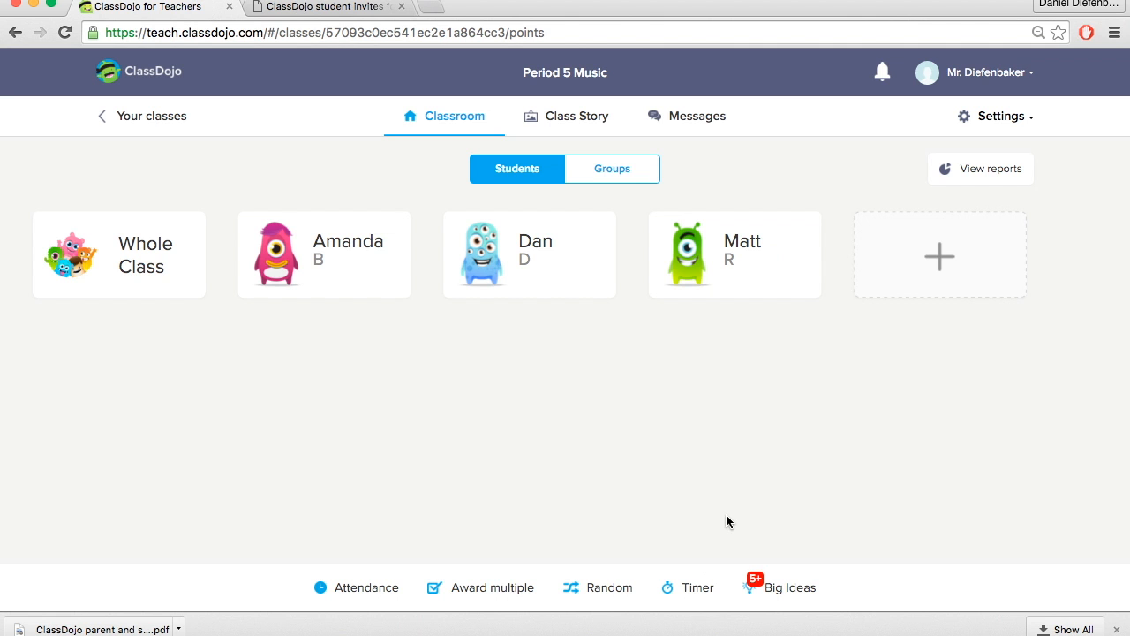
{"action": "mouse_move", "coordinate": [466, 442]}
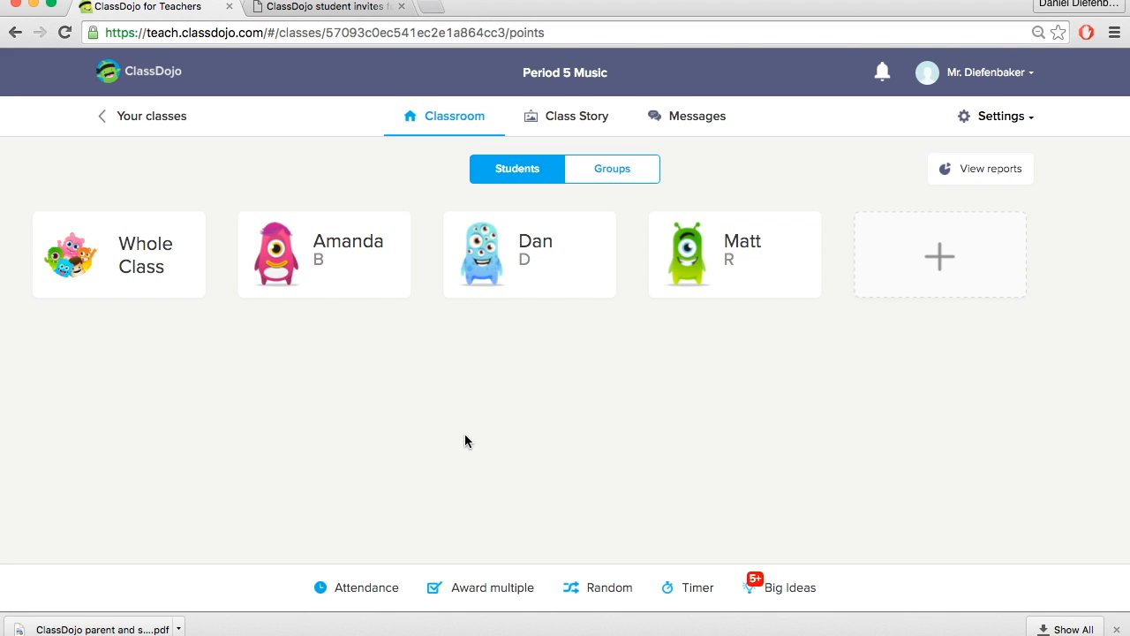
{"action": "mouse_move", "coordinate": [548, 431]}
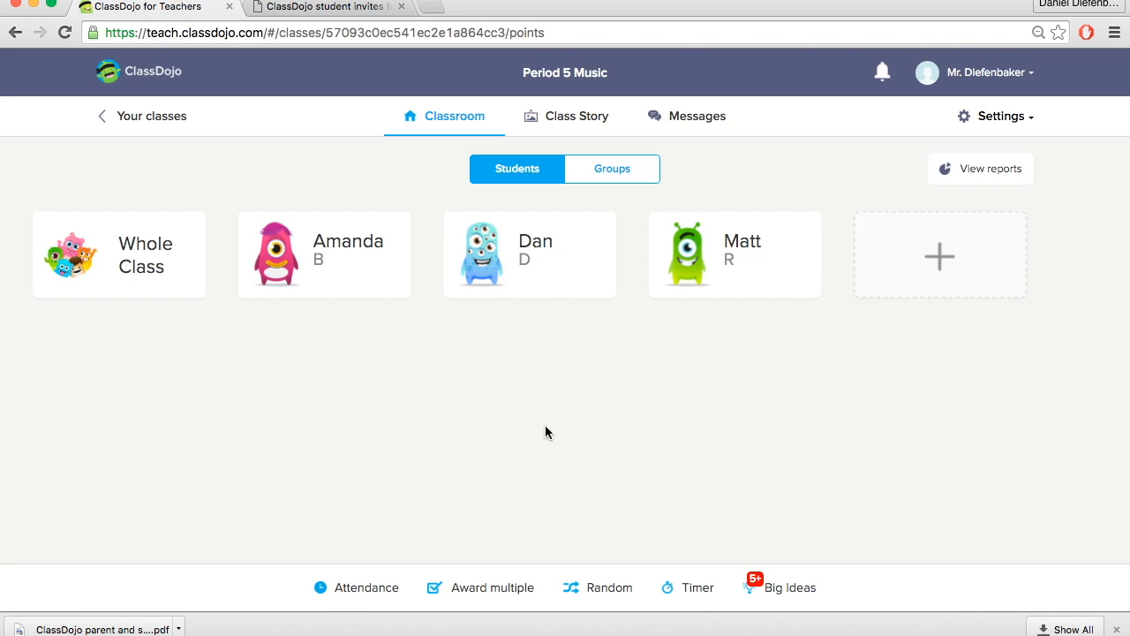
{"action": "mouse_move", "coordinate": [725, 455]}
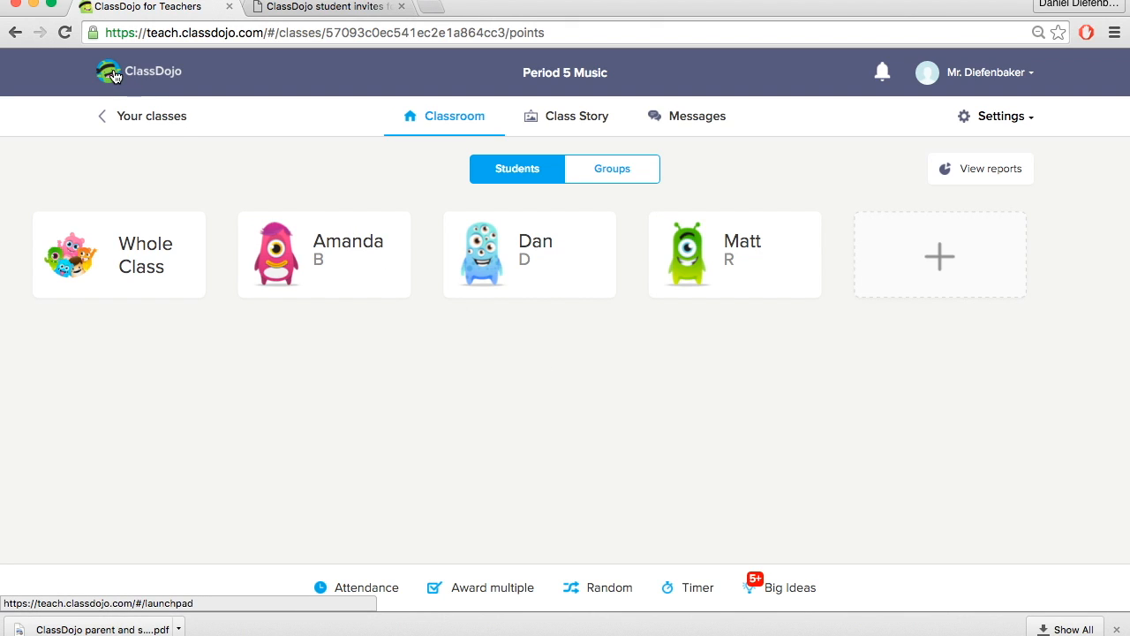
Return to the launchpad, briefly view Period 5 Music's options, then show the account options.
{"action": "left_click", "coordinate": [140, 71]}
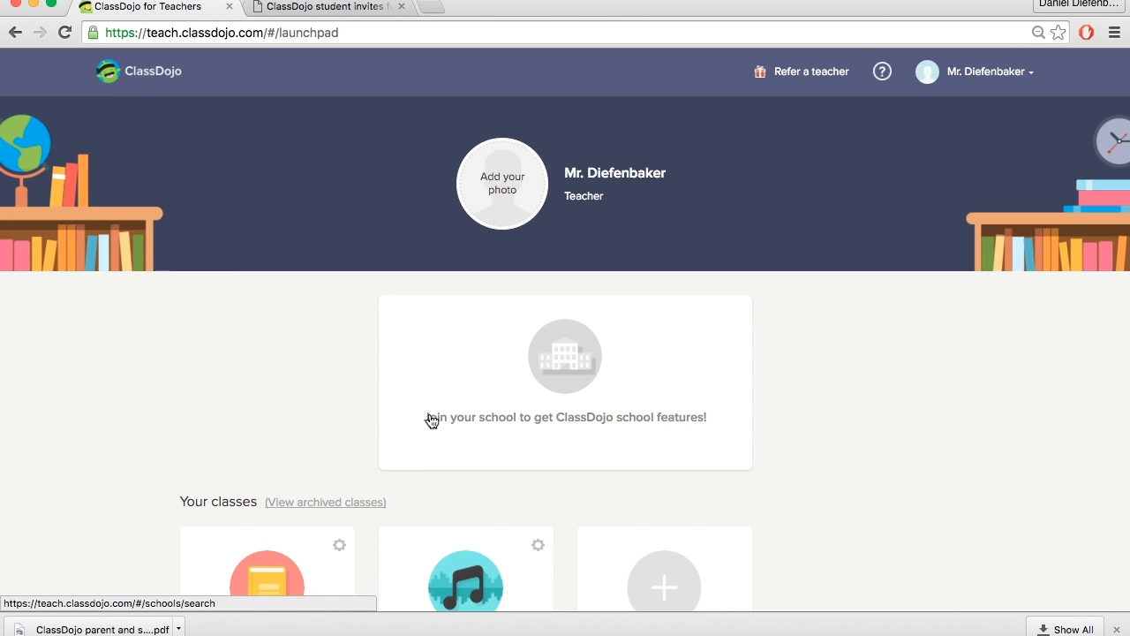
{"action": "scroll", "scroll_direction": "down", "scroll_amount": 3}
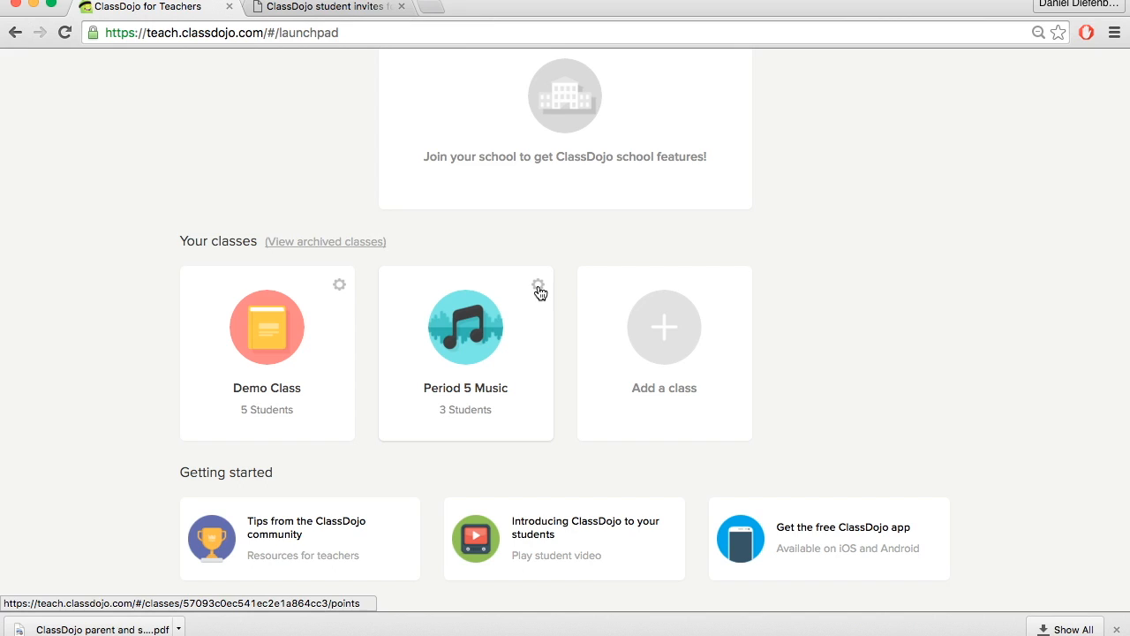
{"action": "left_click", "coordinate": [539, 284]}
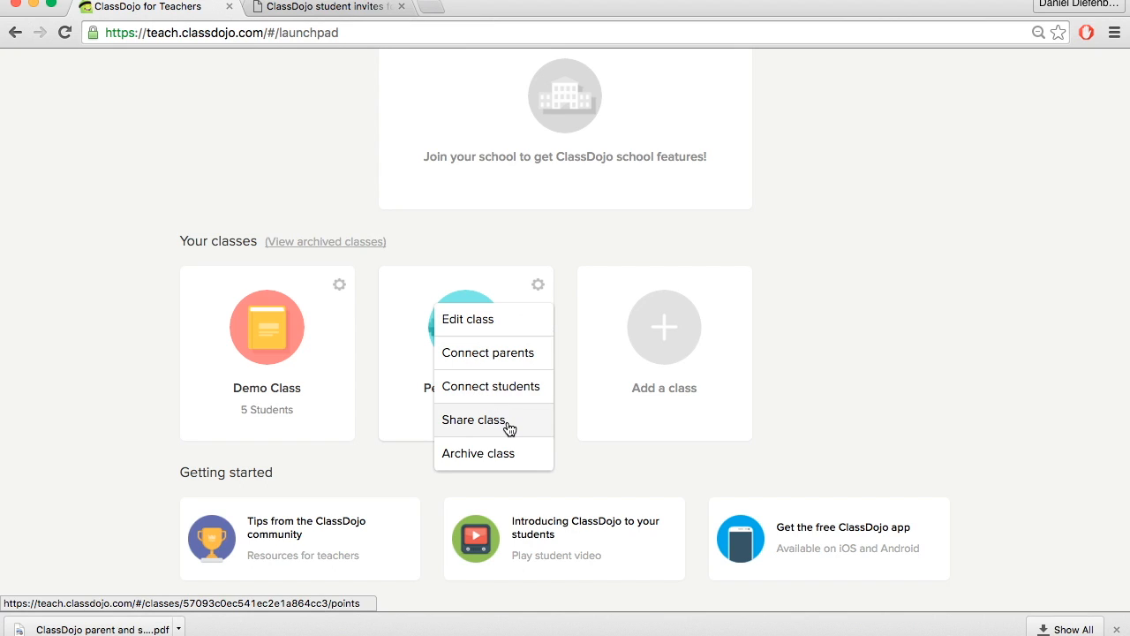
{"action": "mouse_move", "coordinate": [579, 484]}
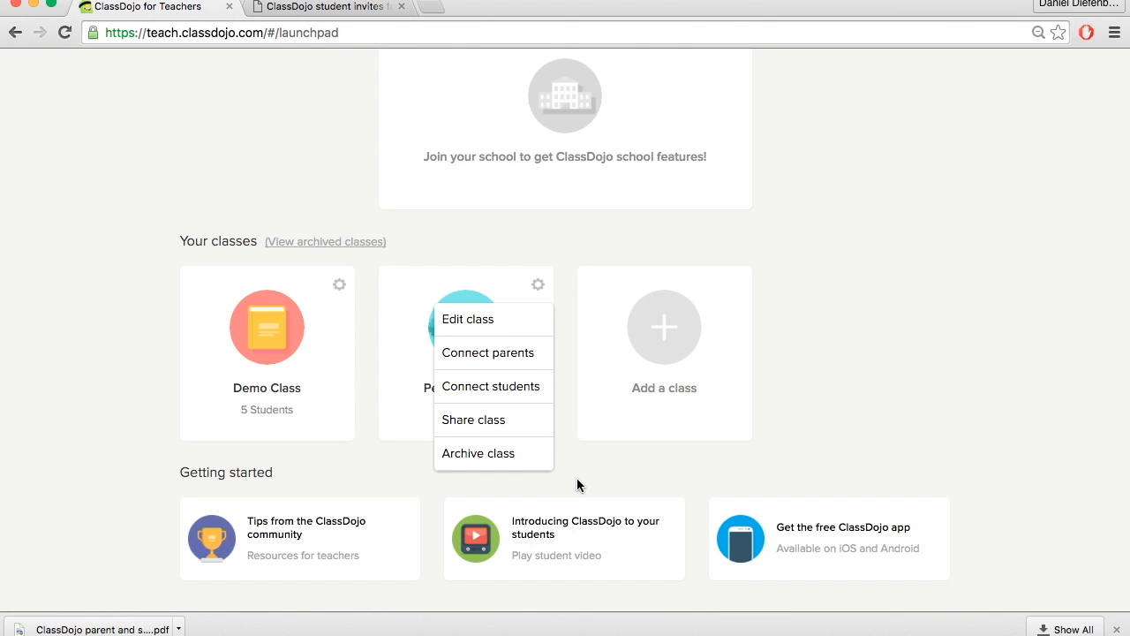
{"action": "right_click", "coordinate": [442, 484]}
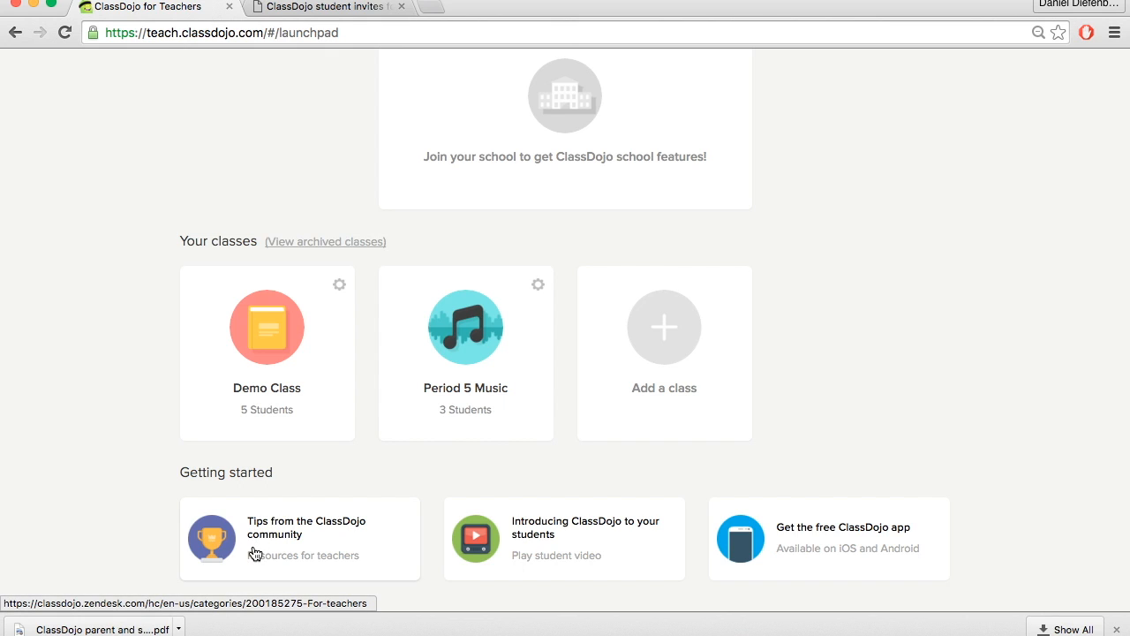
{"action": "mouse_move", "coordinate": [395, 551]}
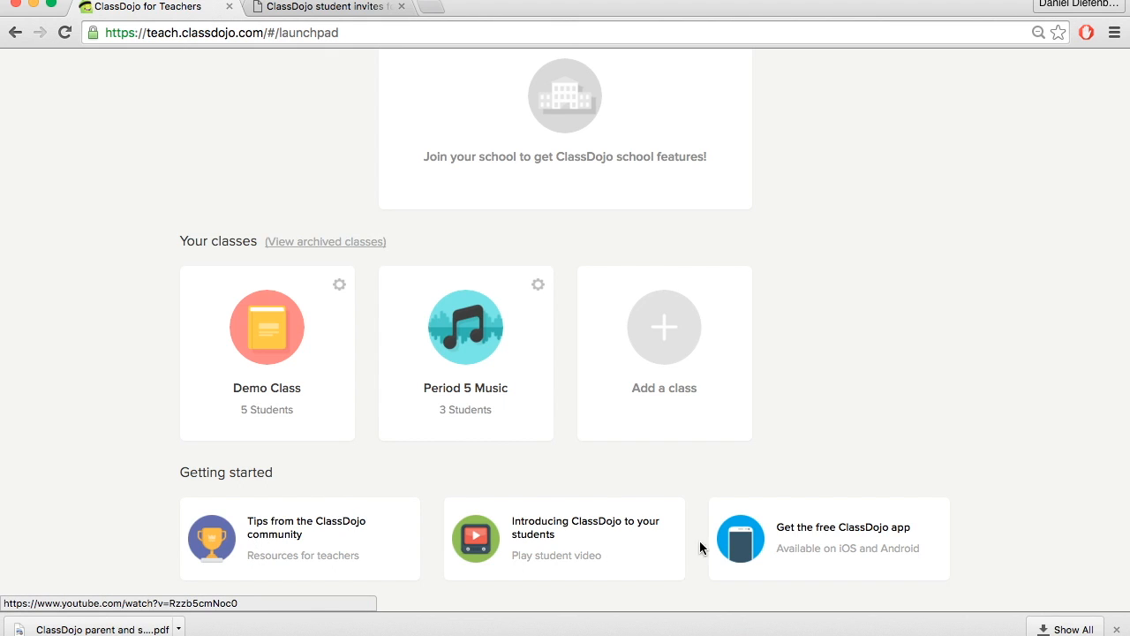
{"action": "mouse_move", "coordinate": [936, 560]}
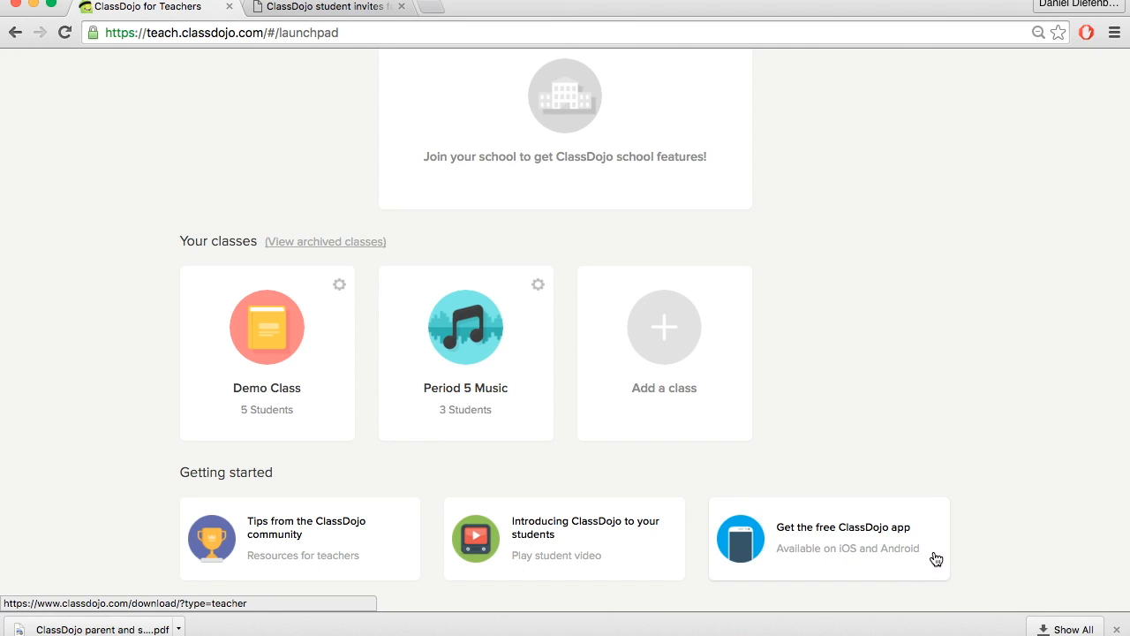
{"action": "mouse_move", "coordinate": [1023, 523]}
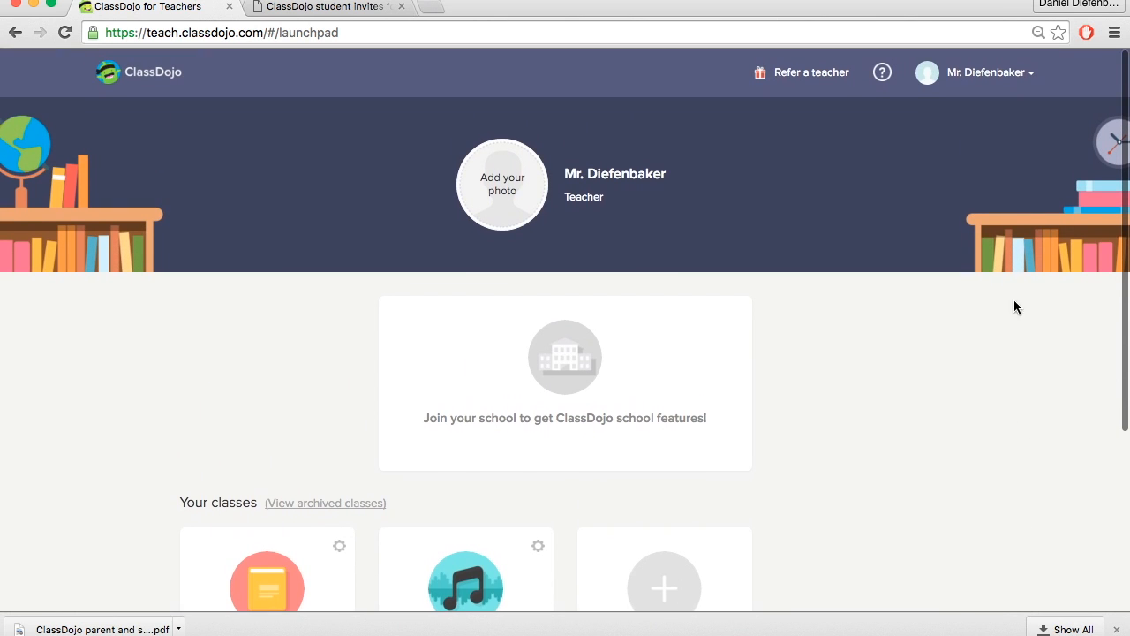
{"action": "left_click", "coordinate": [980, 70]}
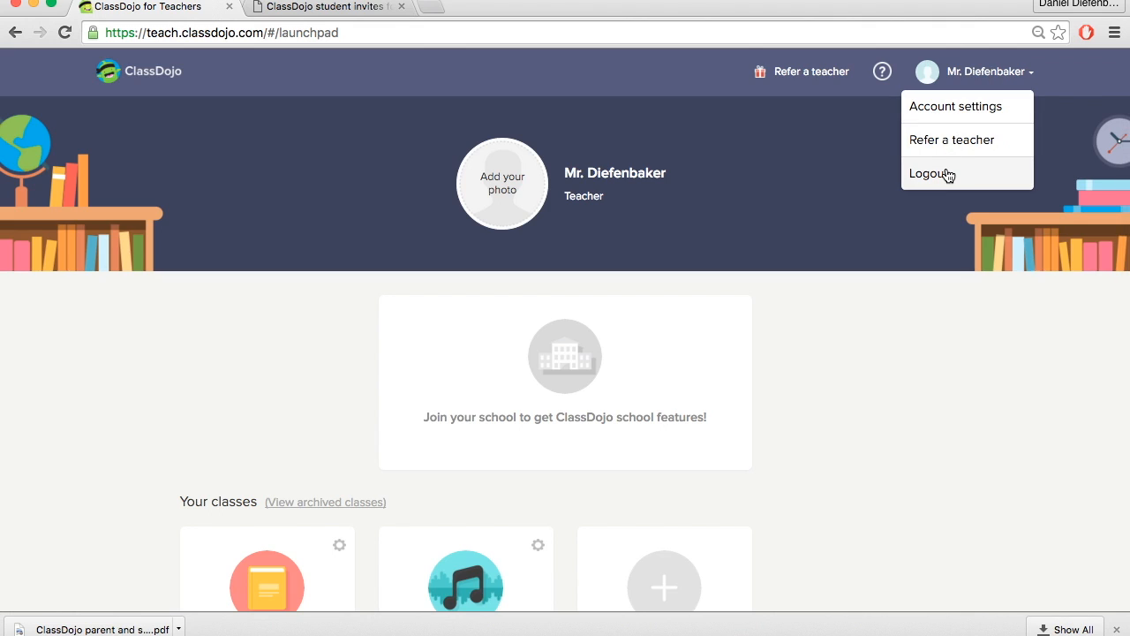